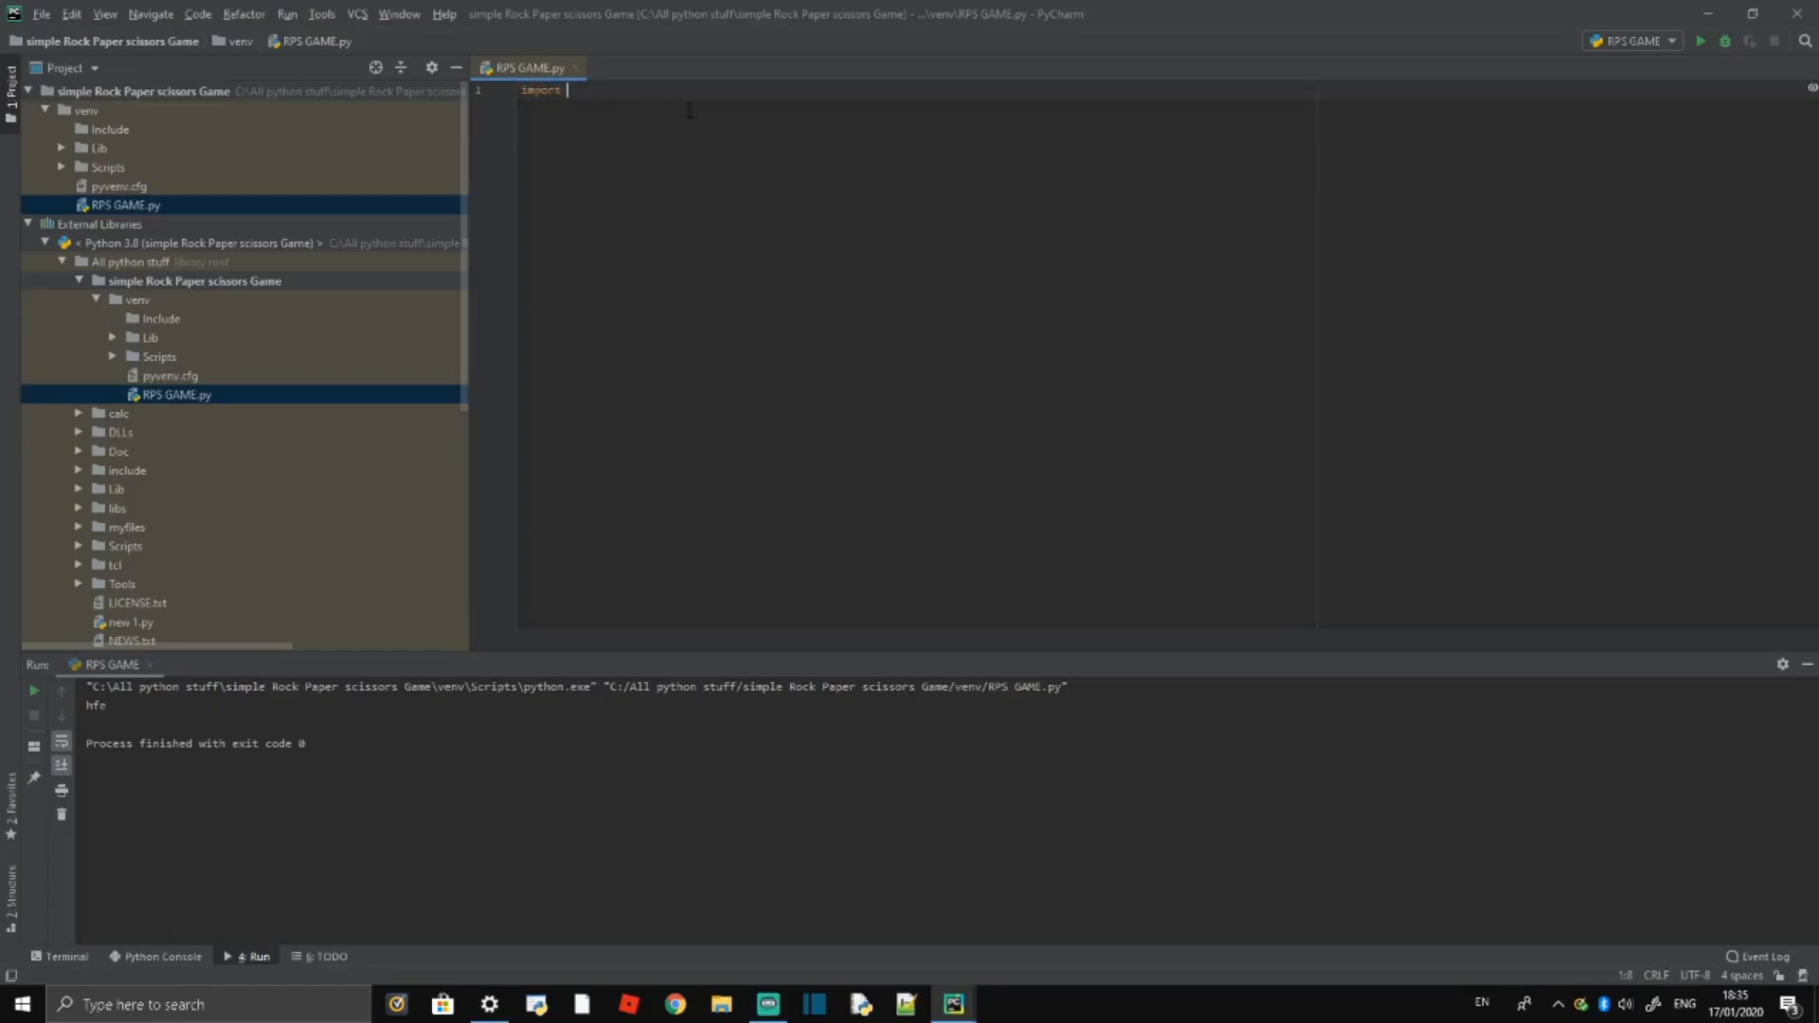
Step: Import random and define mylist = ['r', 'p', 's',] as the three choices
text(random)
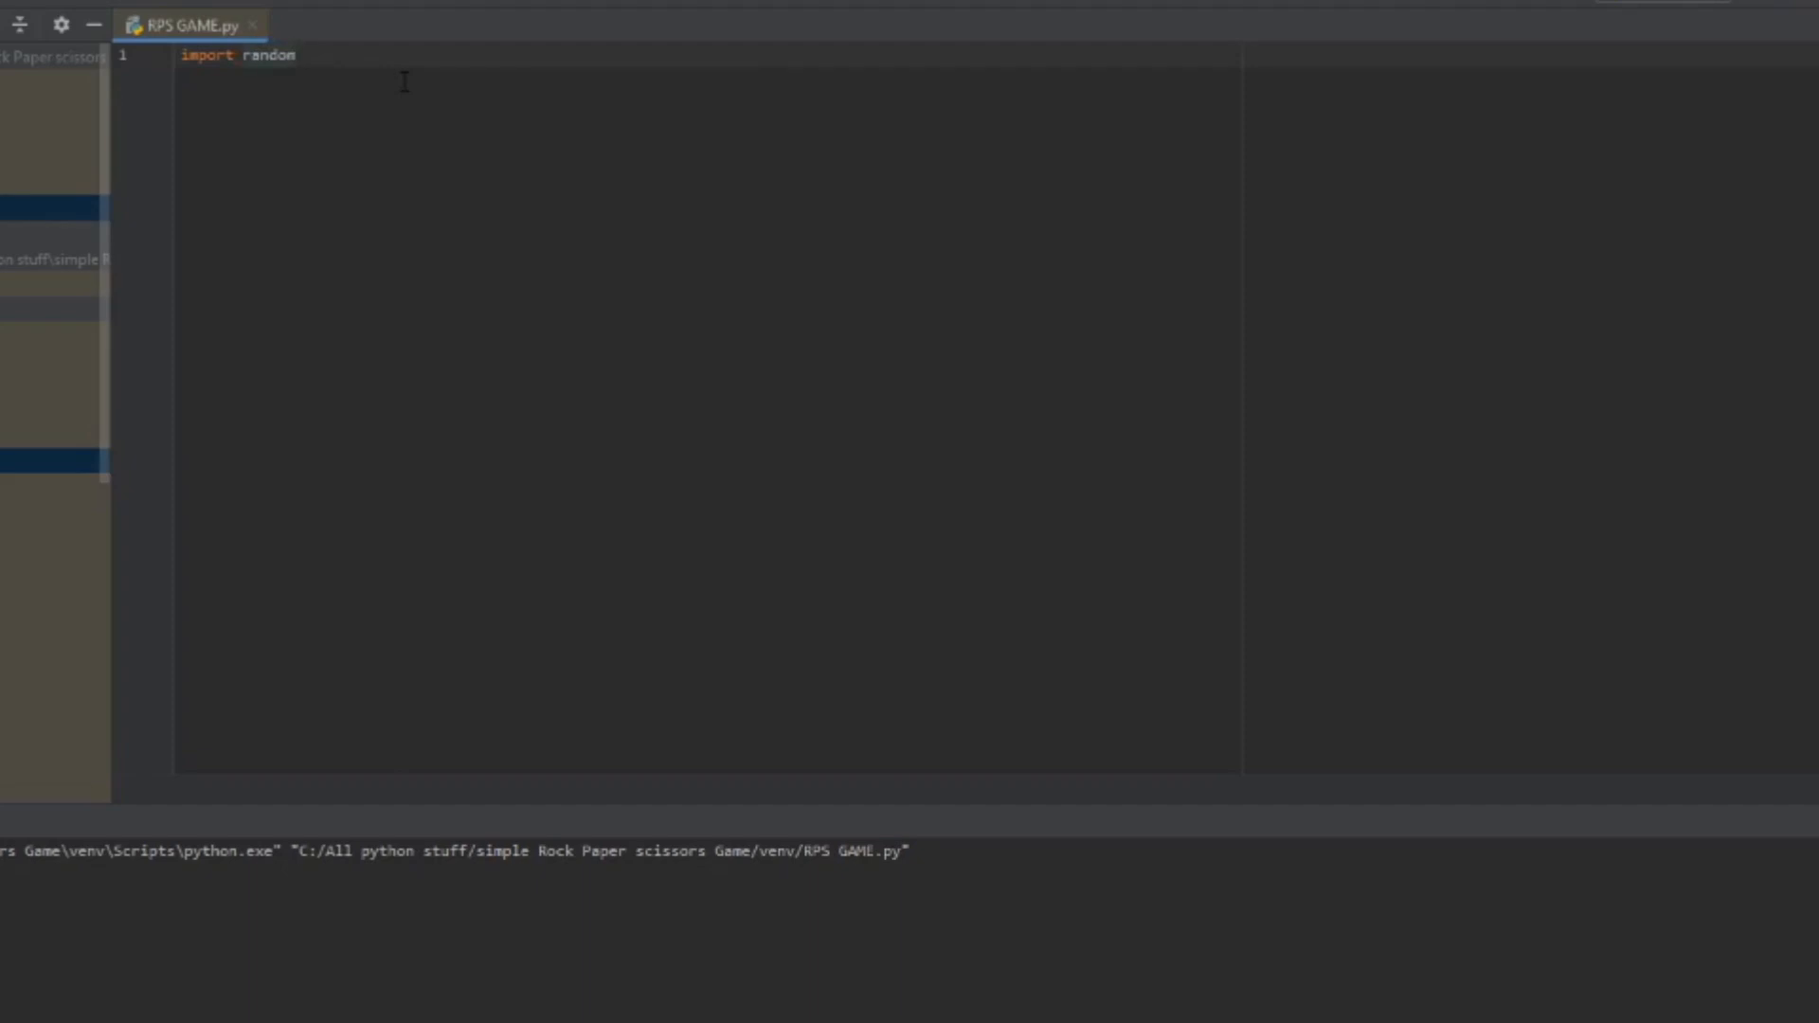
text(mylist =)
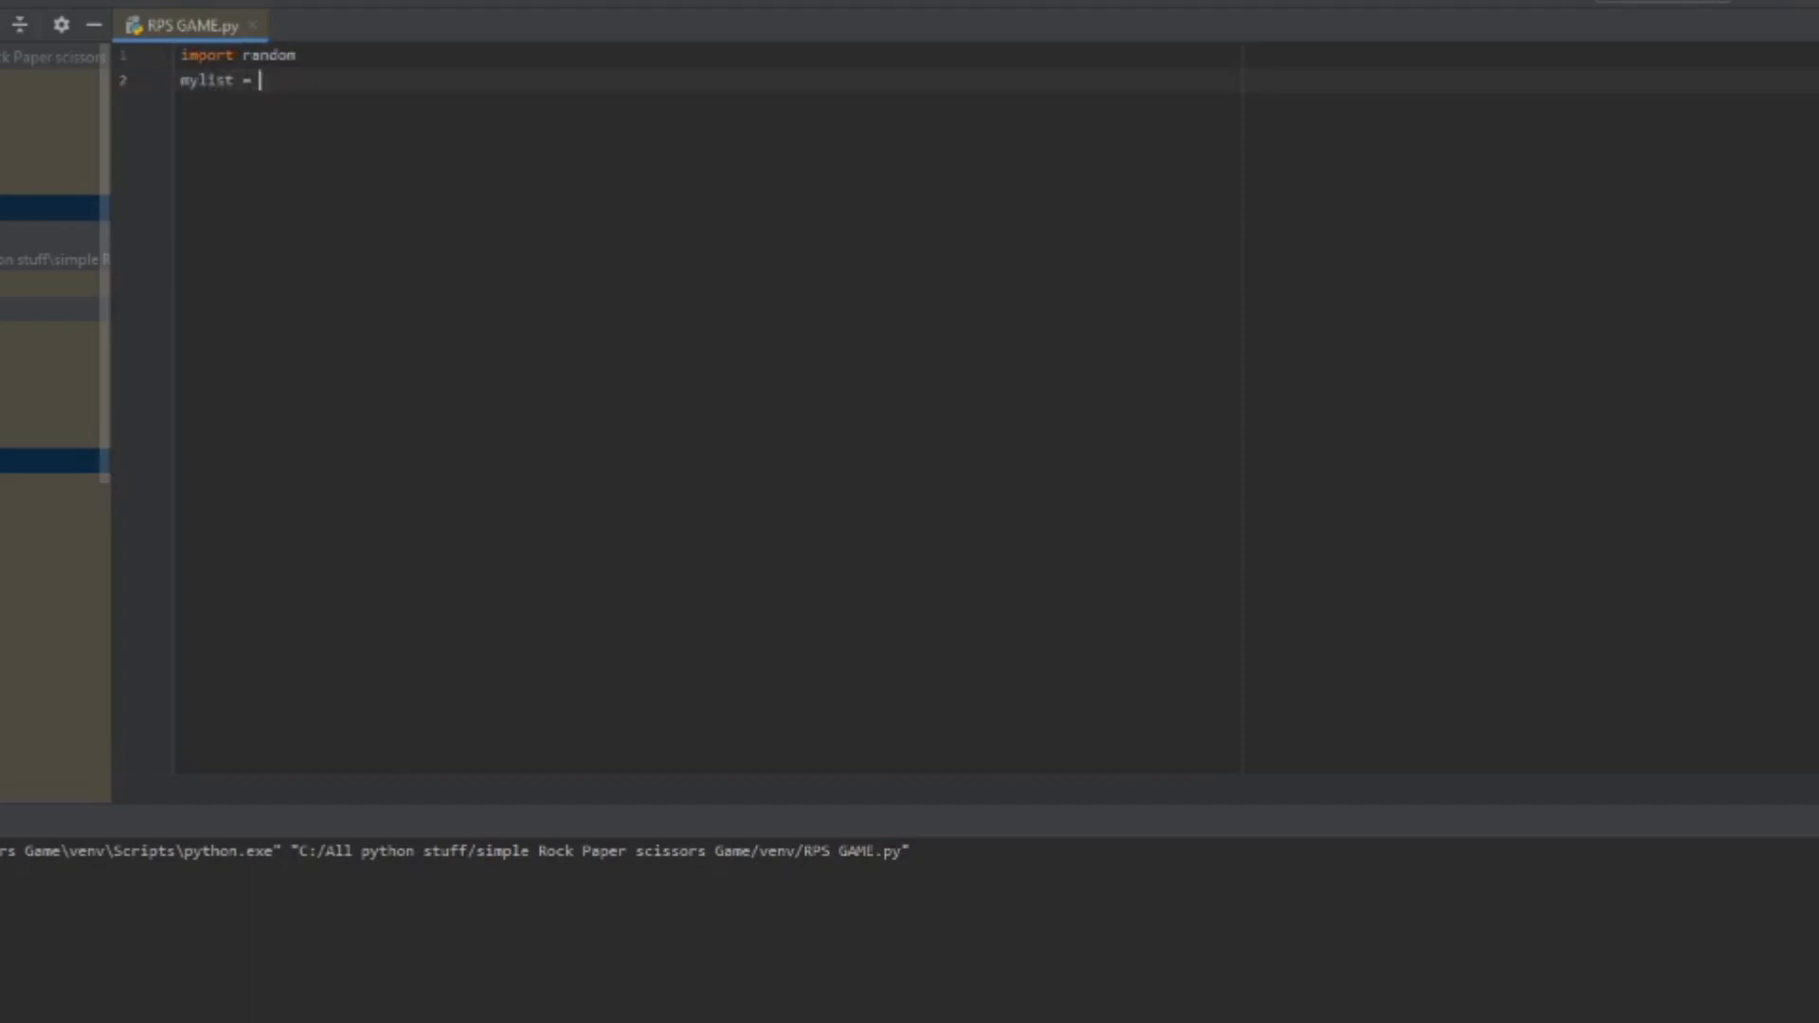
text(['r)
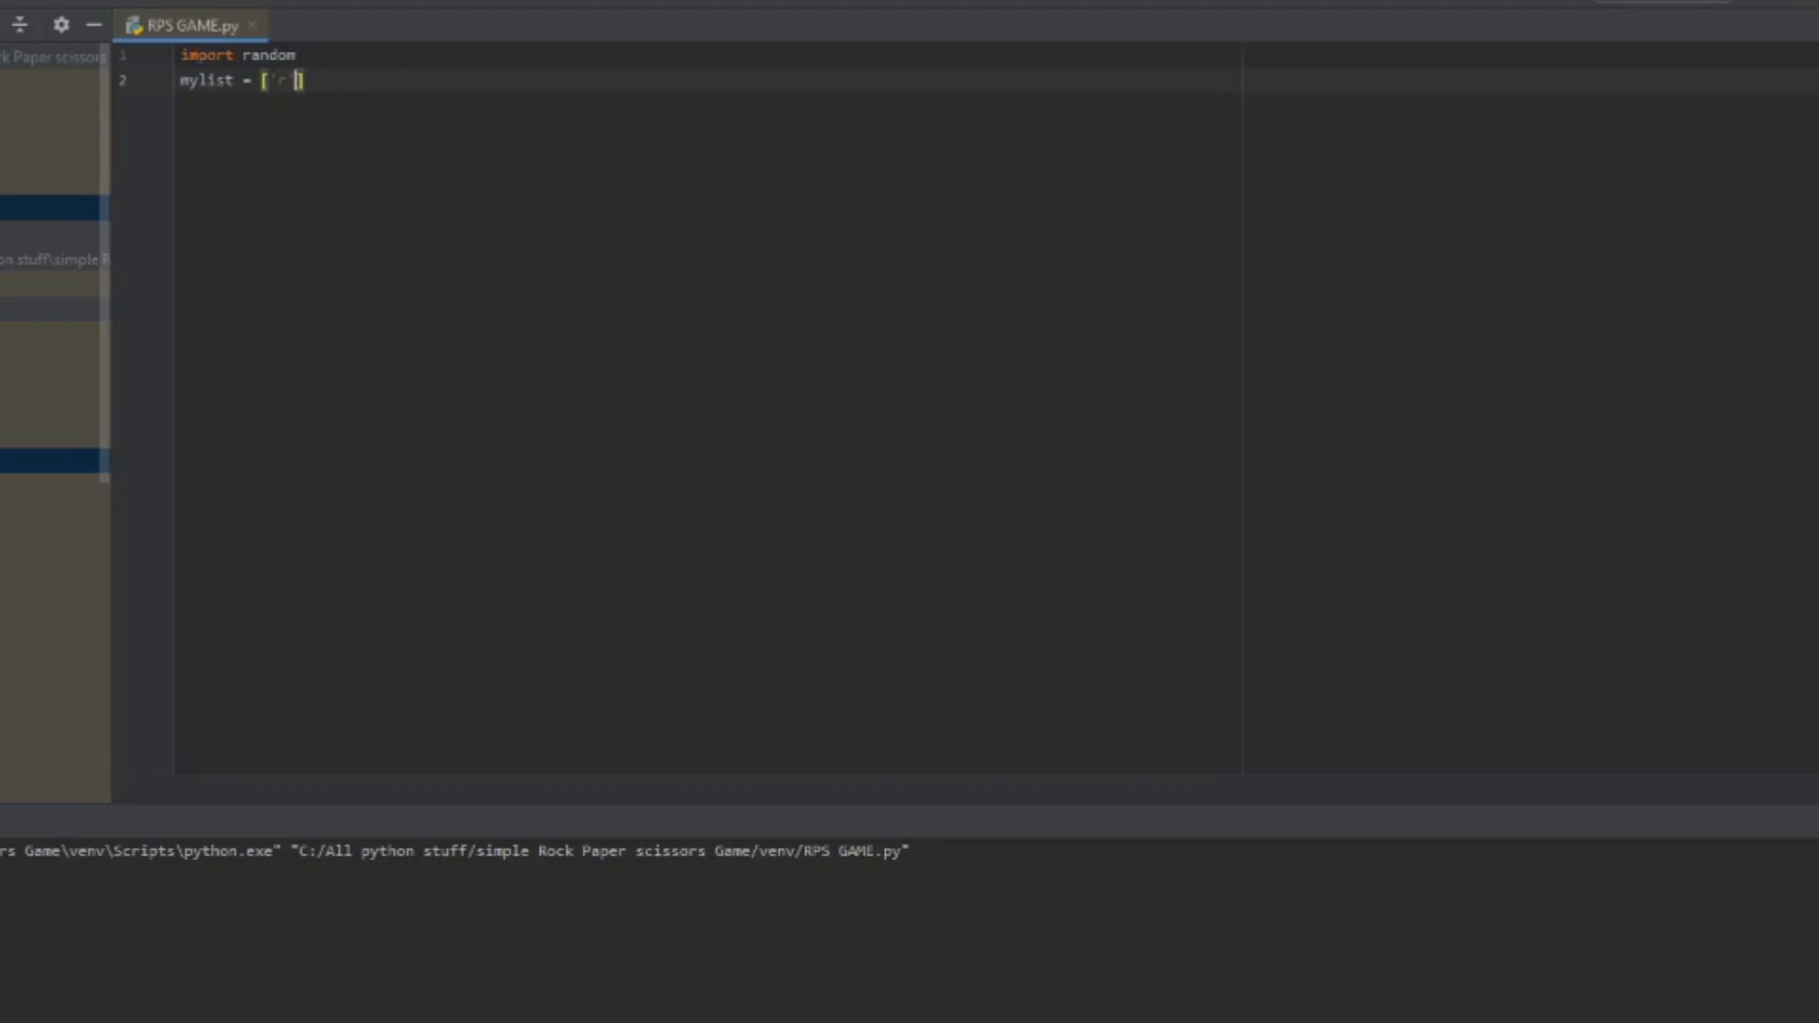
text('p', 's',])
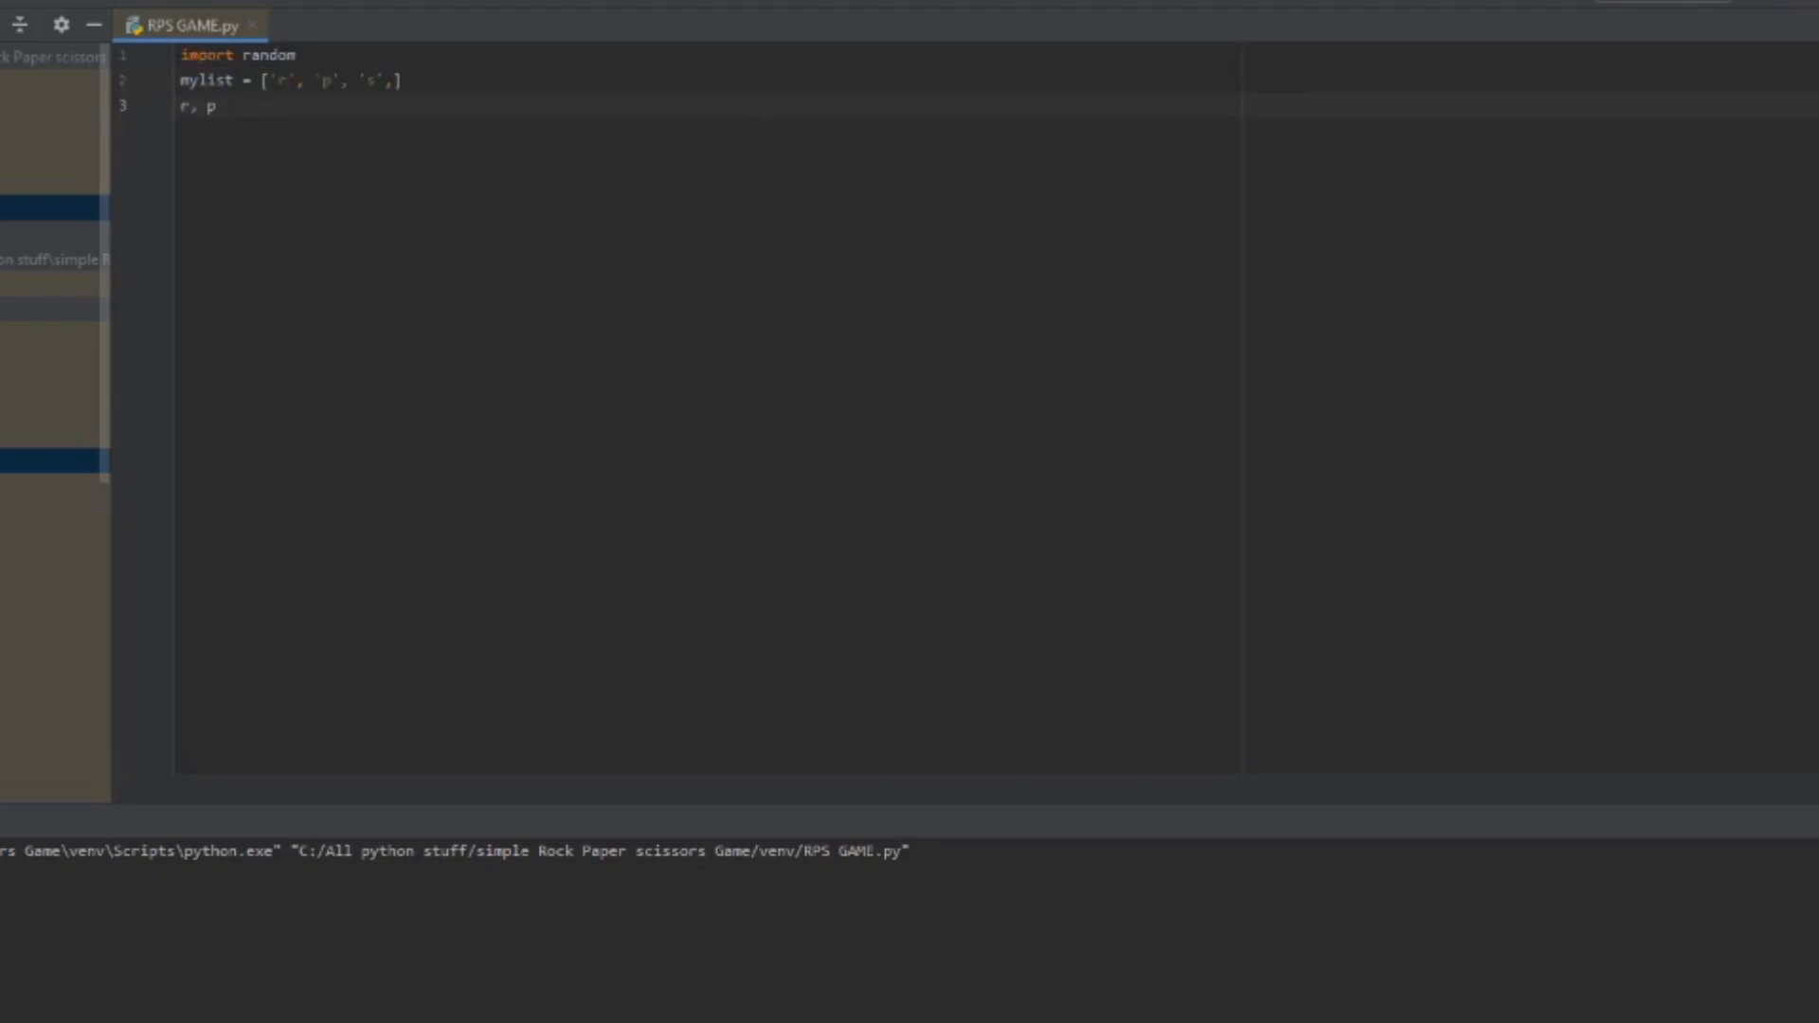
text(, s =)
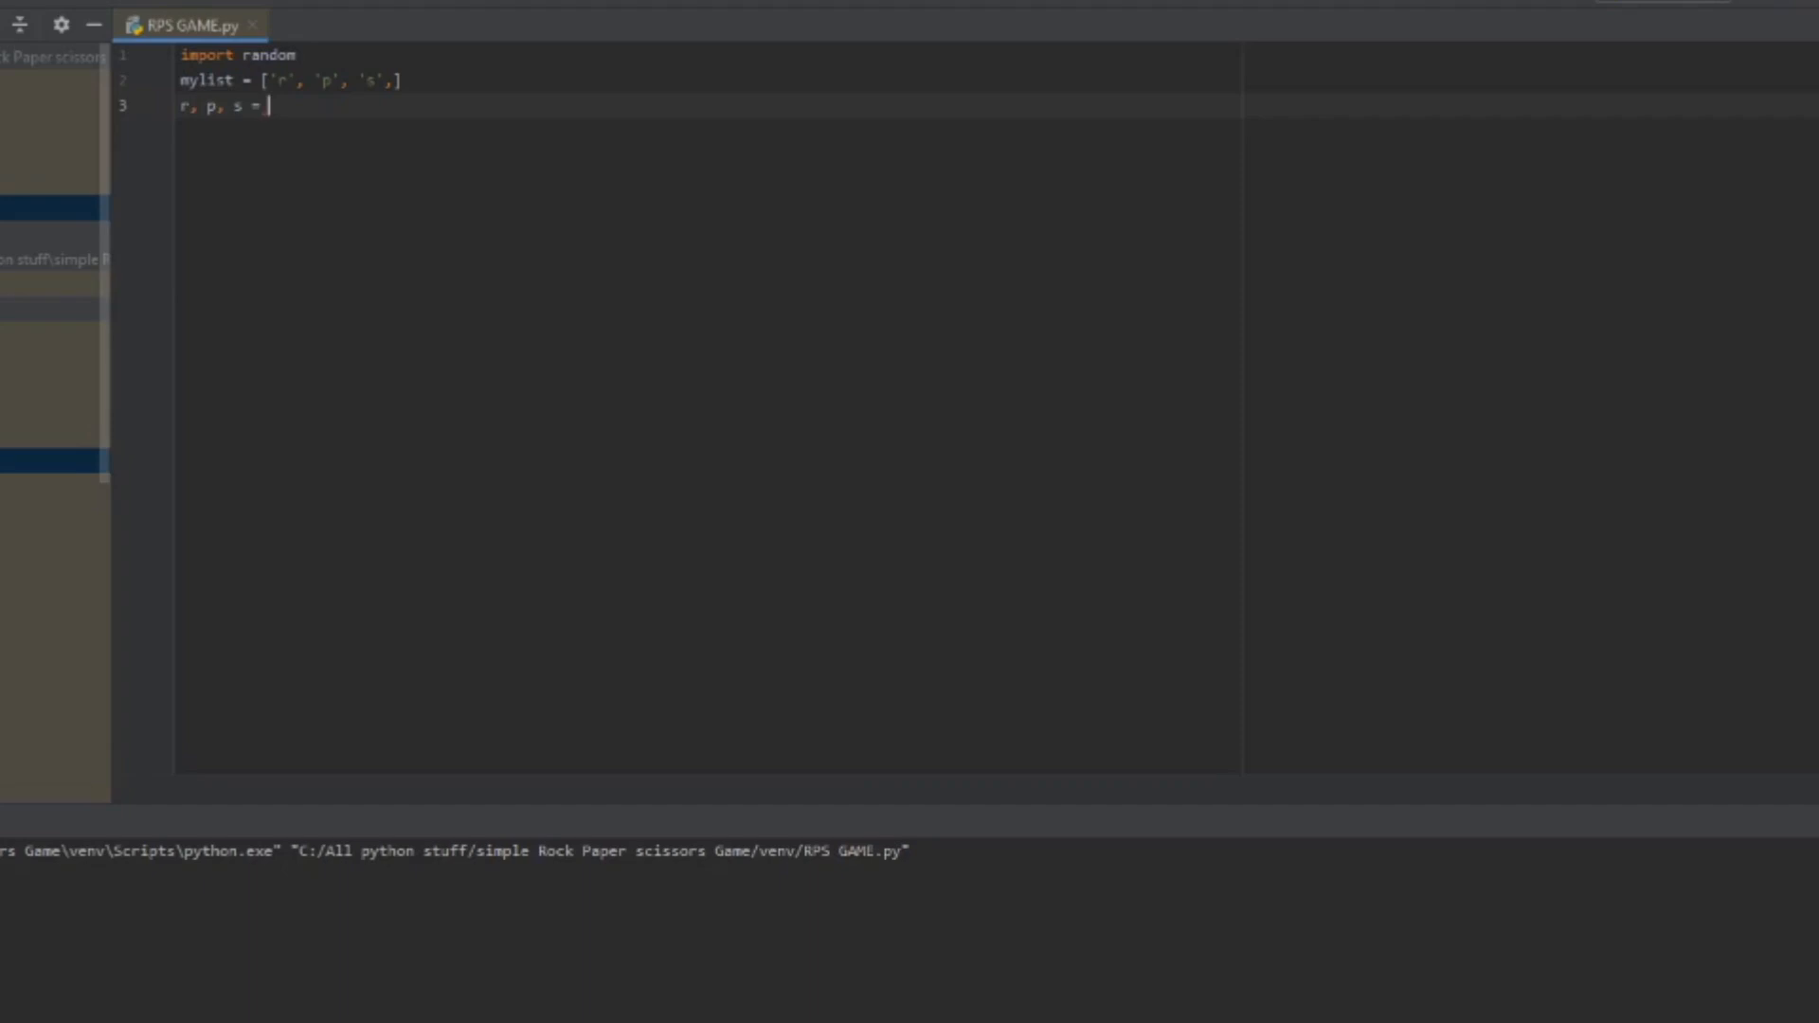
Step: Unpack the choices with r, p, s = mylist[0], mylist[1], mylist[2] and leave a blank line
text(mylist[0], mylist[1],)
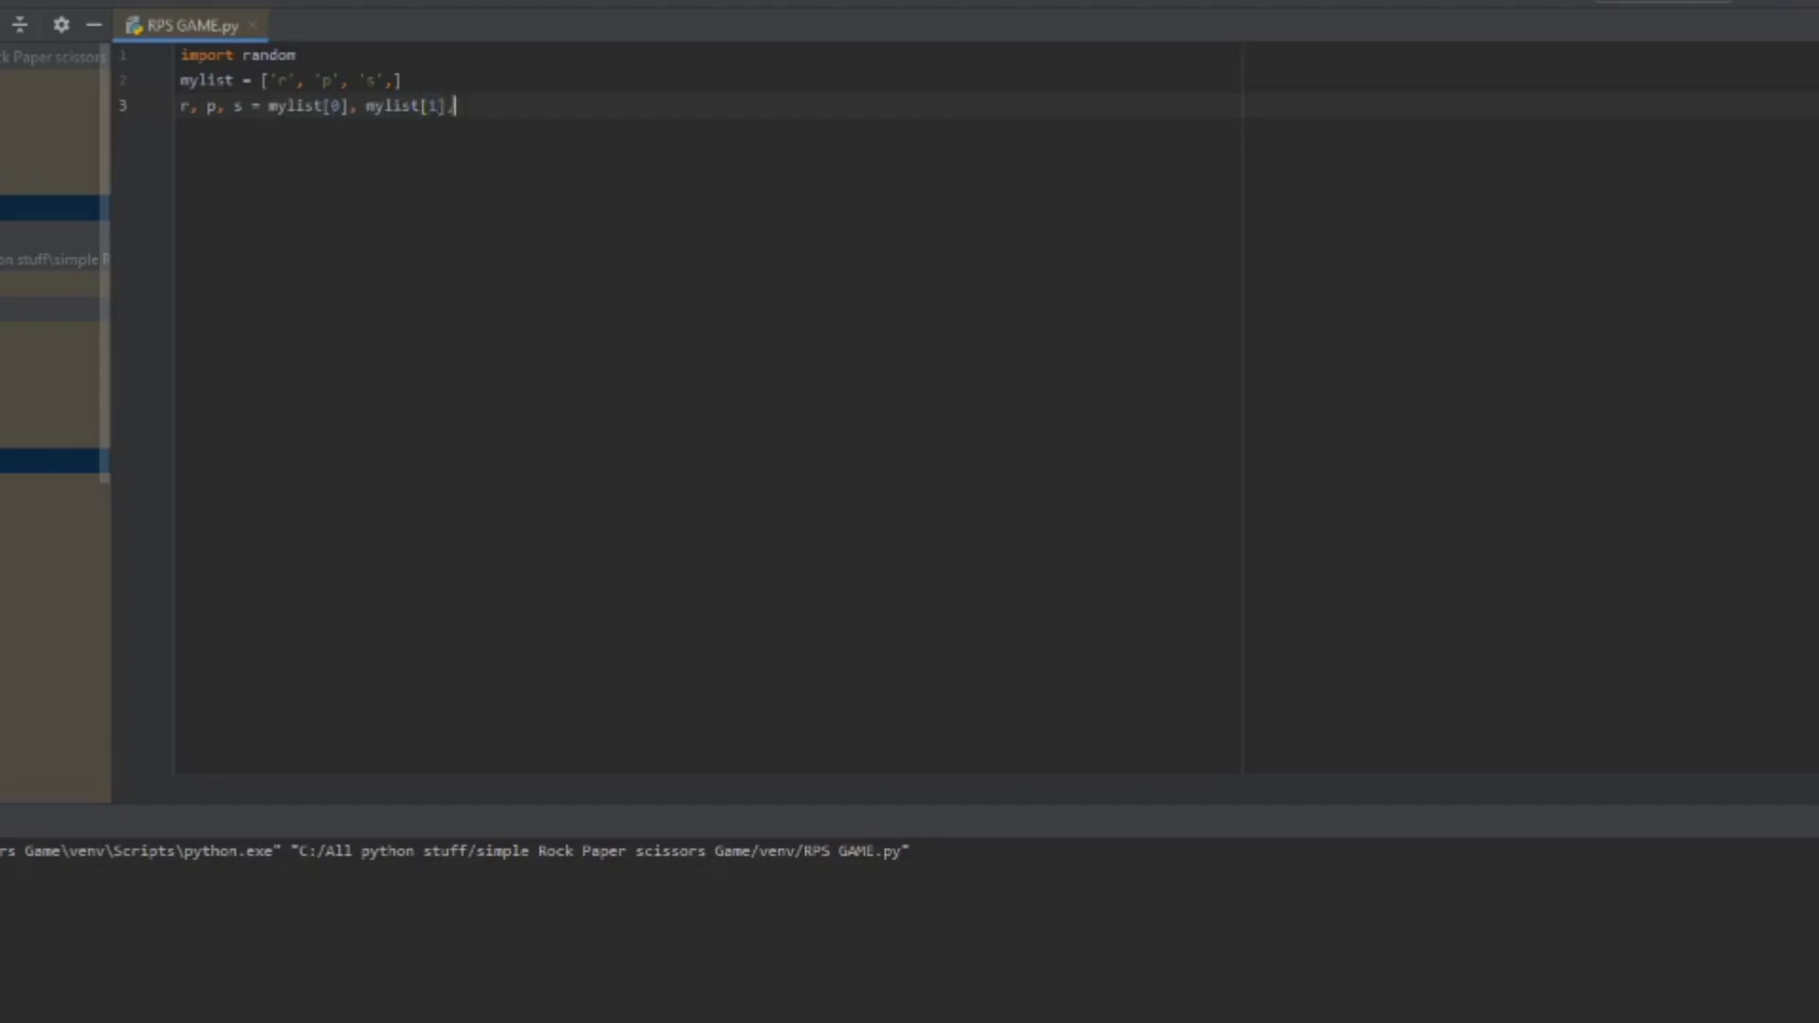
text(mylist)
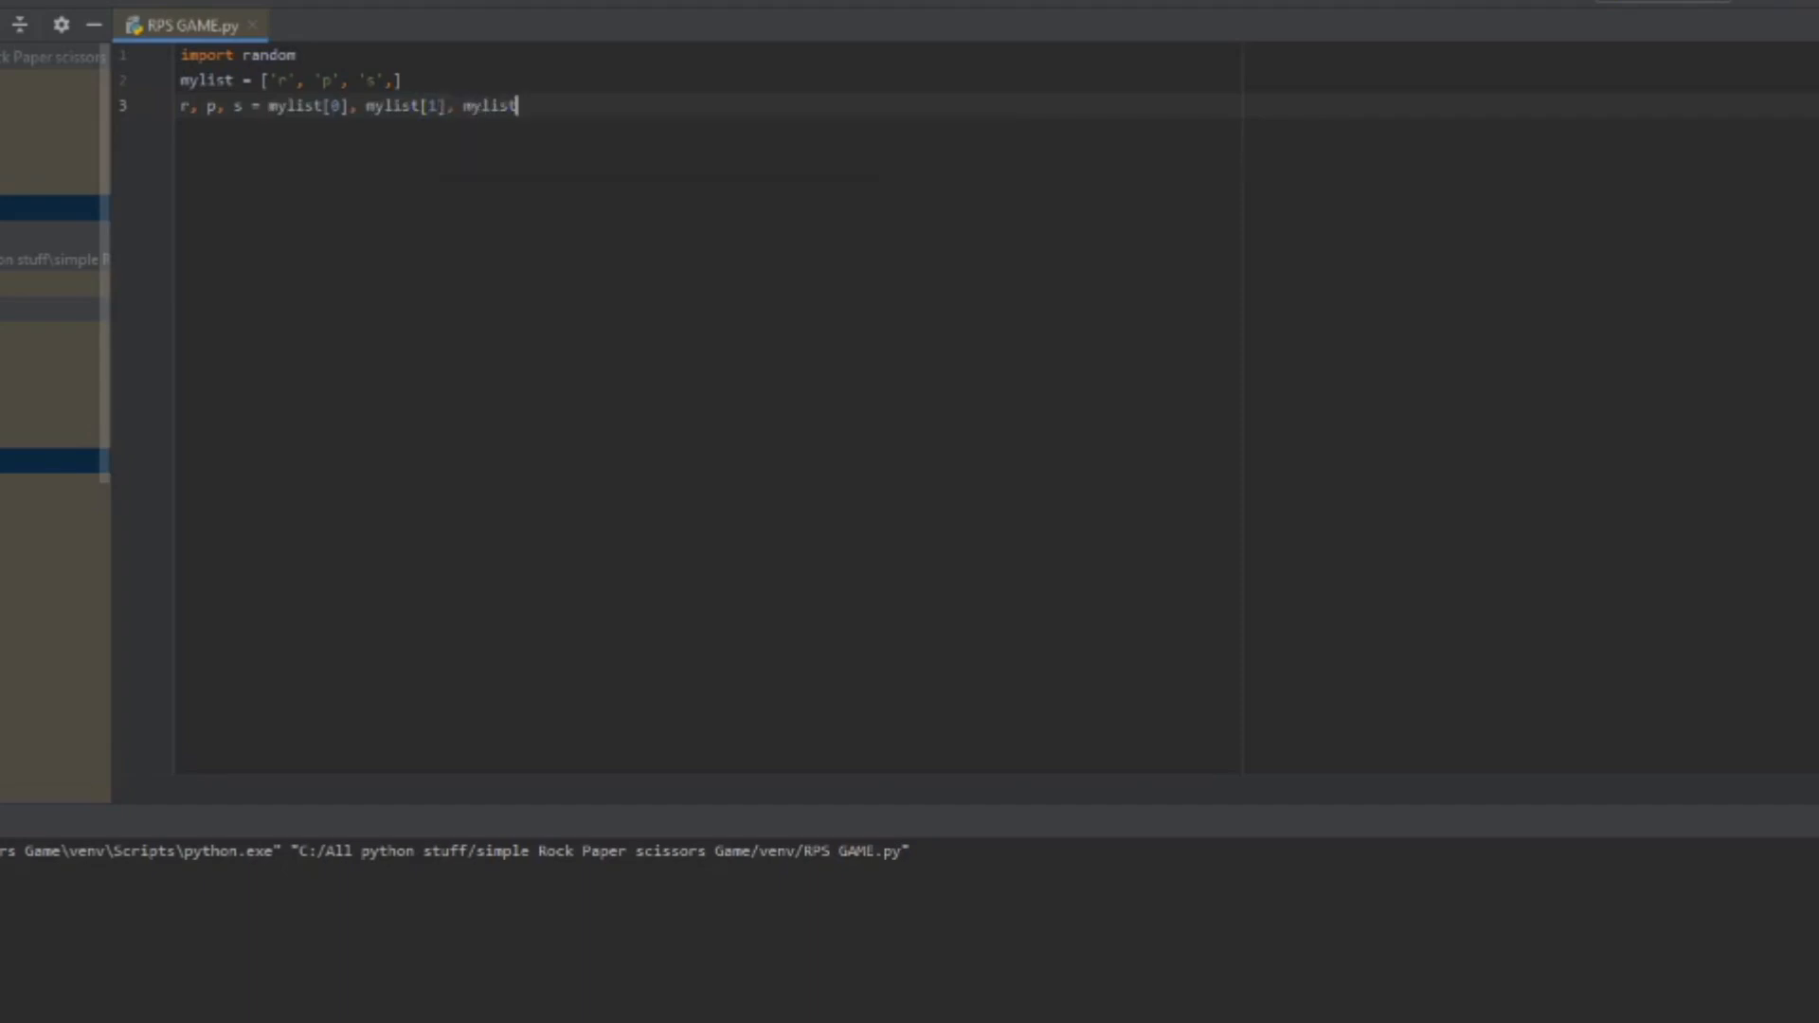
text([2])
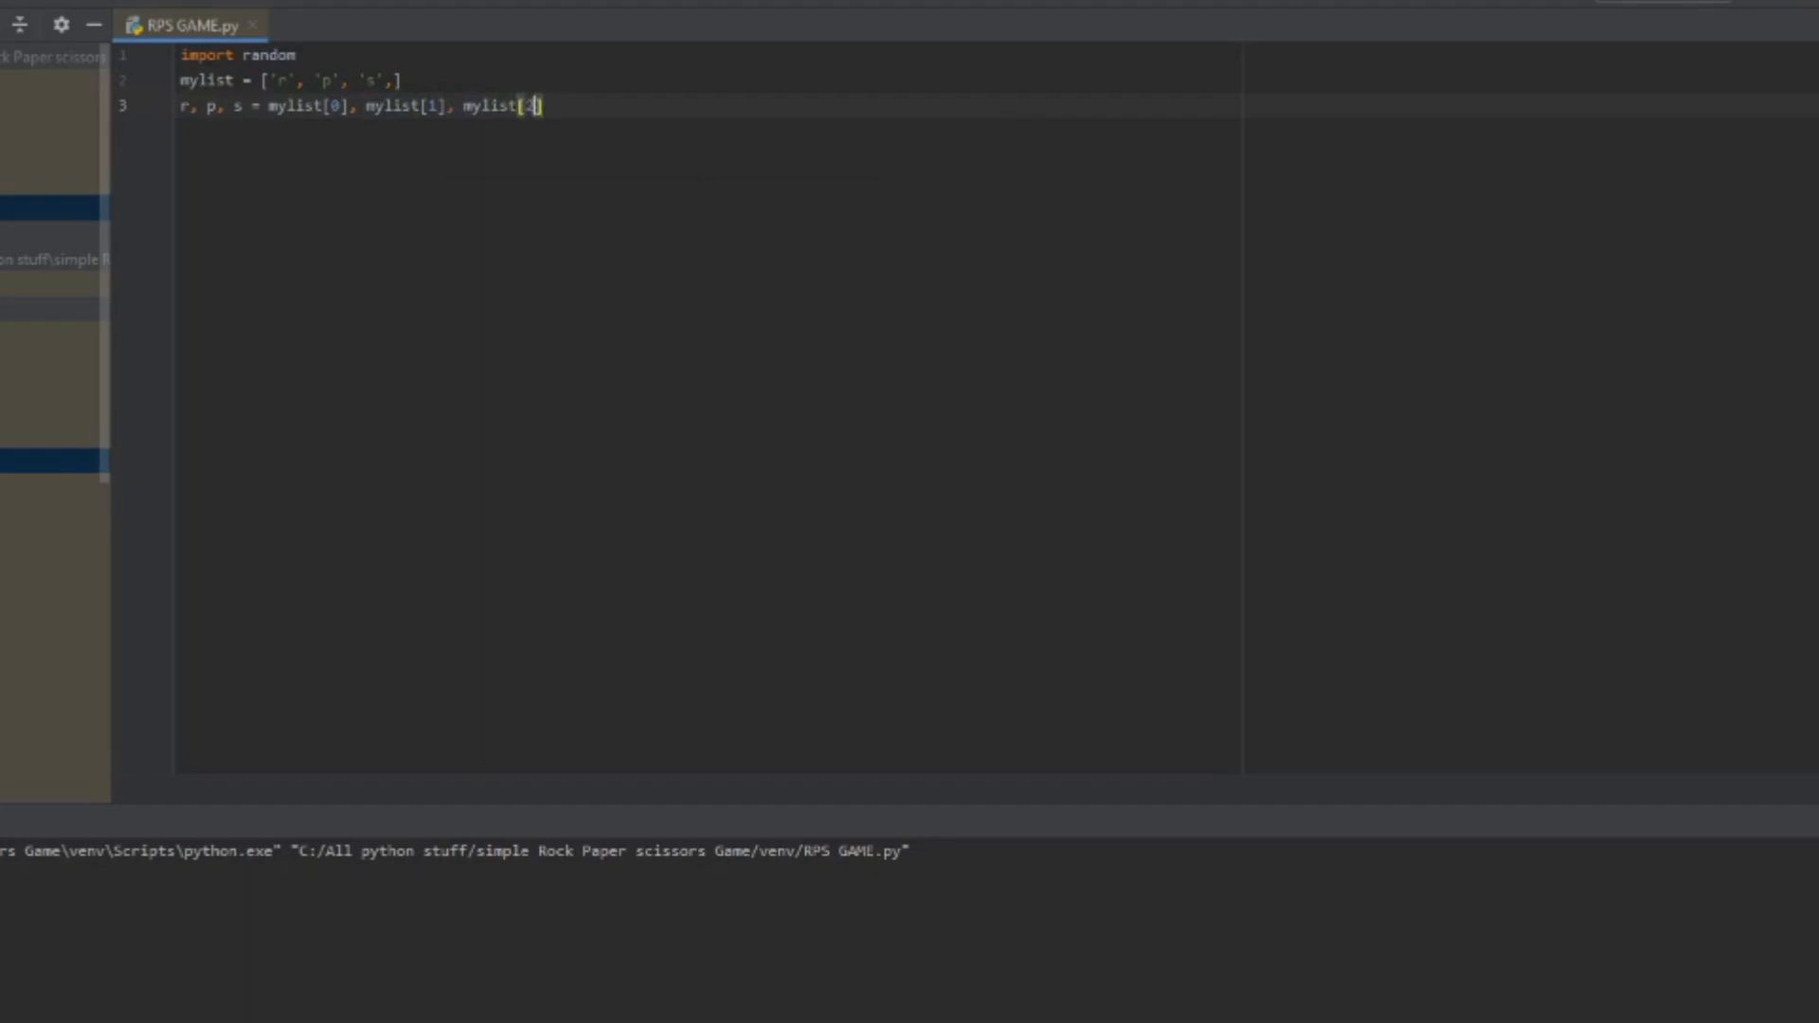
key(enter)
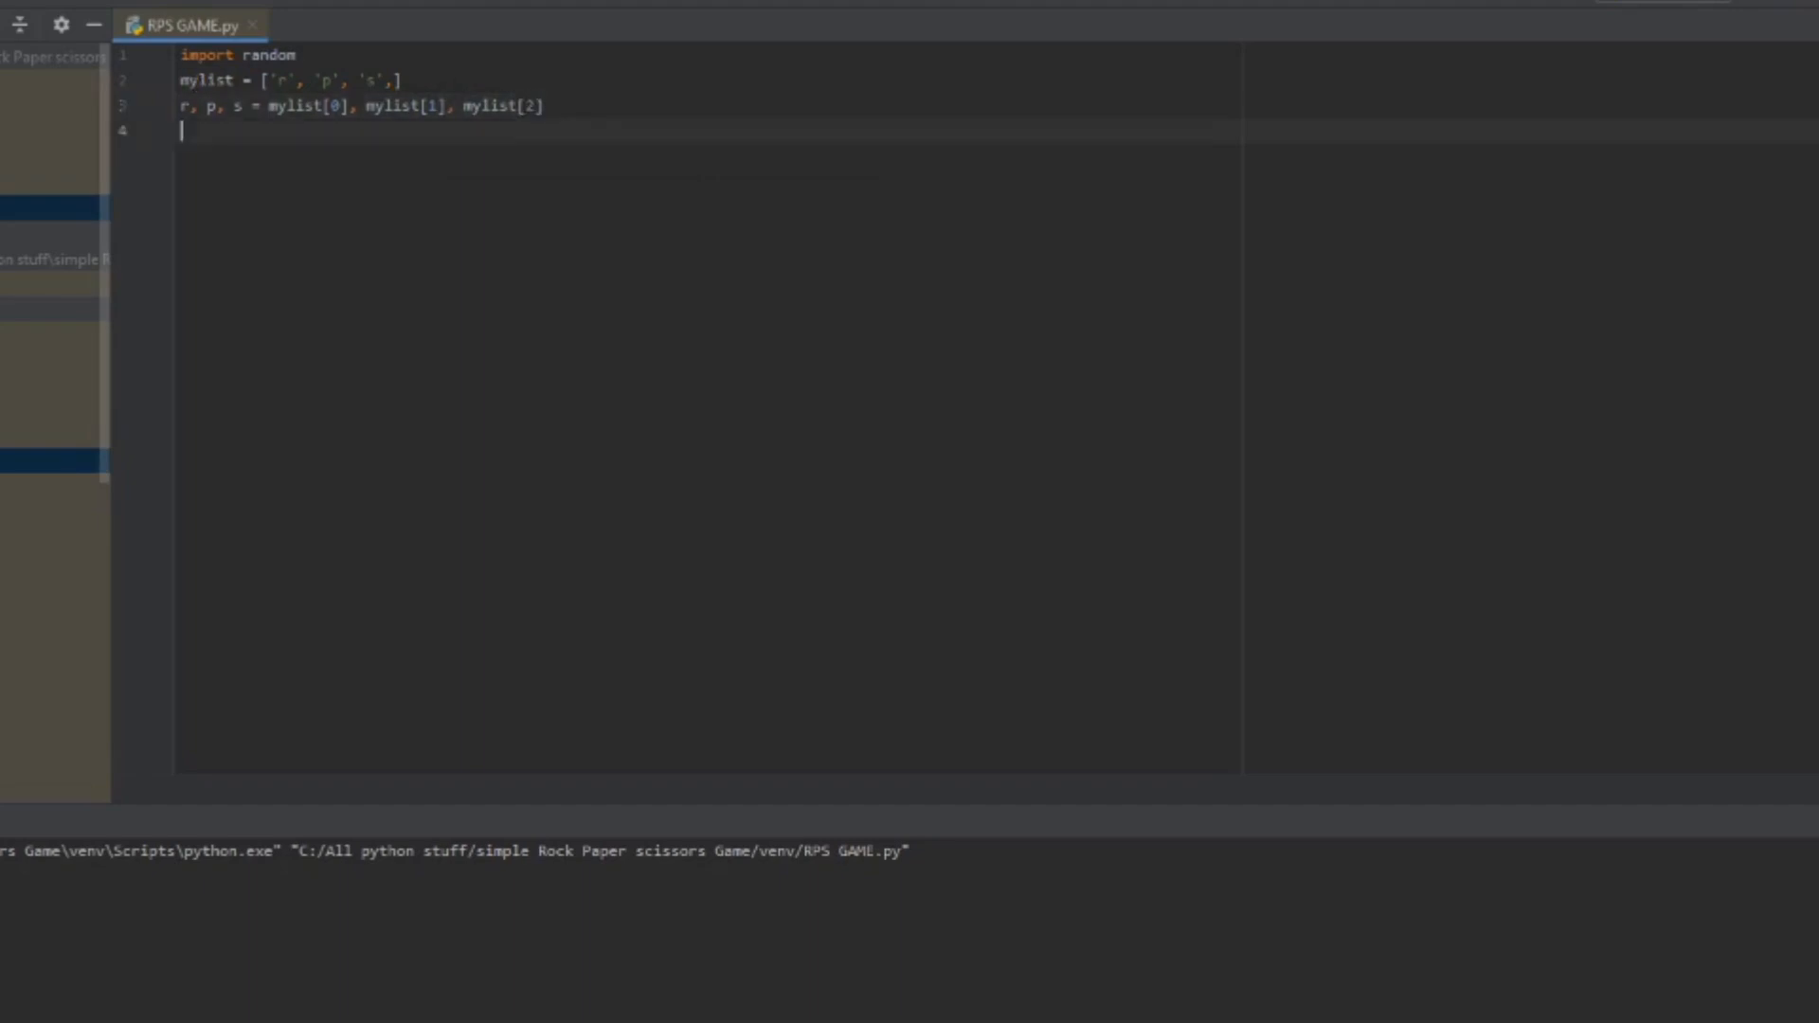
key(enter)
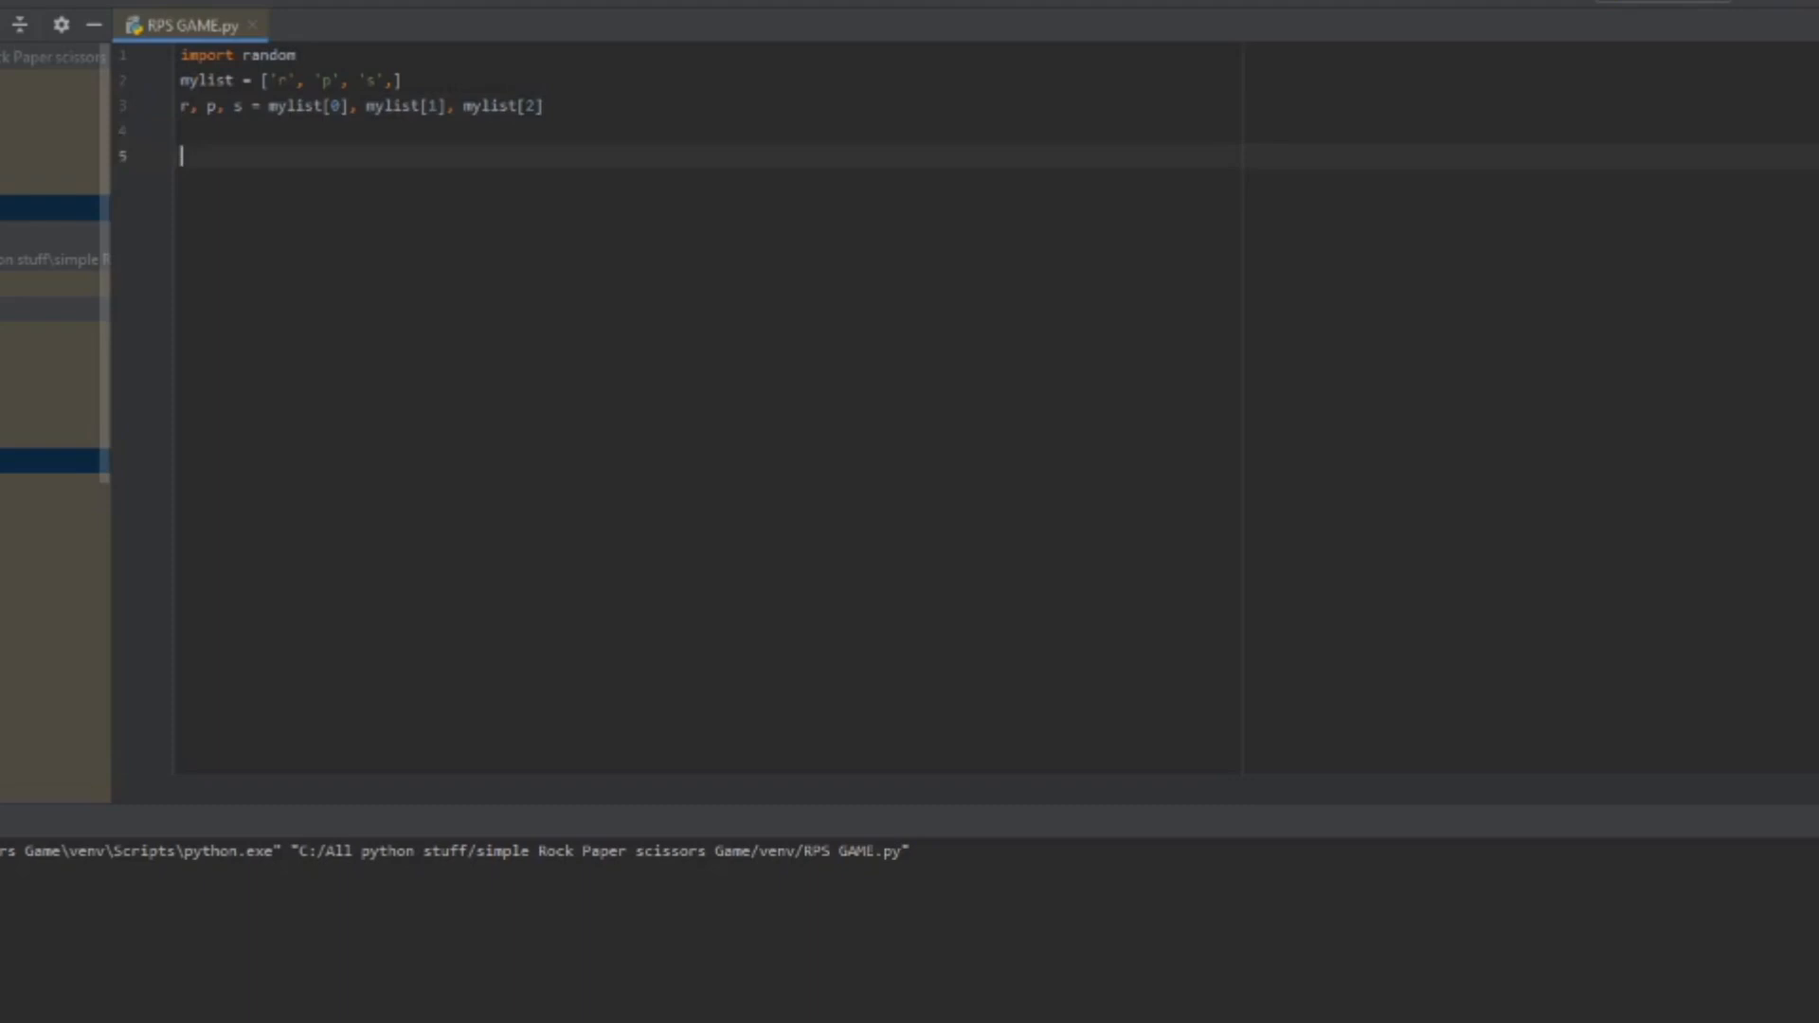
Step: Assign bot, bot1, bot2 = random.choice(mylist) three times on one line
text(bi)
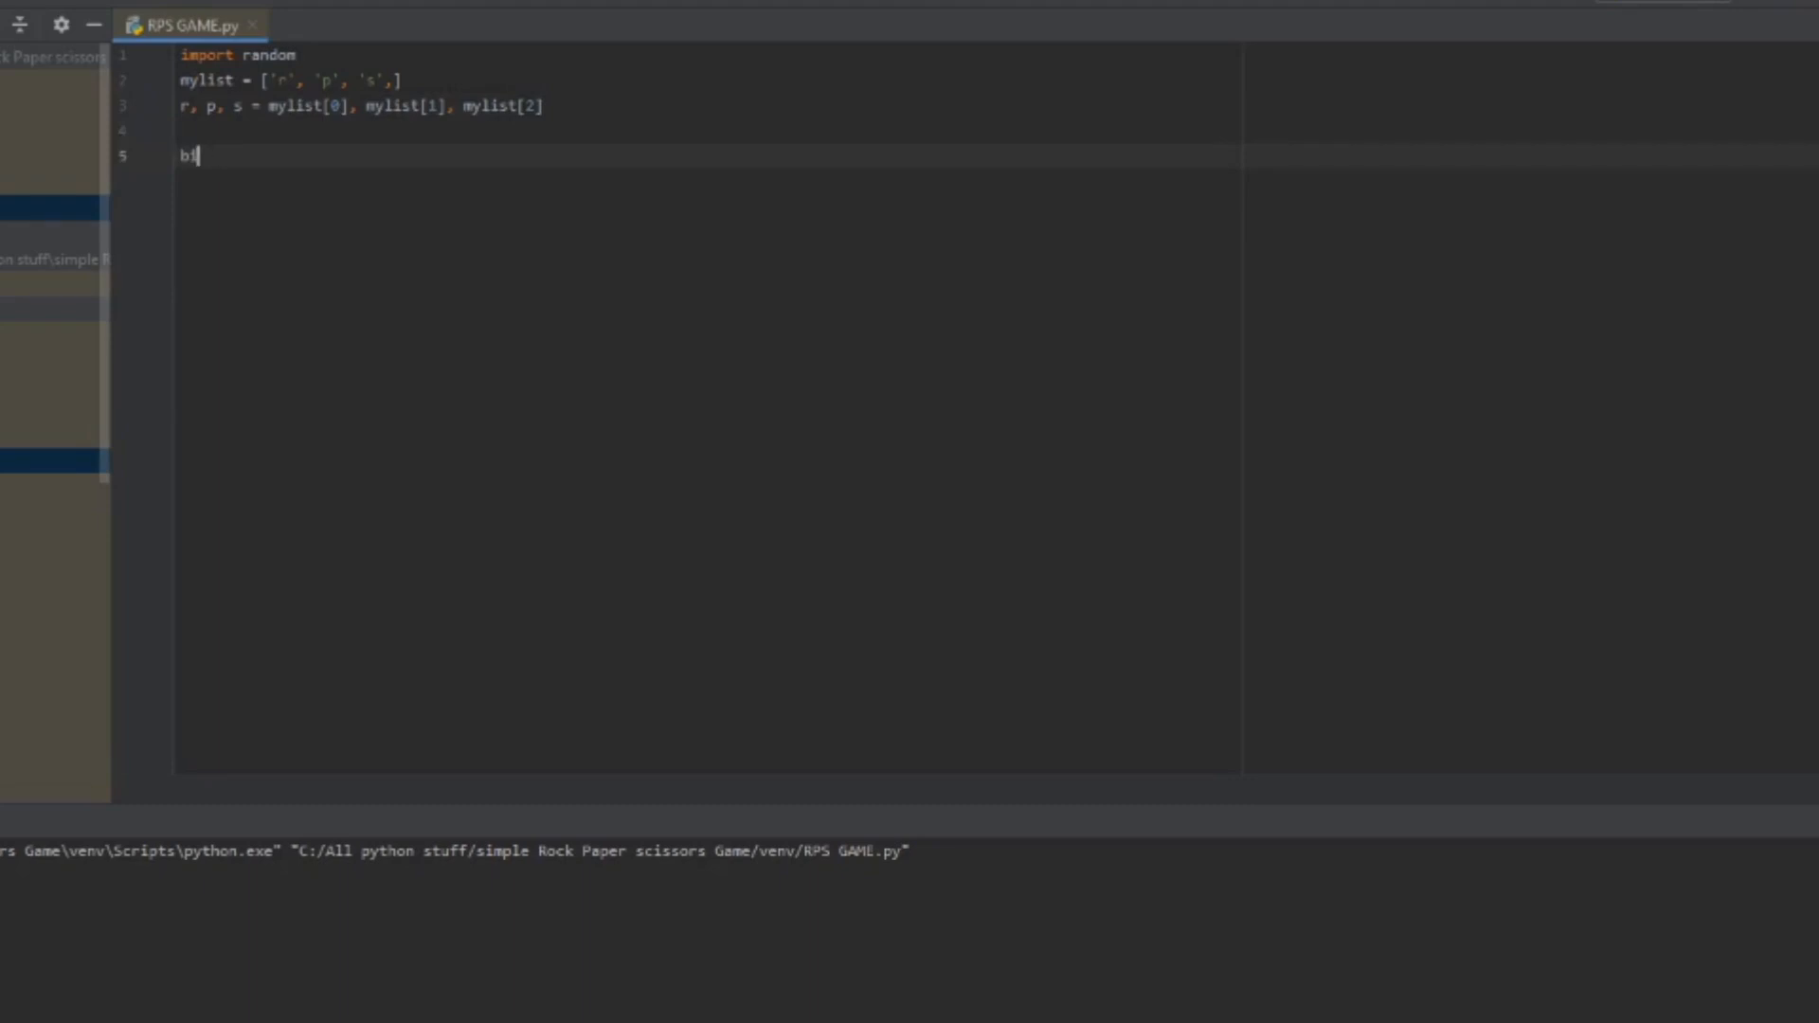
text(ot)
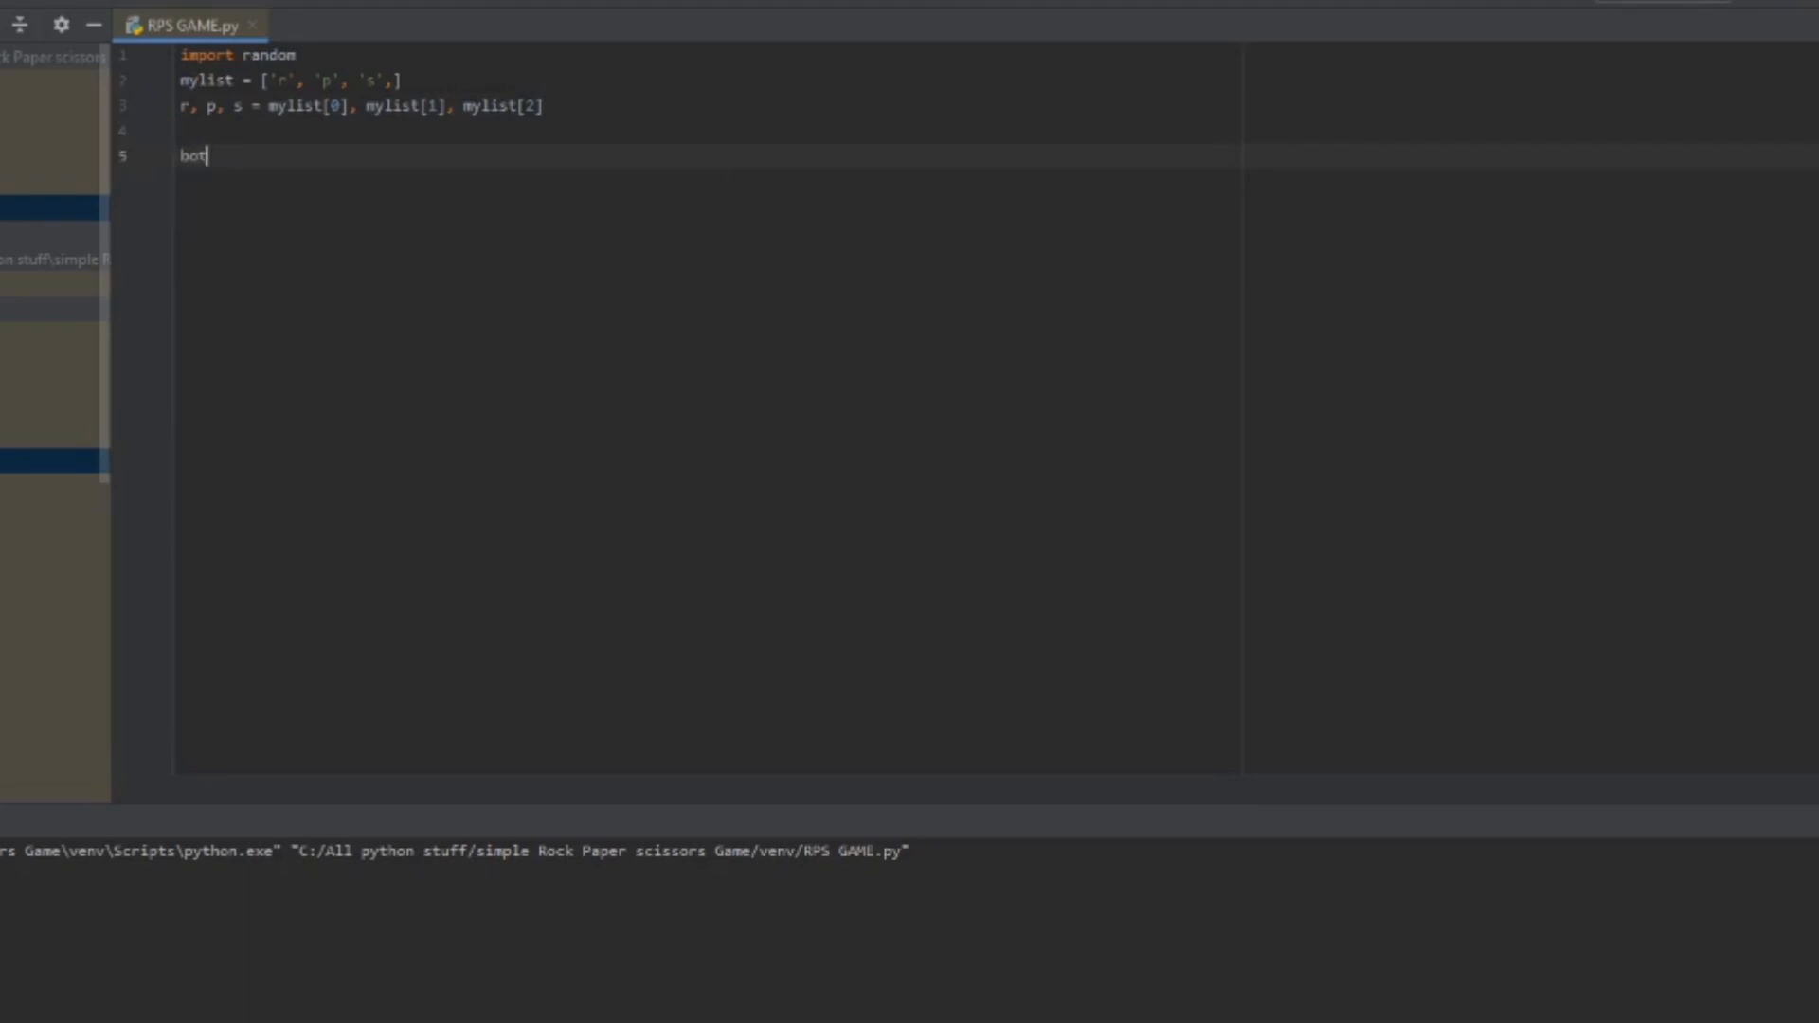
text(, b)
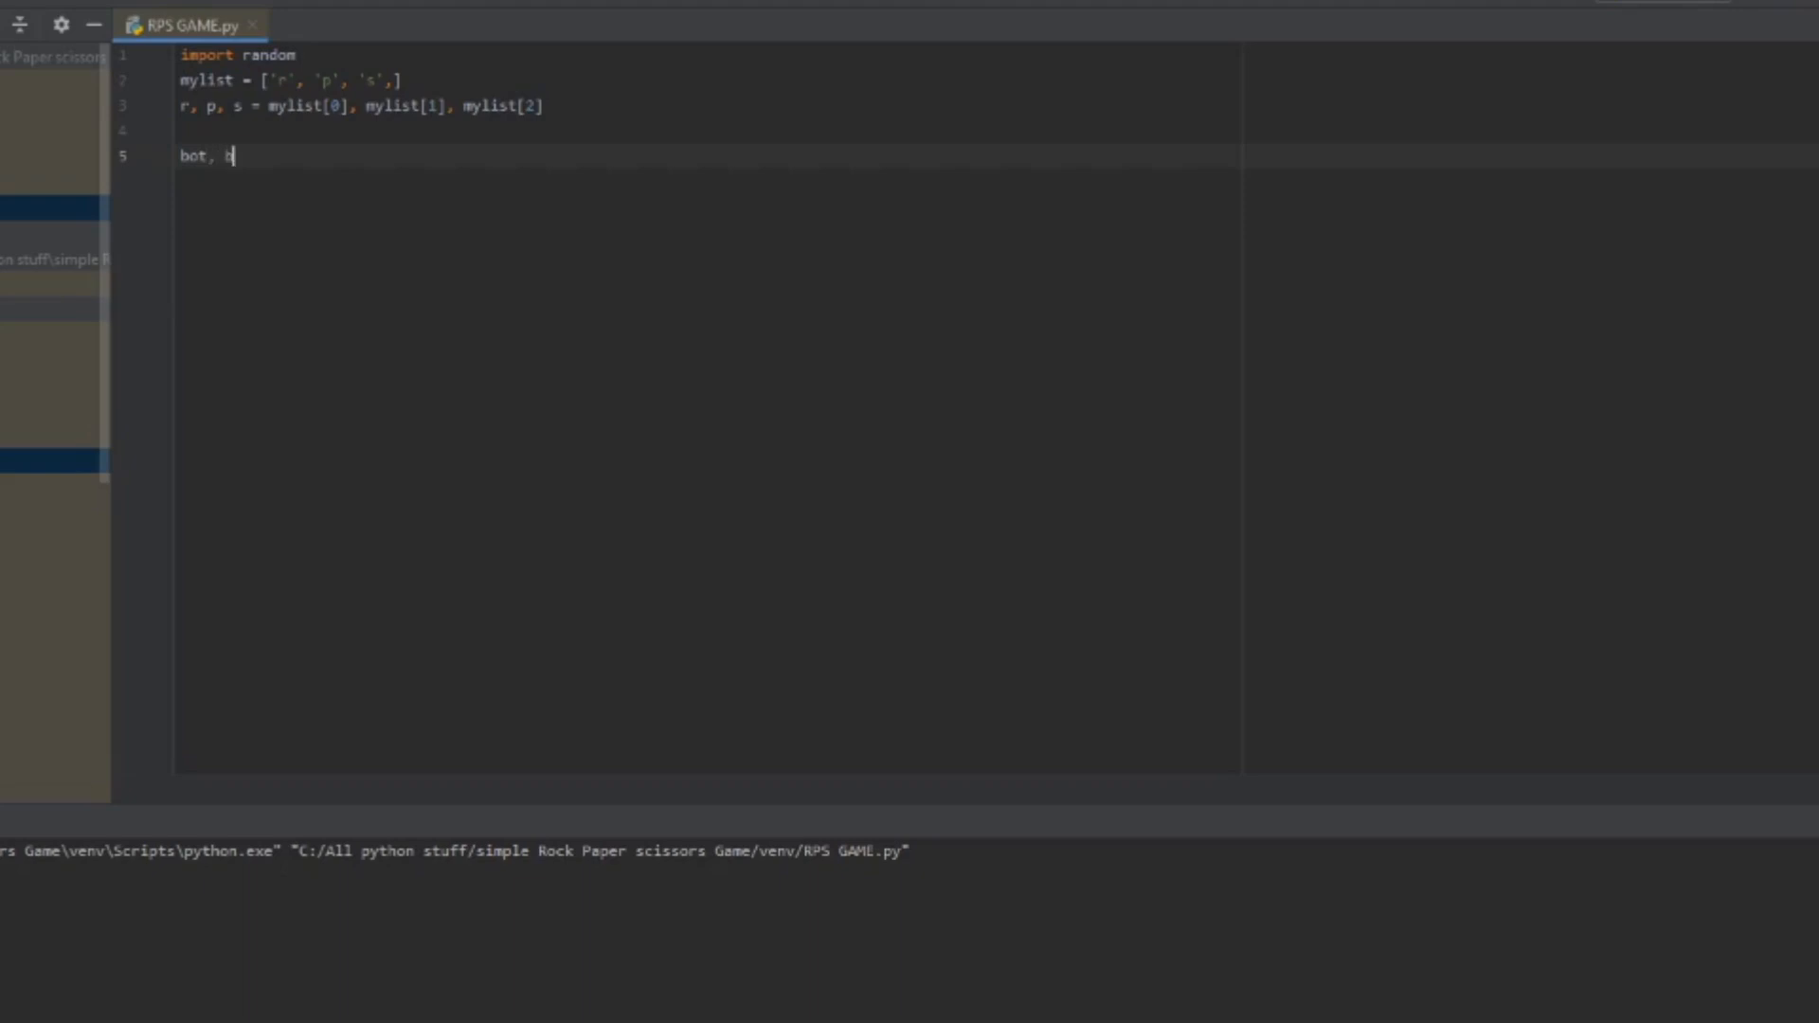
text(ot)
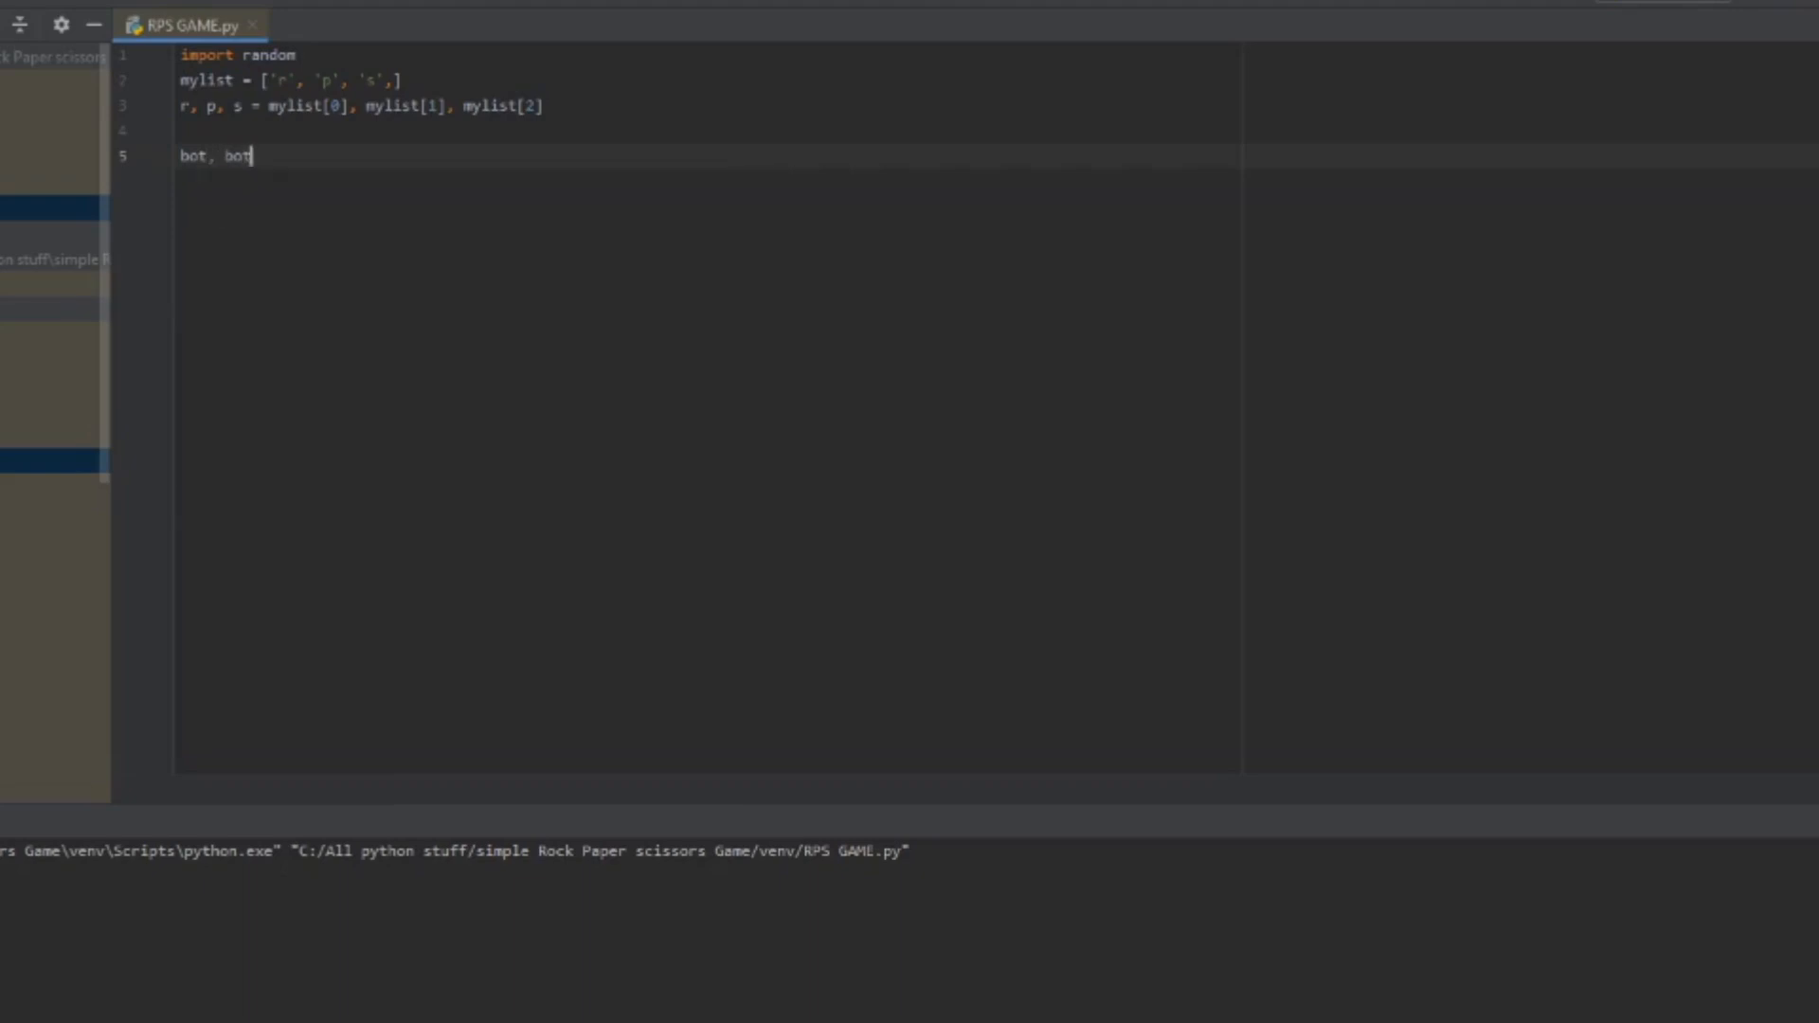
text(1, bot2)
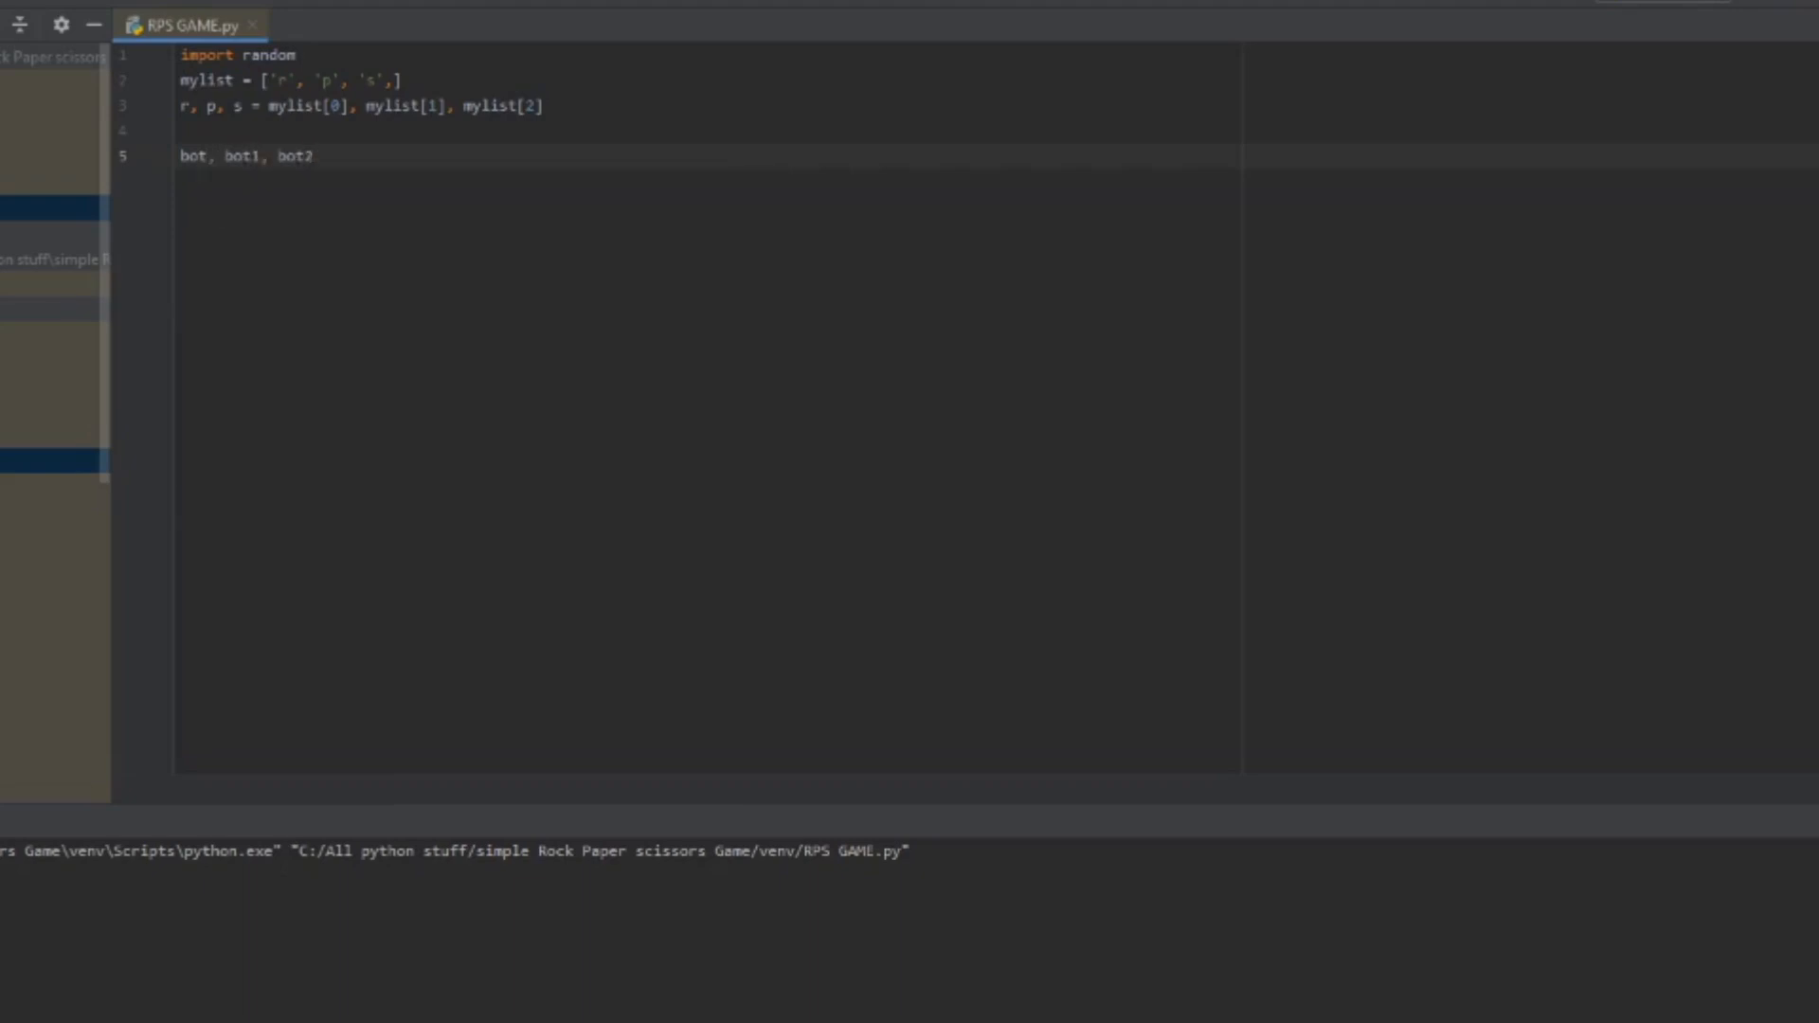
text(=)
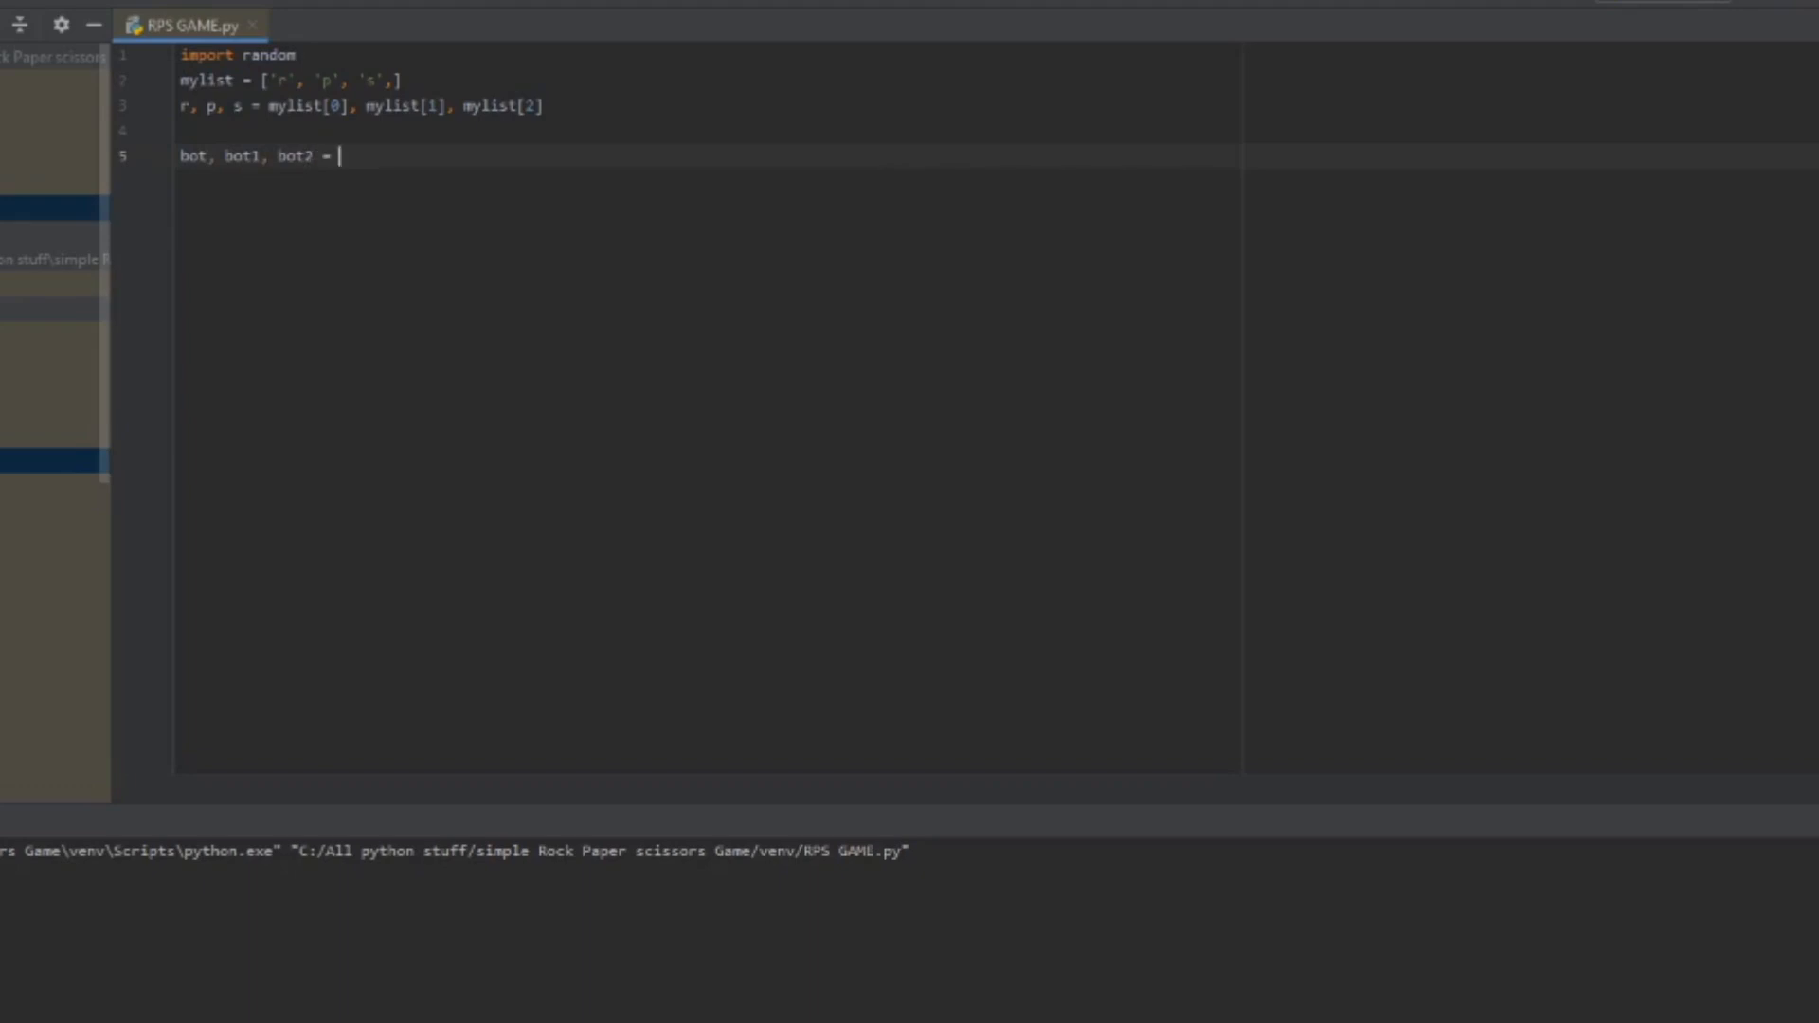
text(random.c)
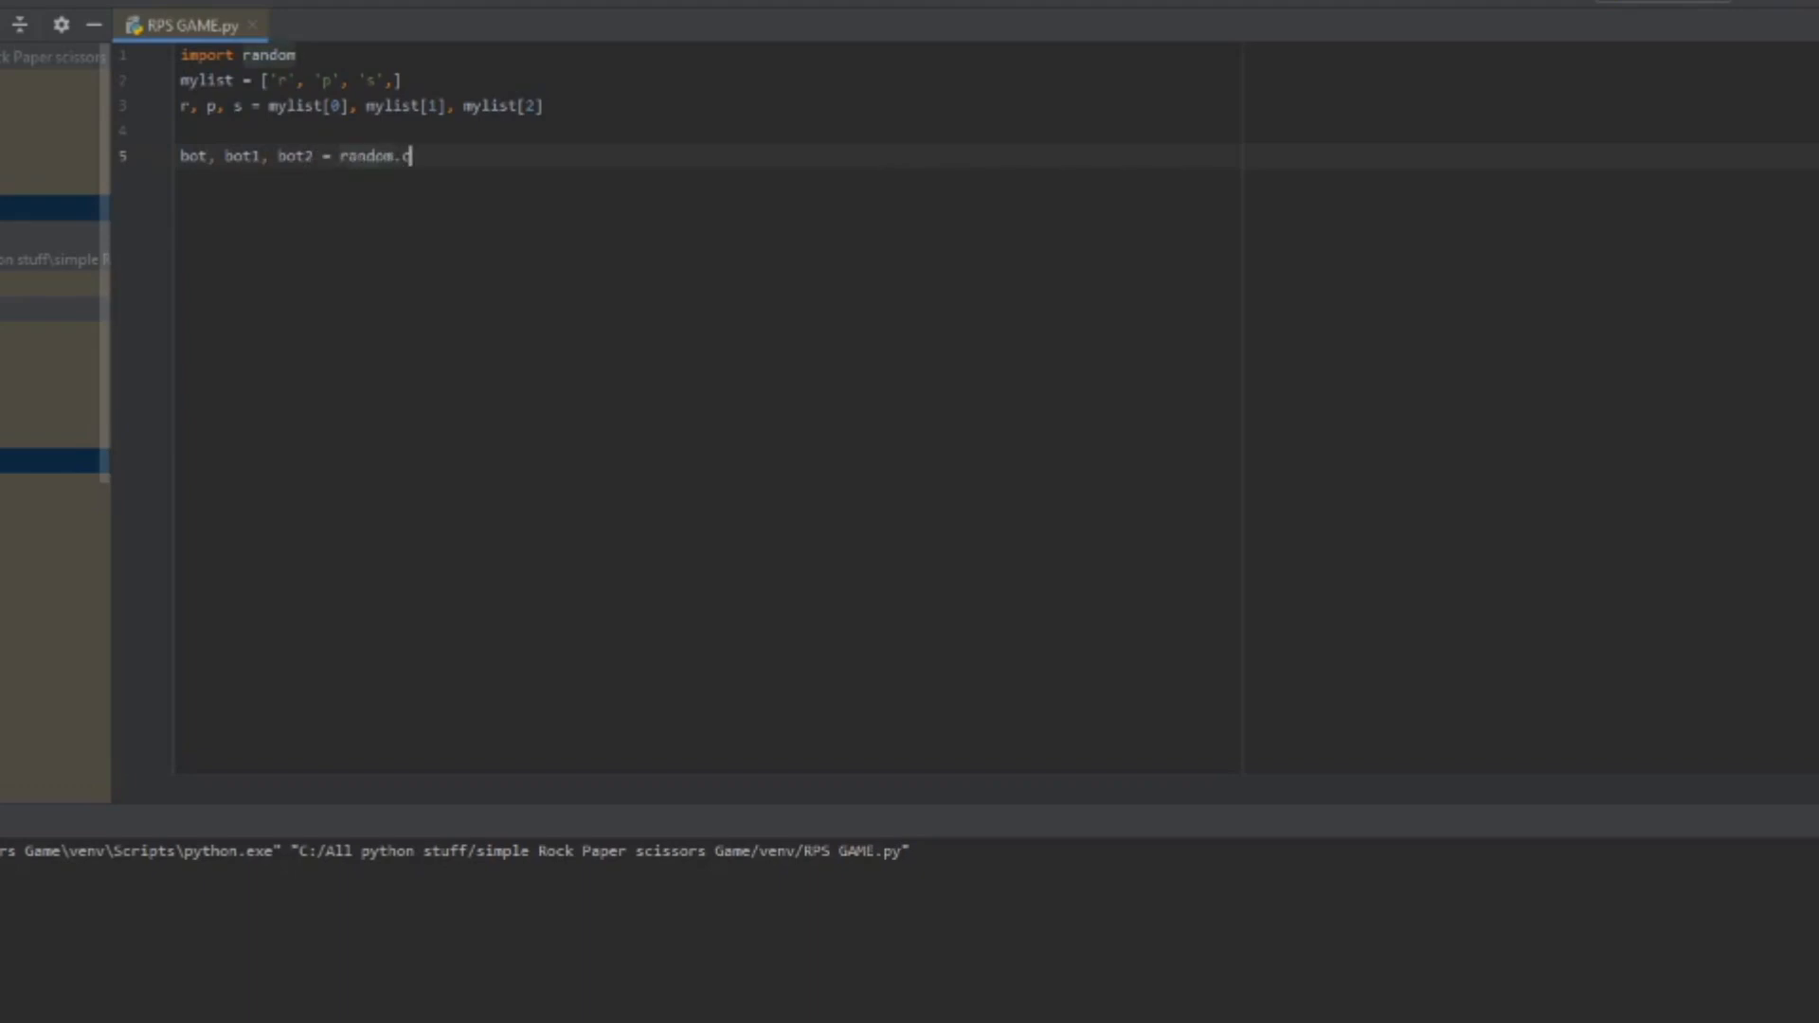
text(hoive)
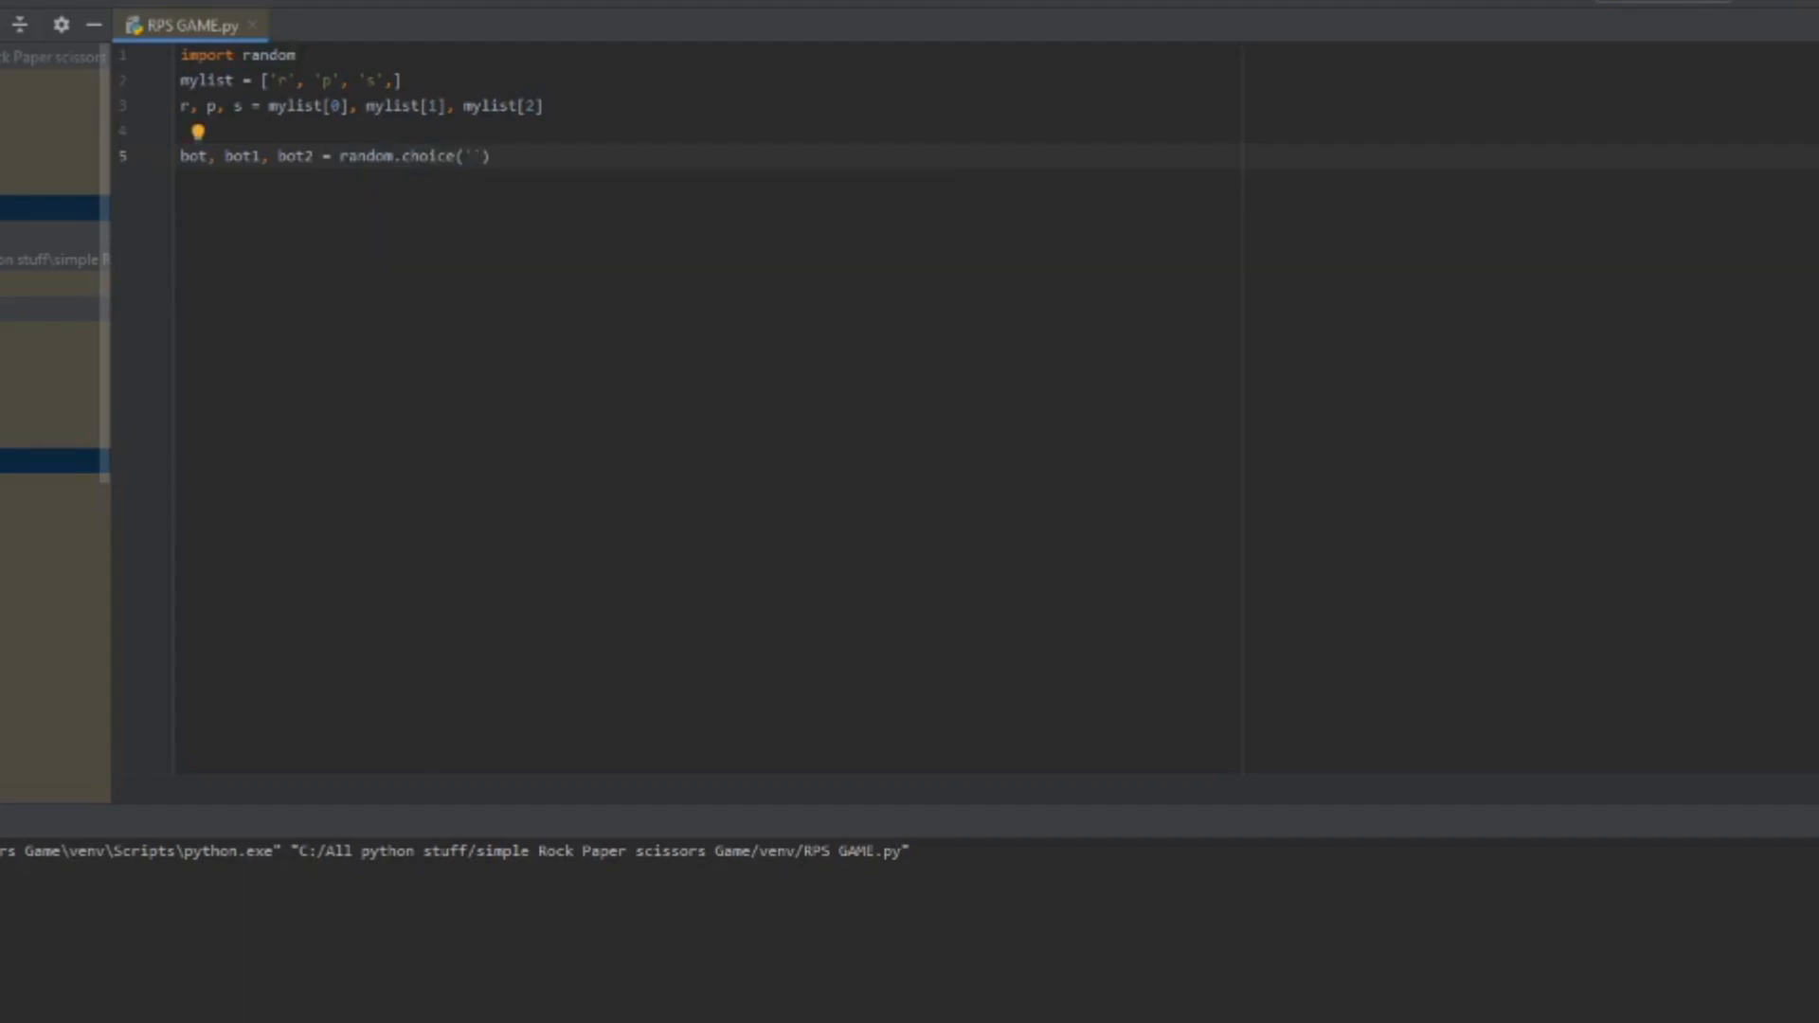
text(mylist)
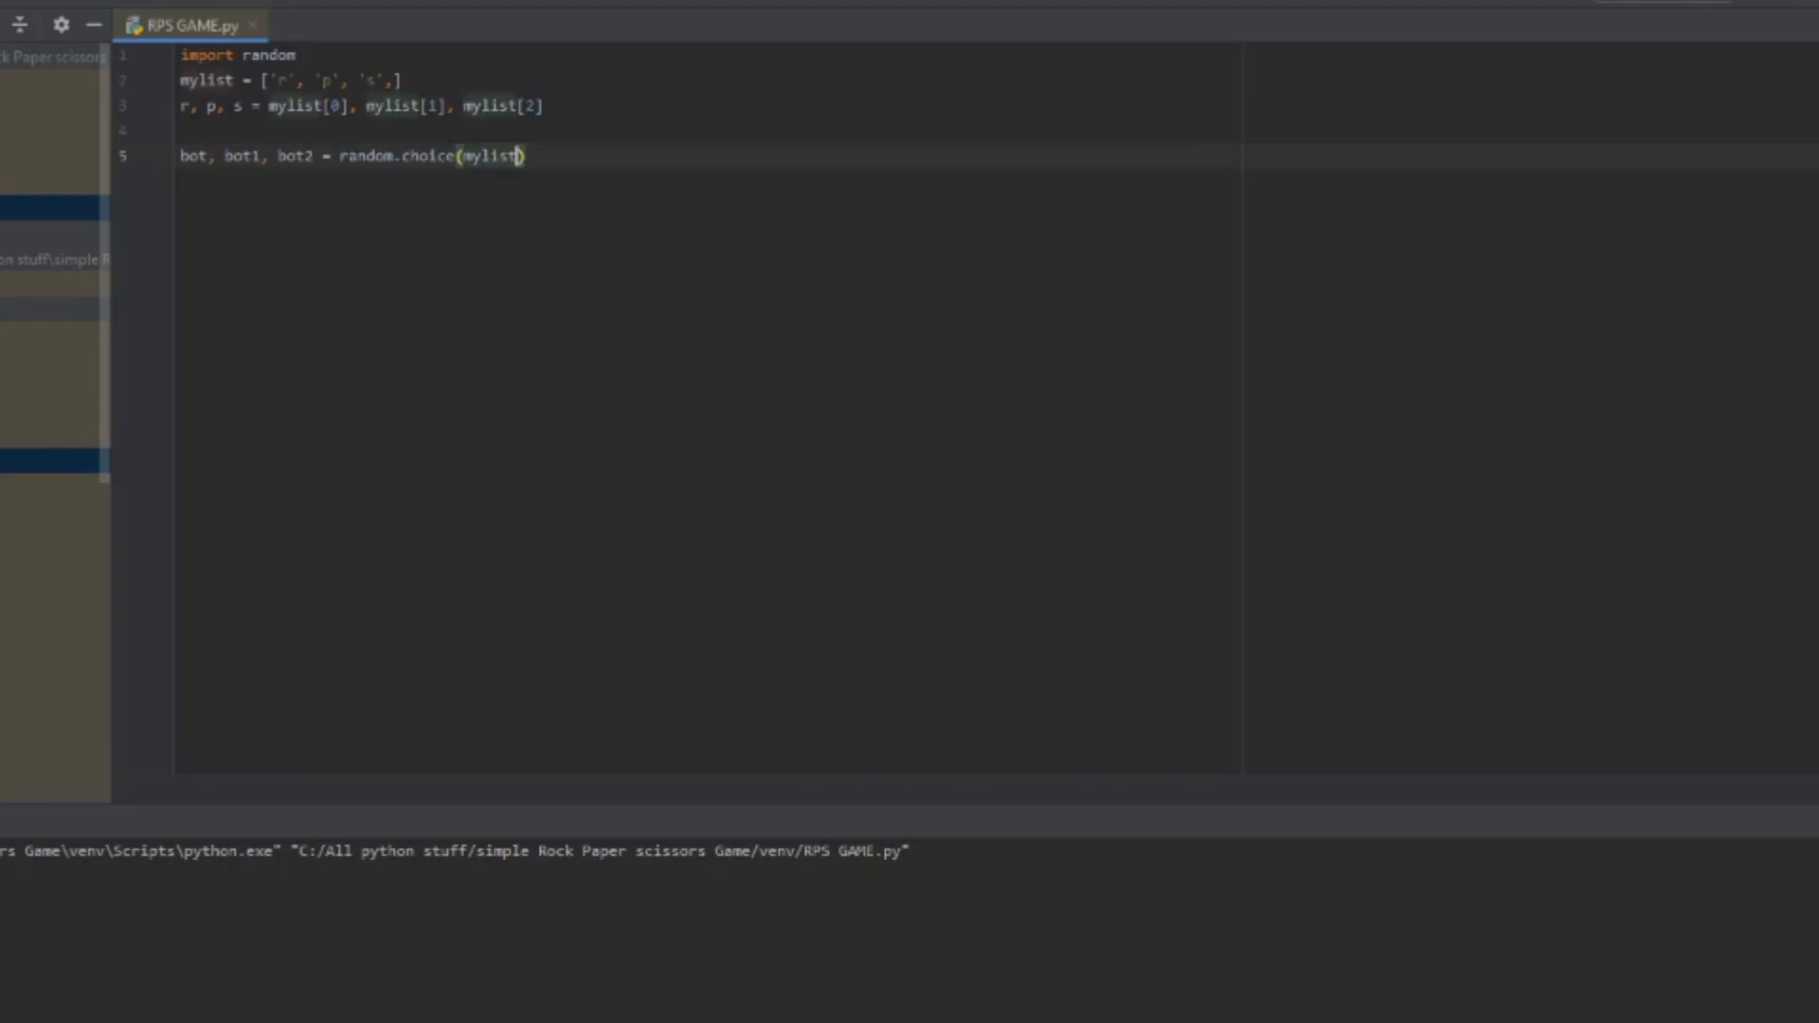
text(, random.choice(mylist), random.choice(mylist))
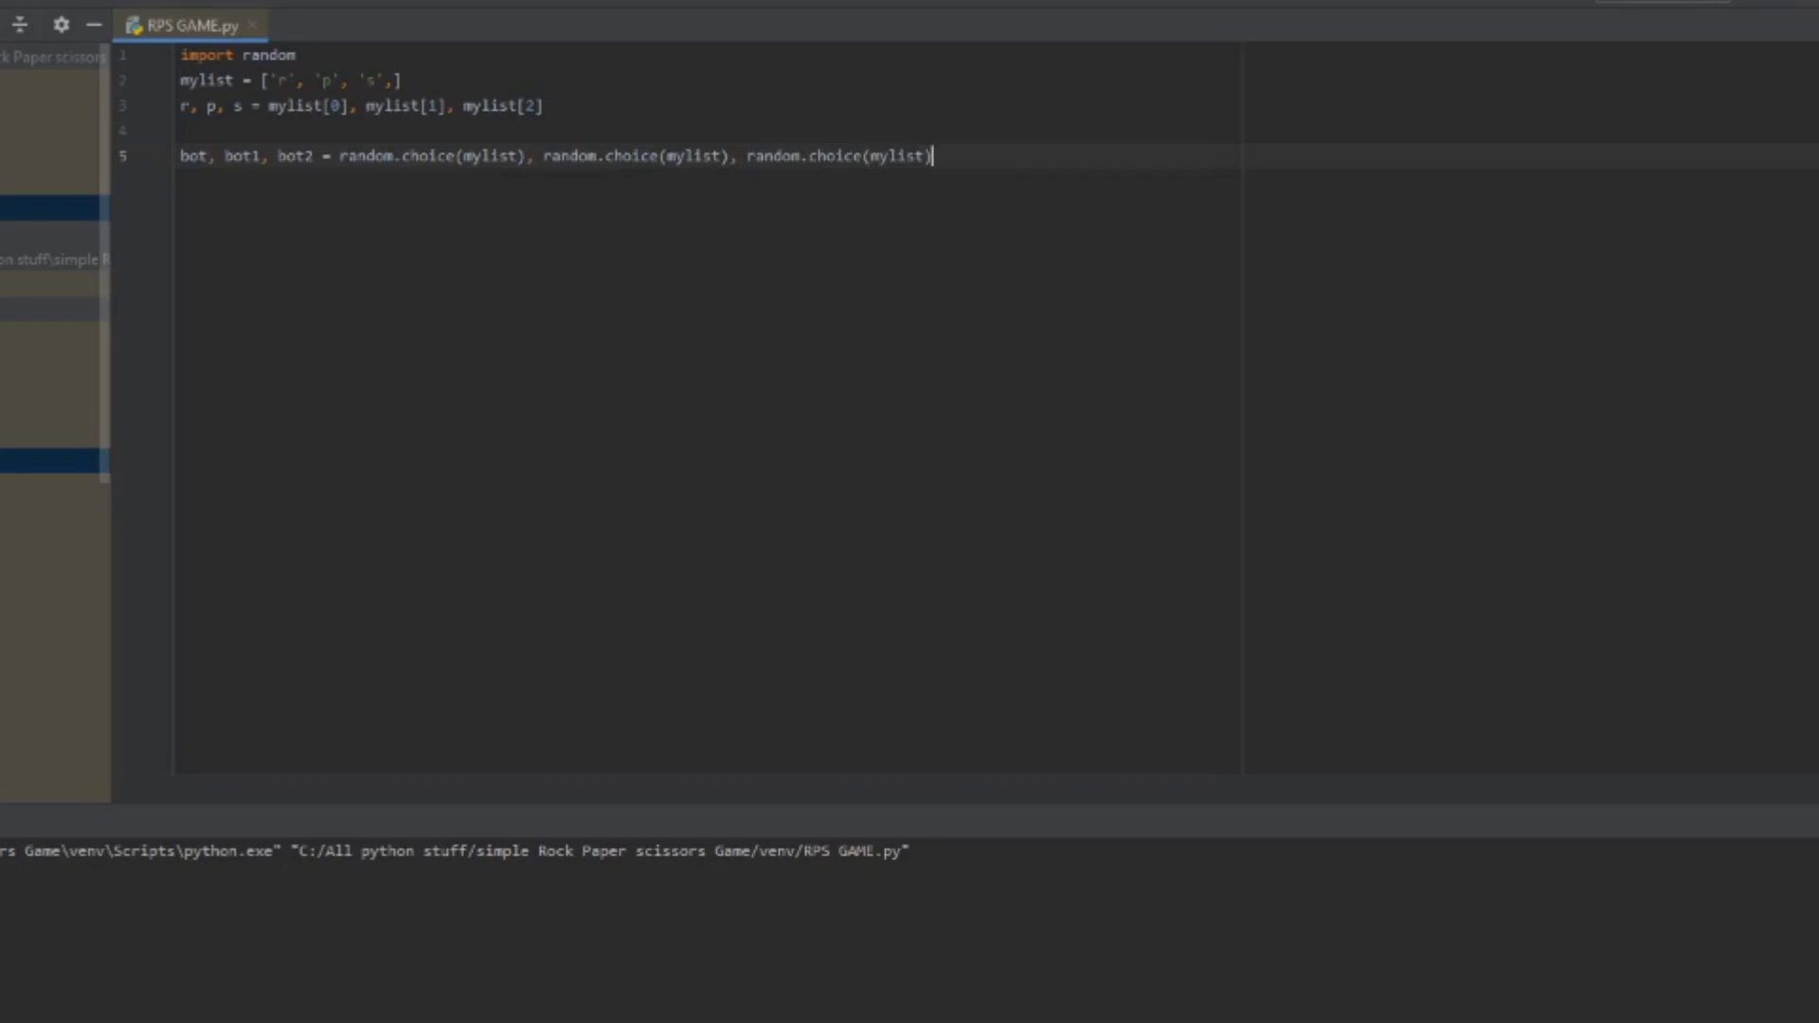
key(enter)
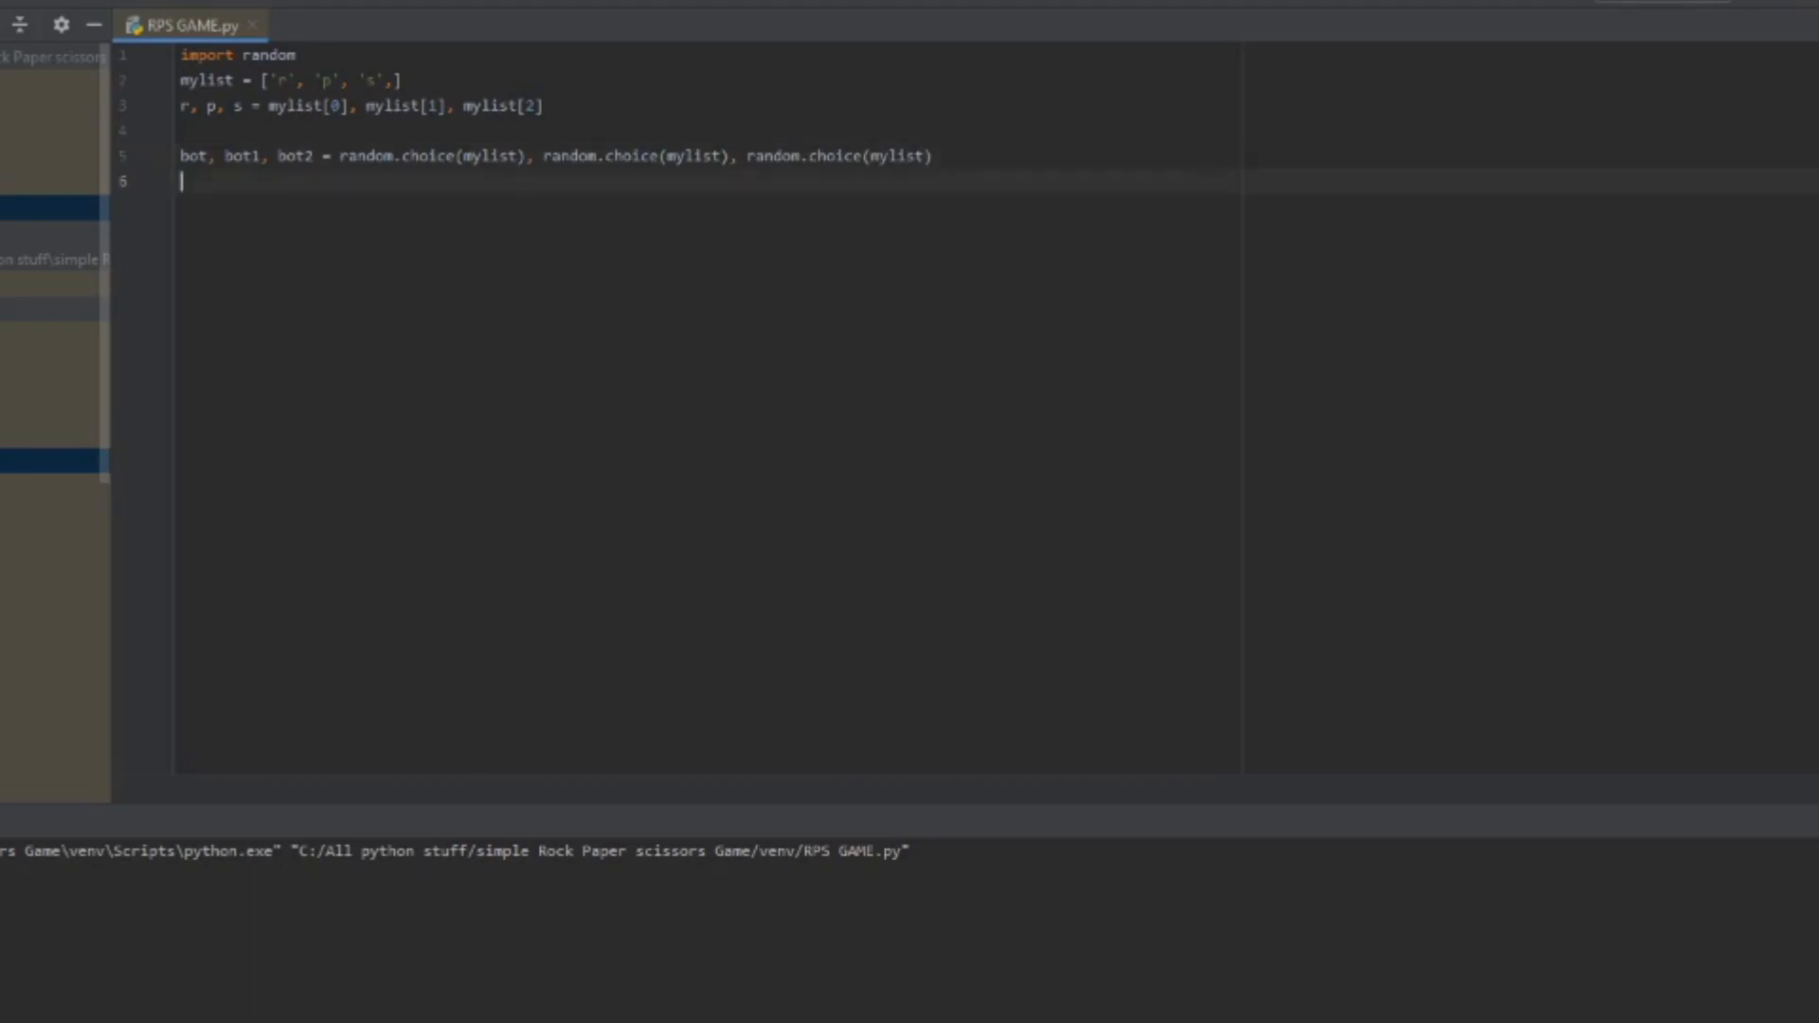
Step: Define indicate(j, k) printing 'Bot chose: ' k and 'You chose: ' j
text(def)
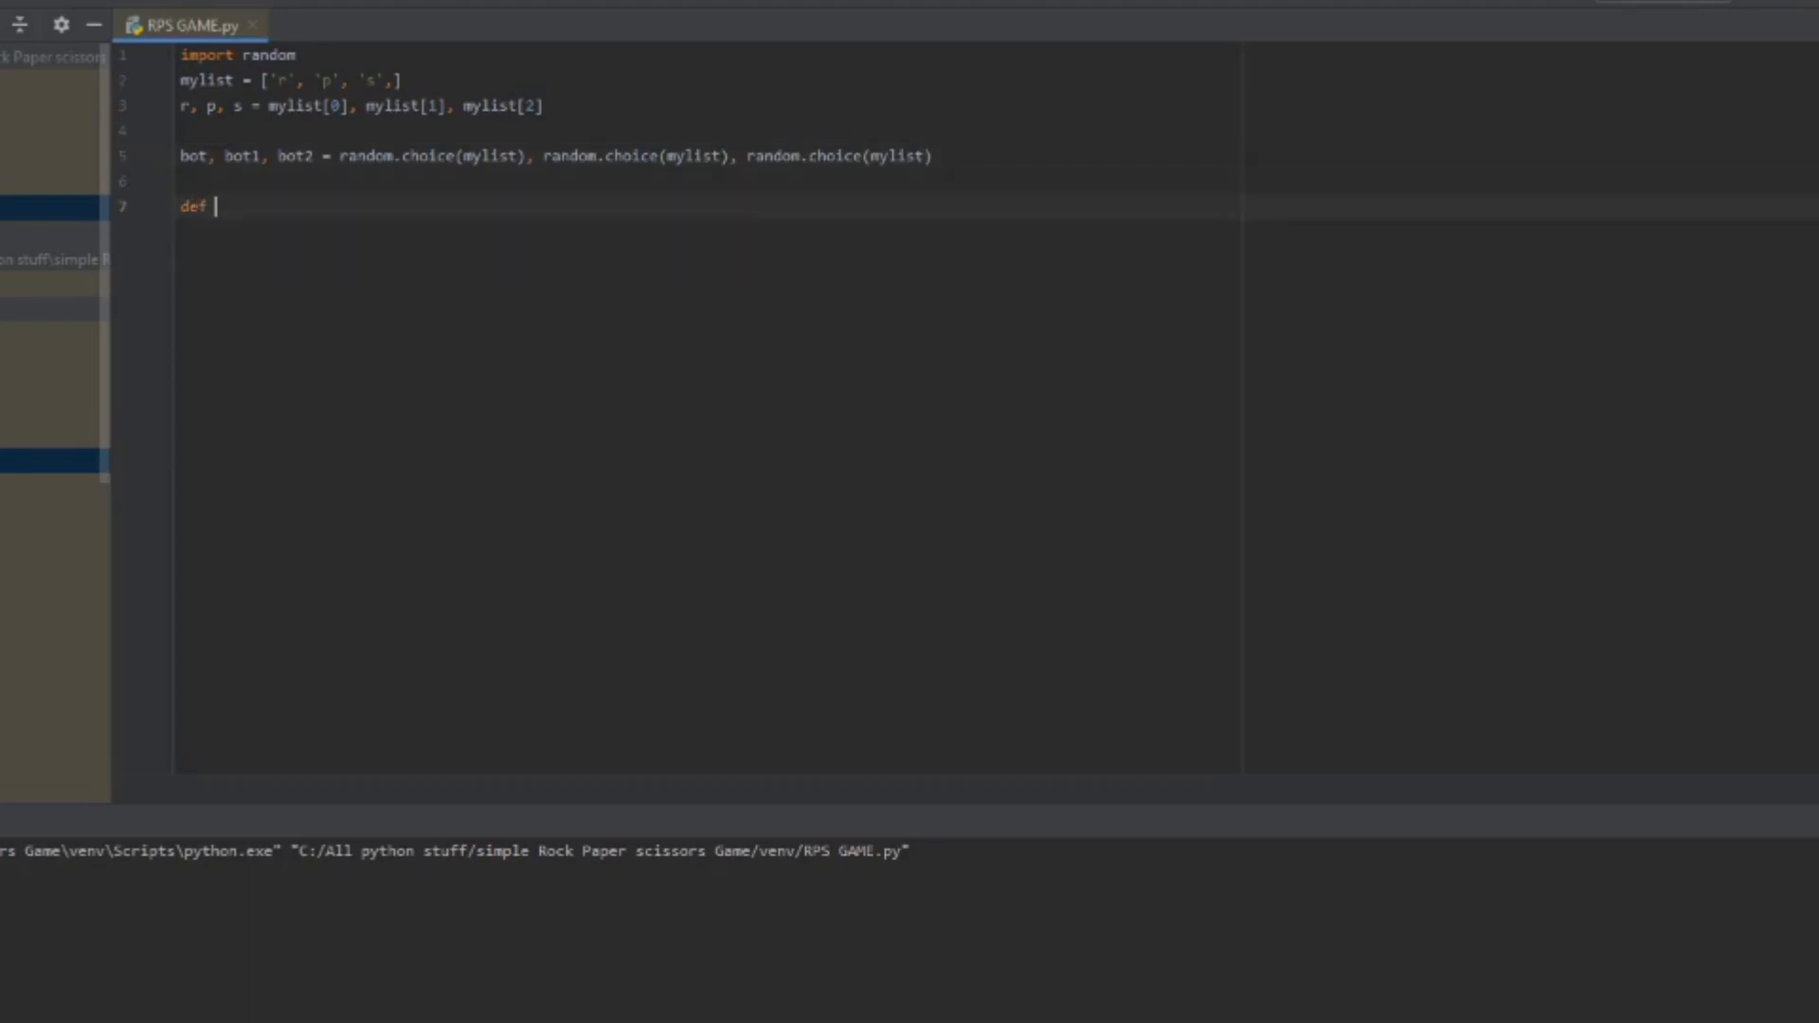
text(ind)
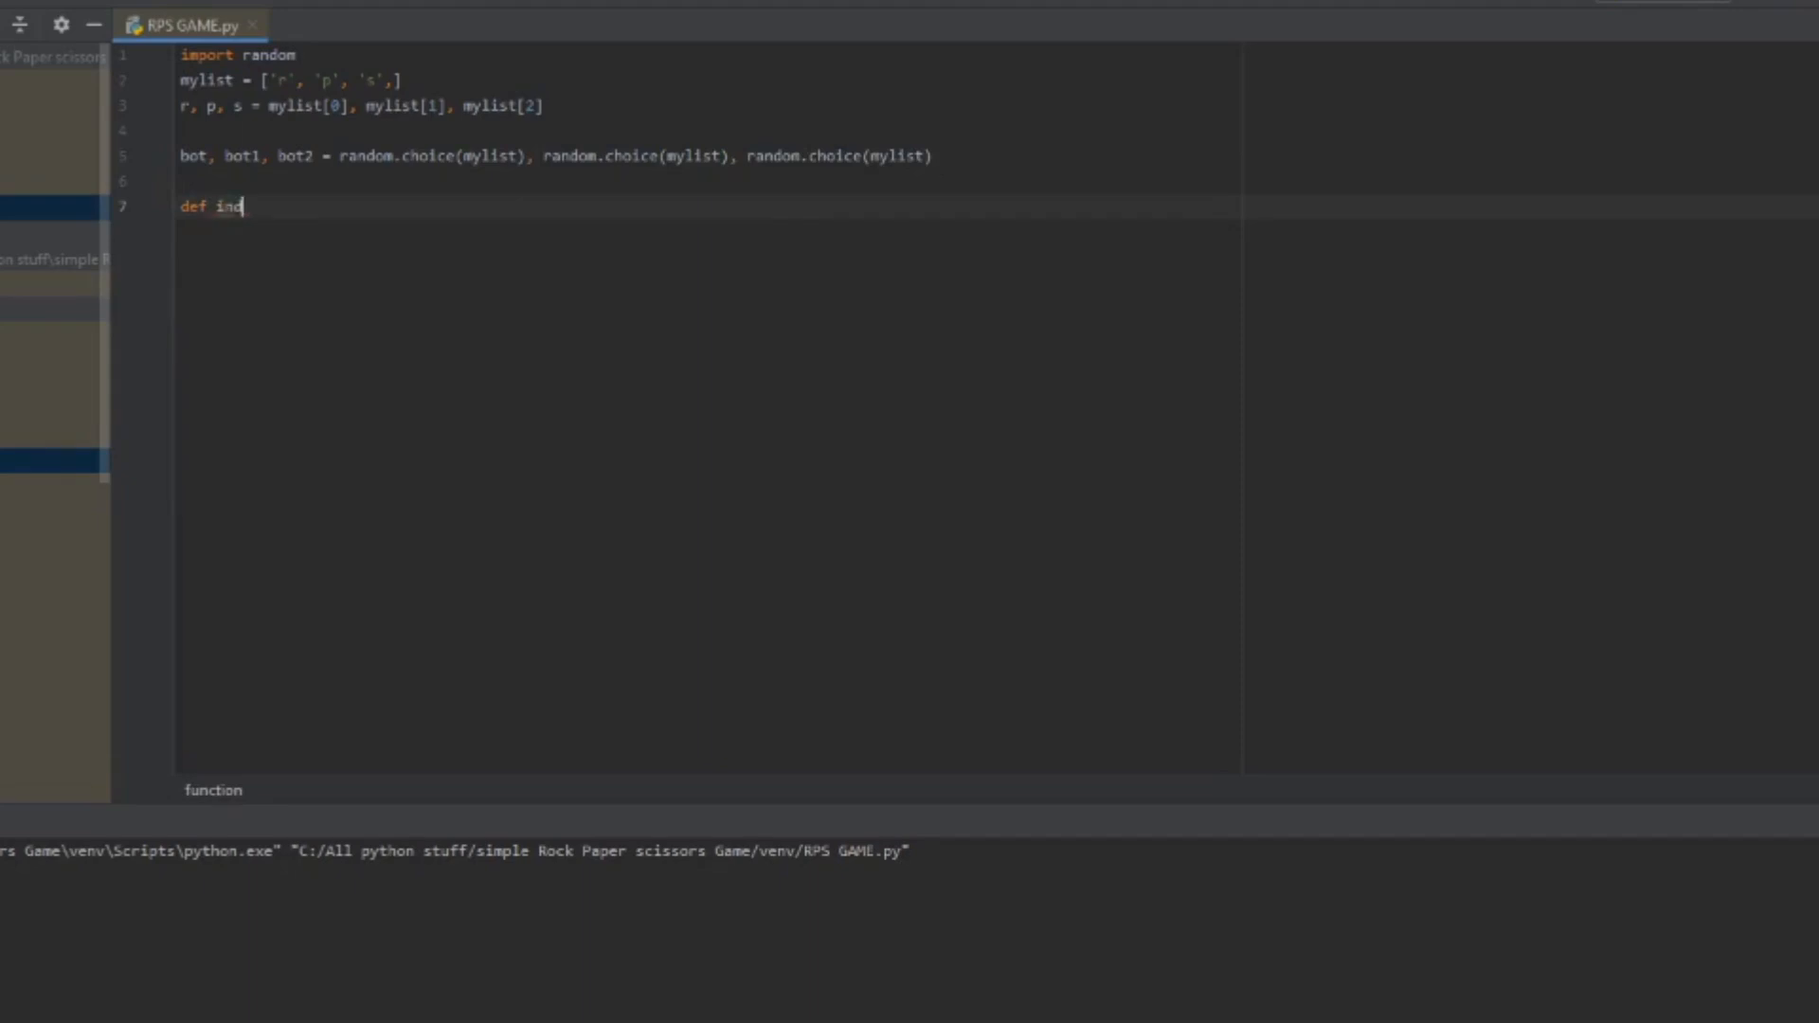
text(icate)
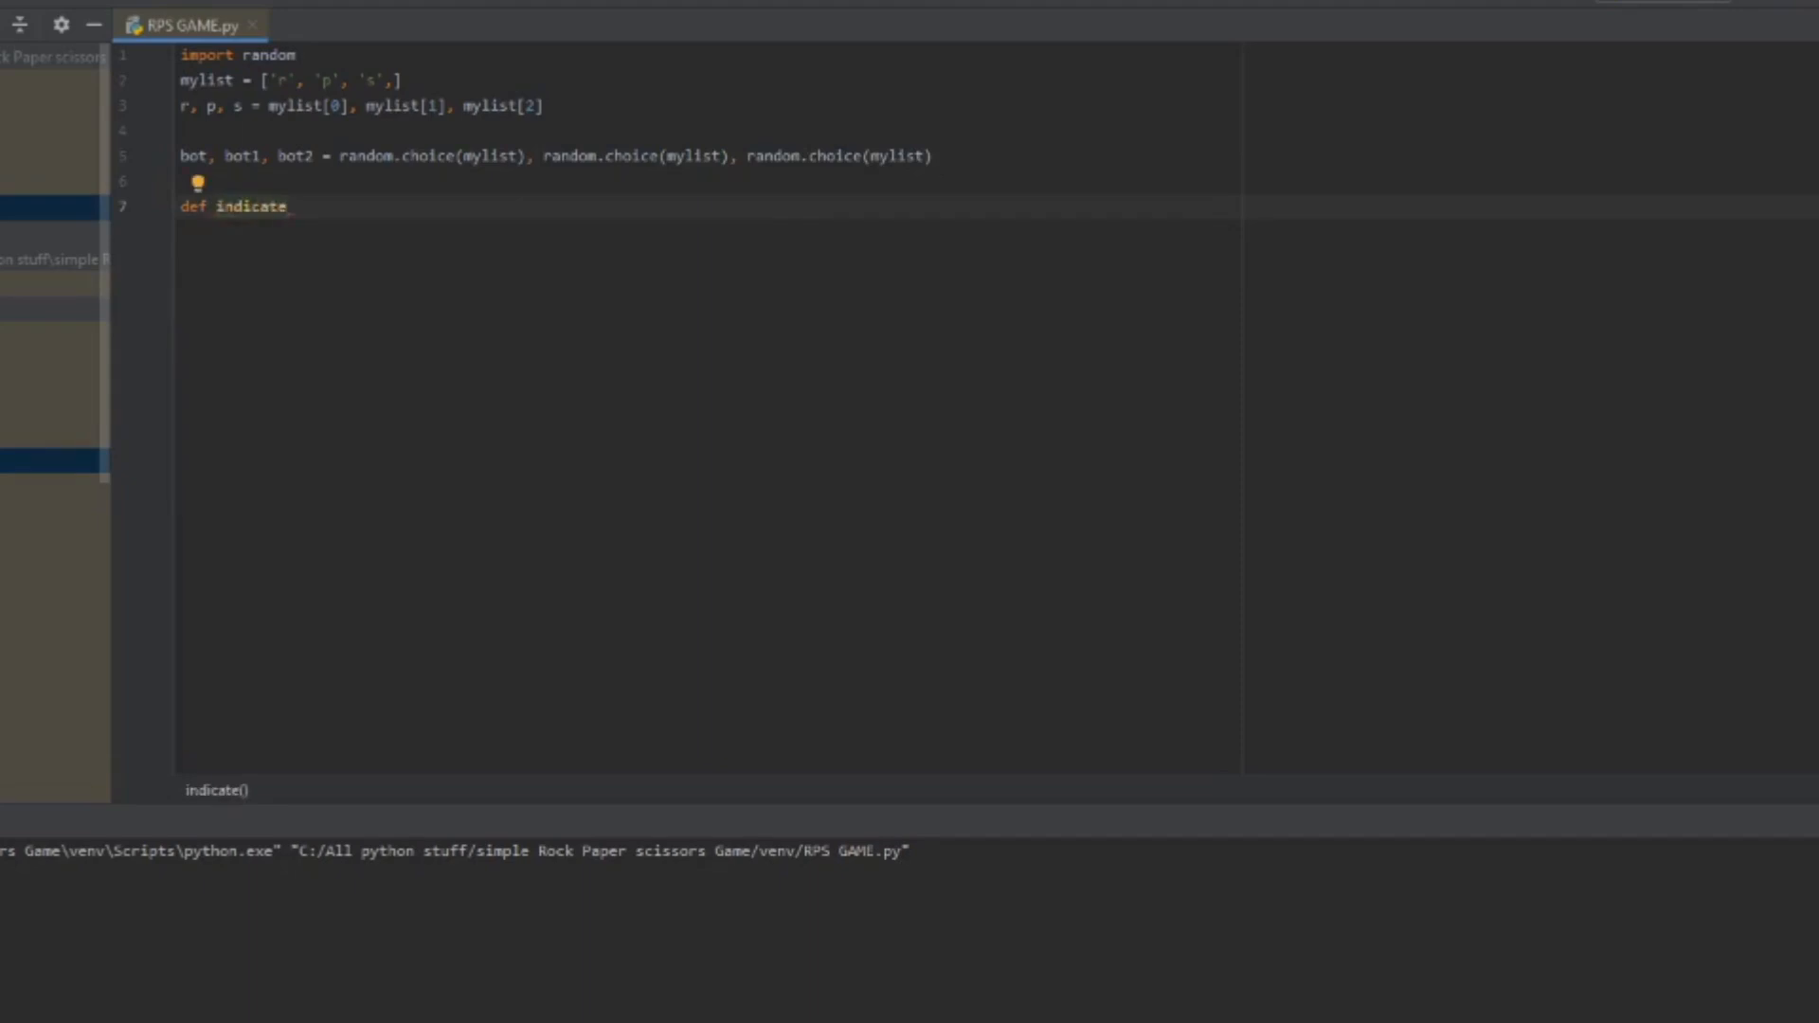
text(s)
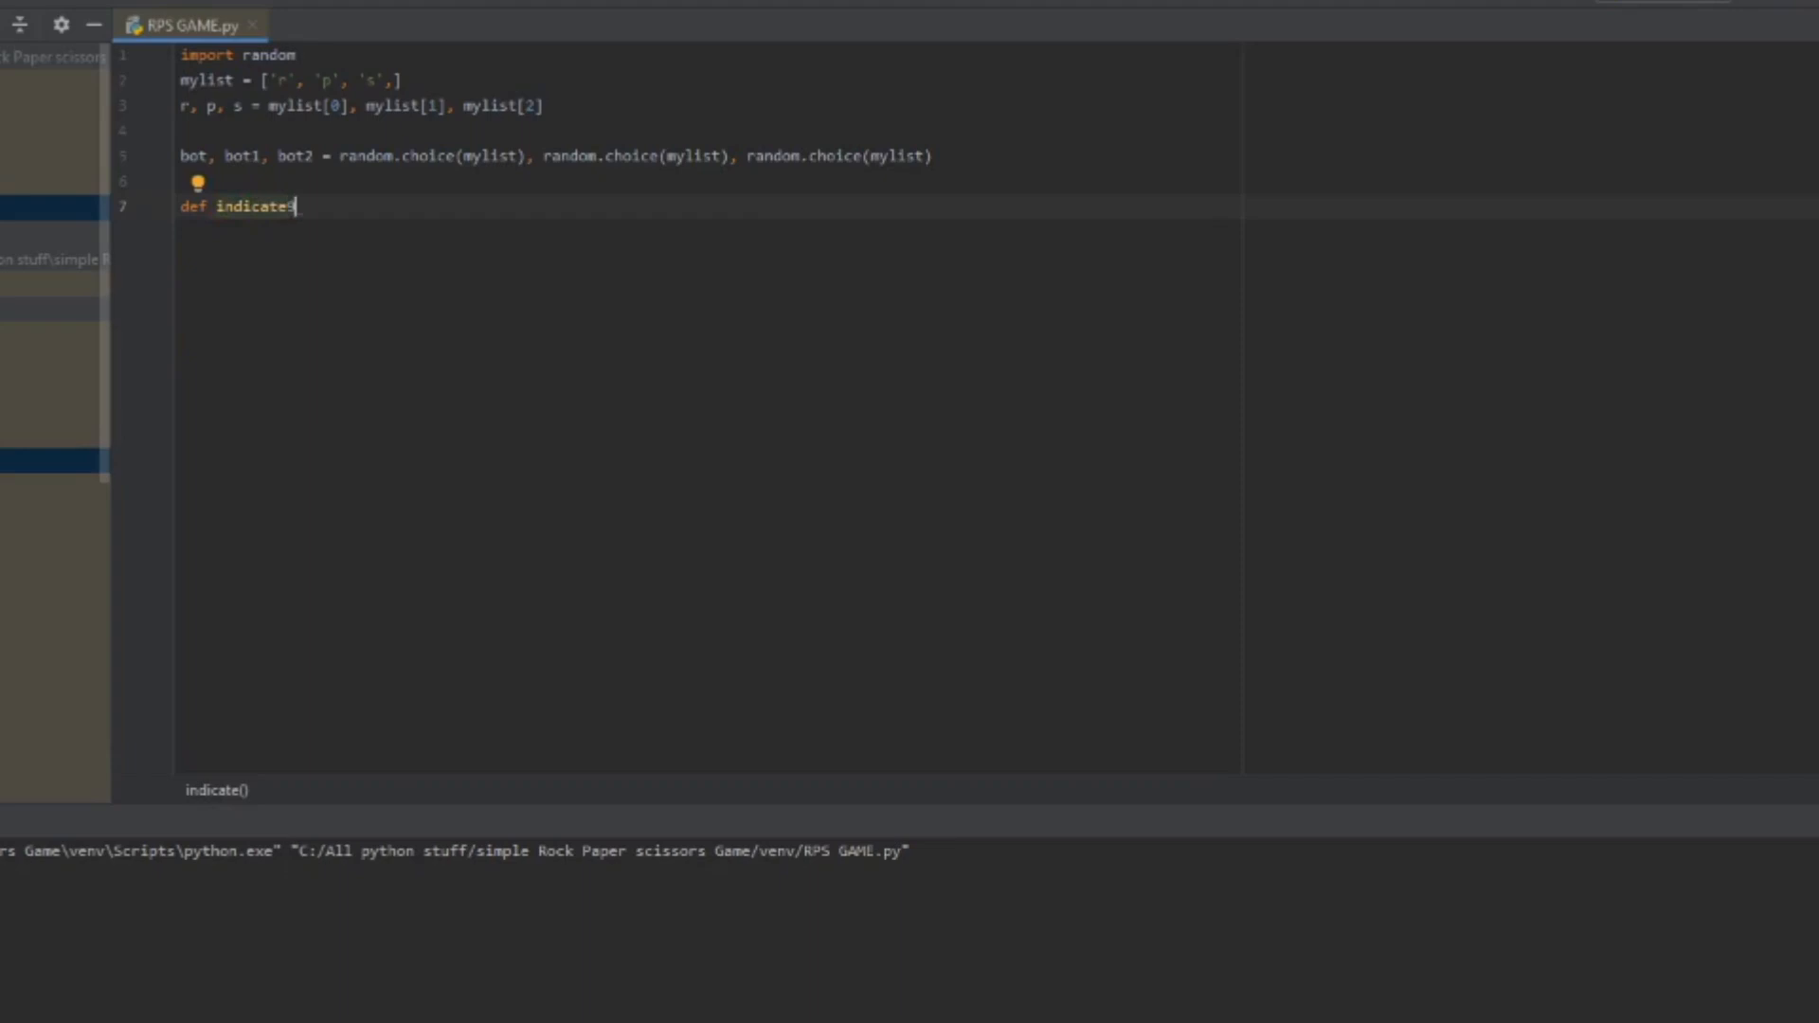
text())
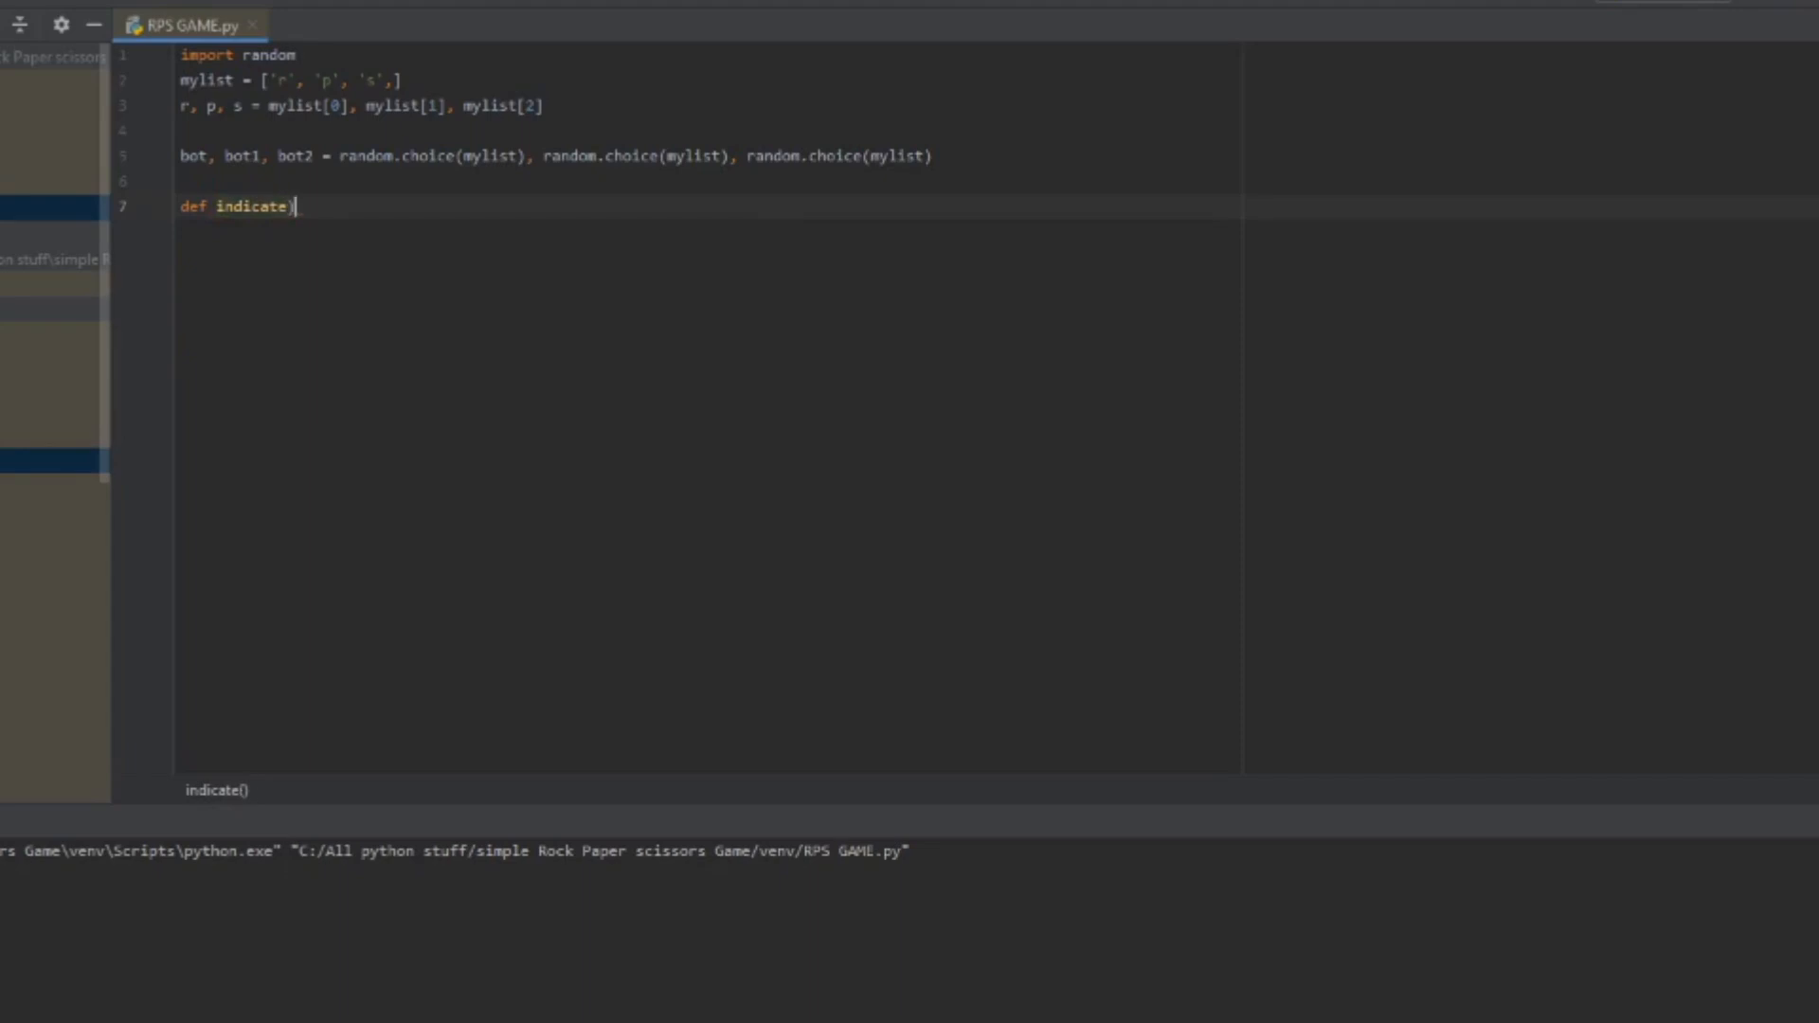
text(())
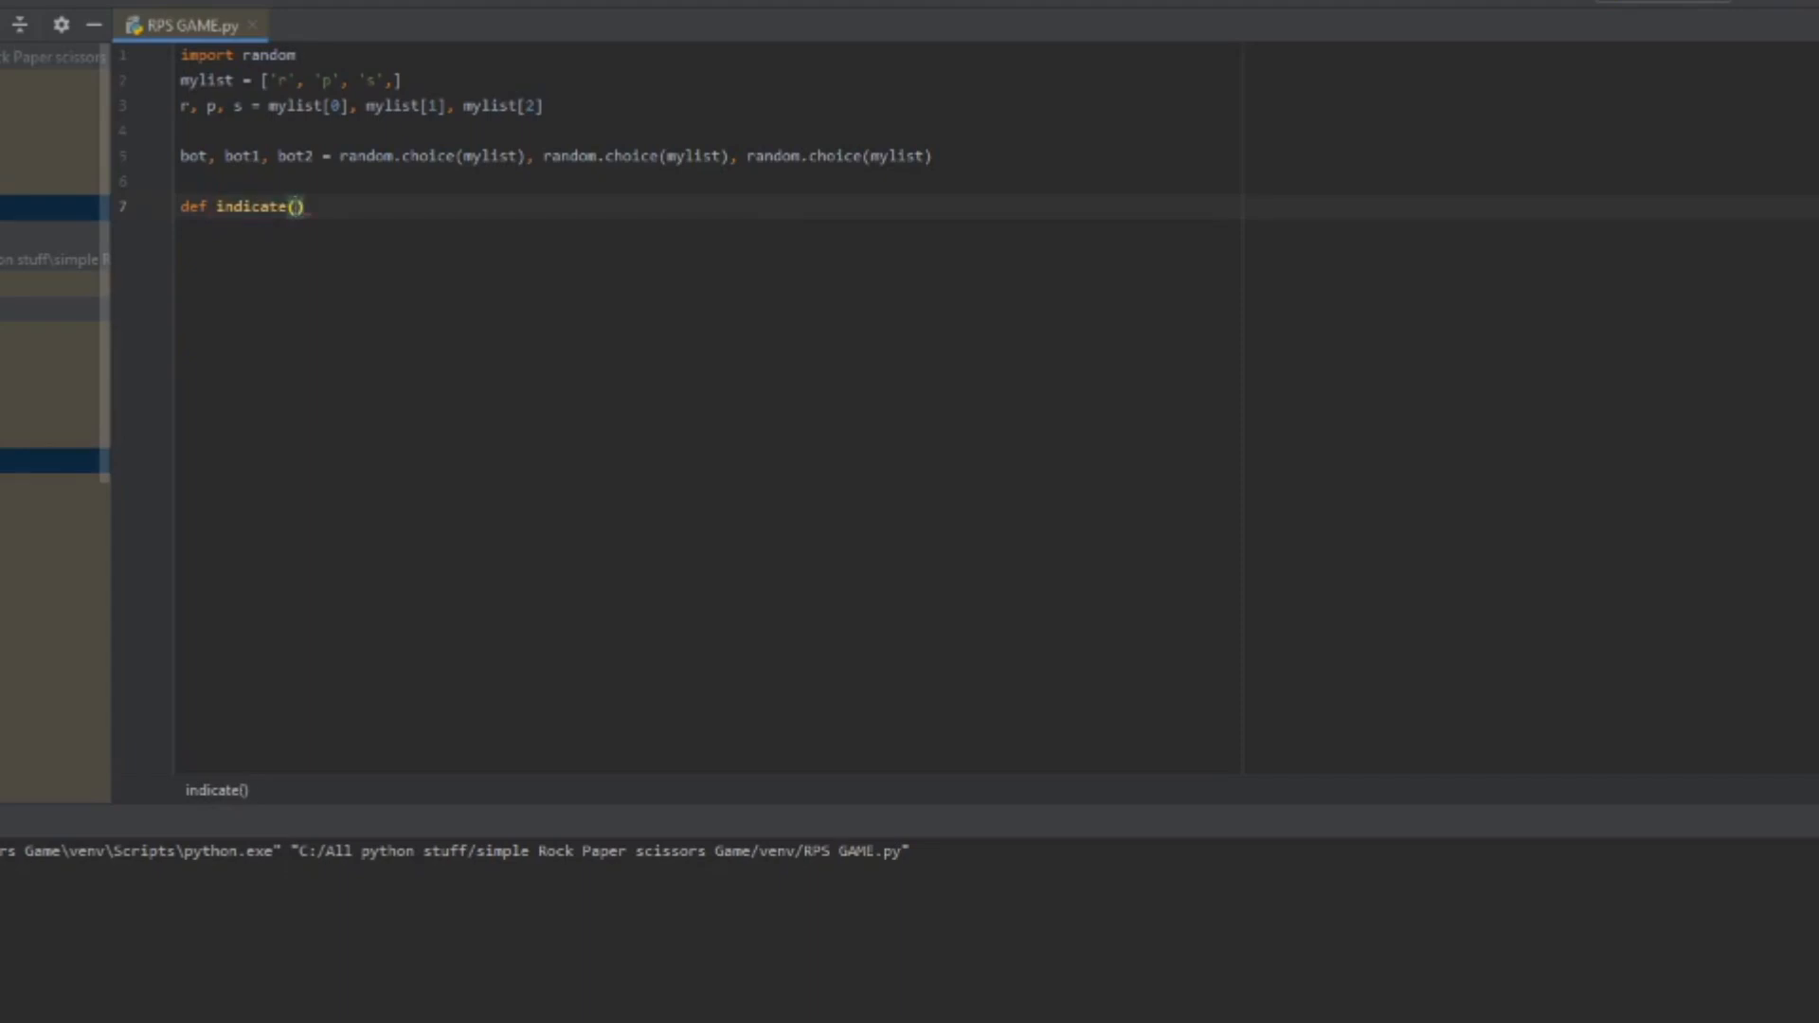
text(j, k)
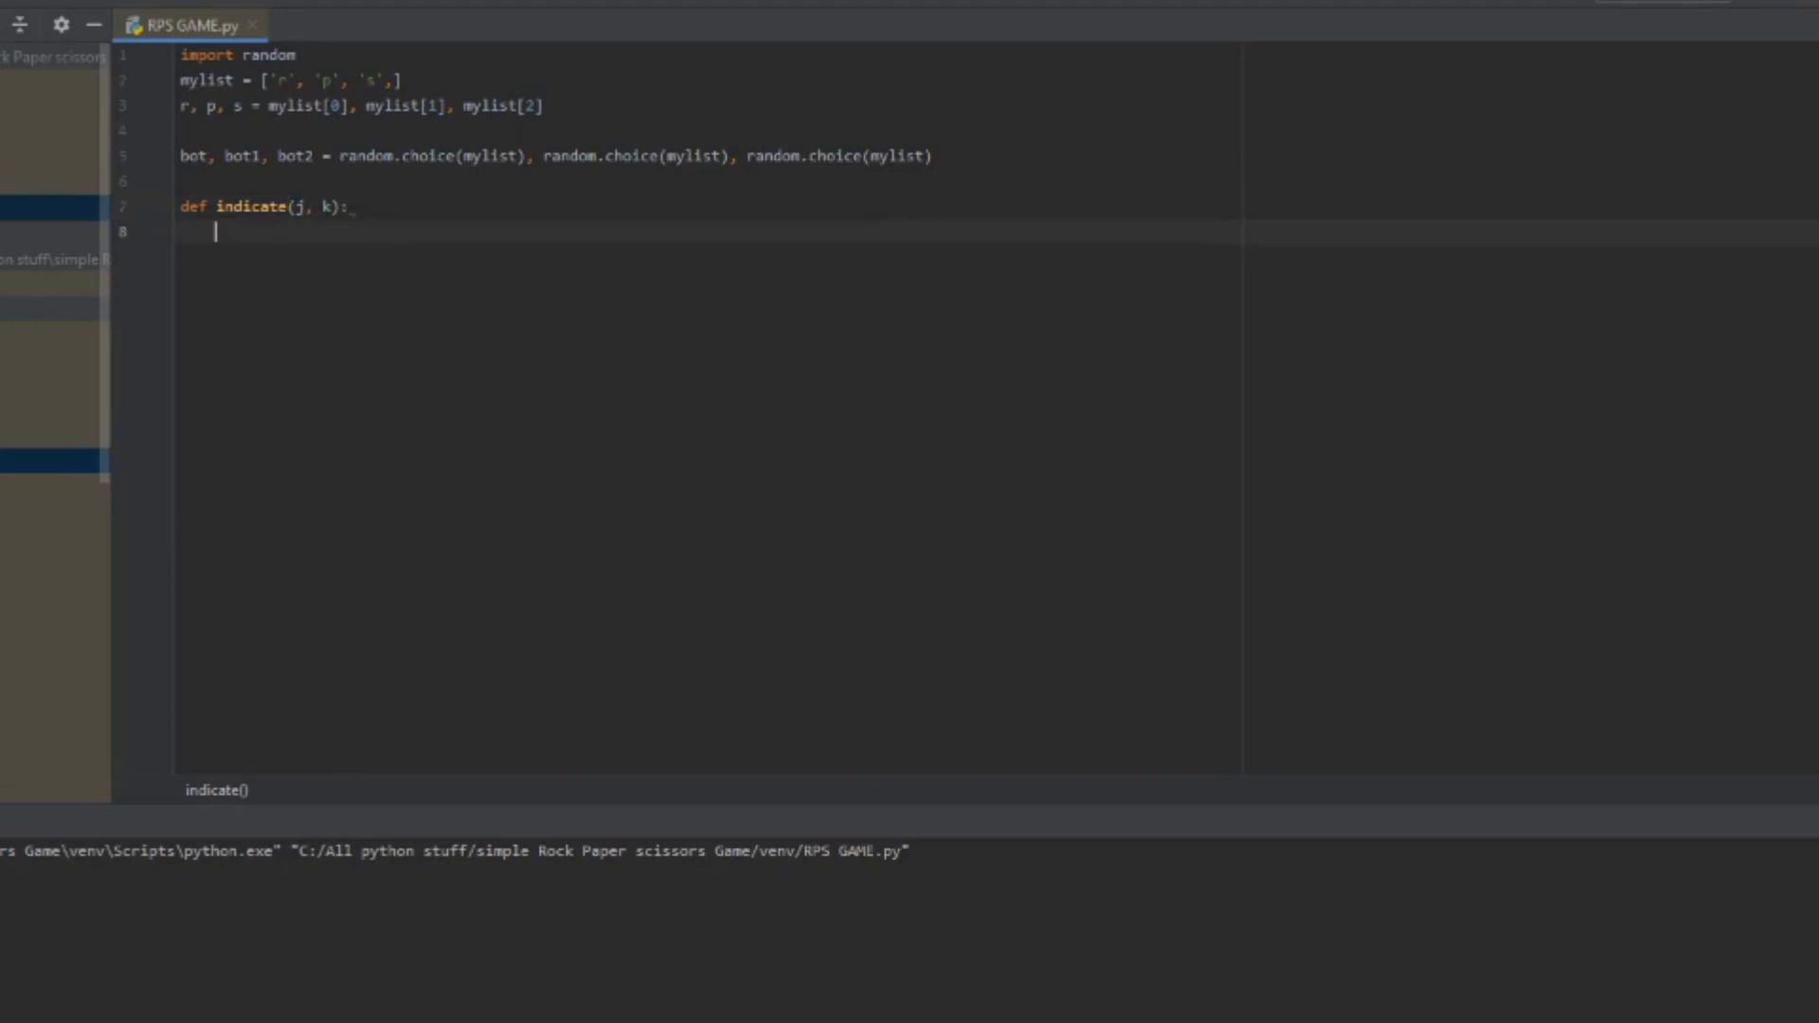
text(r)
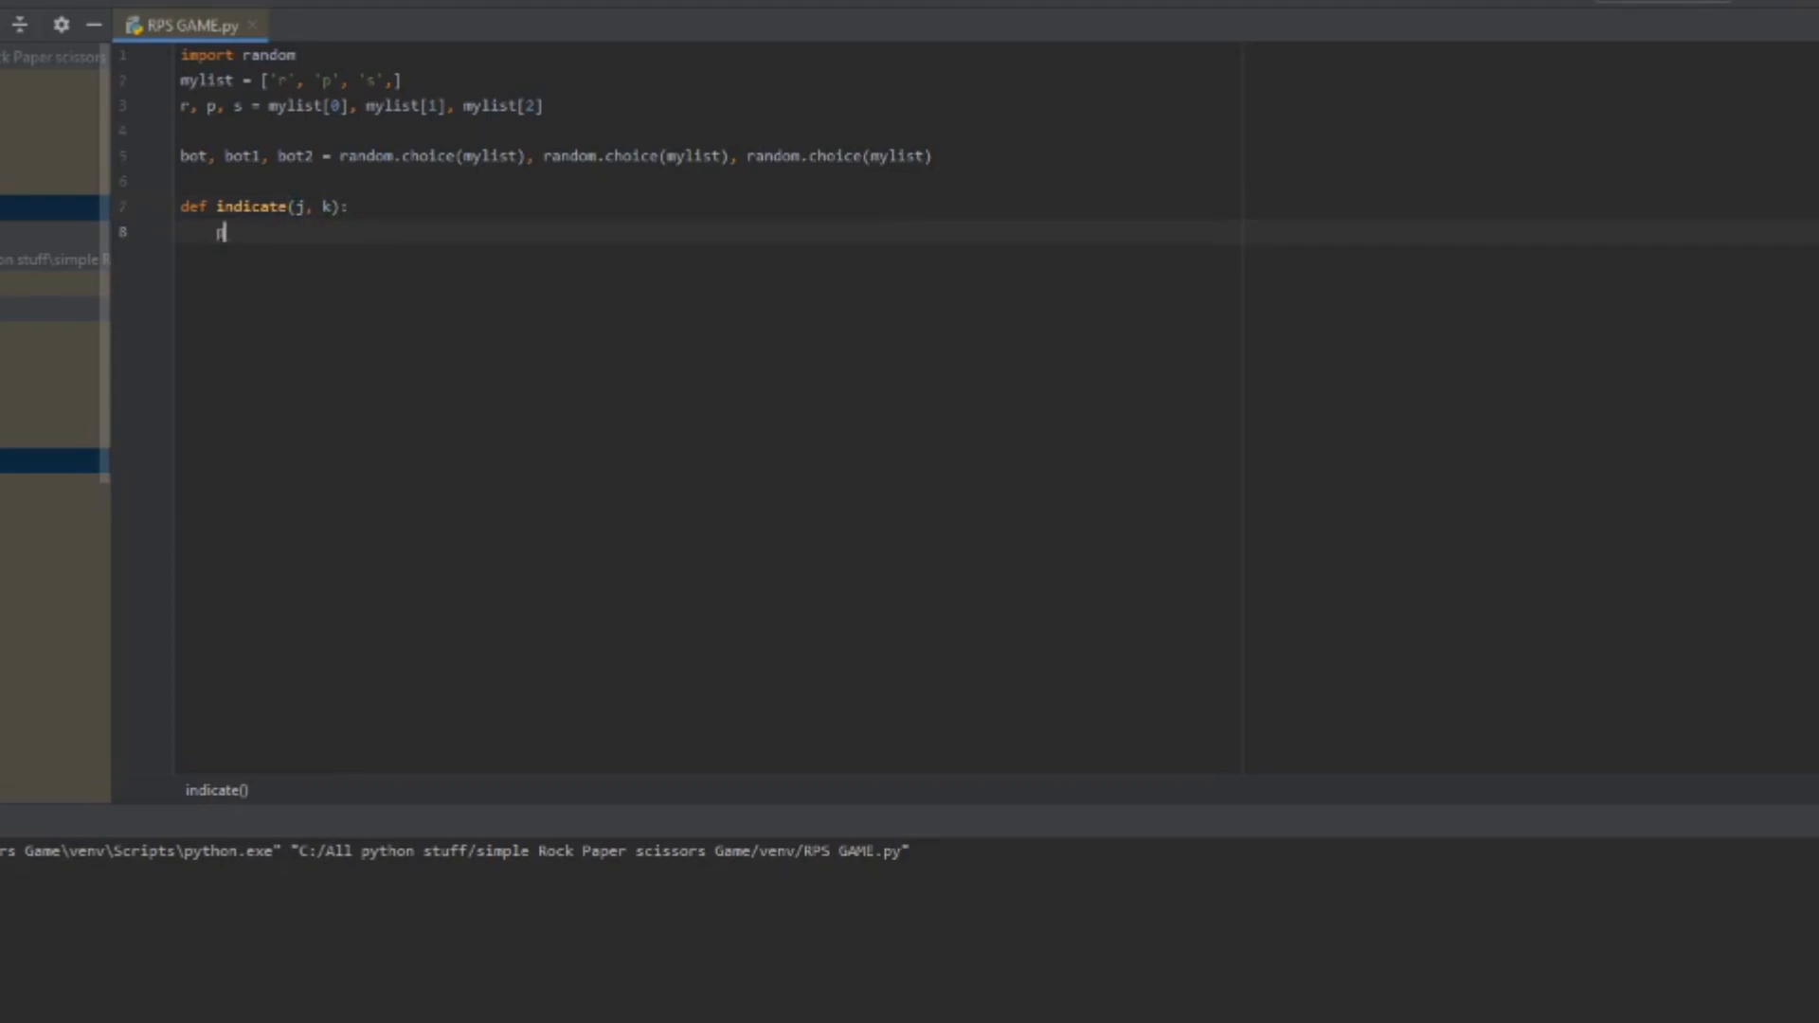
text(rint('Bot'))
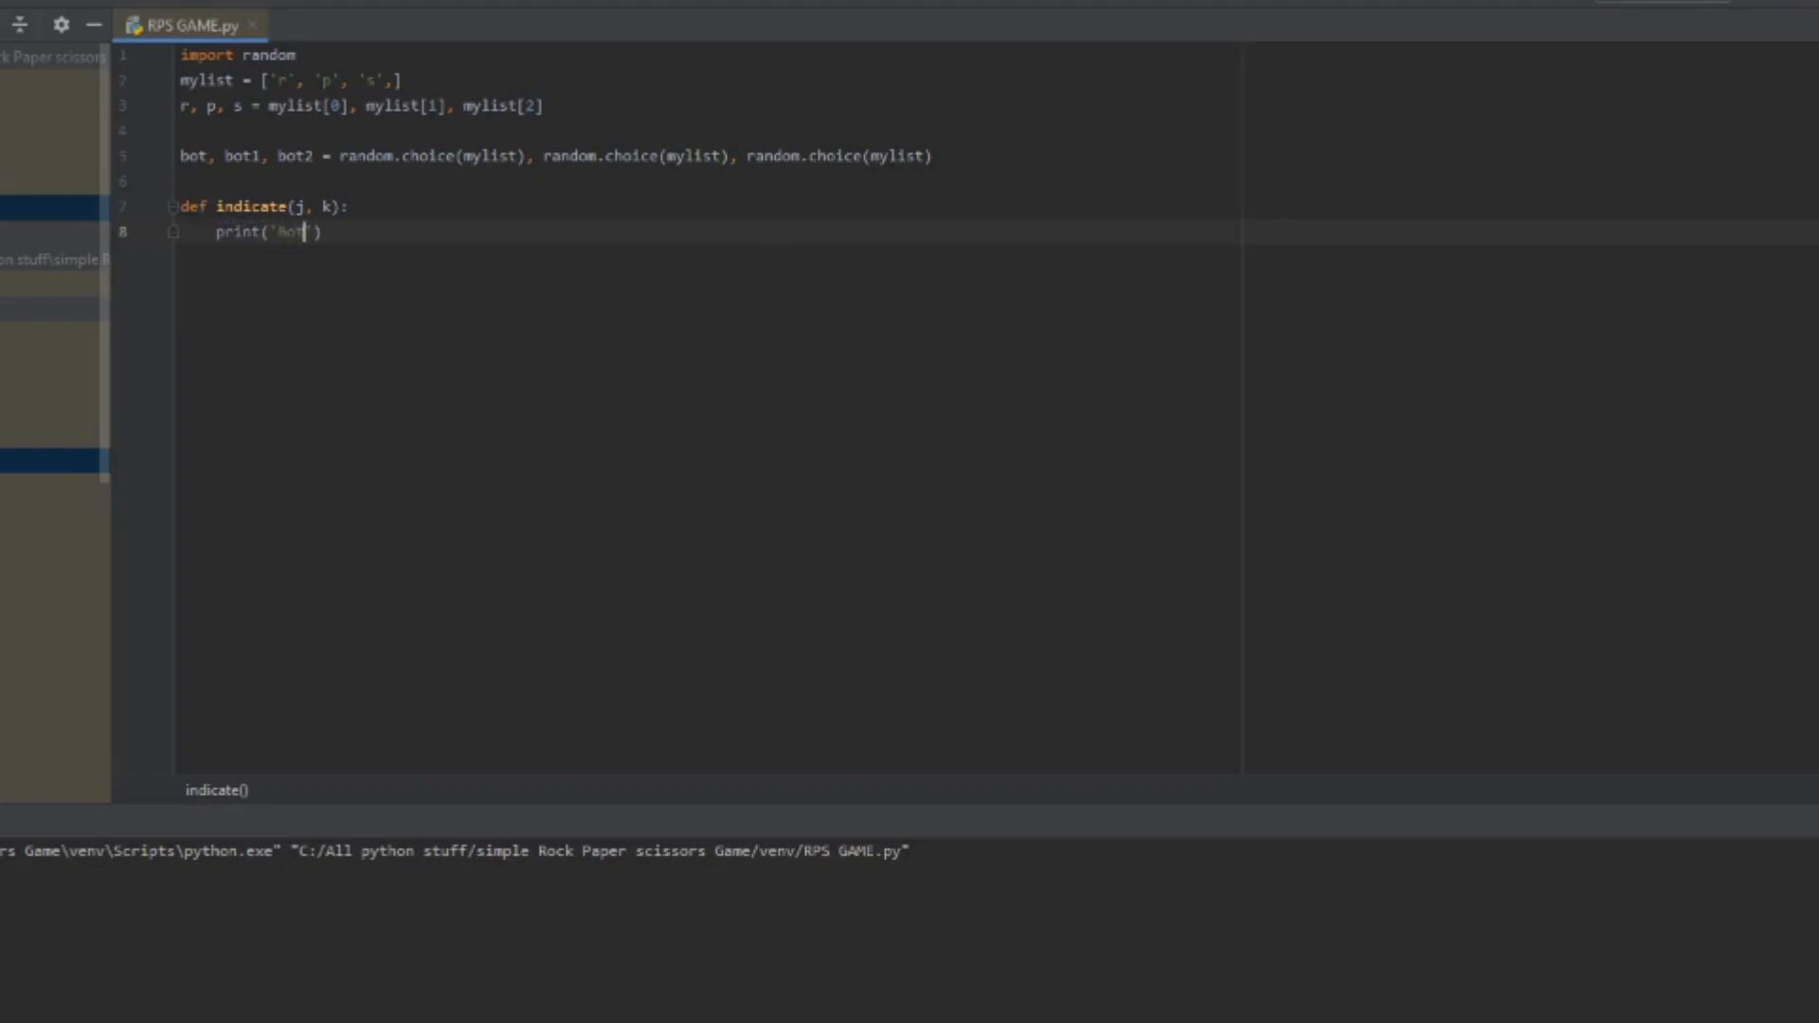
text(chose:)
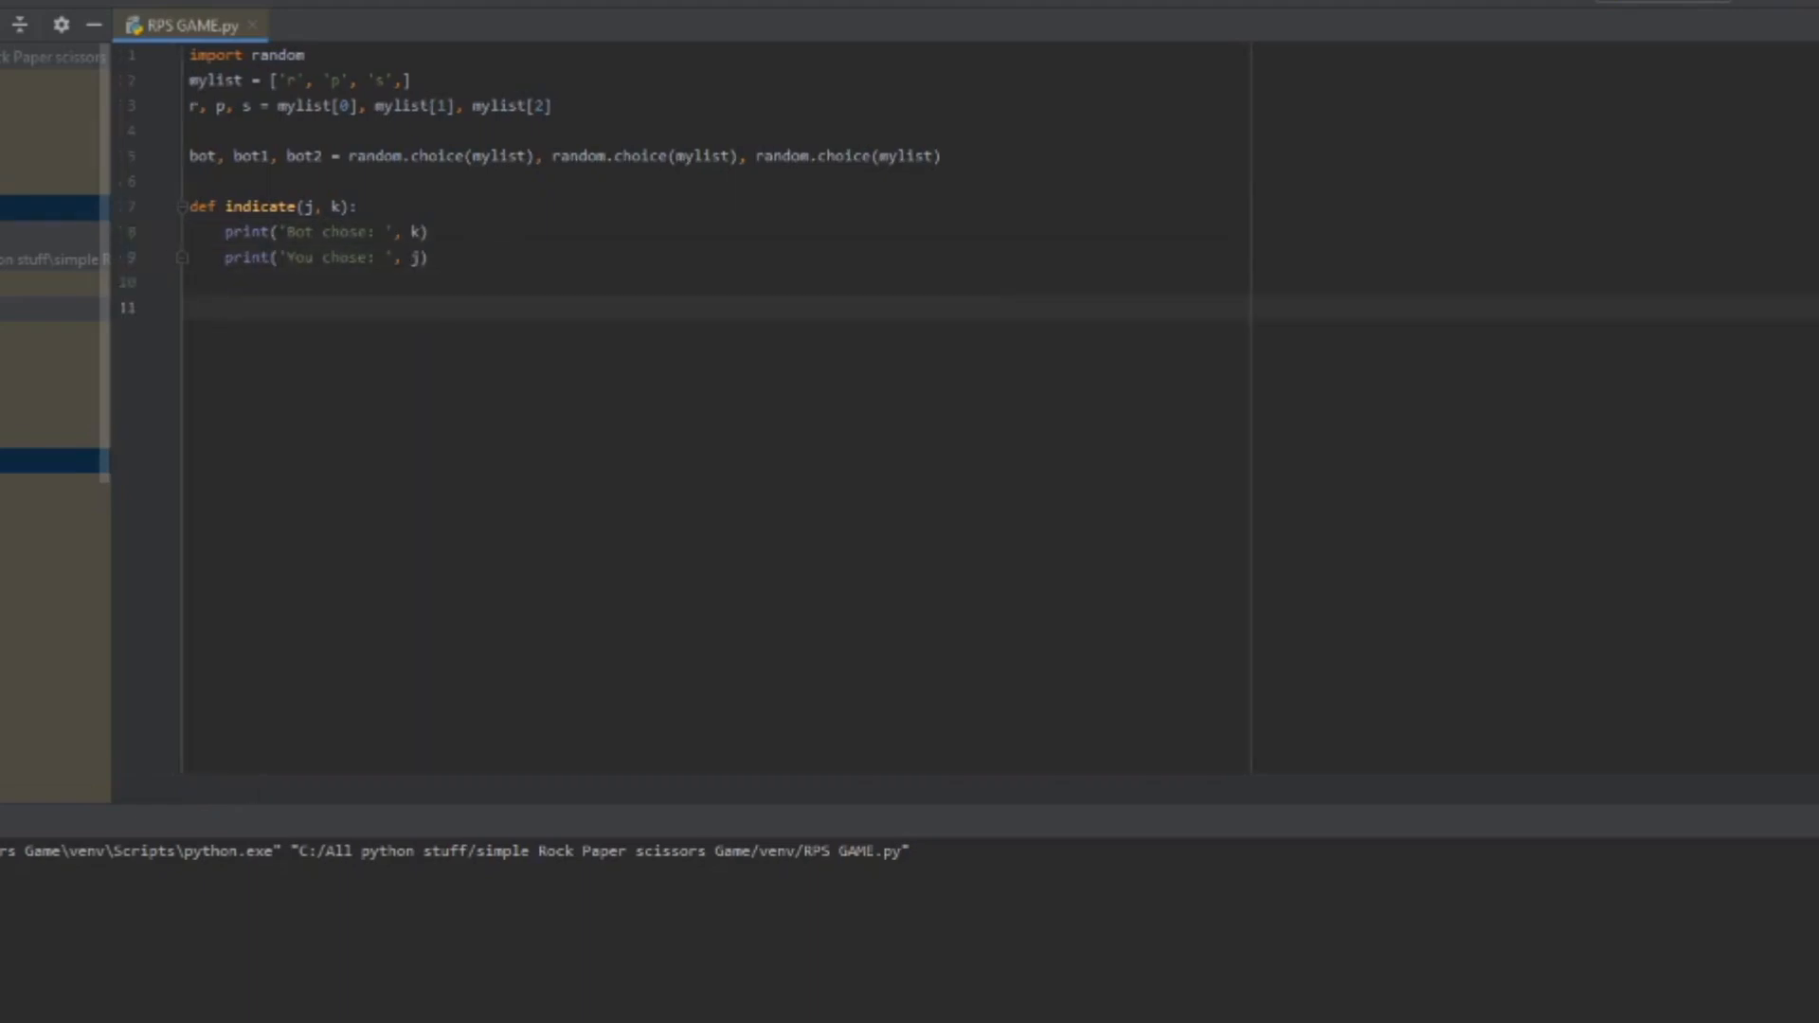
Step: Define rounds(a, b) with a #Draw comment at its start
text(def roun)
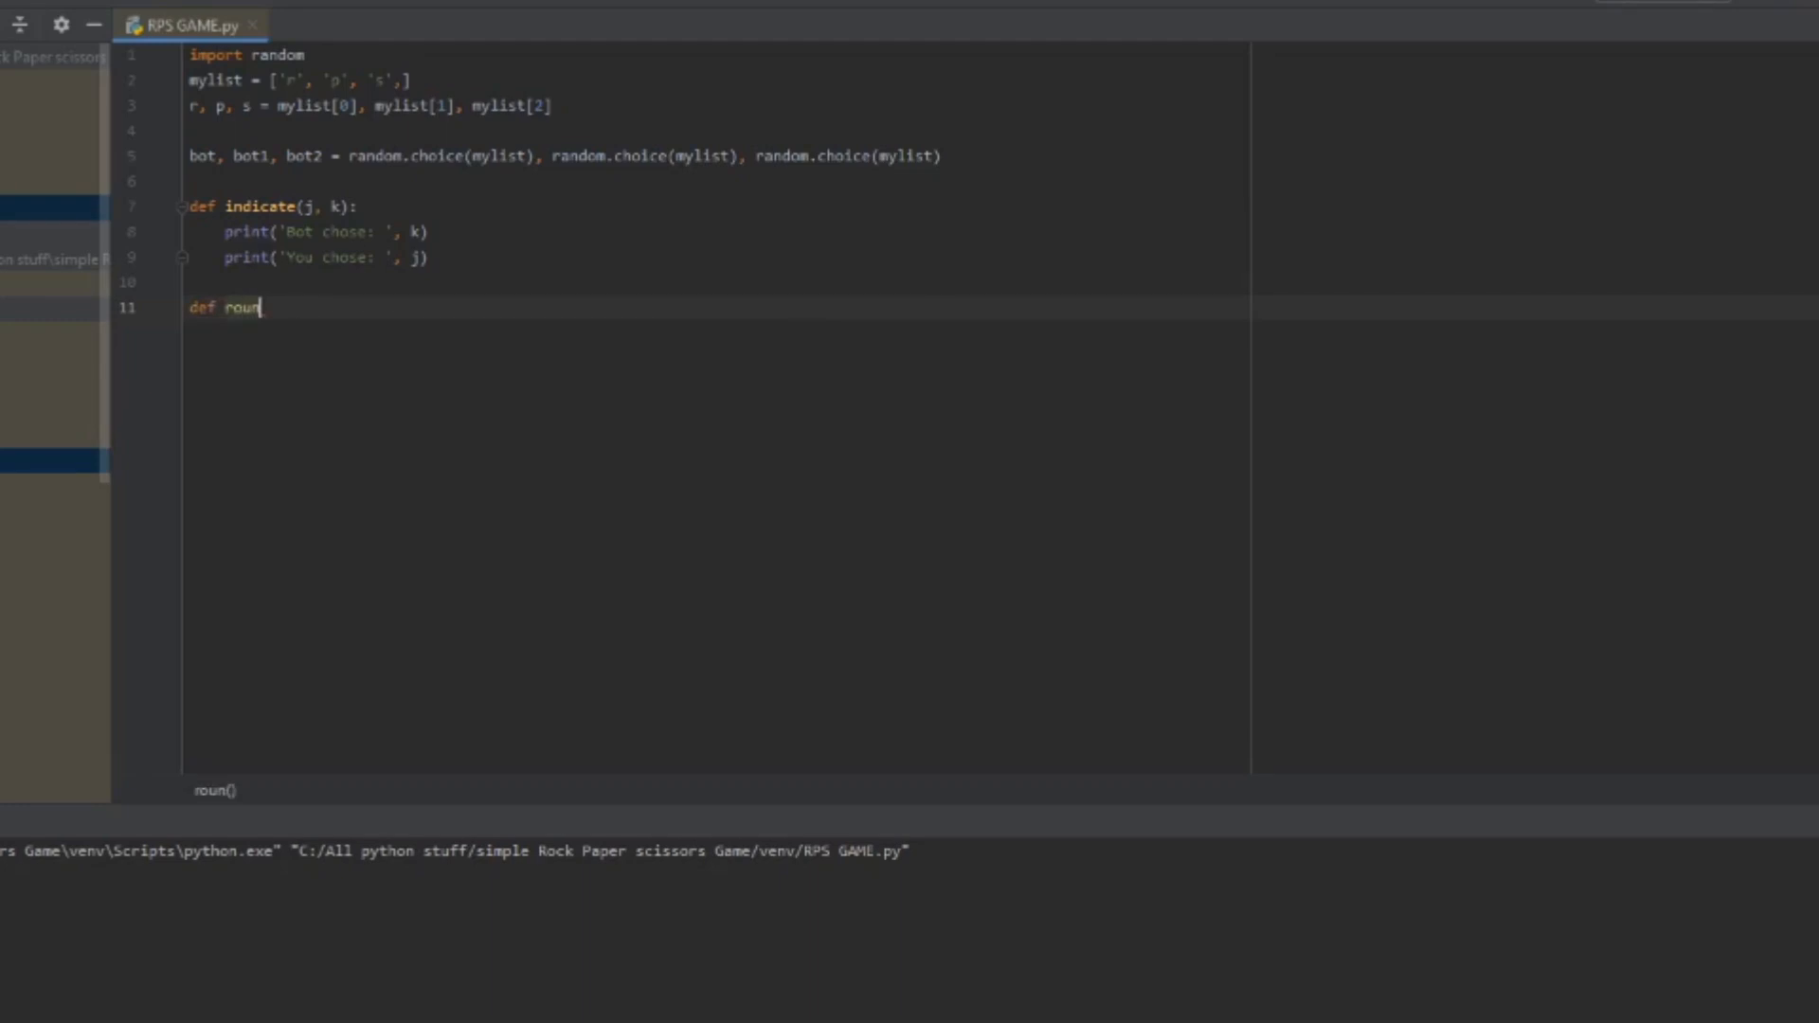
text(ds())
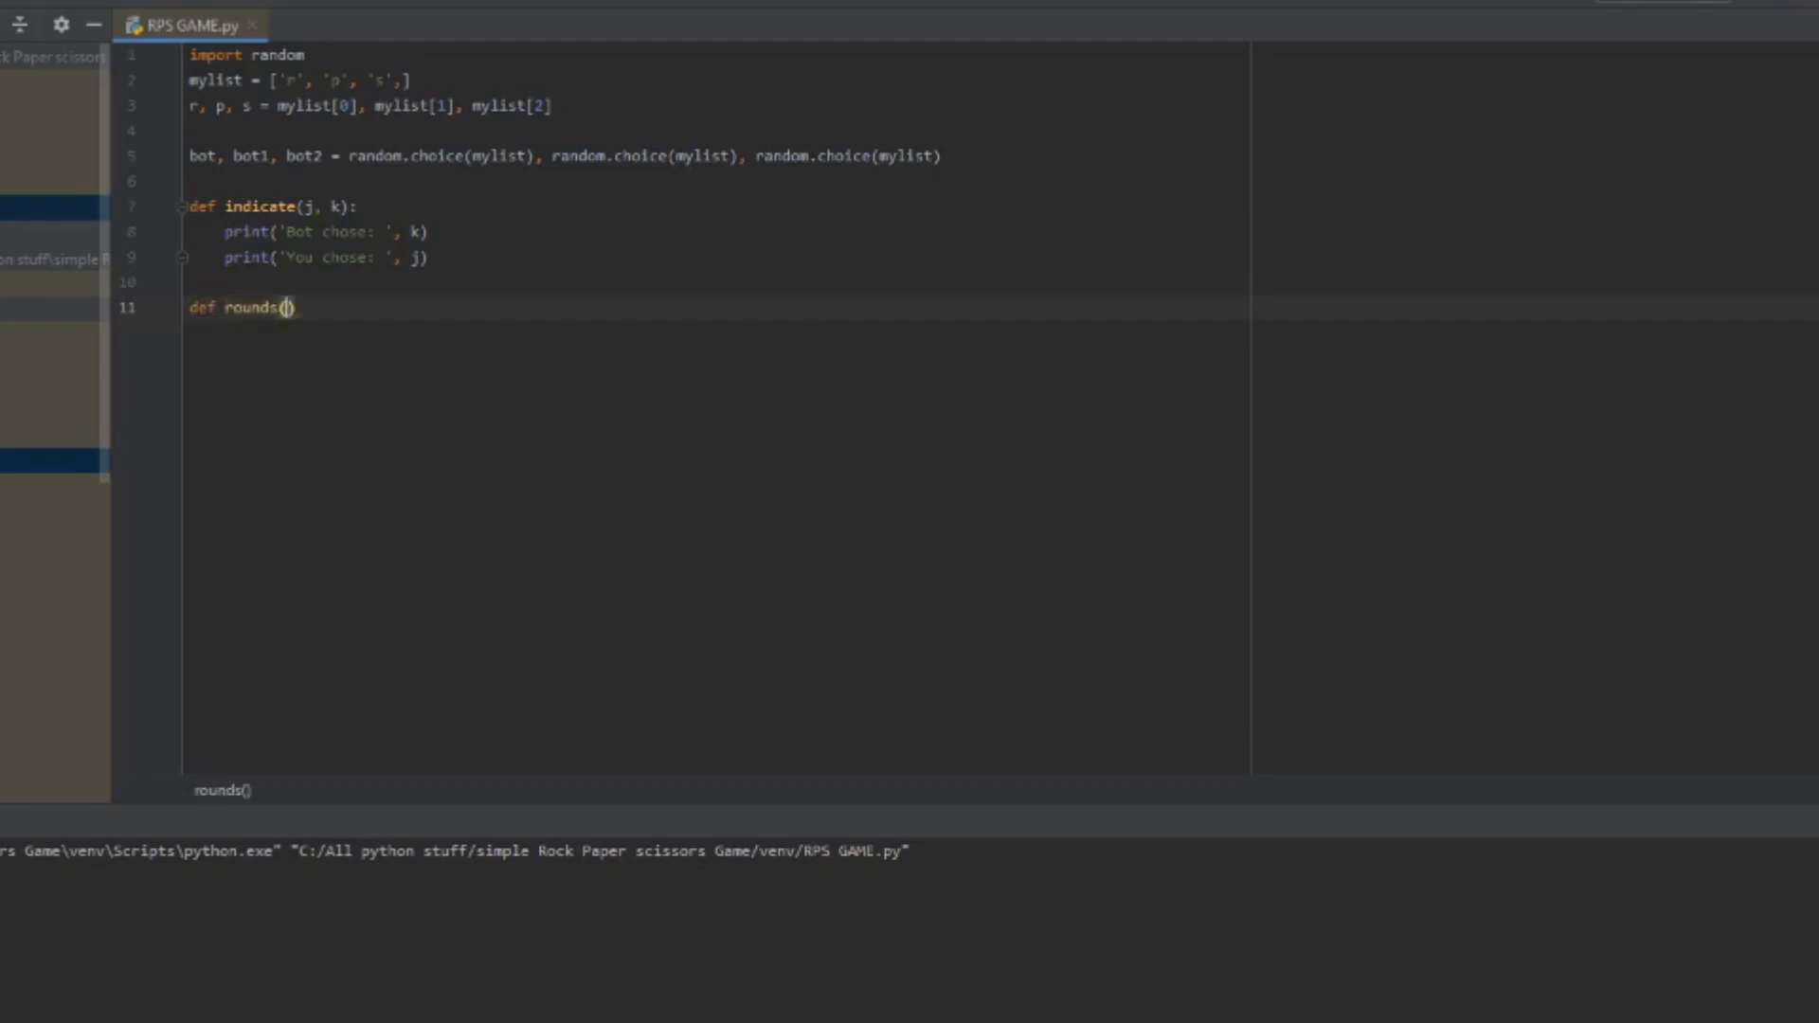
text(s)
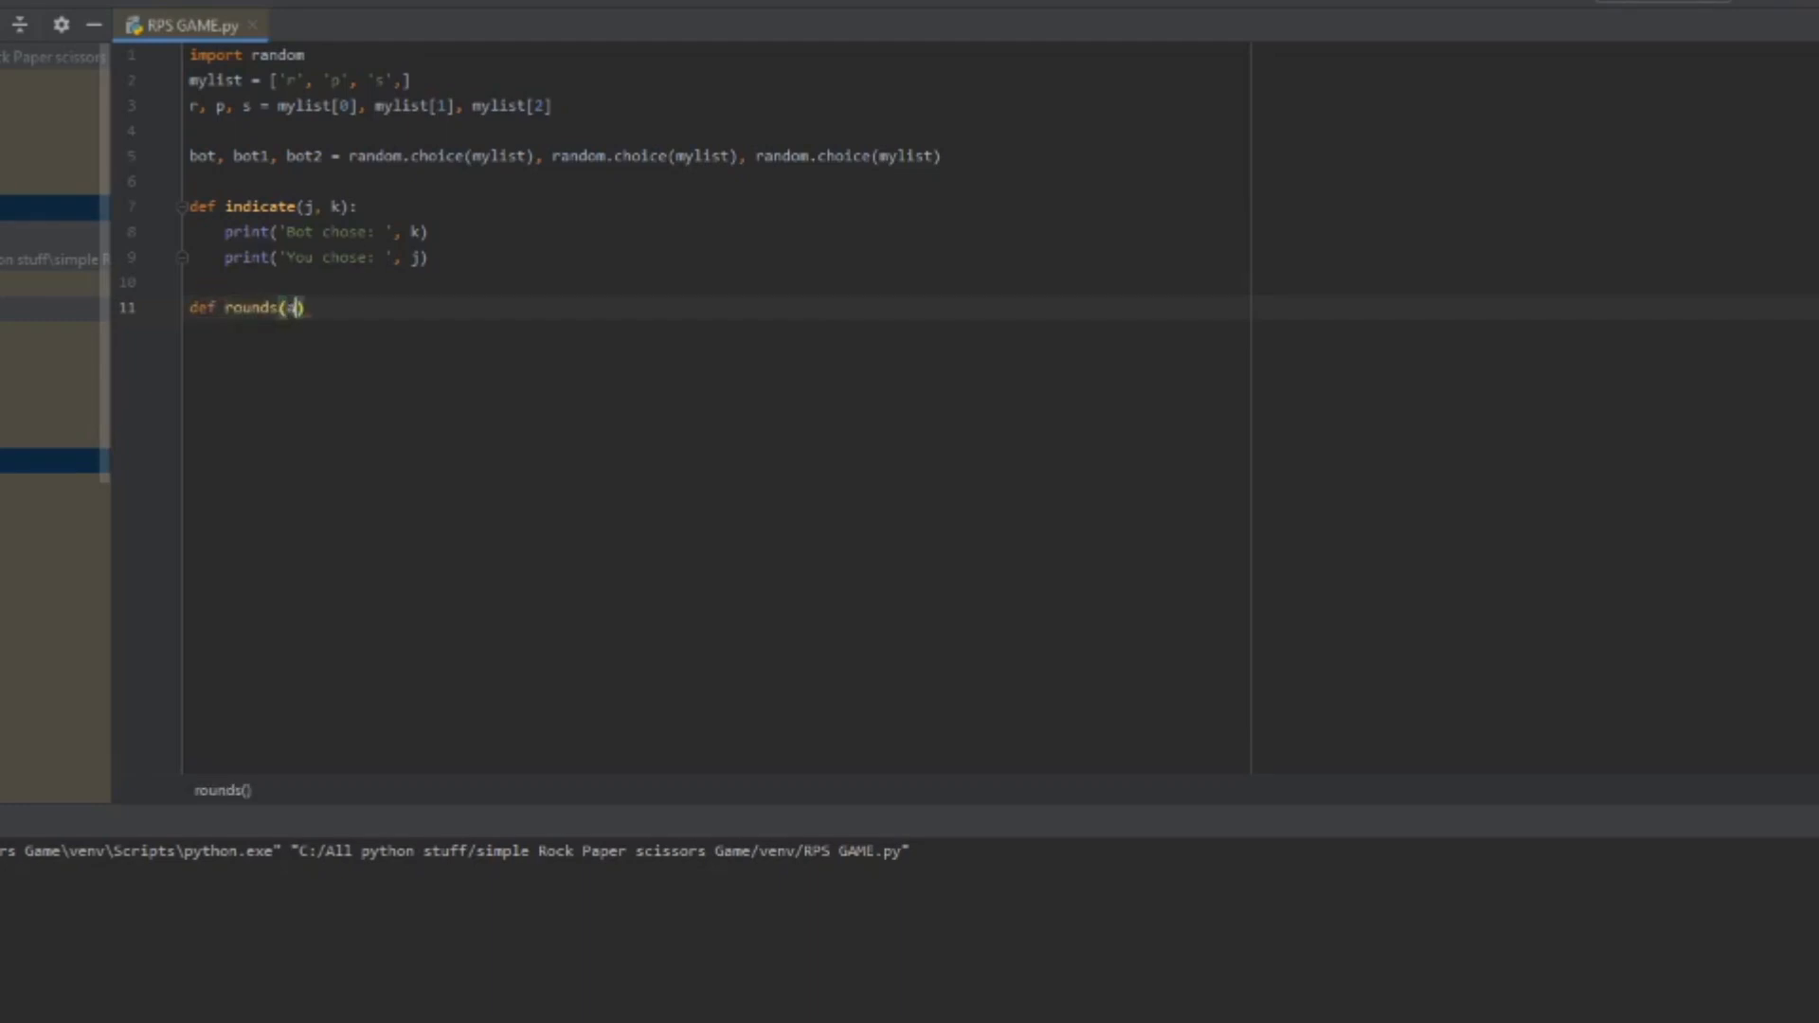
text(, b)
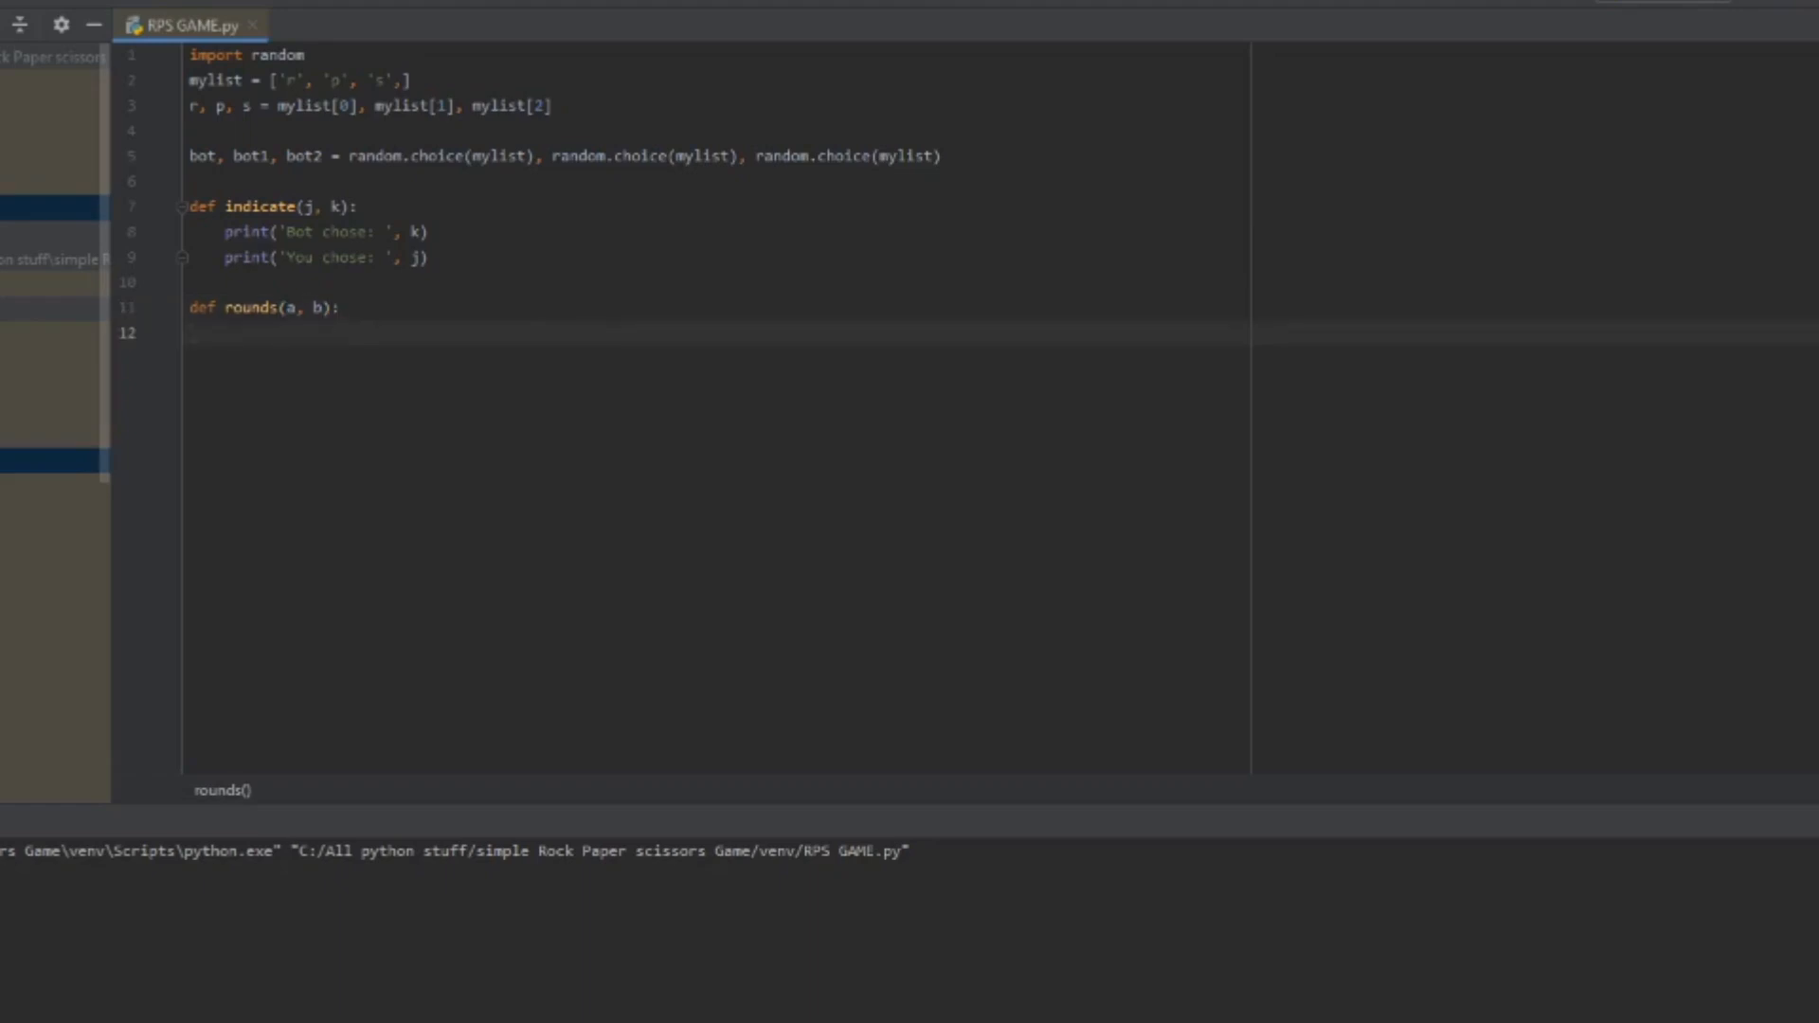
text(#ddre)
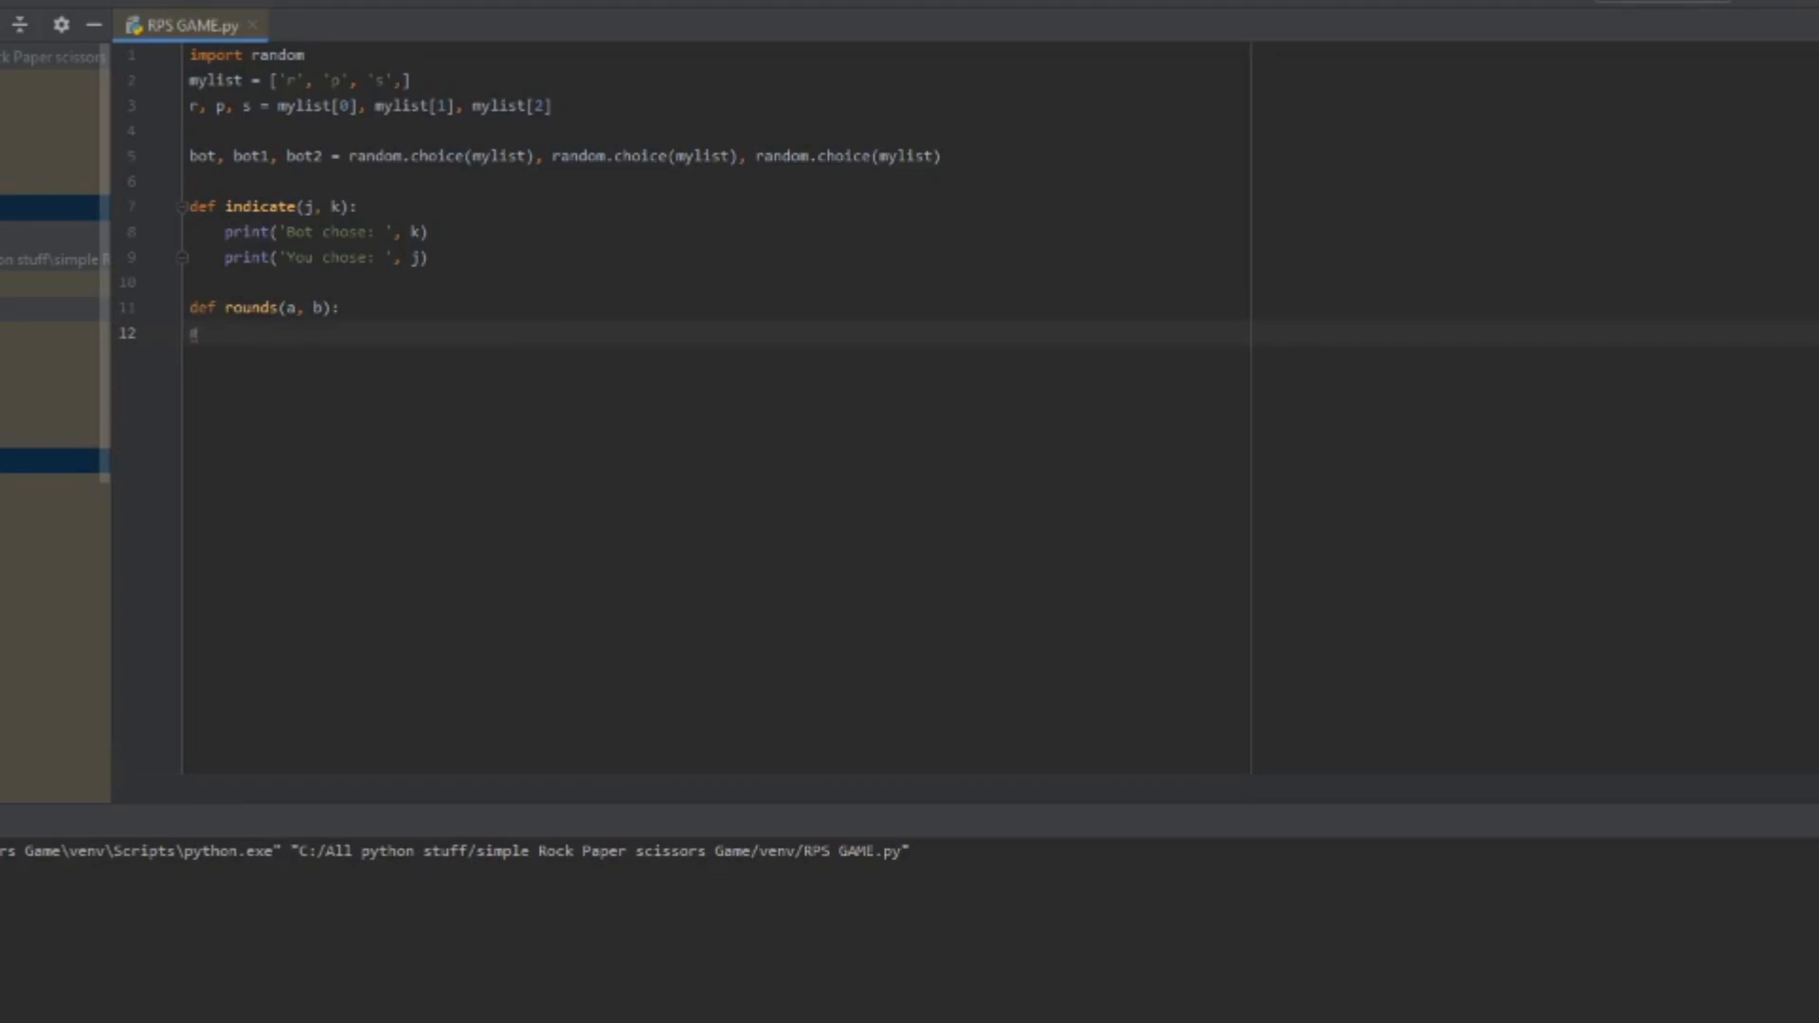
text(Draw)
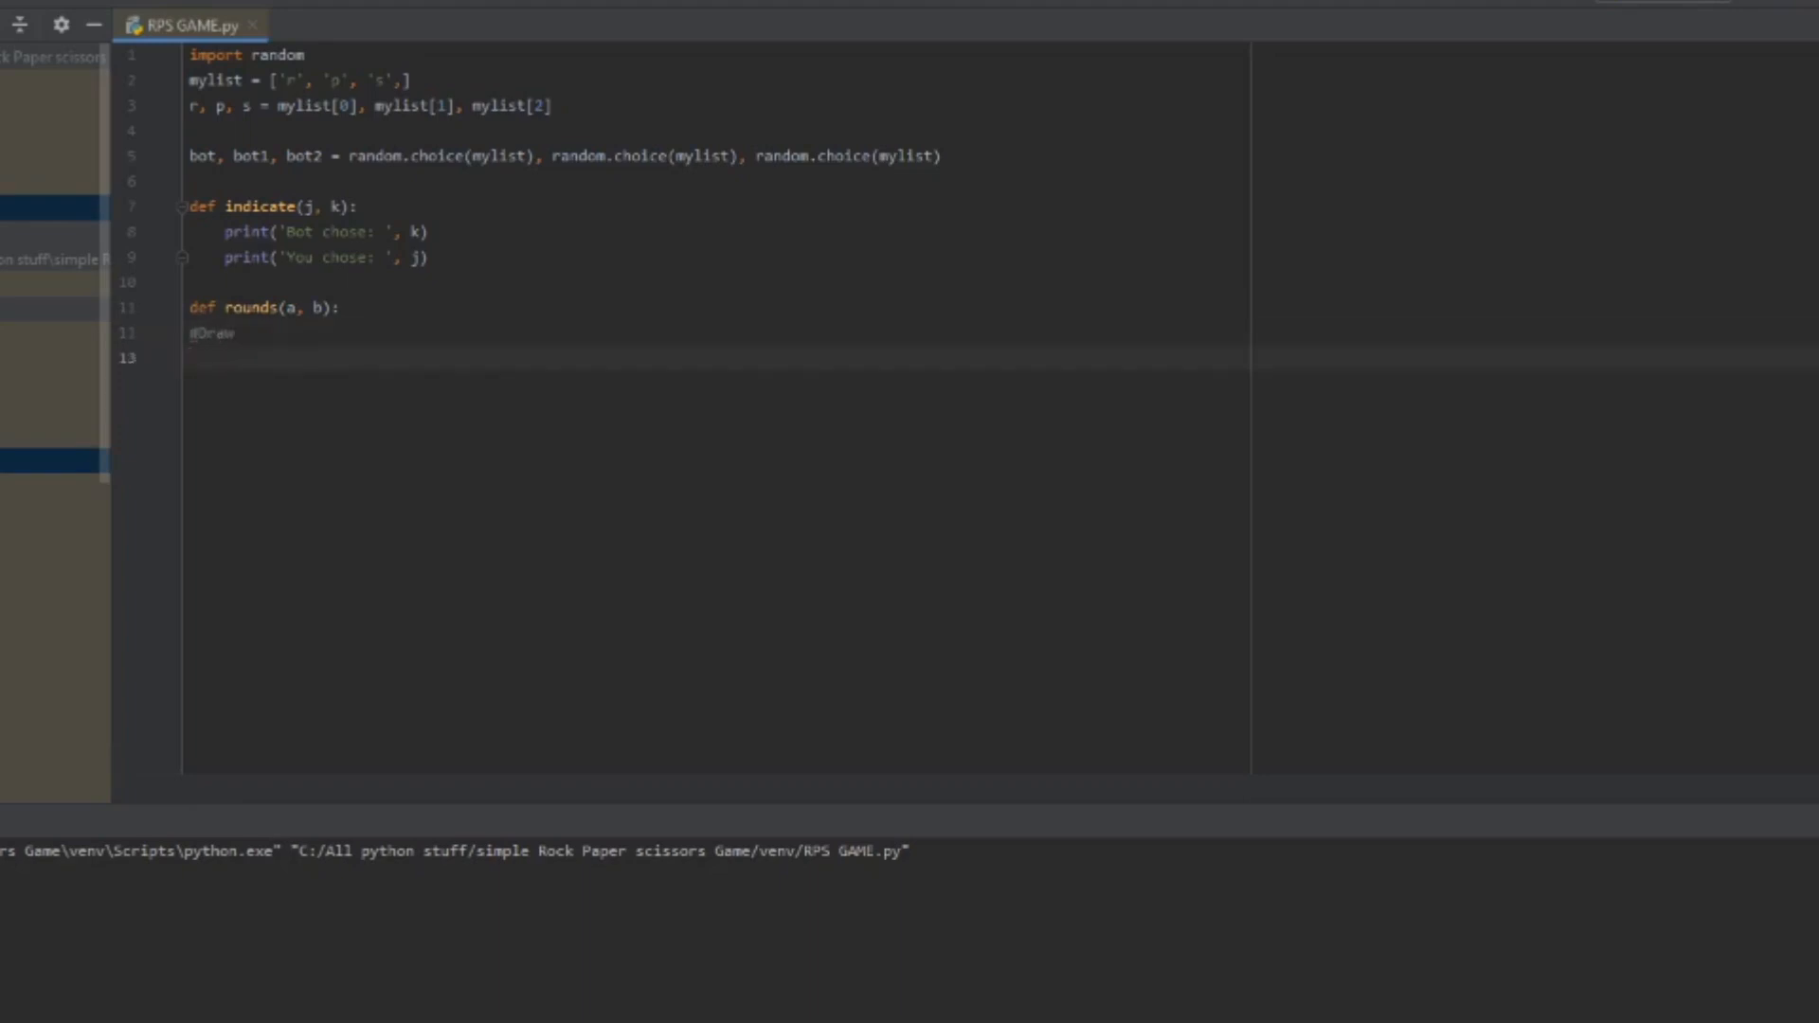
key(enter)
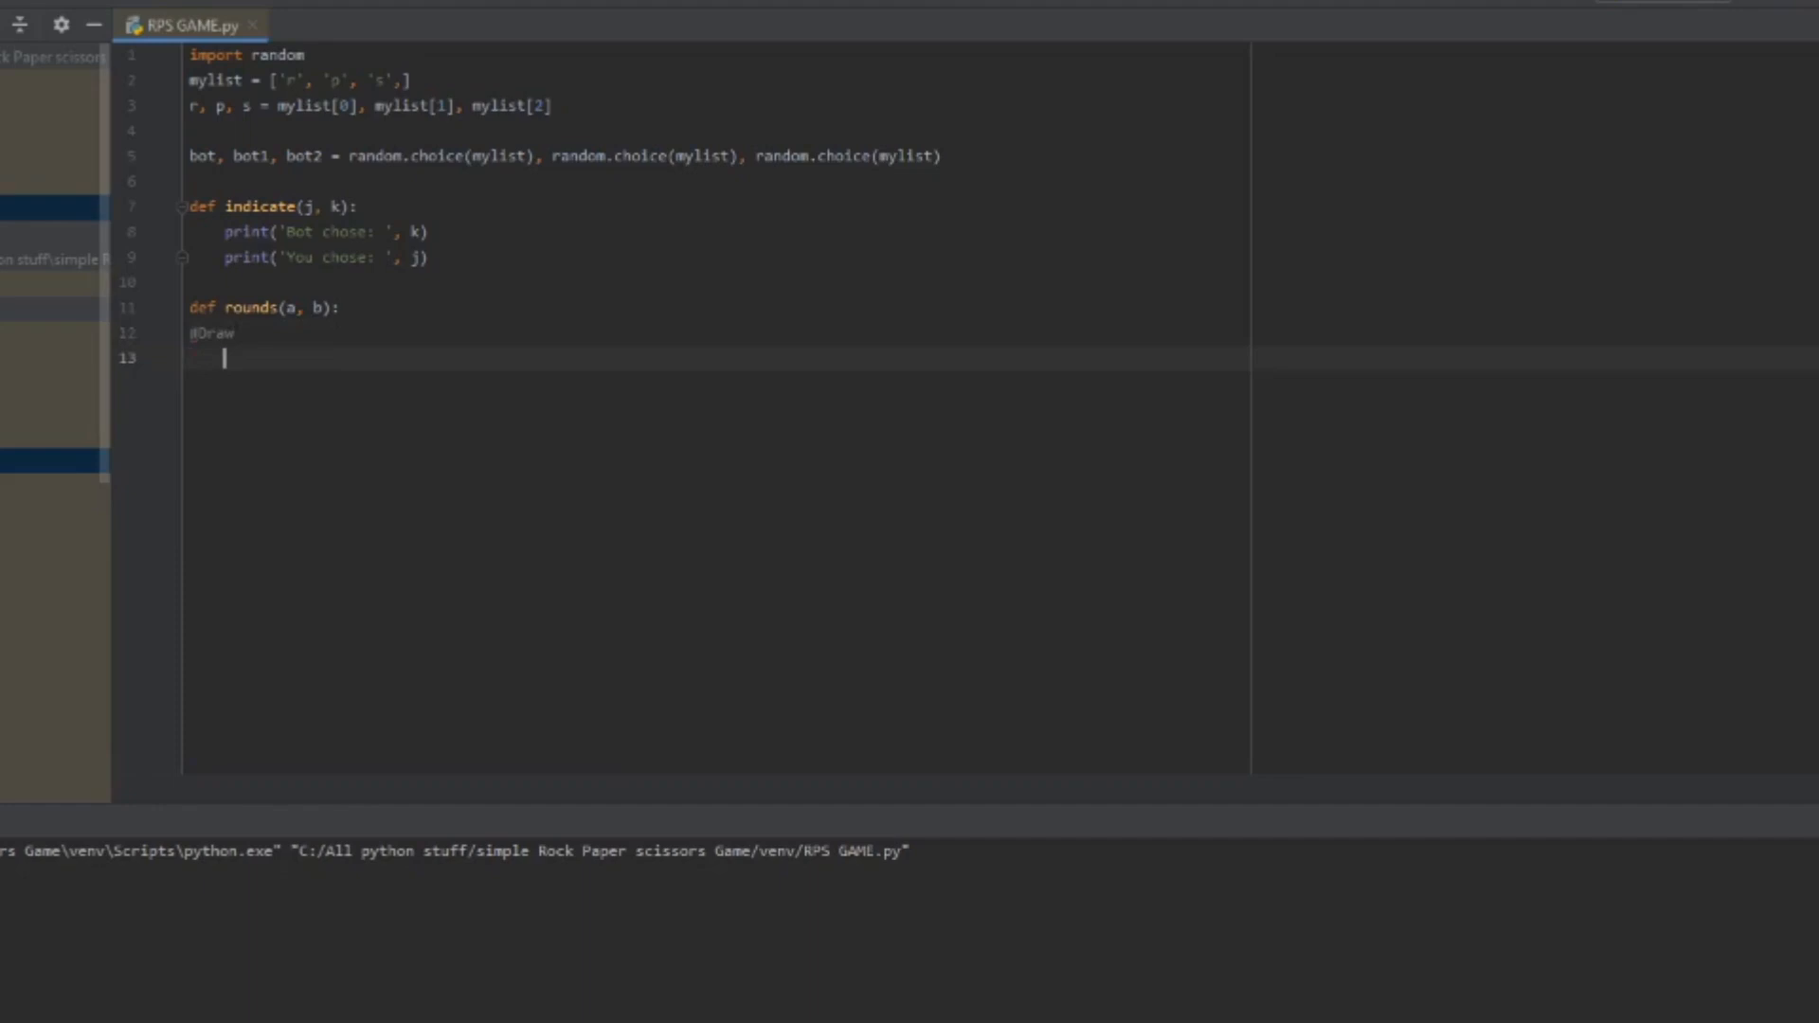
Step: Add if a == b: print('Draw!') for matching choices
text(if)
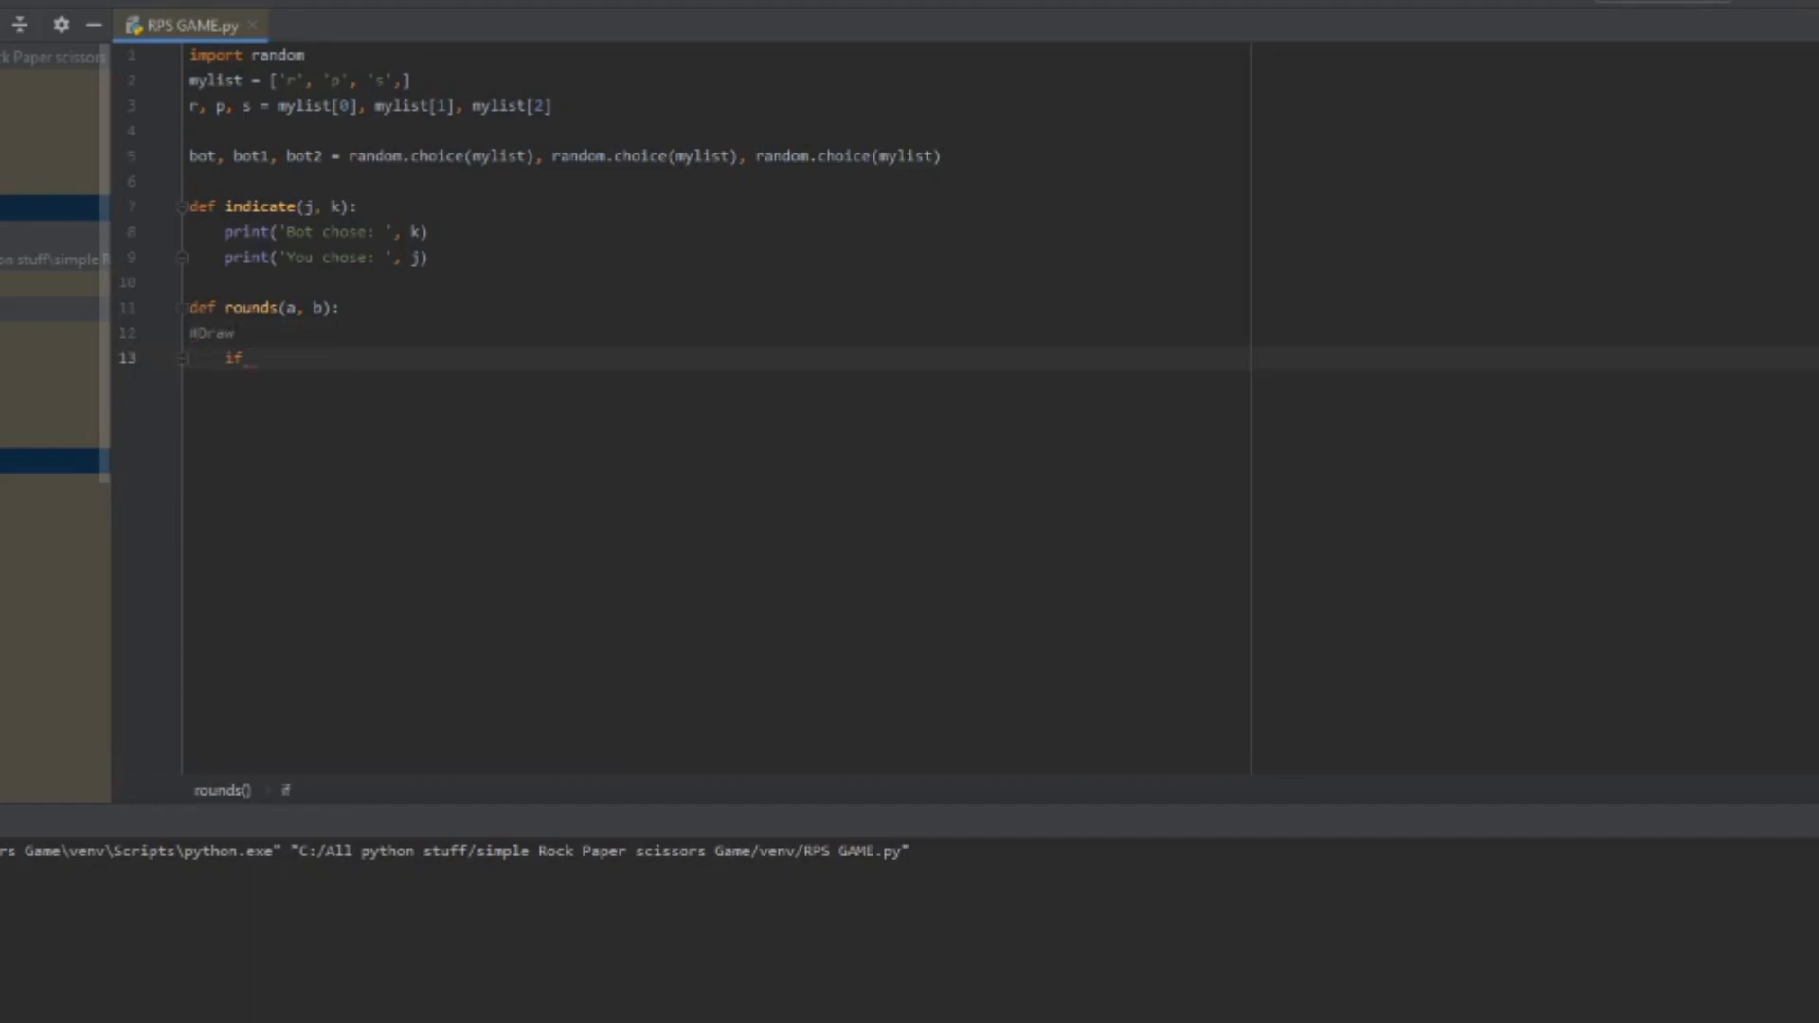
text(a)
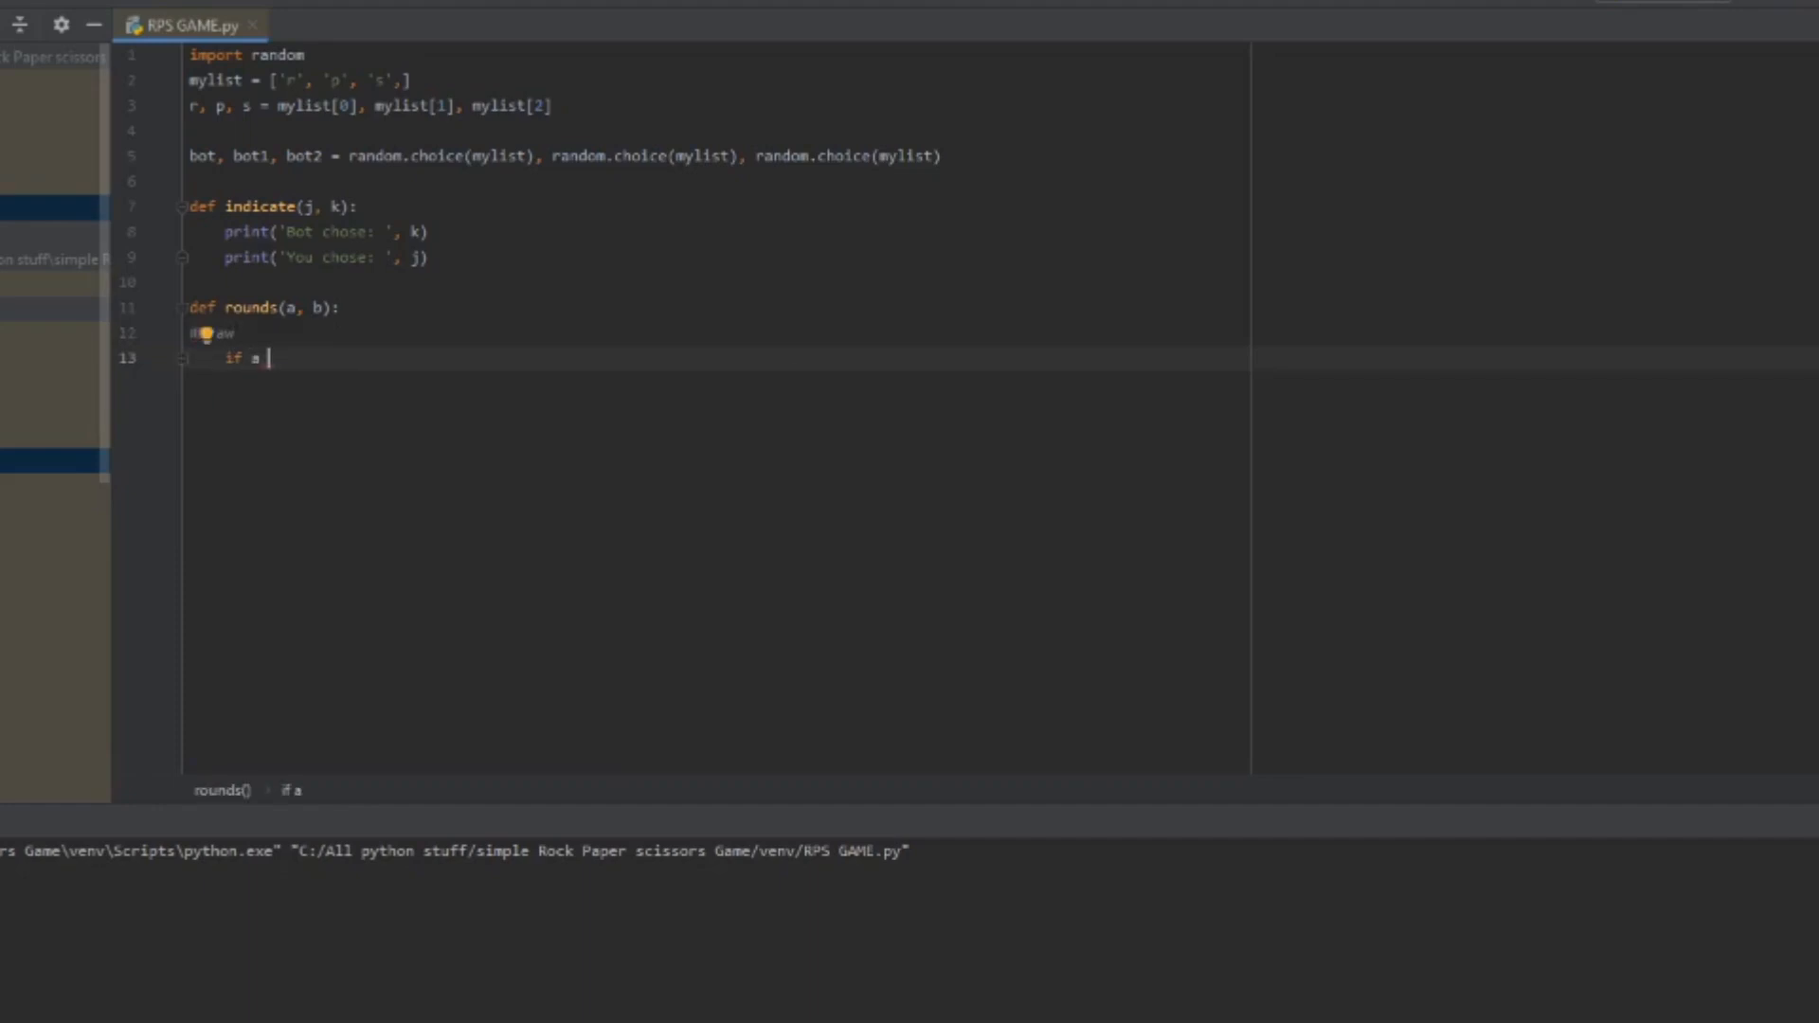
text(==)
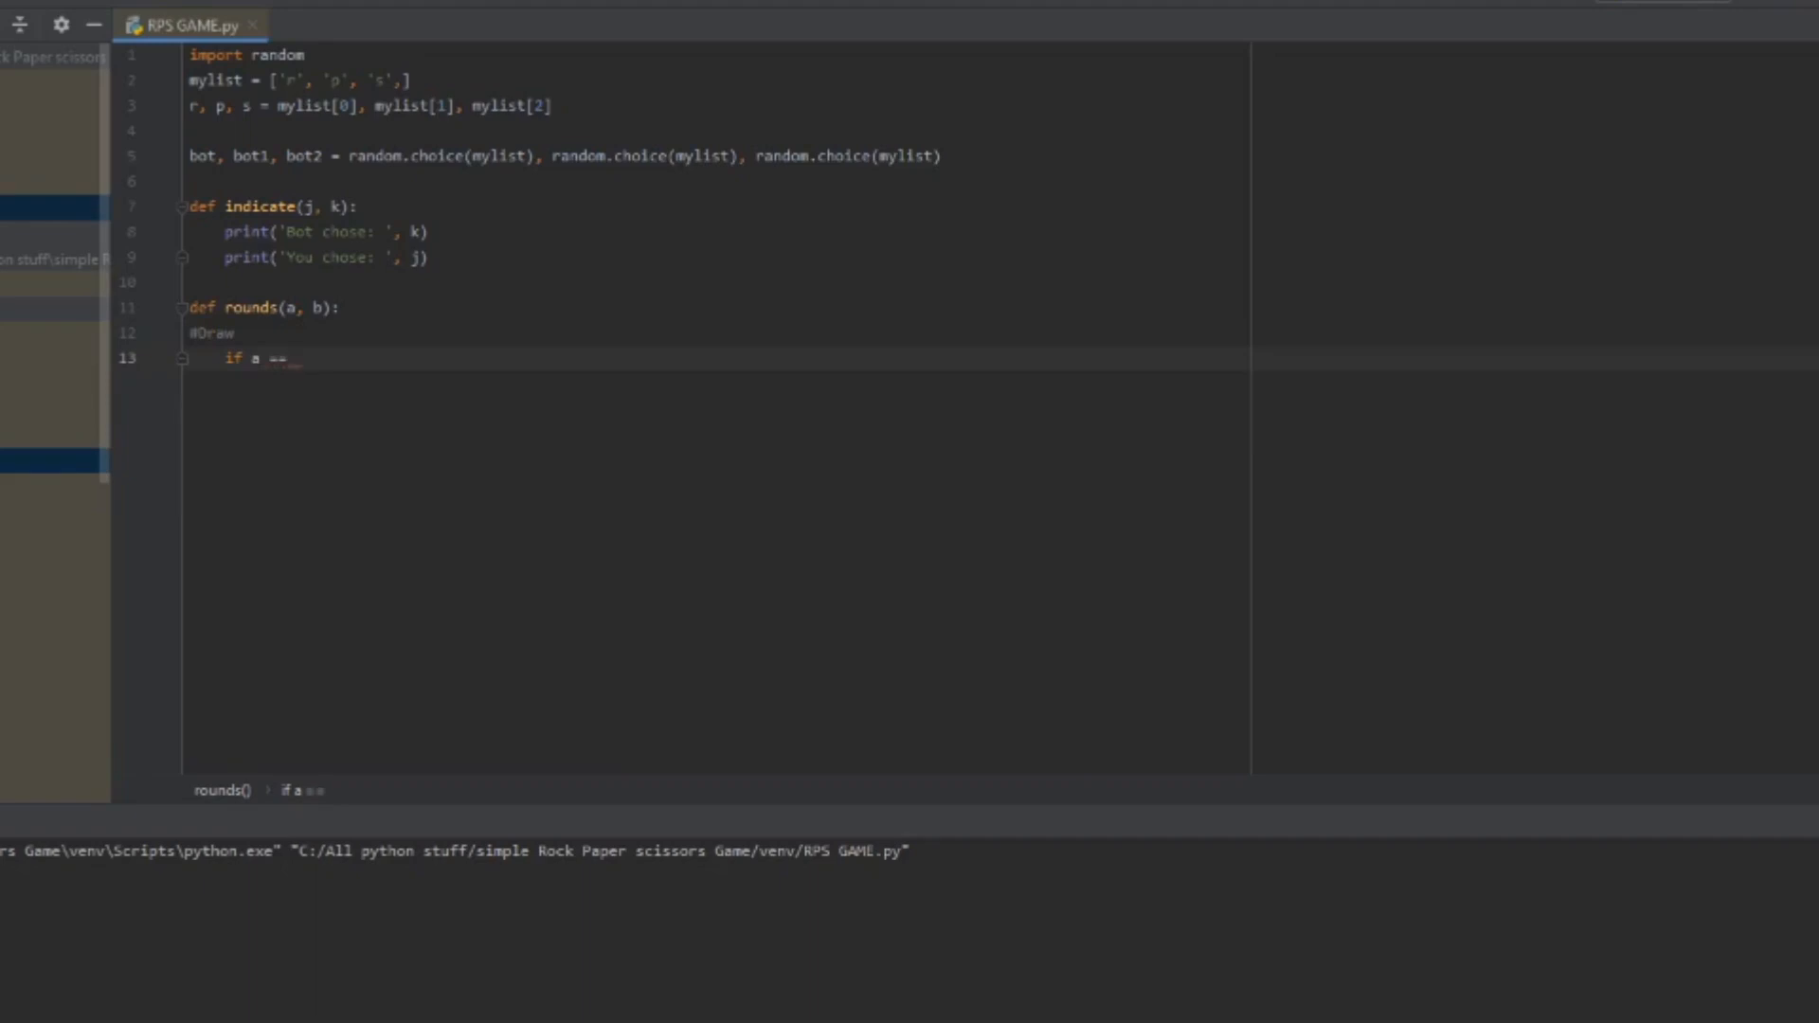
text(b:)
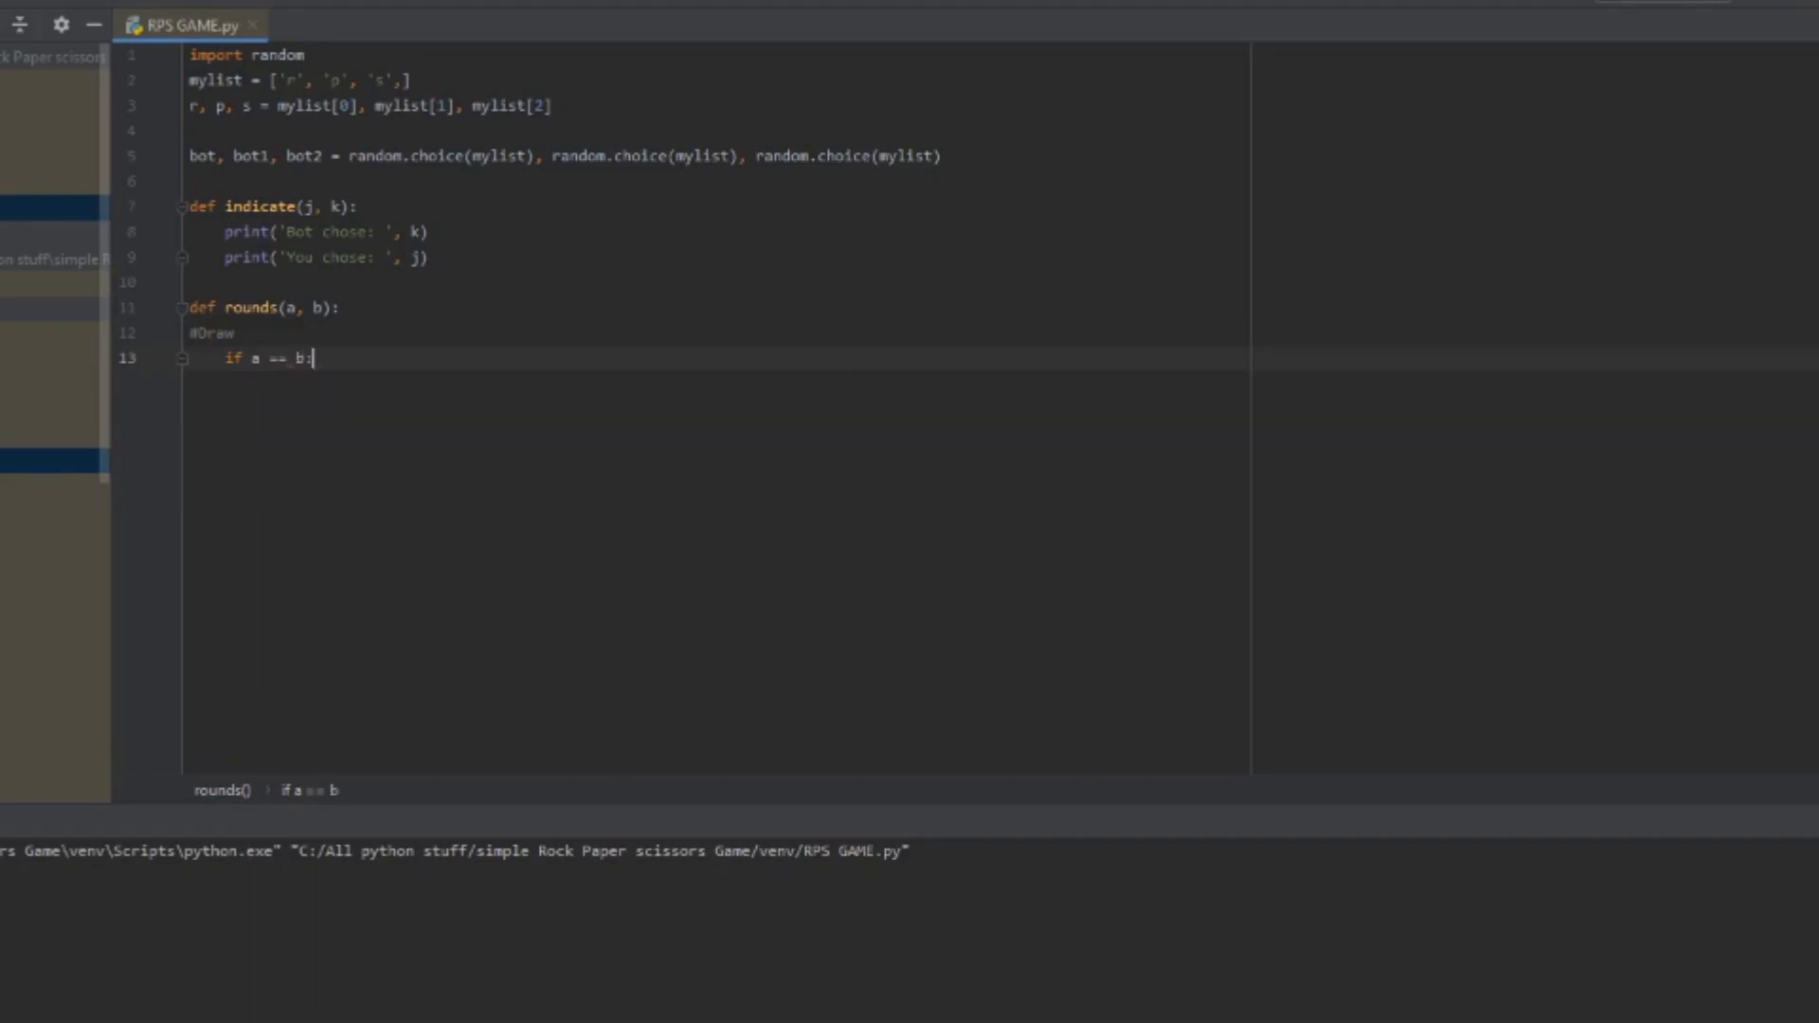
text(print('Draw'))
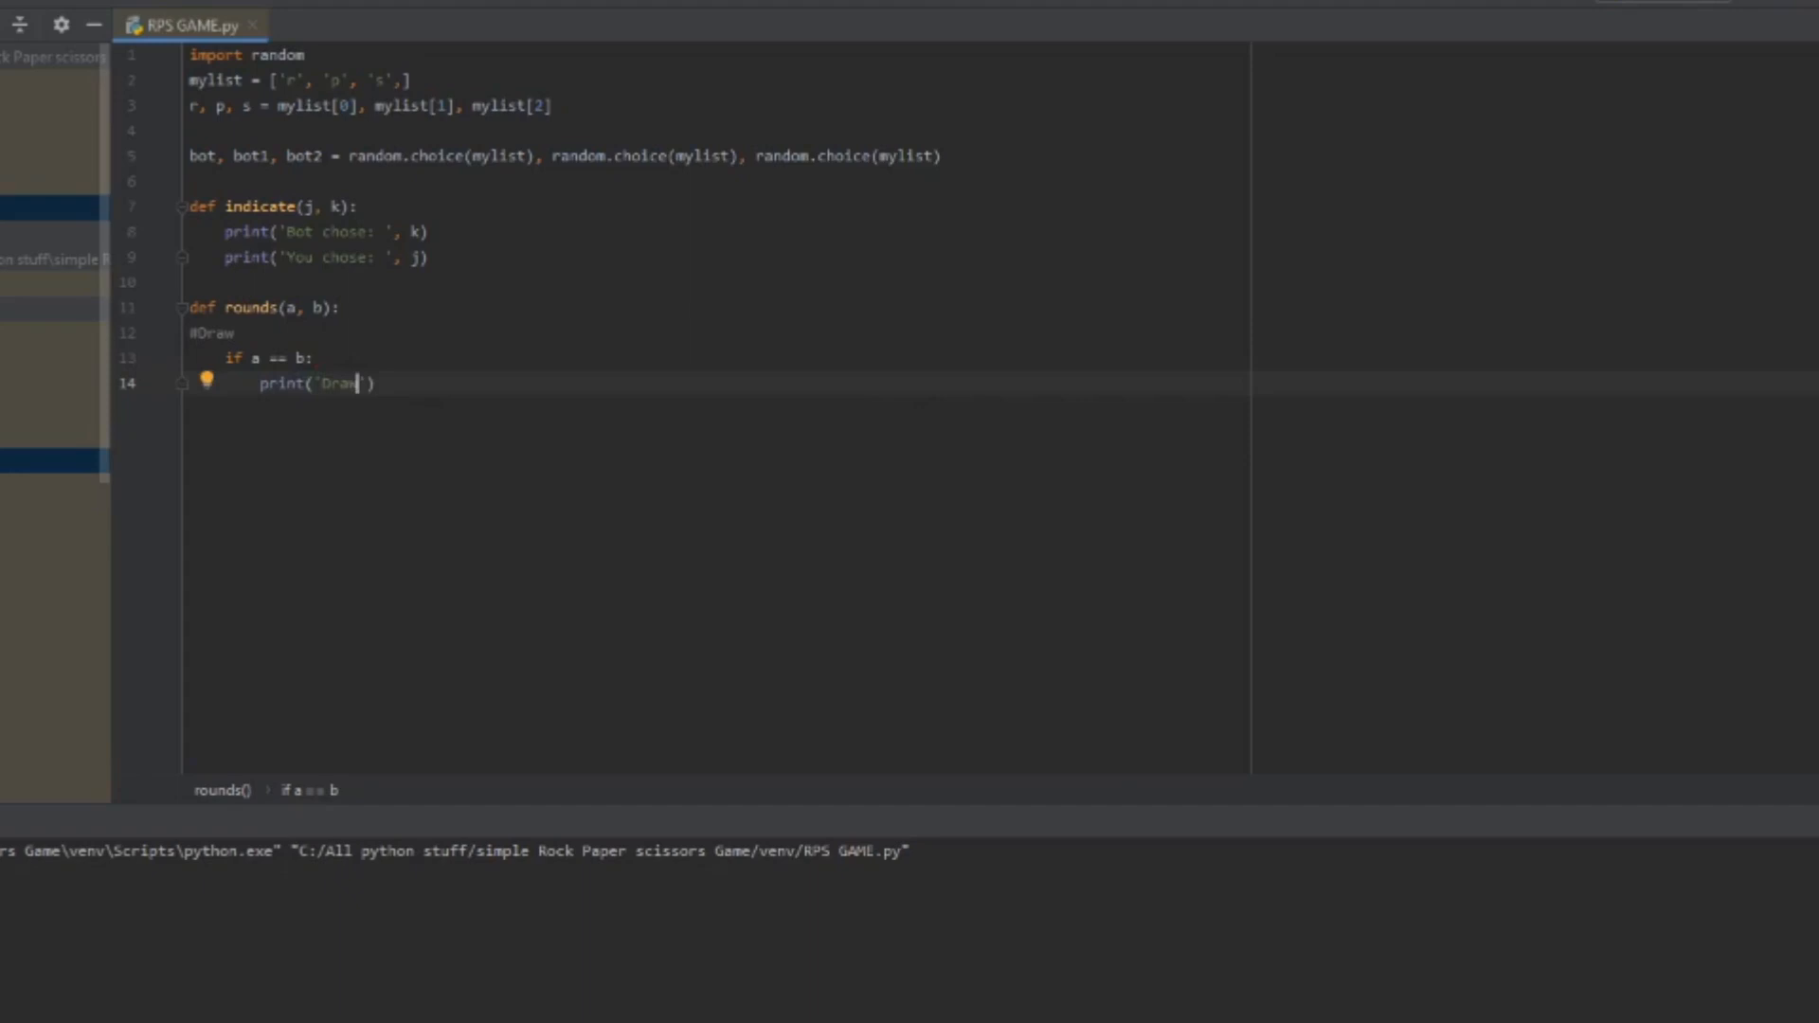
text(!)
text(elif a == r and )
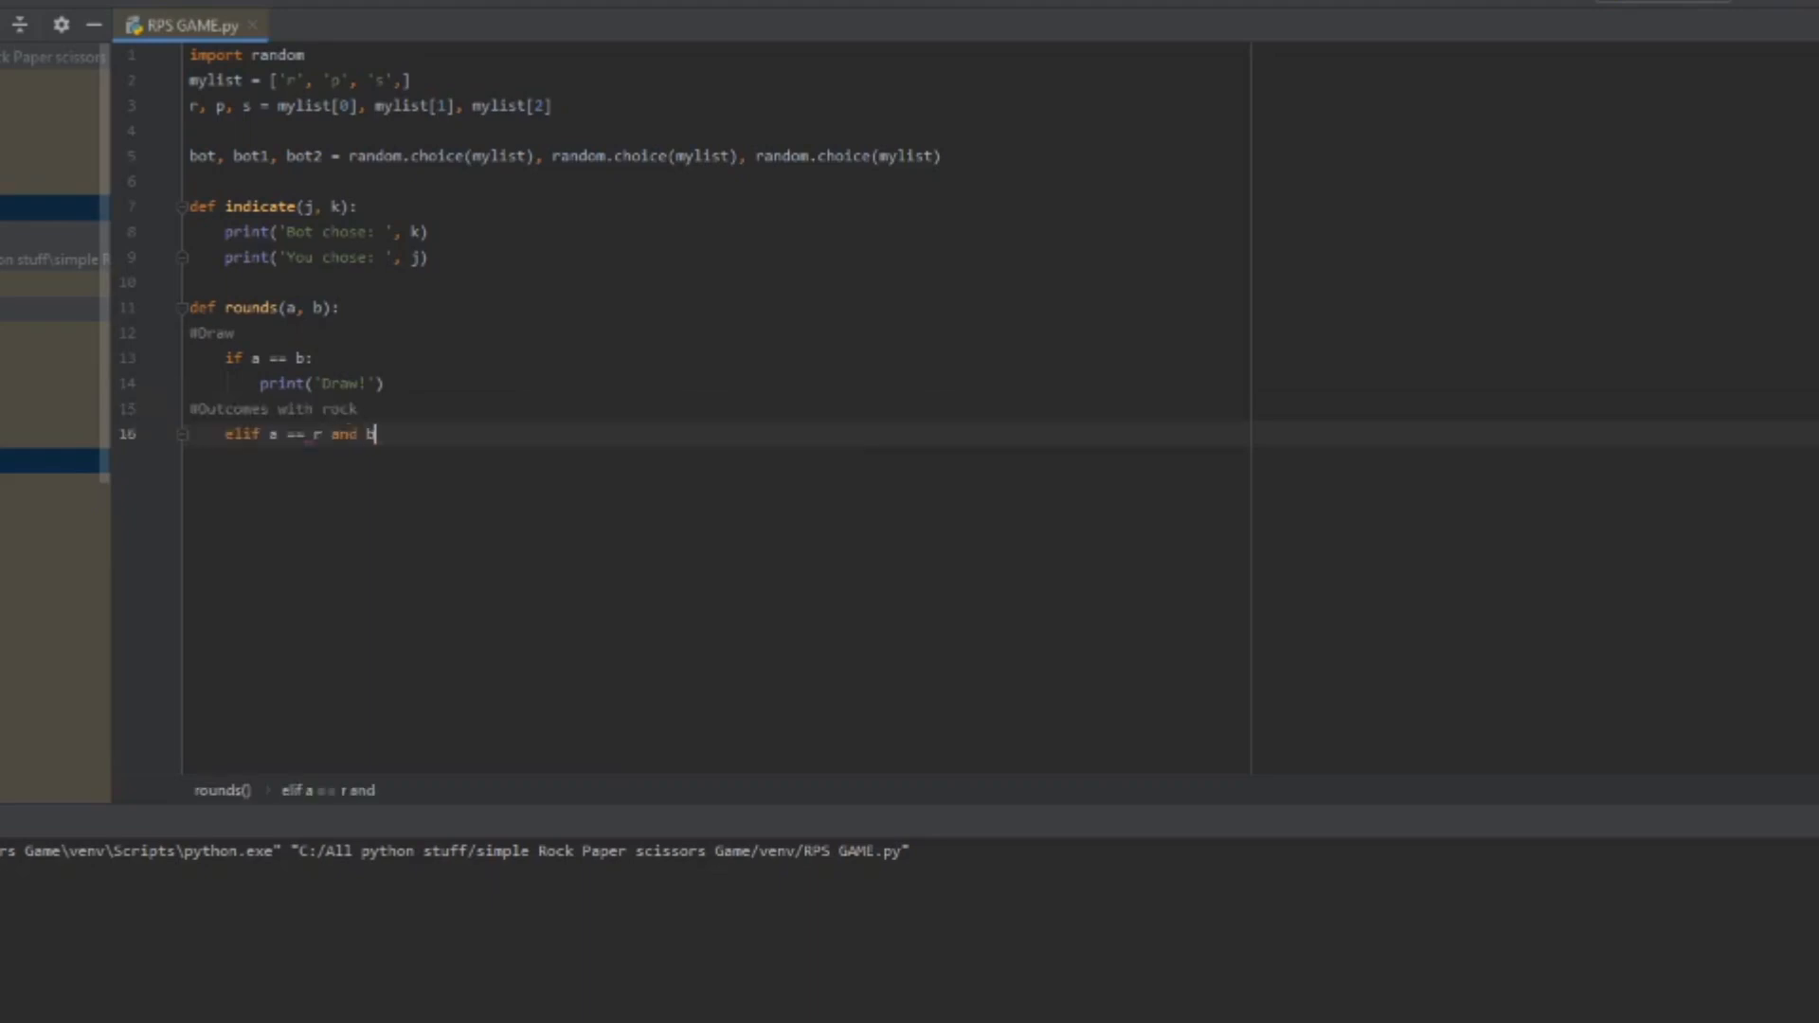
Step: Add elif a == r and b == p: print('You Lost') for rock against paper
text(b)
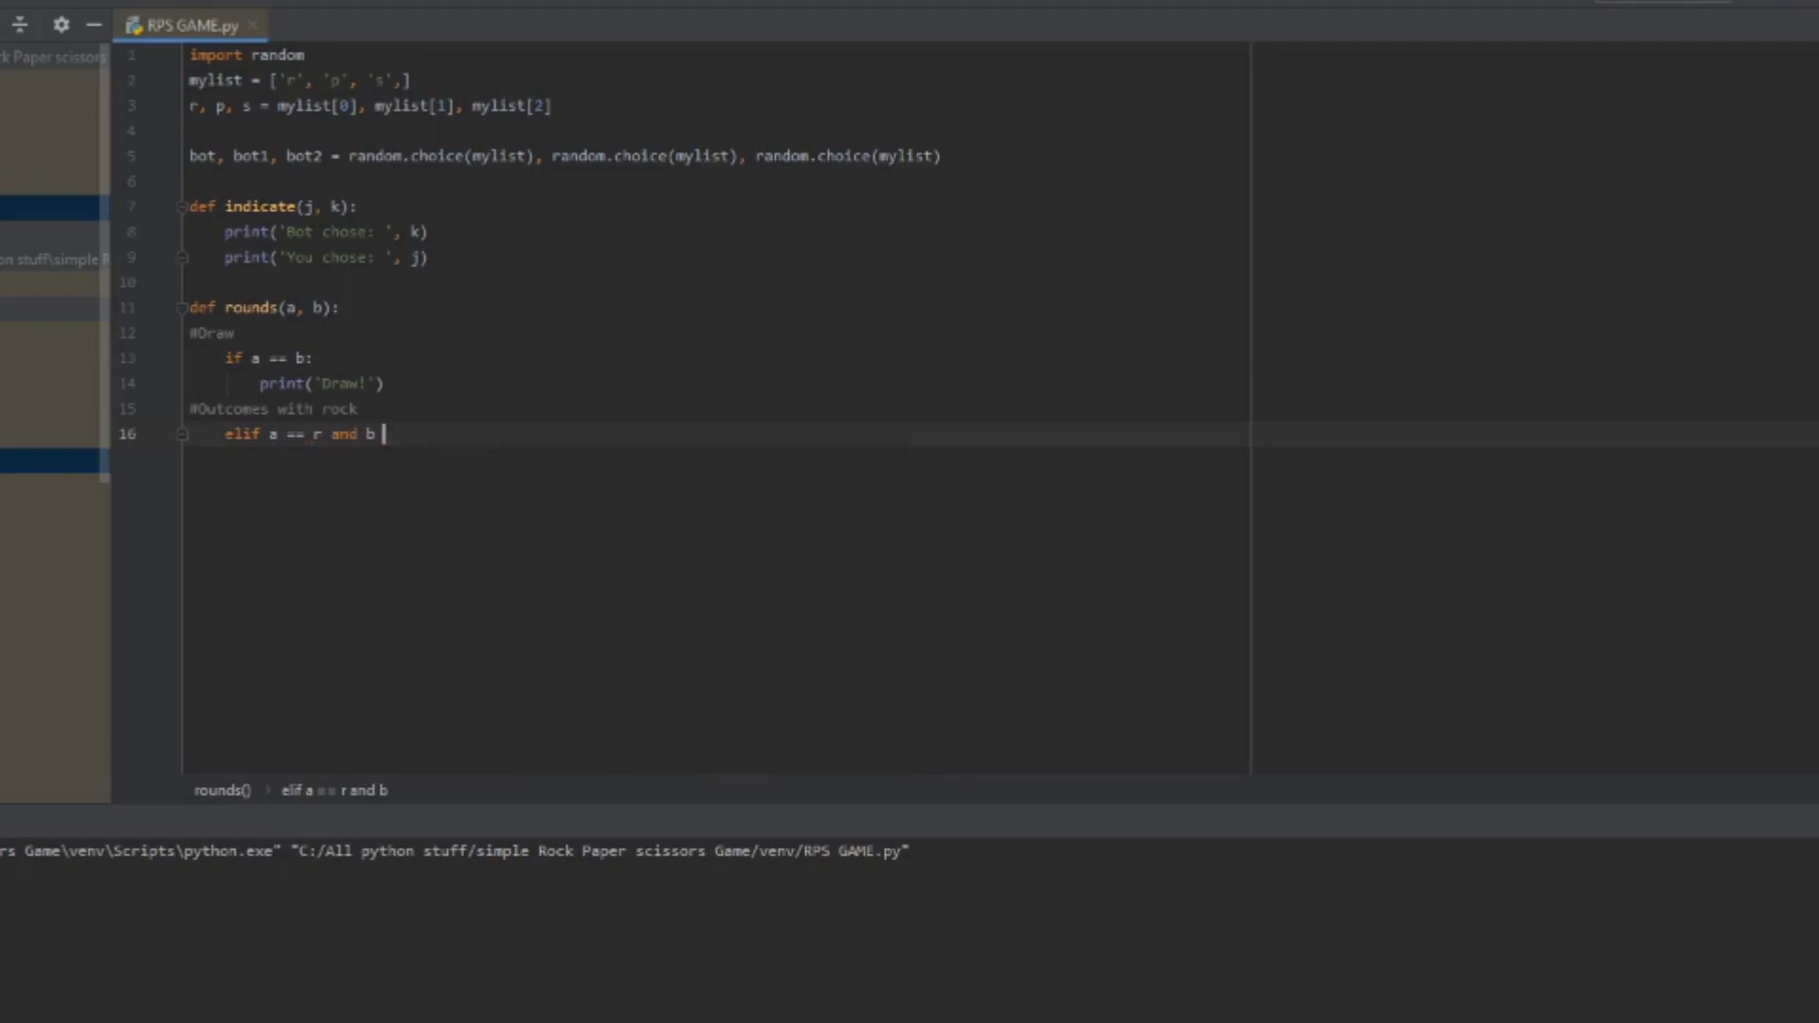
text(==)
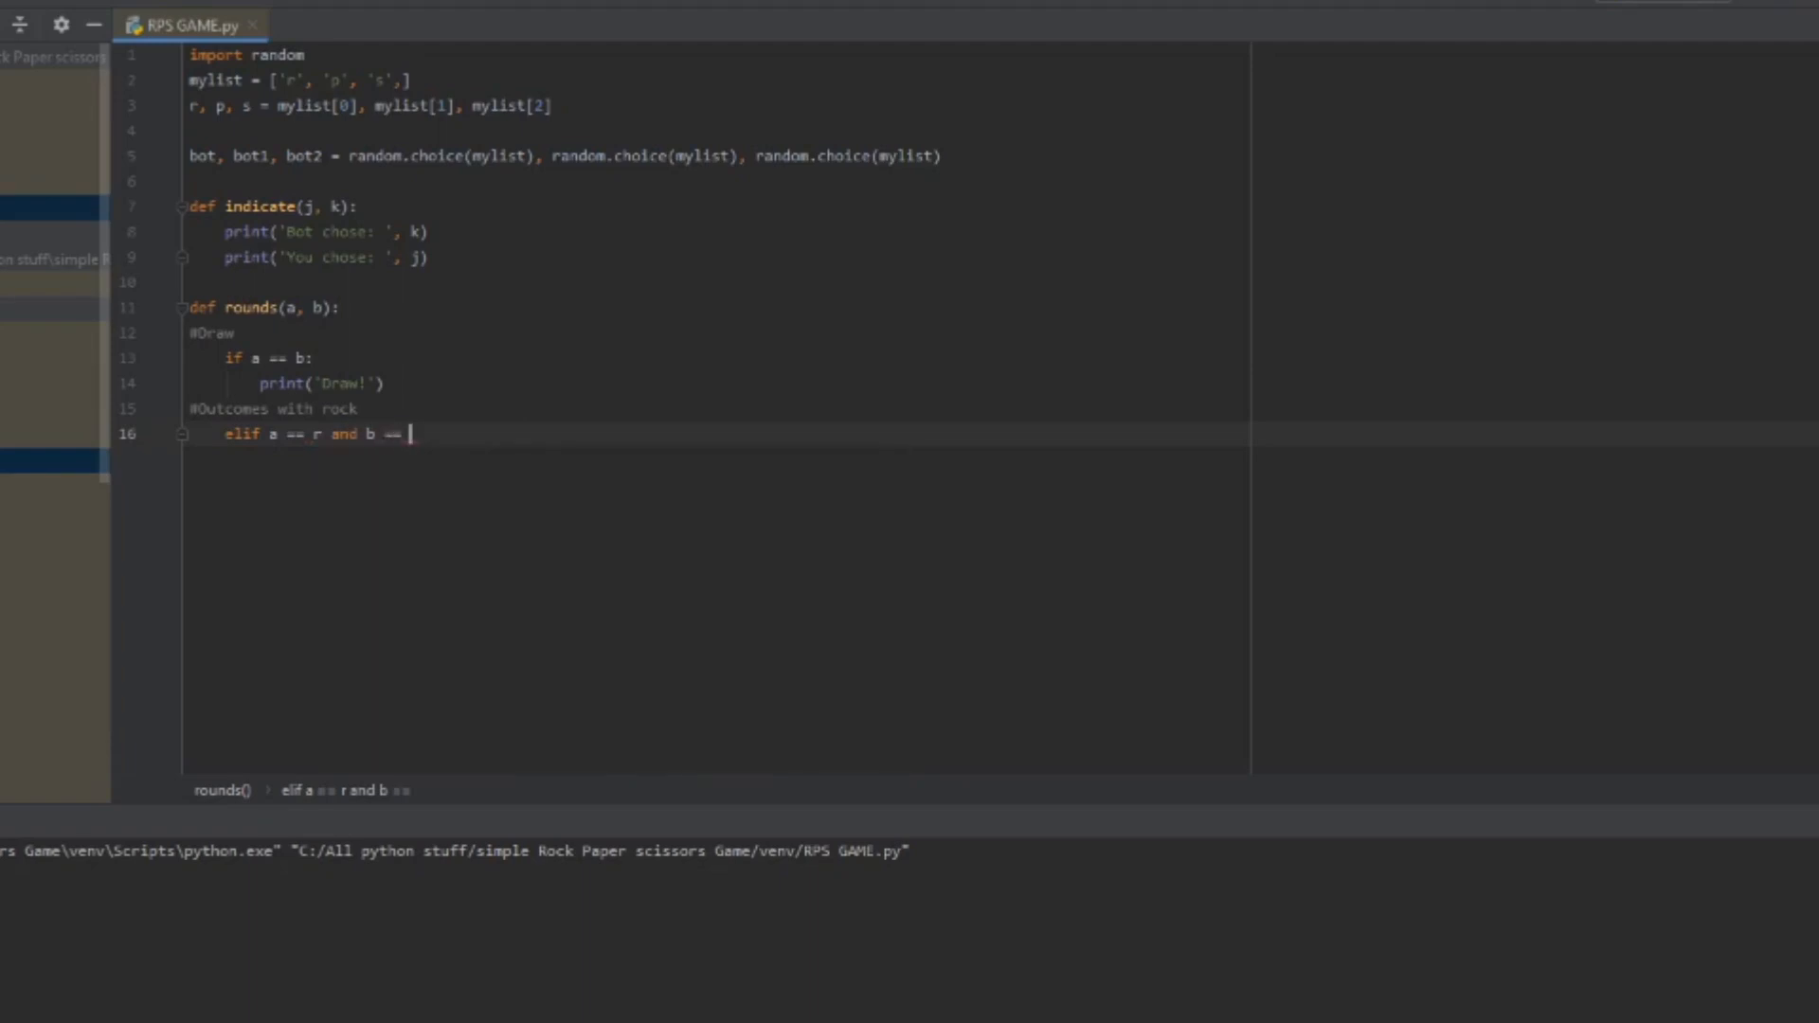
text(p:)
text(print()
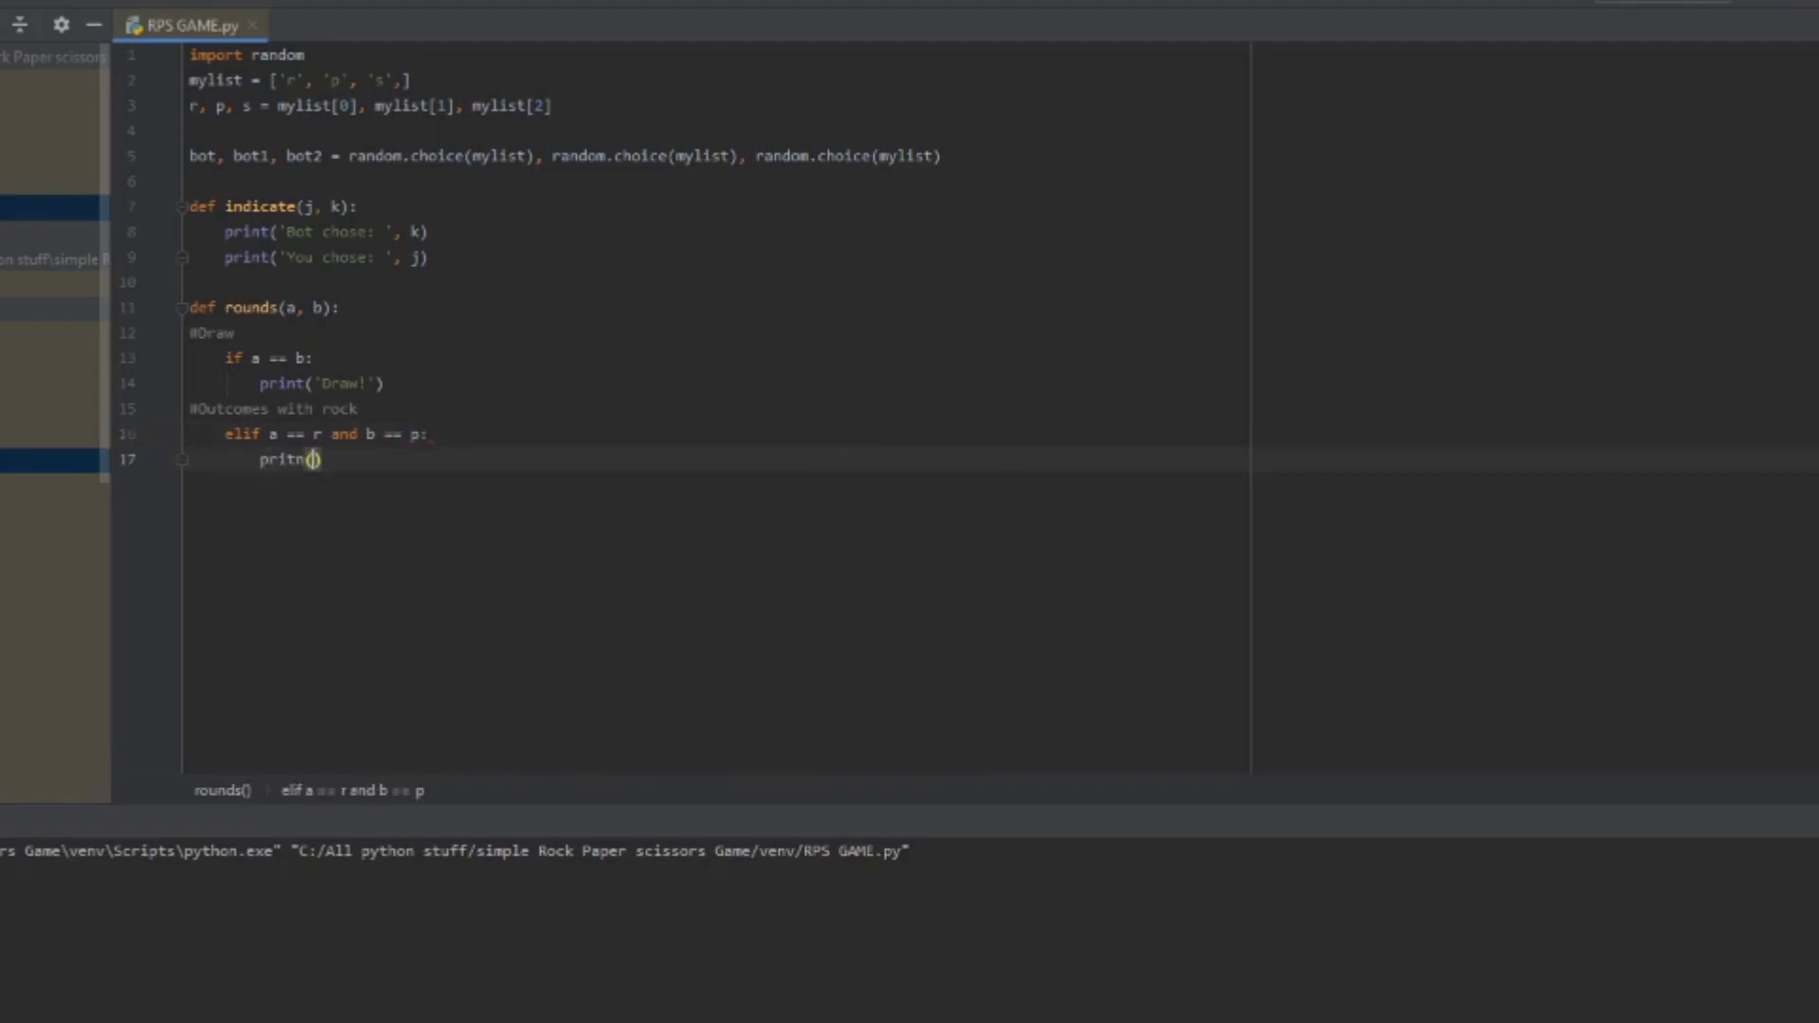
text(')
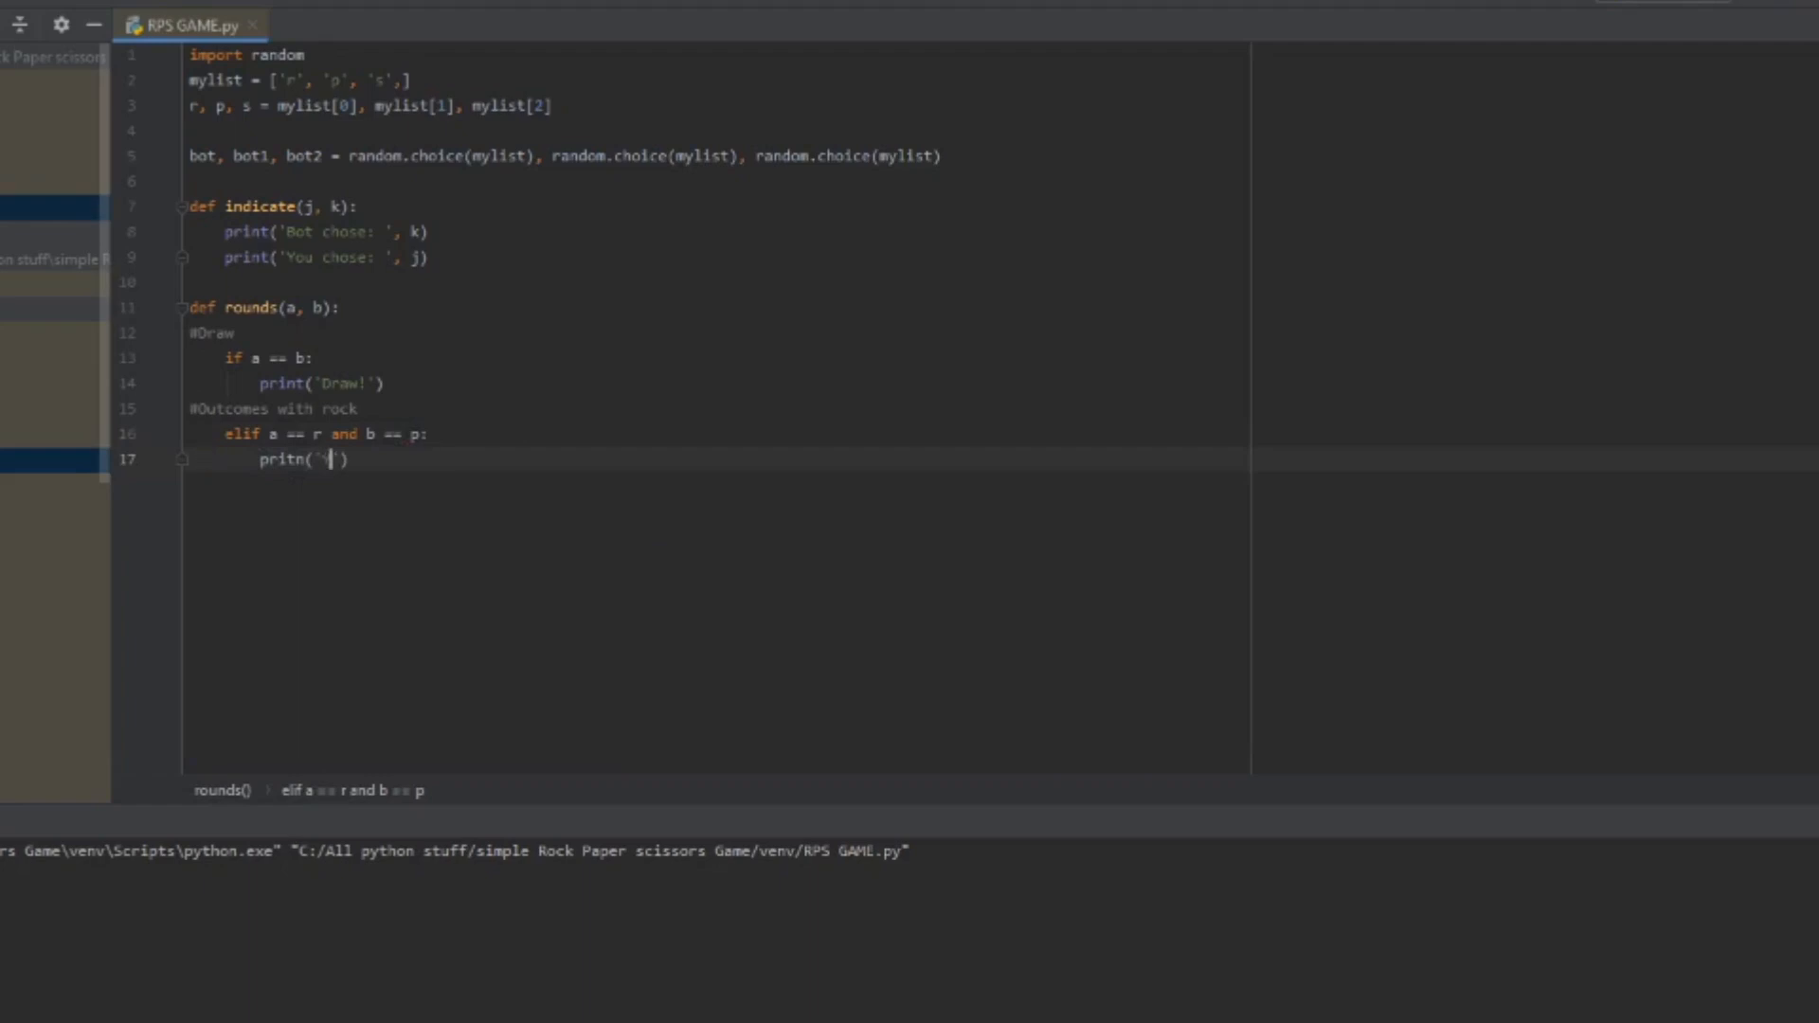
text(You)
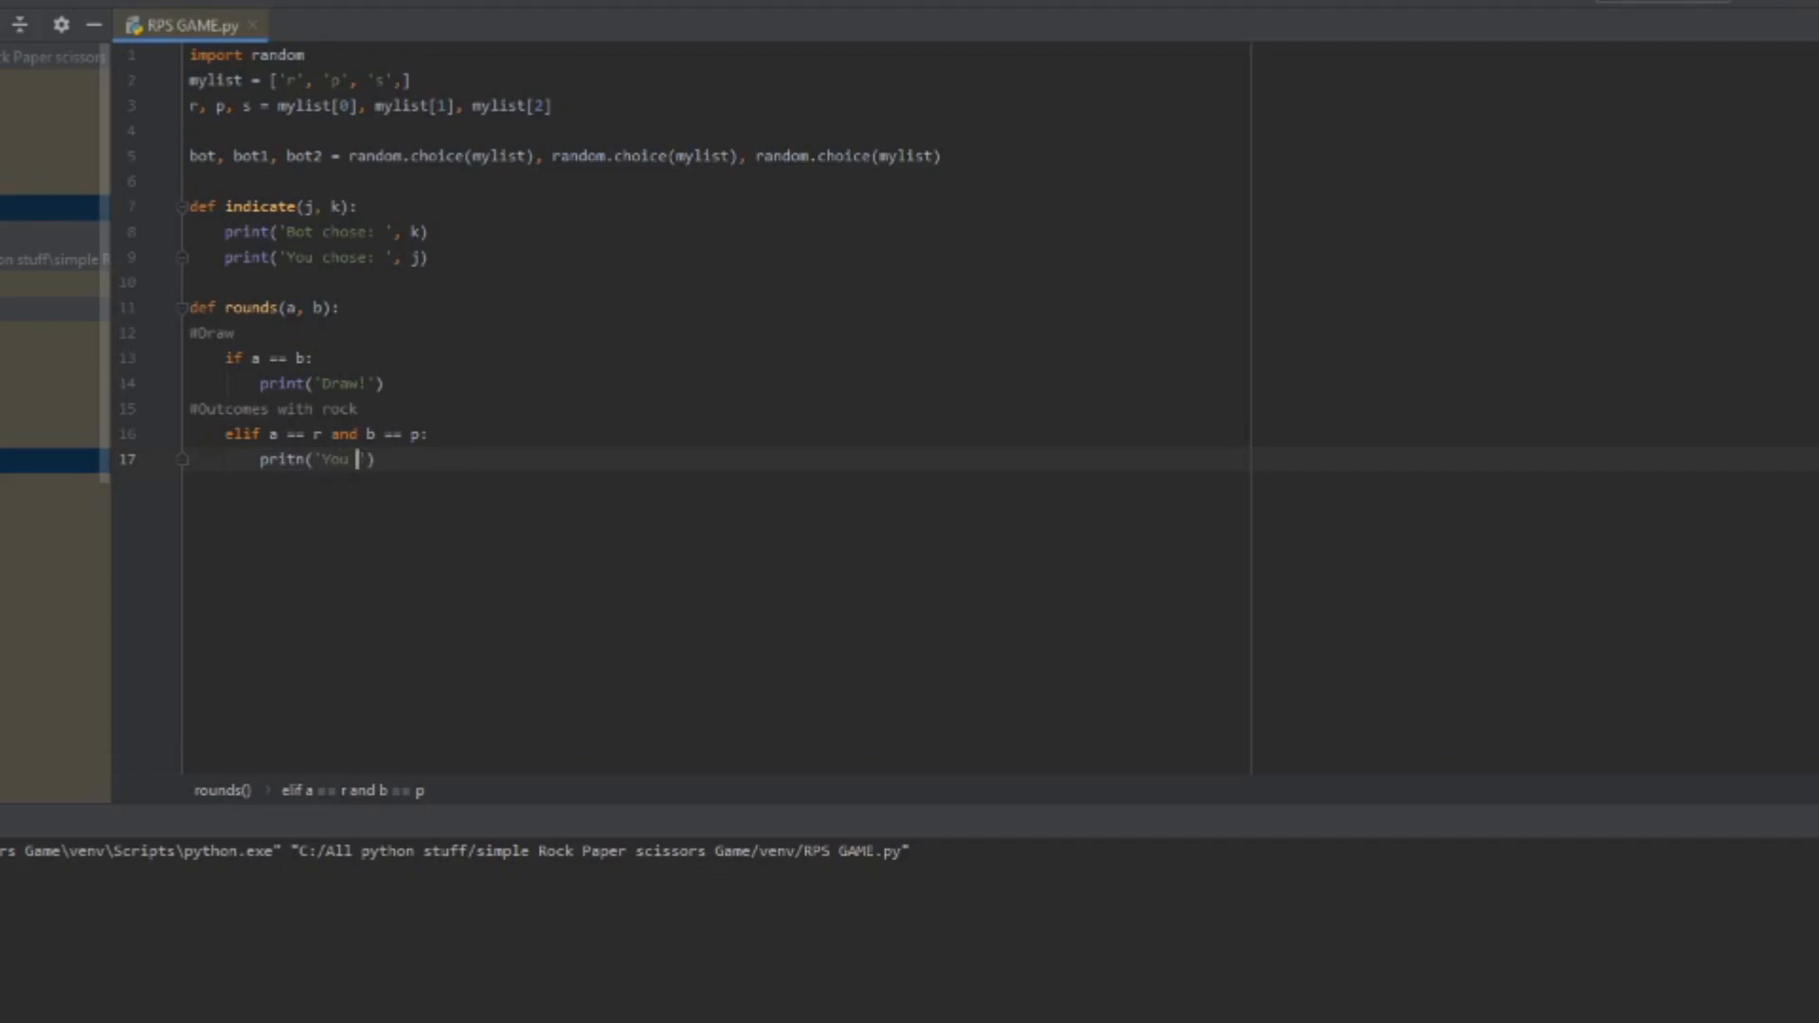
text(Lost)
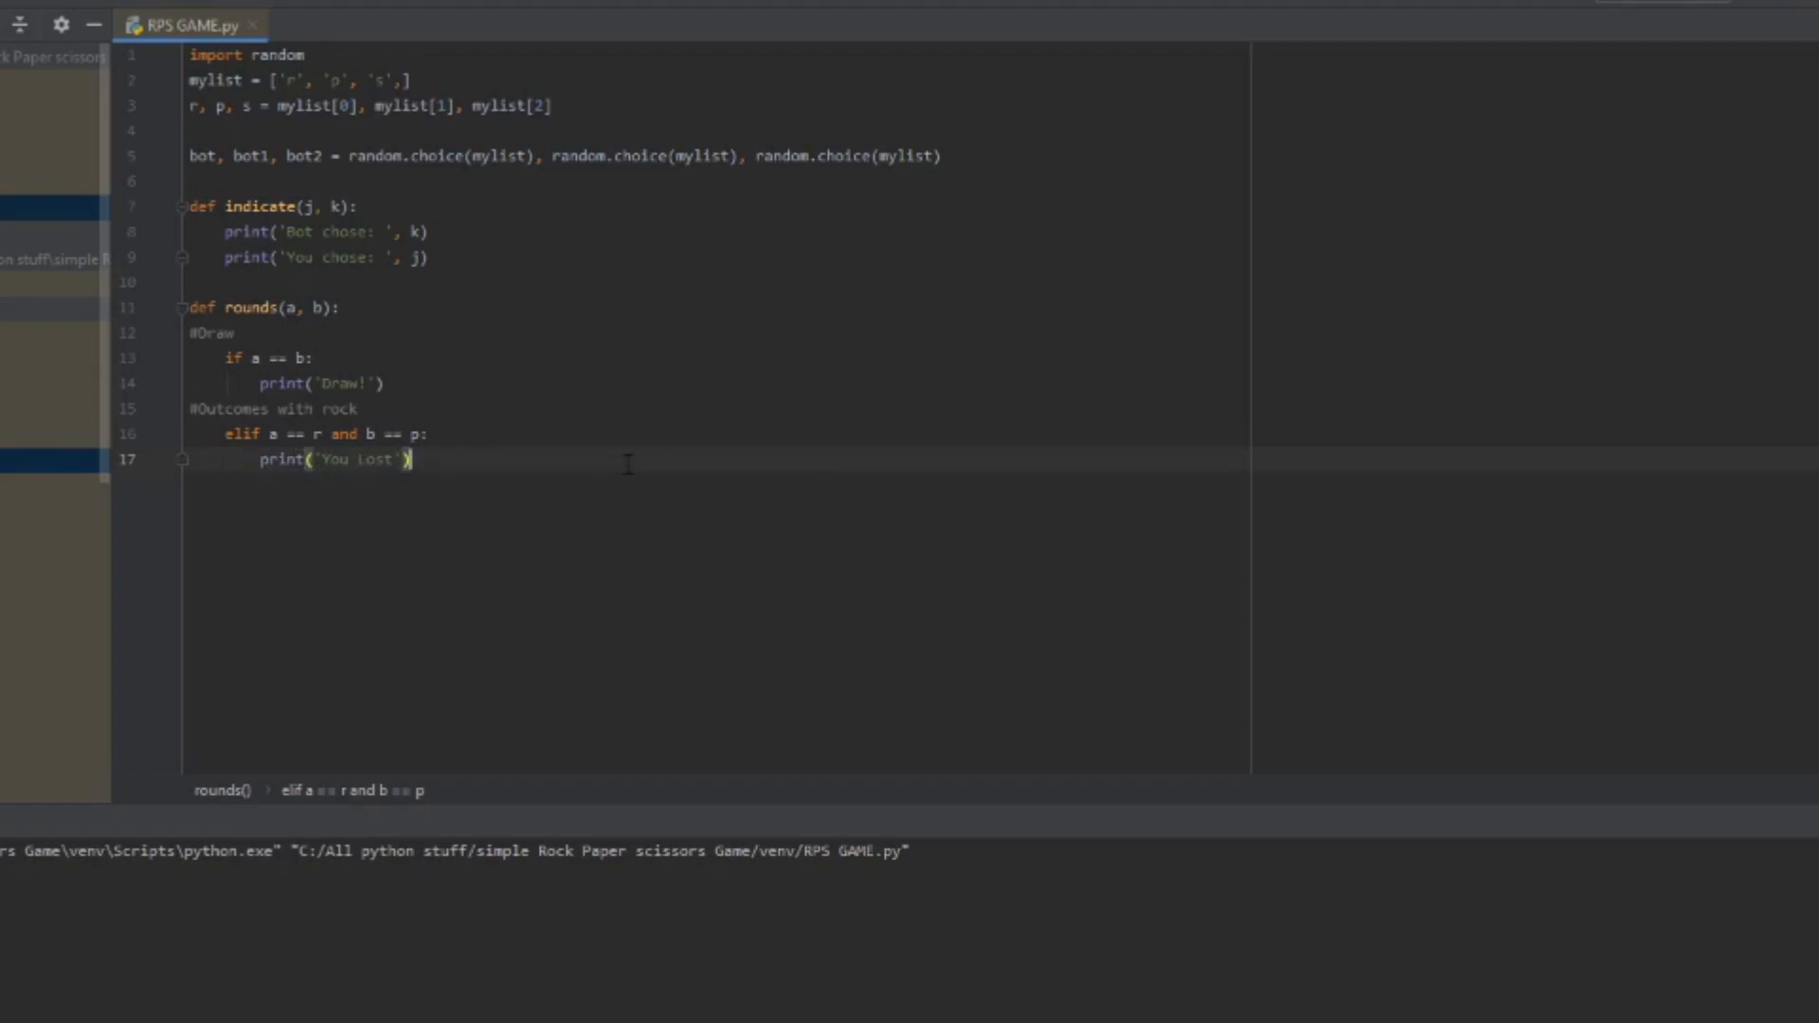
key(enter)
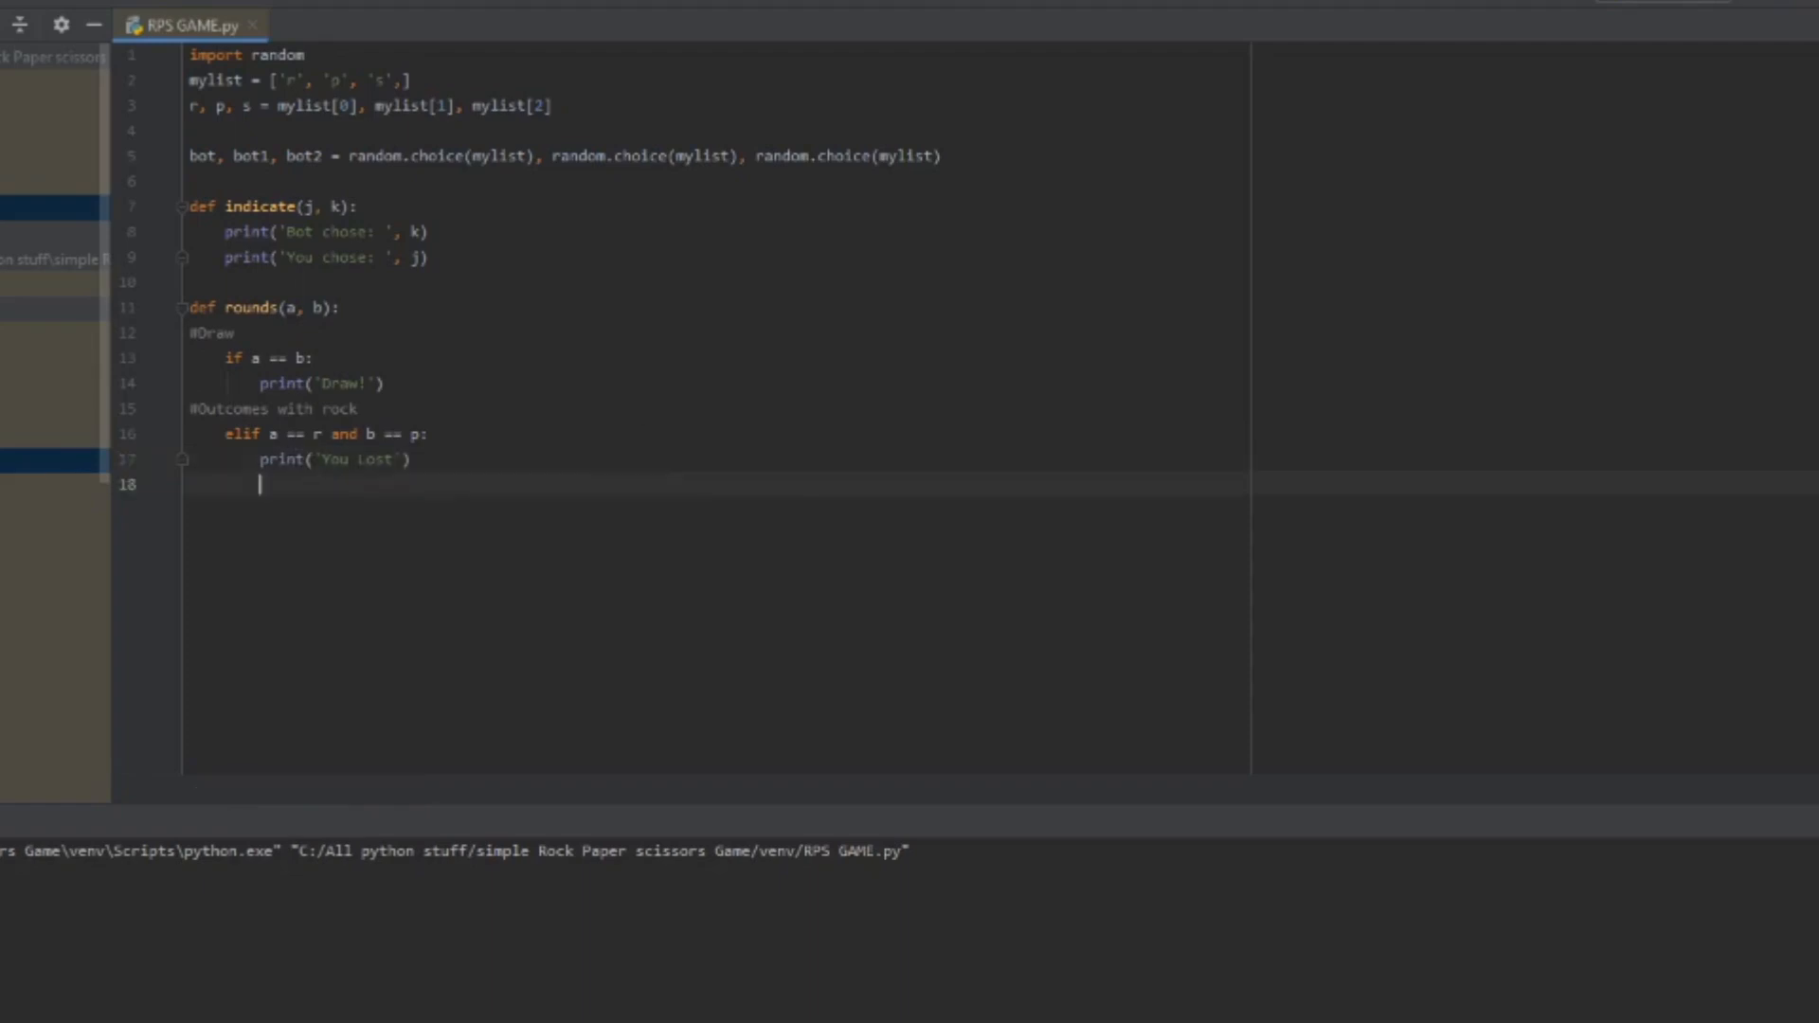
Step: Add elif a == r and b == s: print('You Won!!') for rock against scissors
text(elif a)
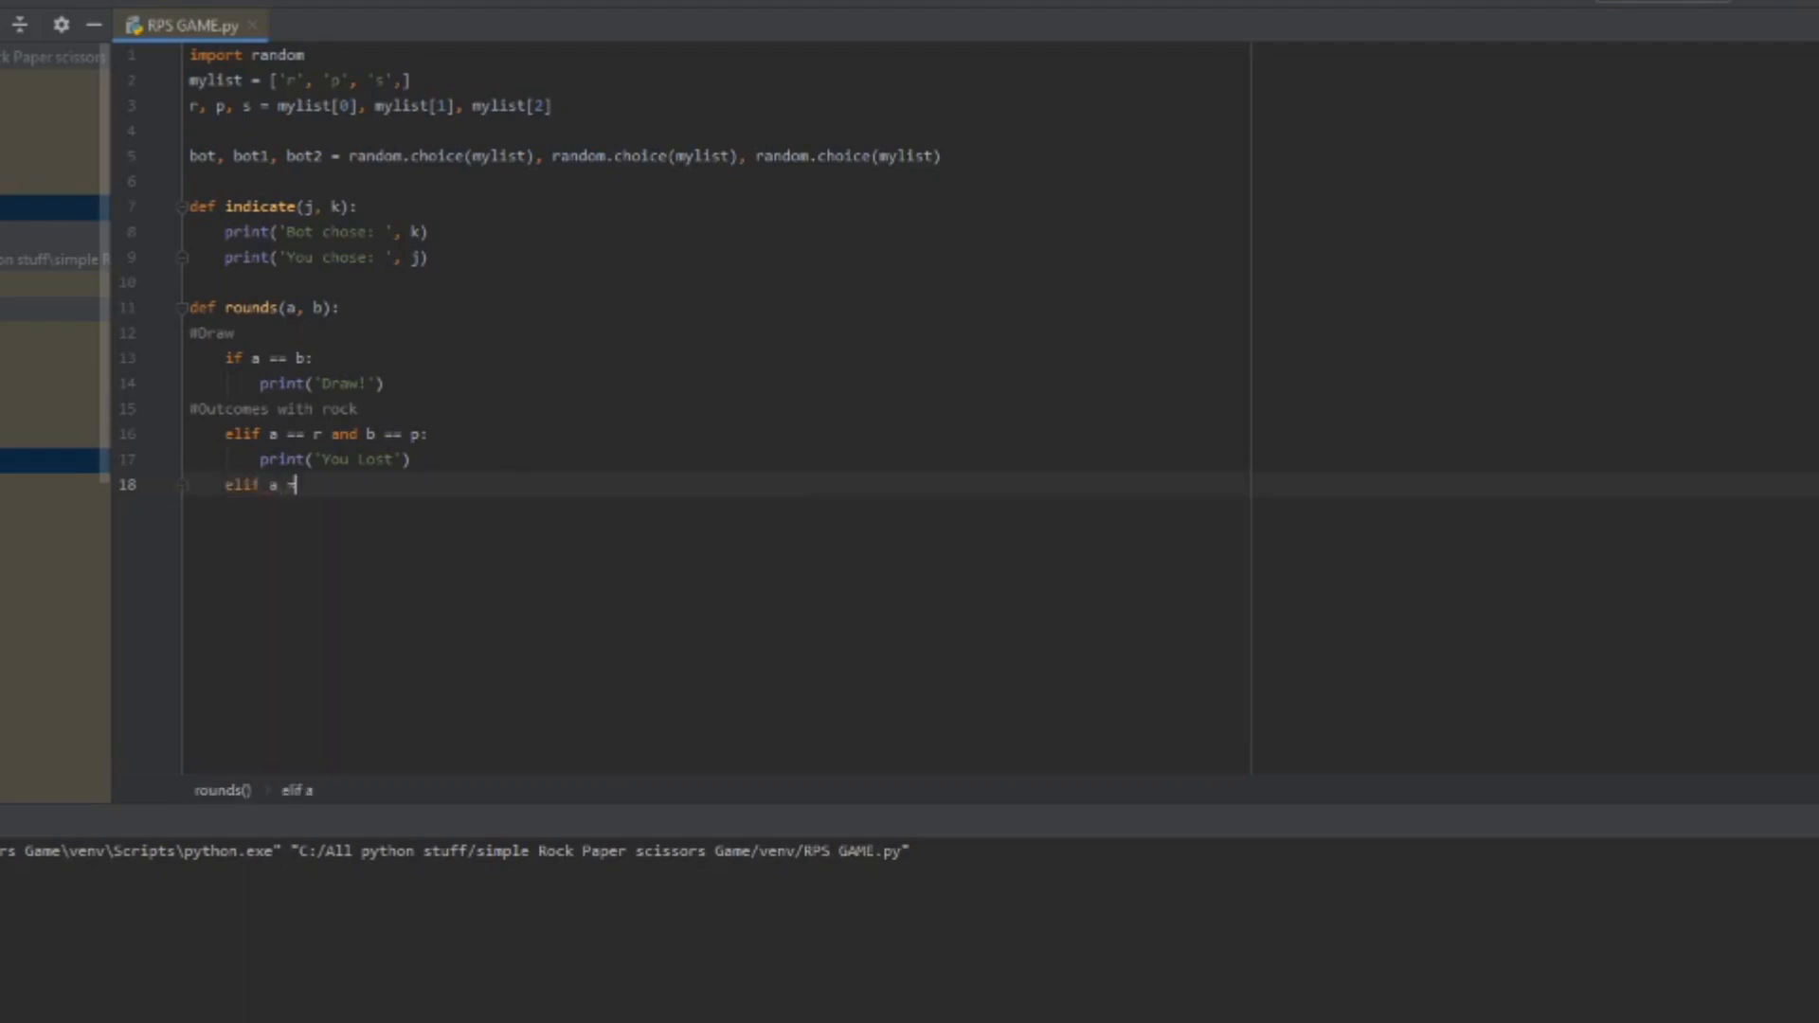
text(== r and b ==)
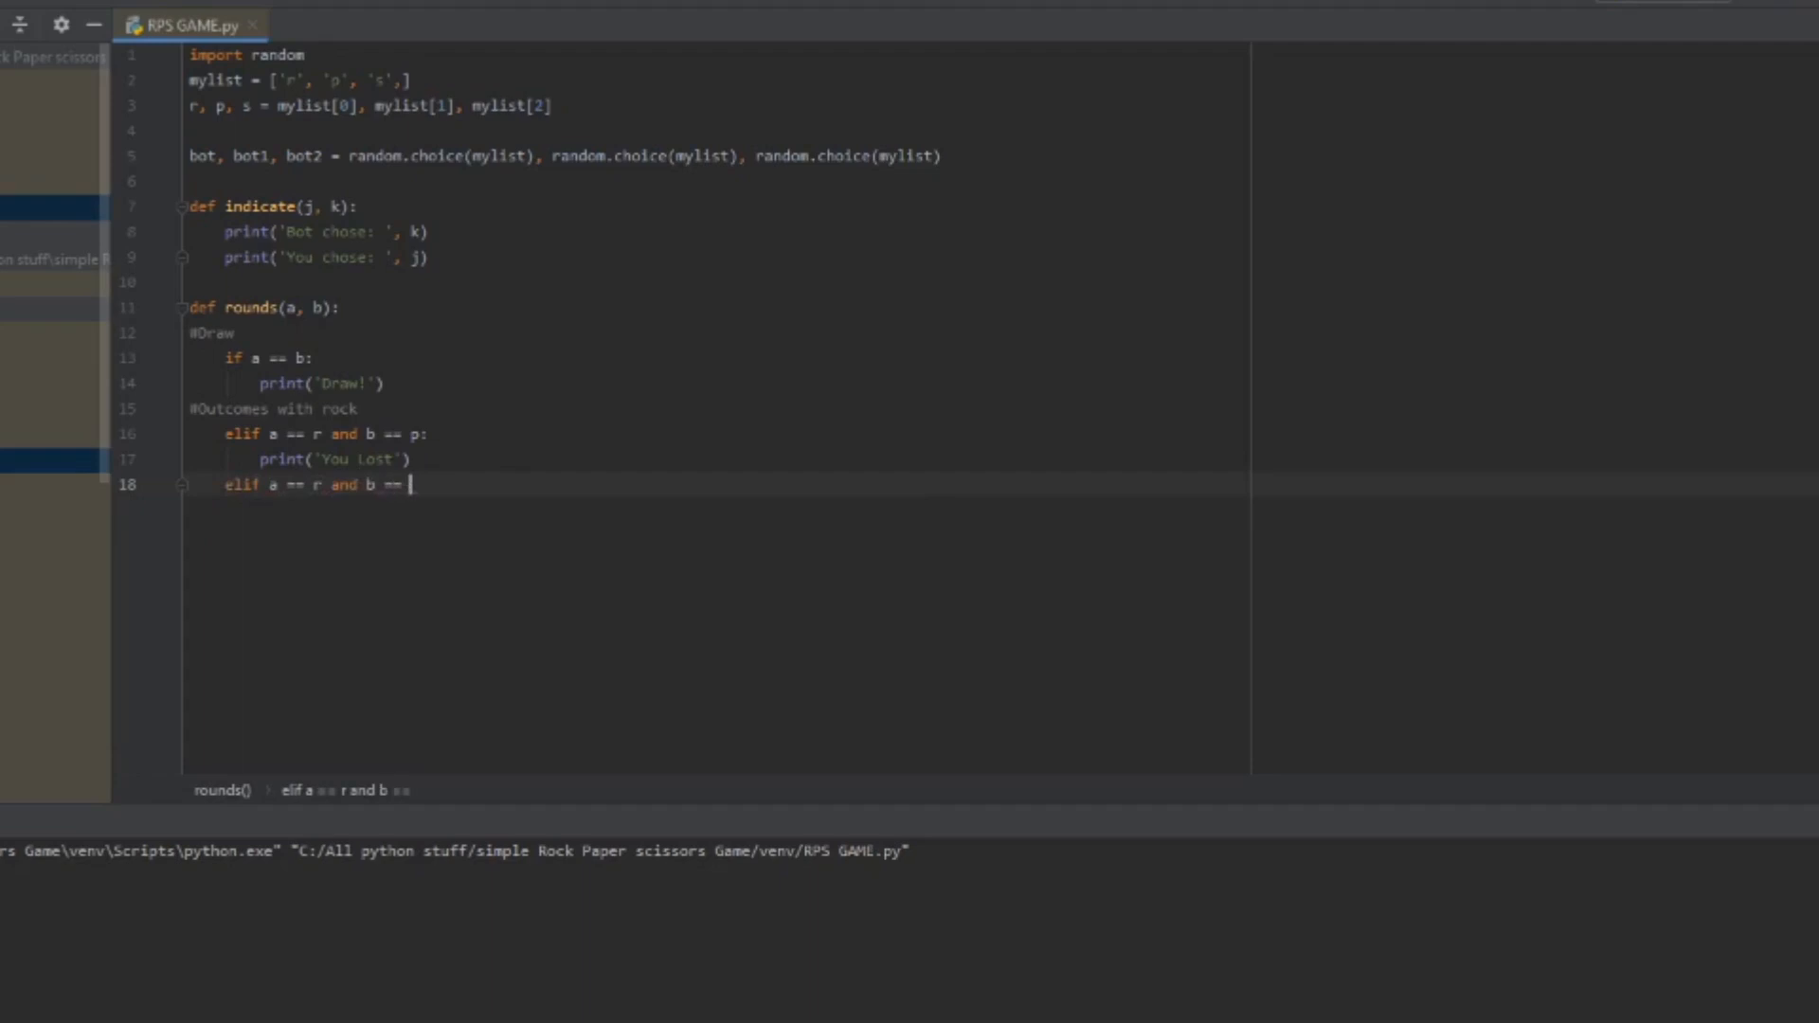
text(s:)
text(print('You Won!!)
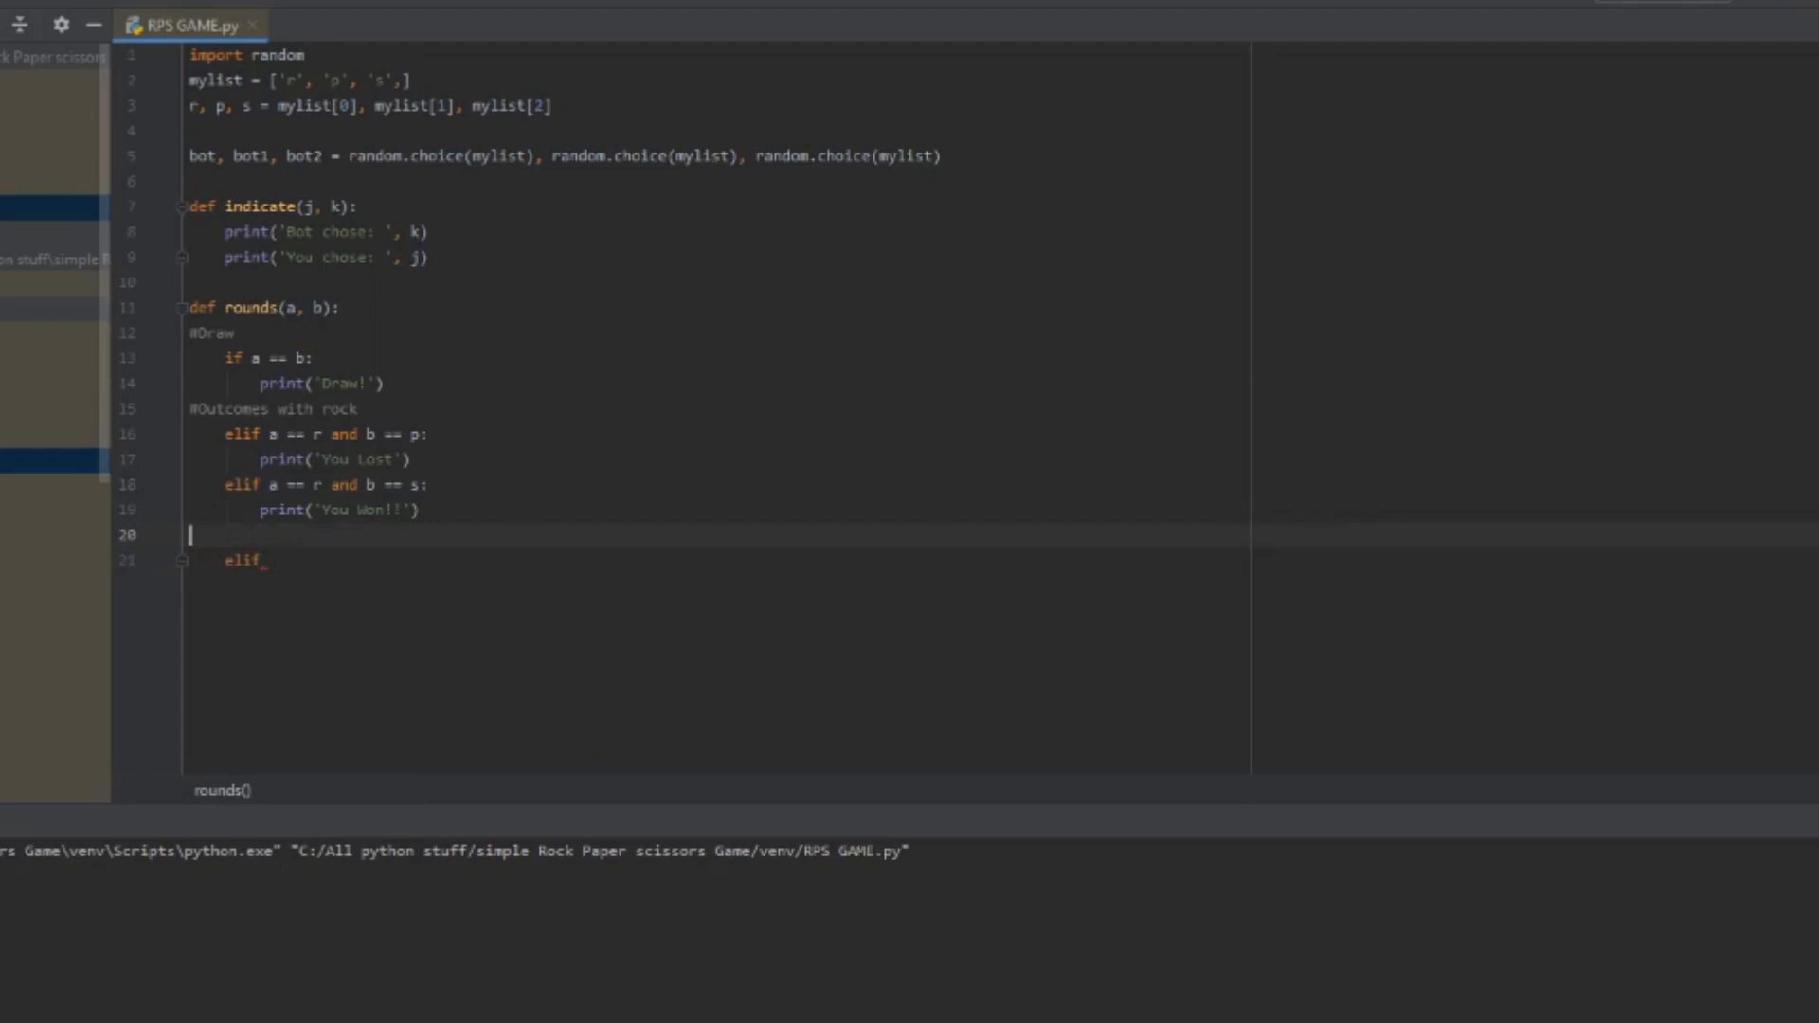
Step: Add the paper outcomes: paper loses to scissors and beats rock, under an #outcomes comment
text(#outcomes with paper)
text(print('You'))
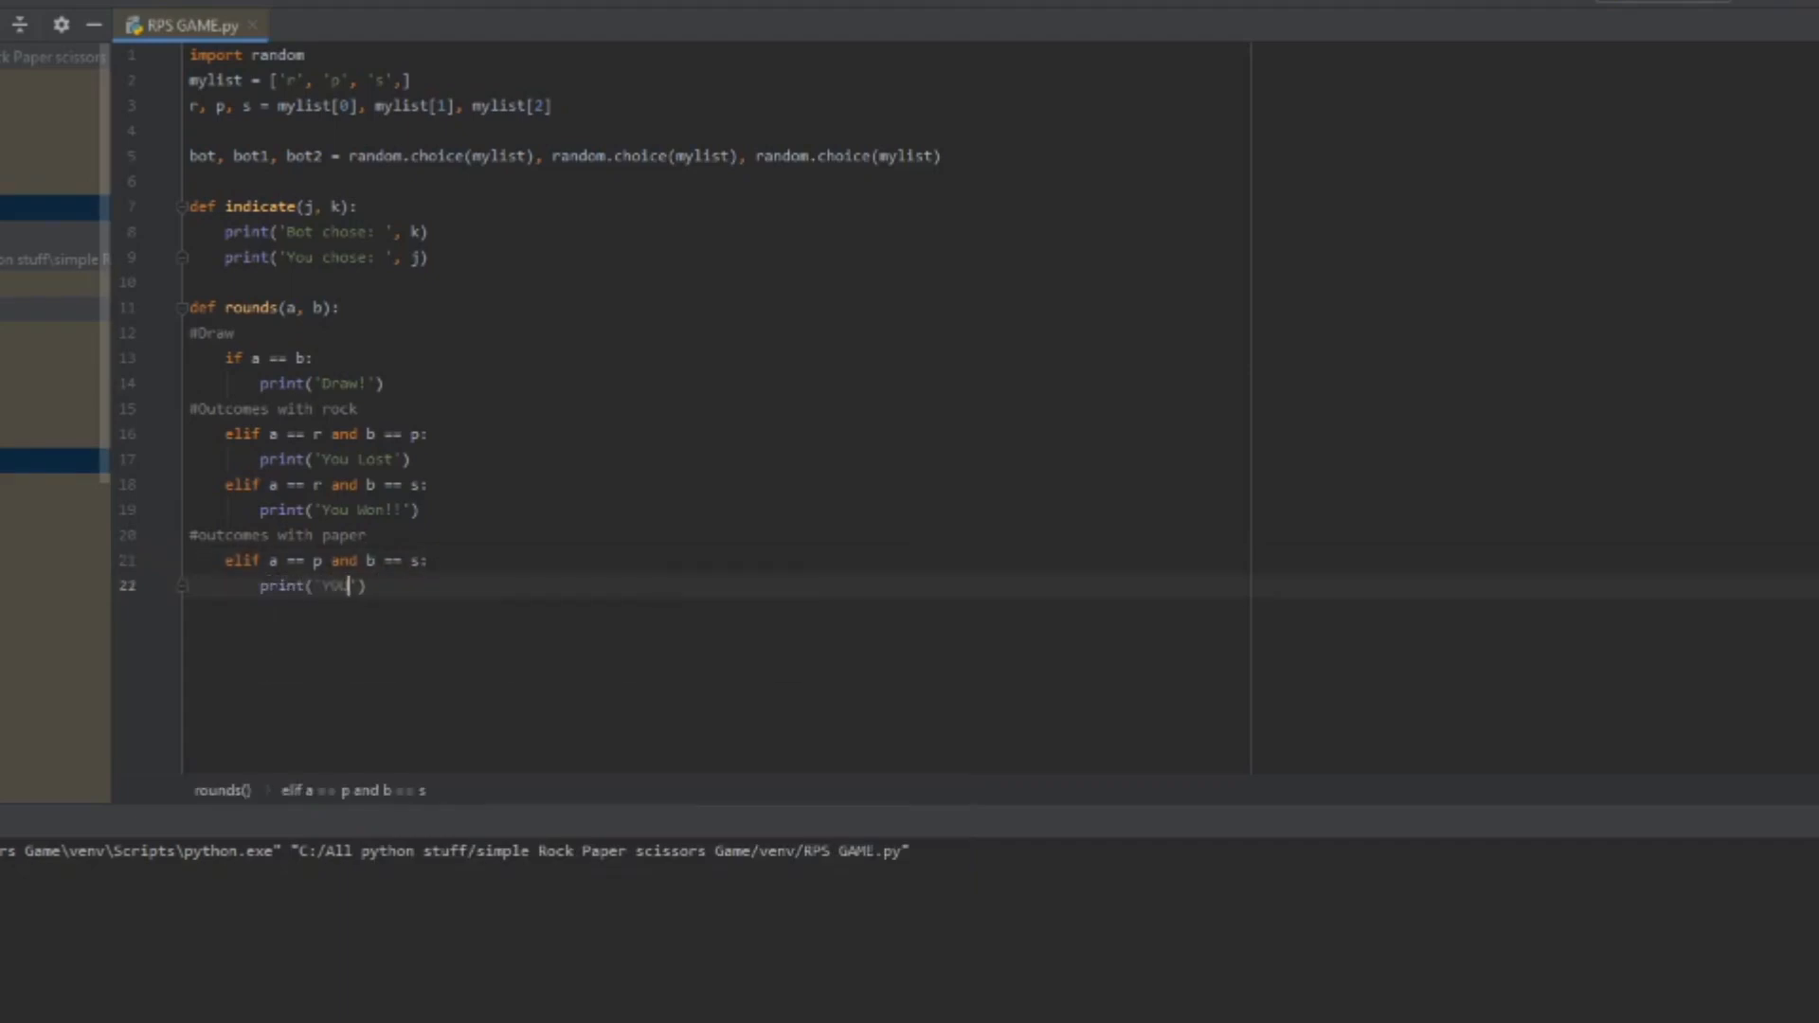
key(Backspace)
text( Lo)
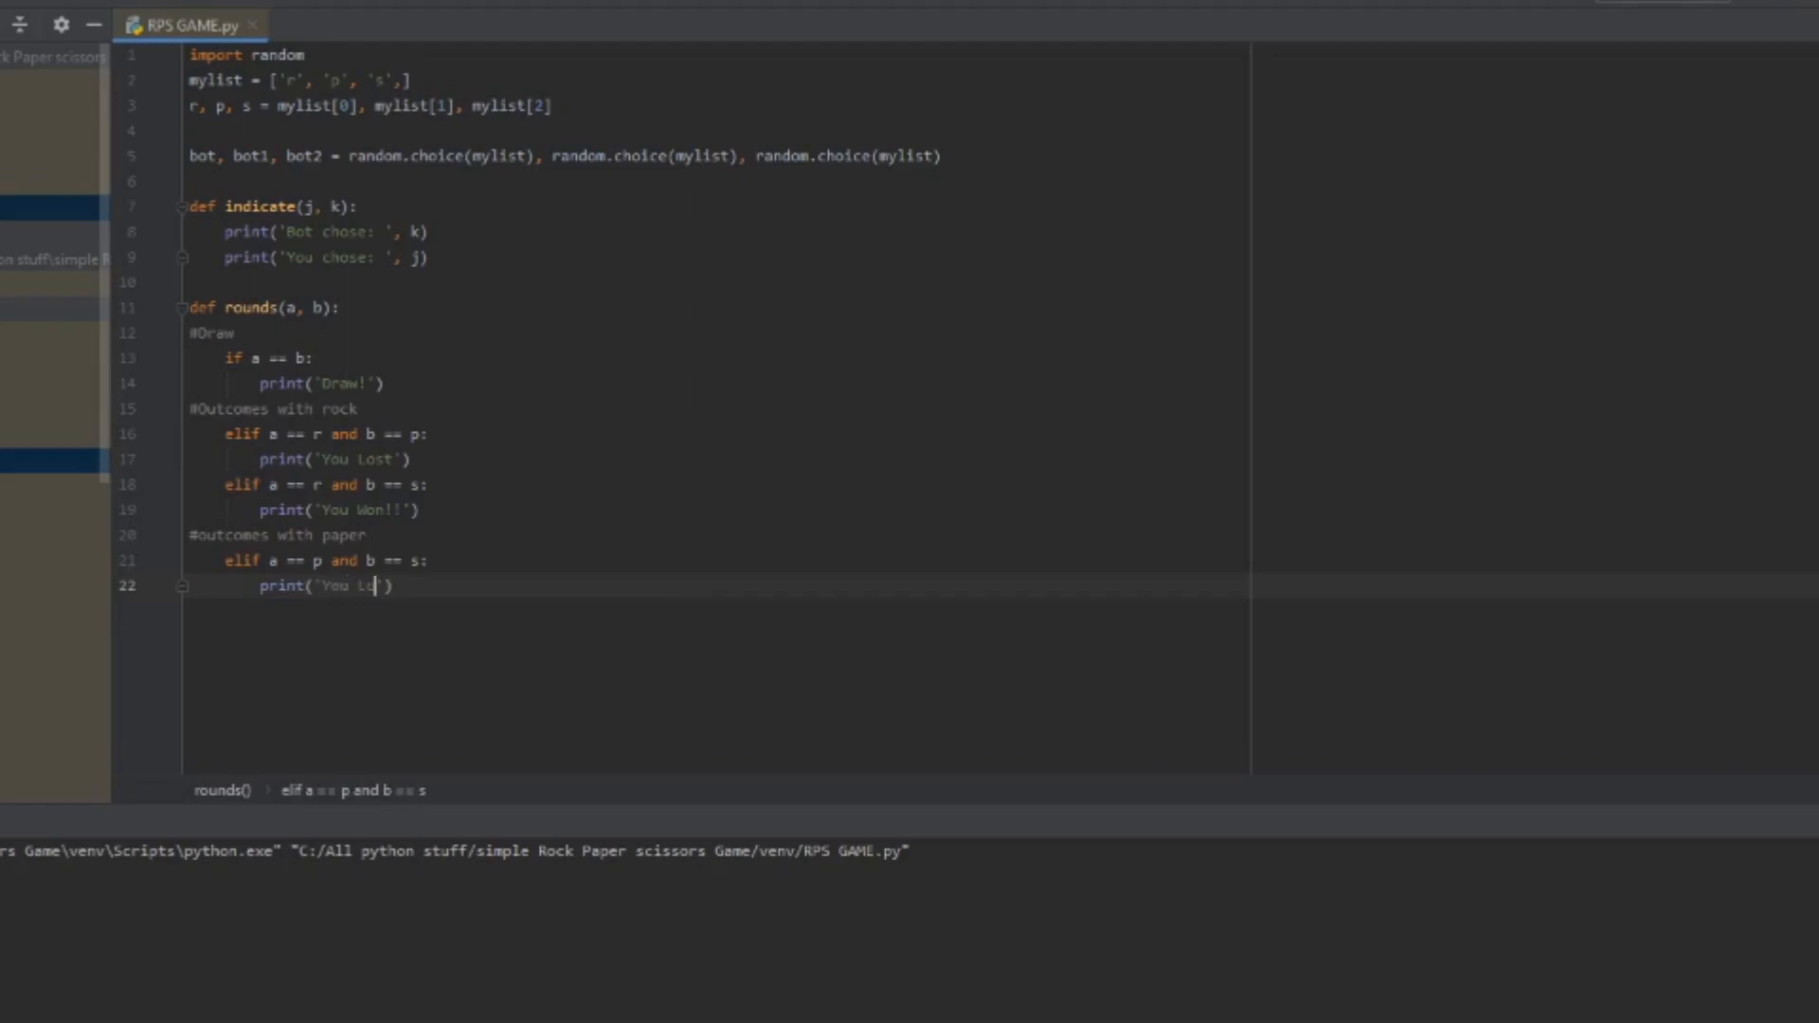
text(t!)
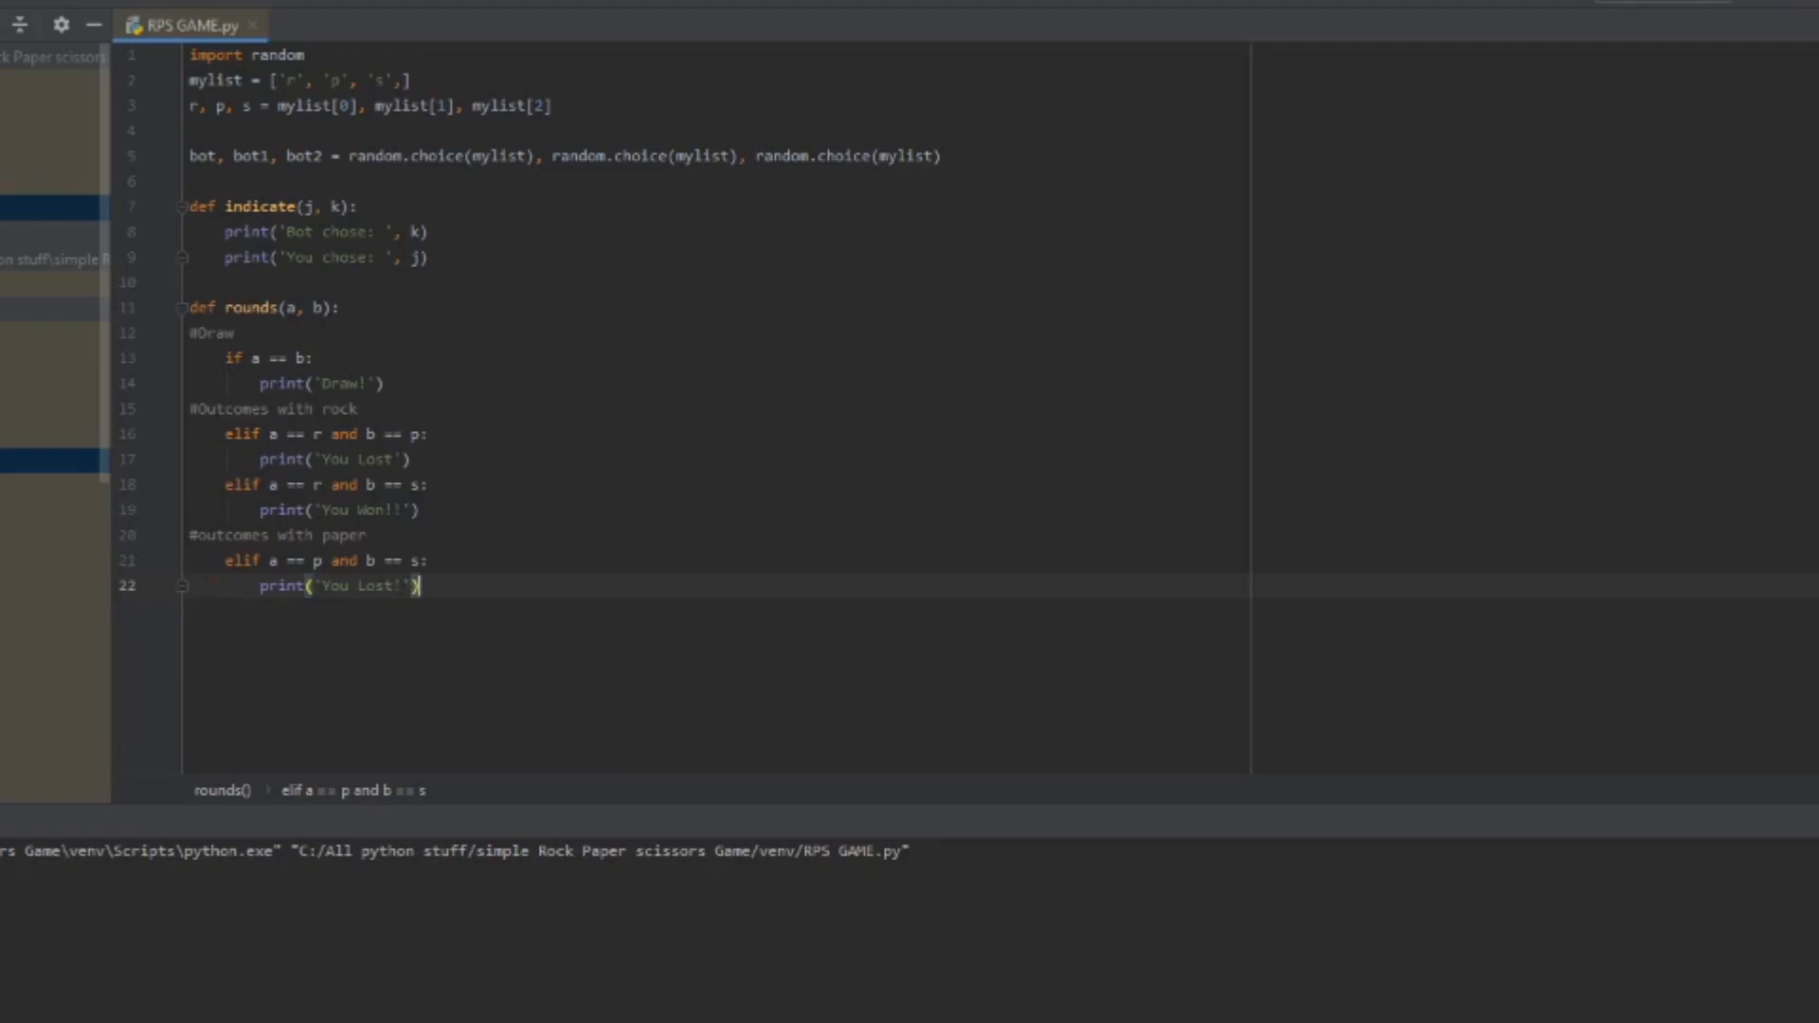
key(enter)
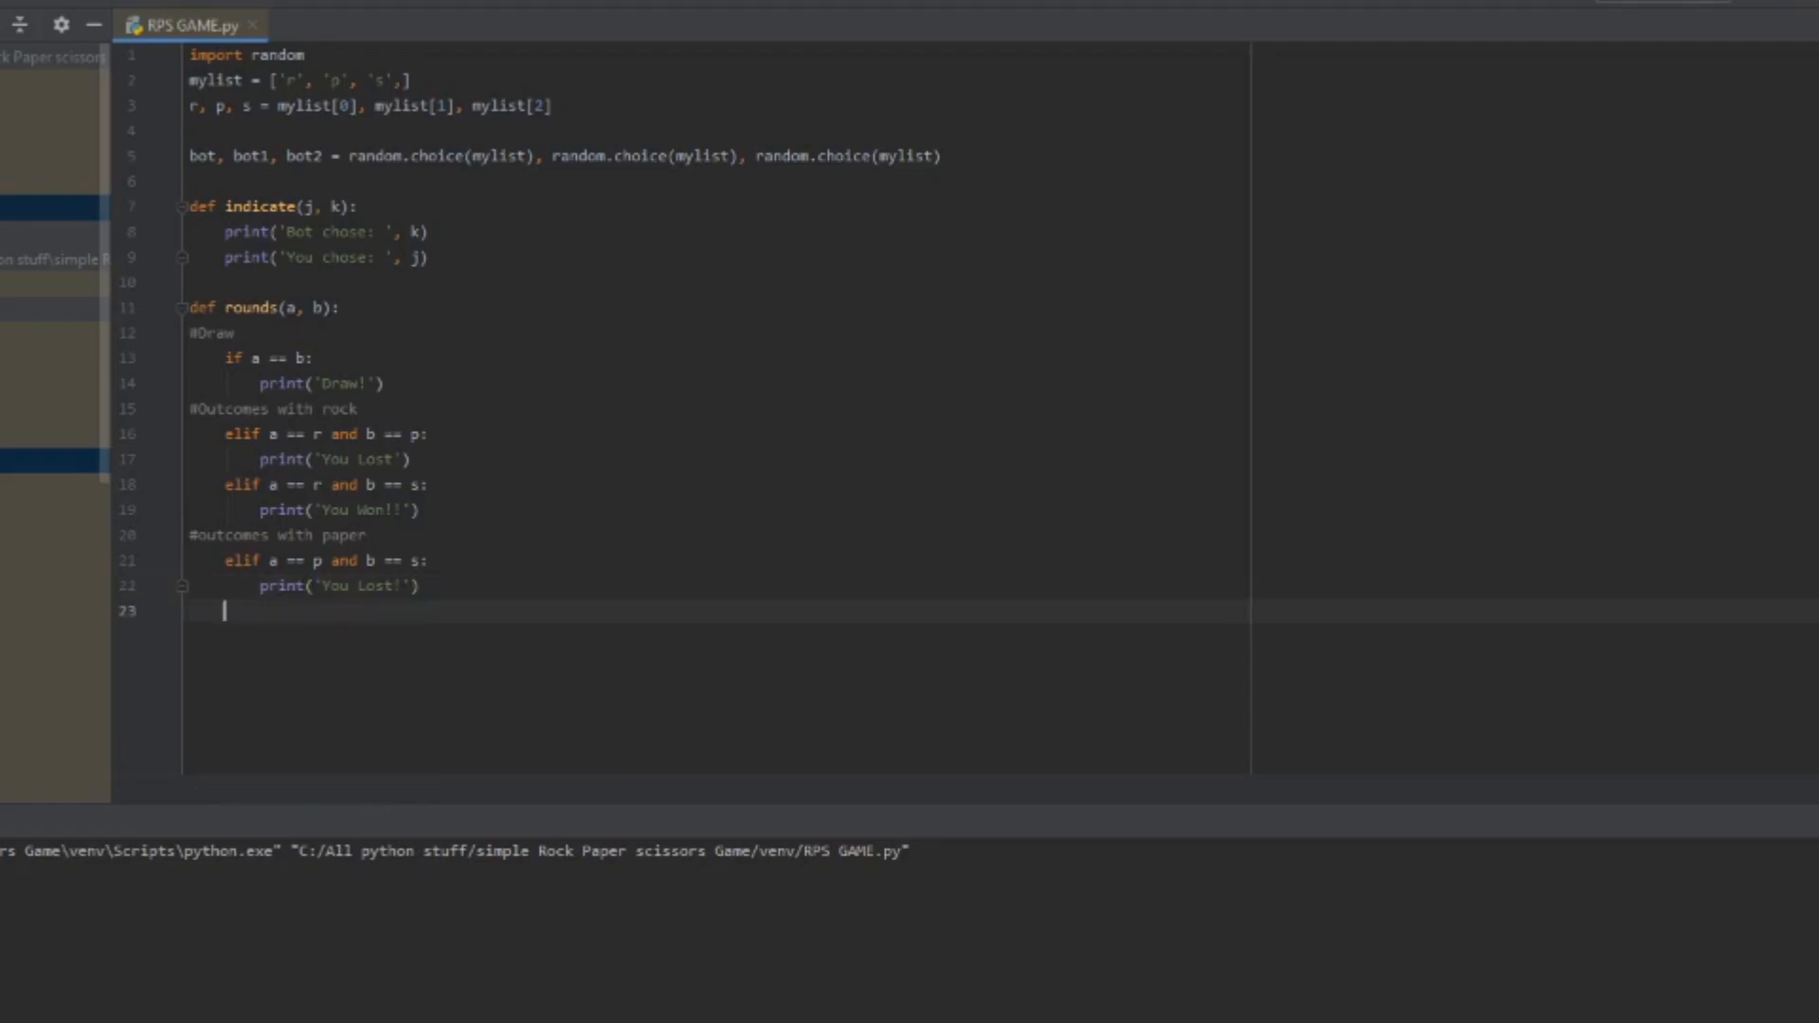
Step: Add the scissors outcomes: scissors loses to rock and beats paper
text(elif a)
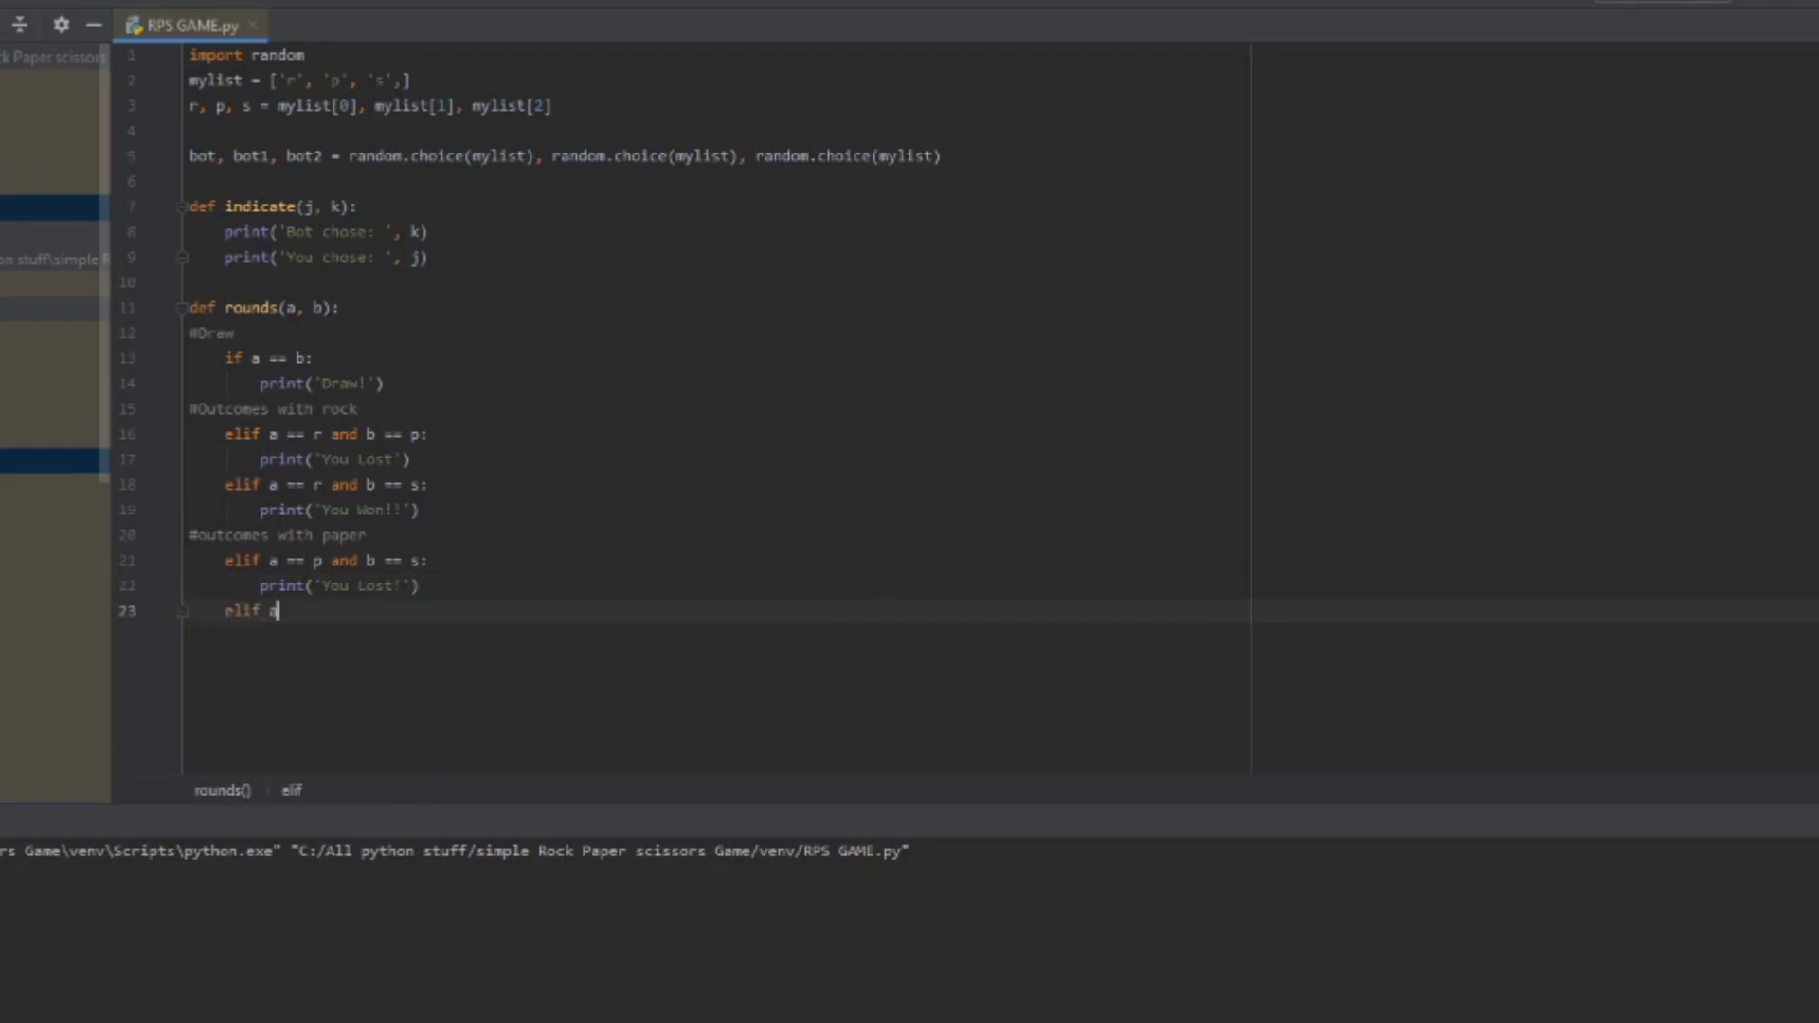
text(== p and b)
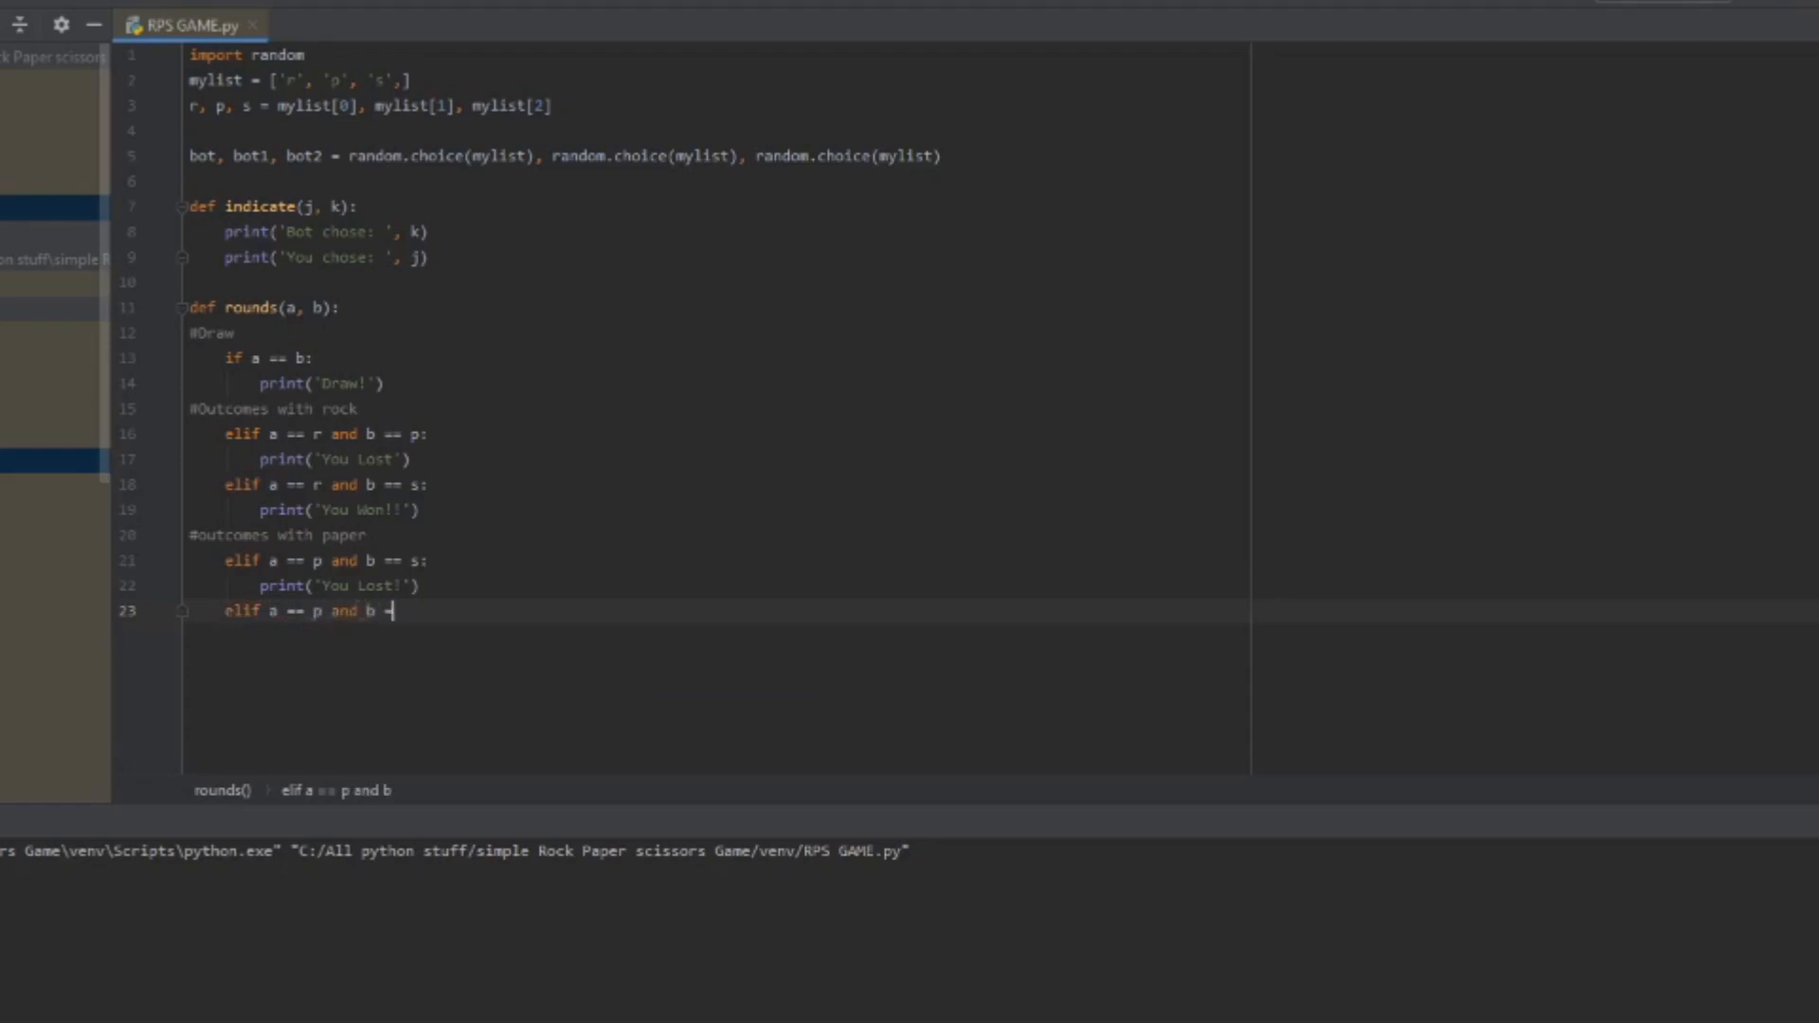
text(==)
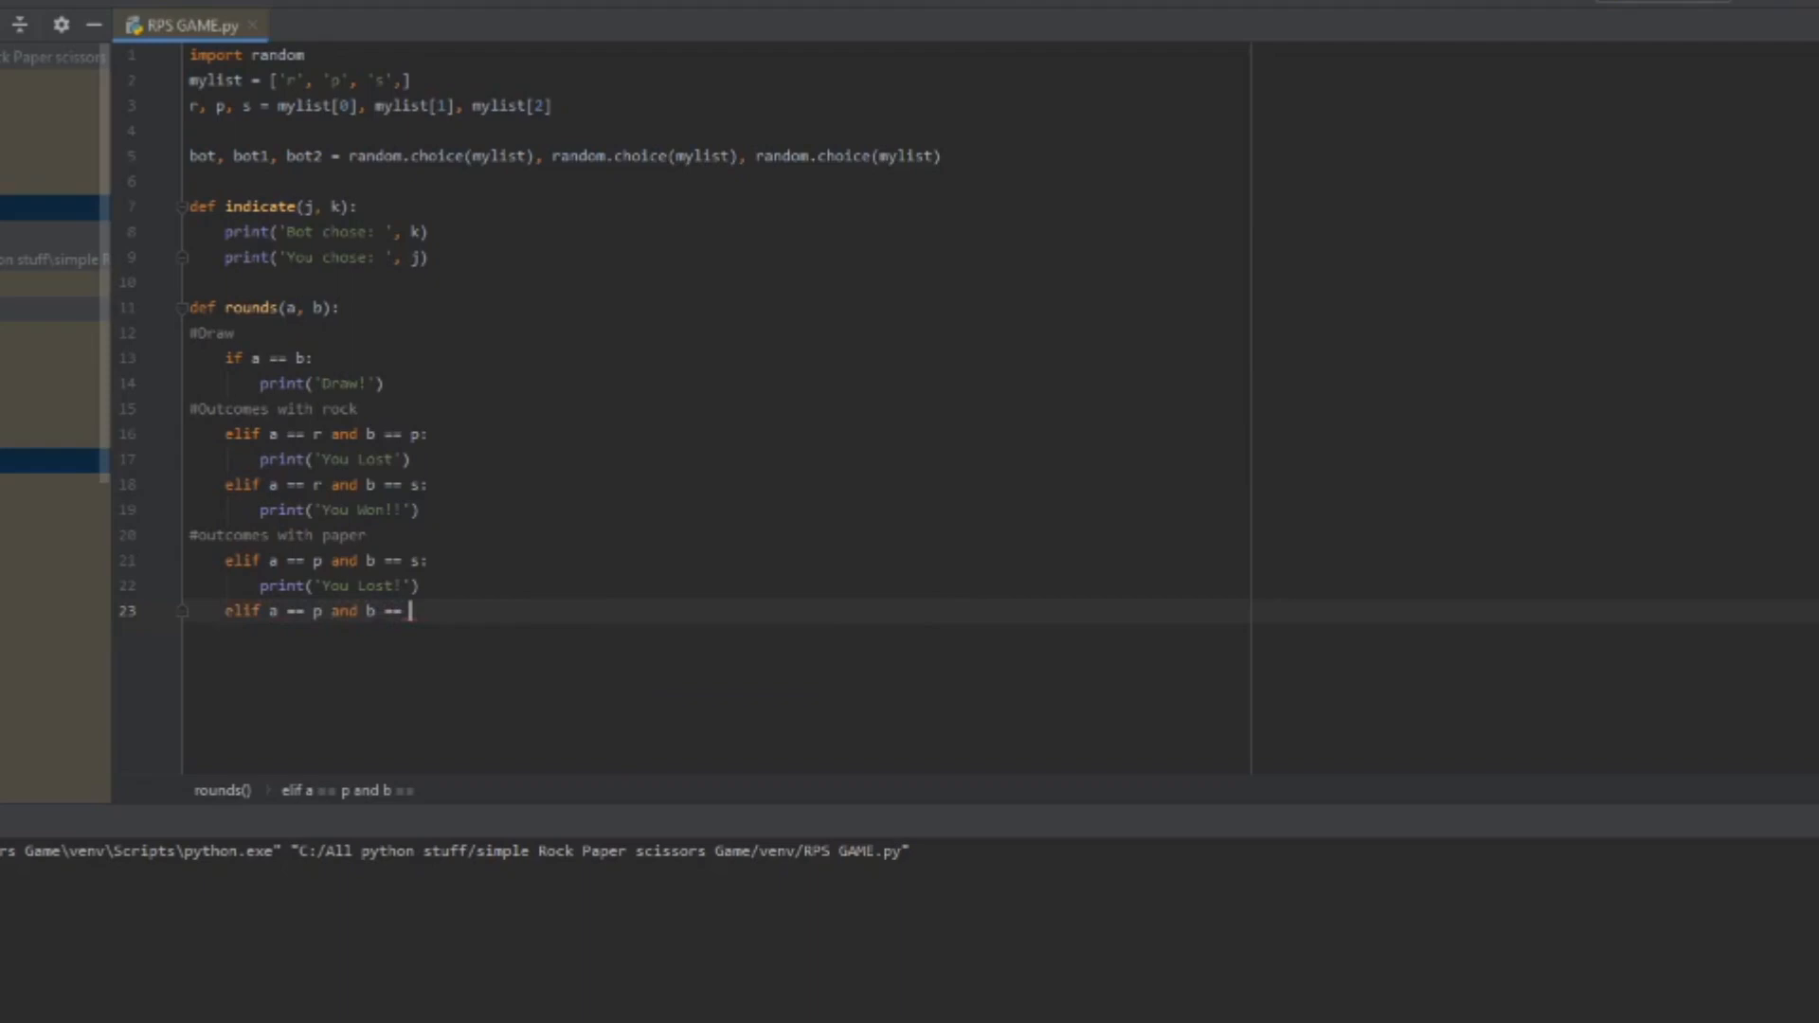
text(r:)
text(#out)
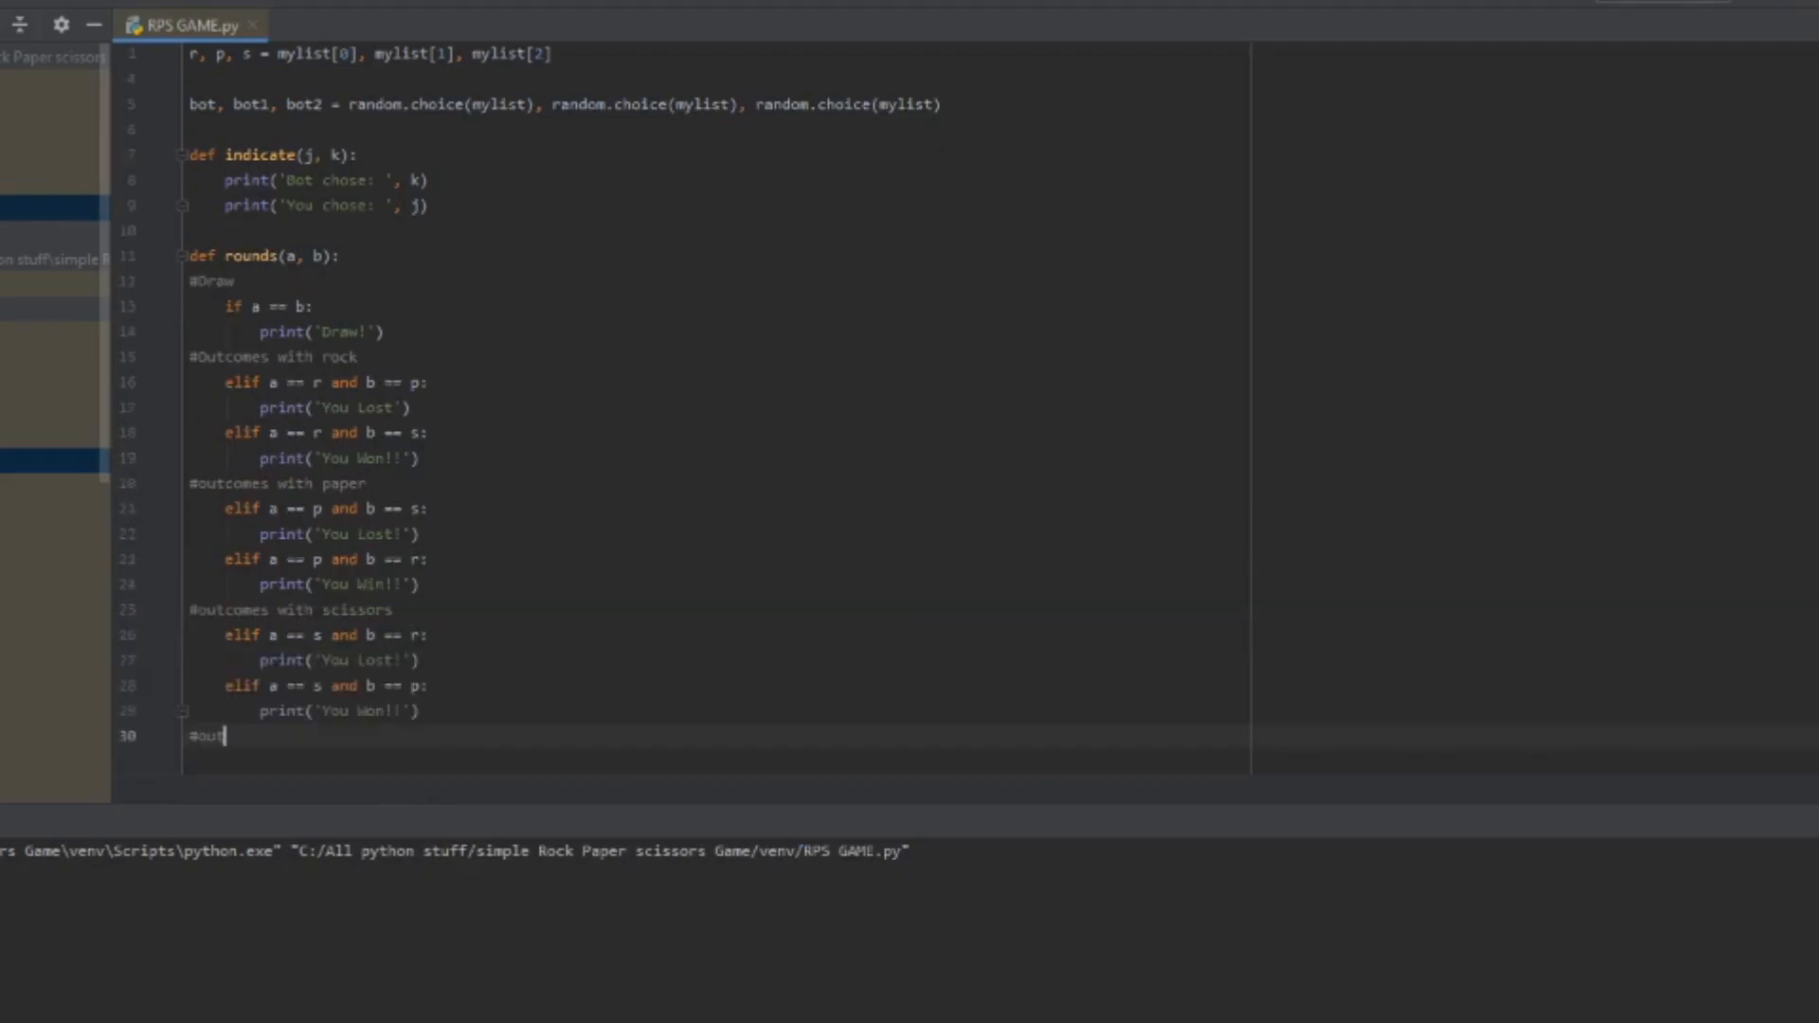
Step: Under #outlier, add else: print('Wrong input, :D you entered: ', a)
text(lier)
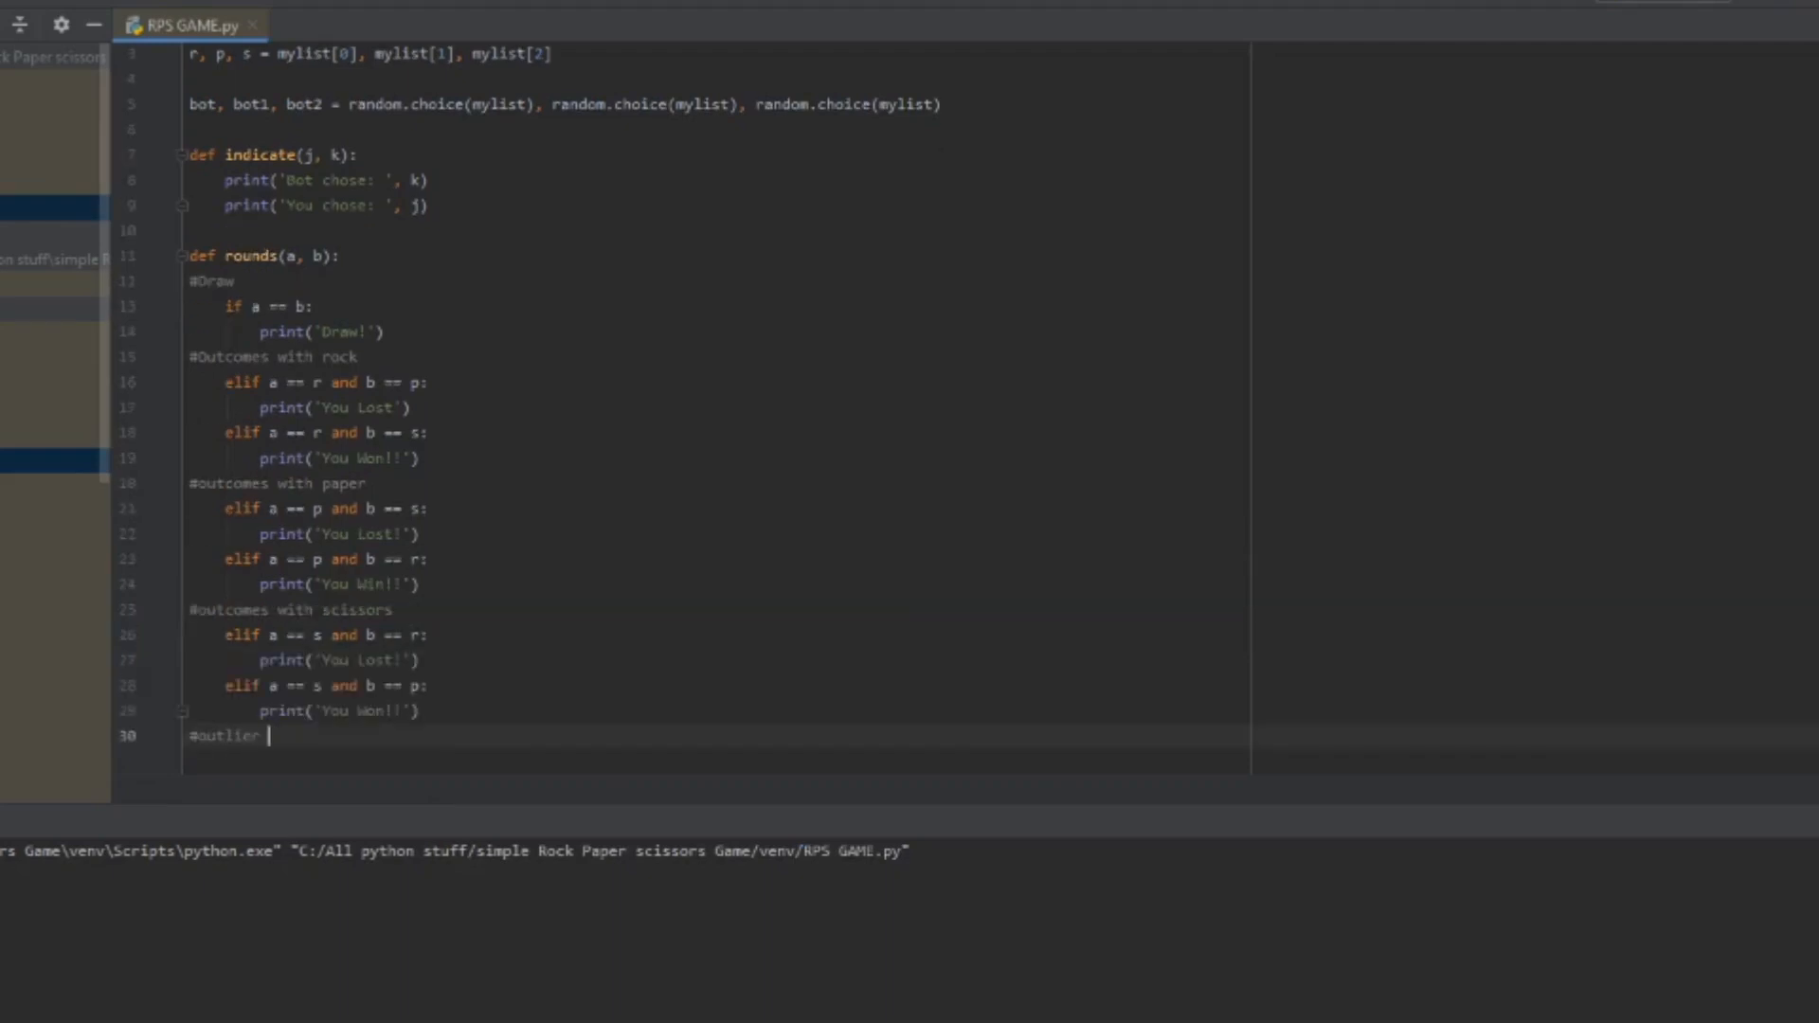
text(if)
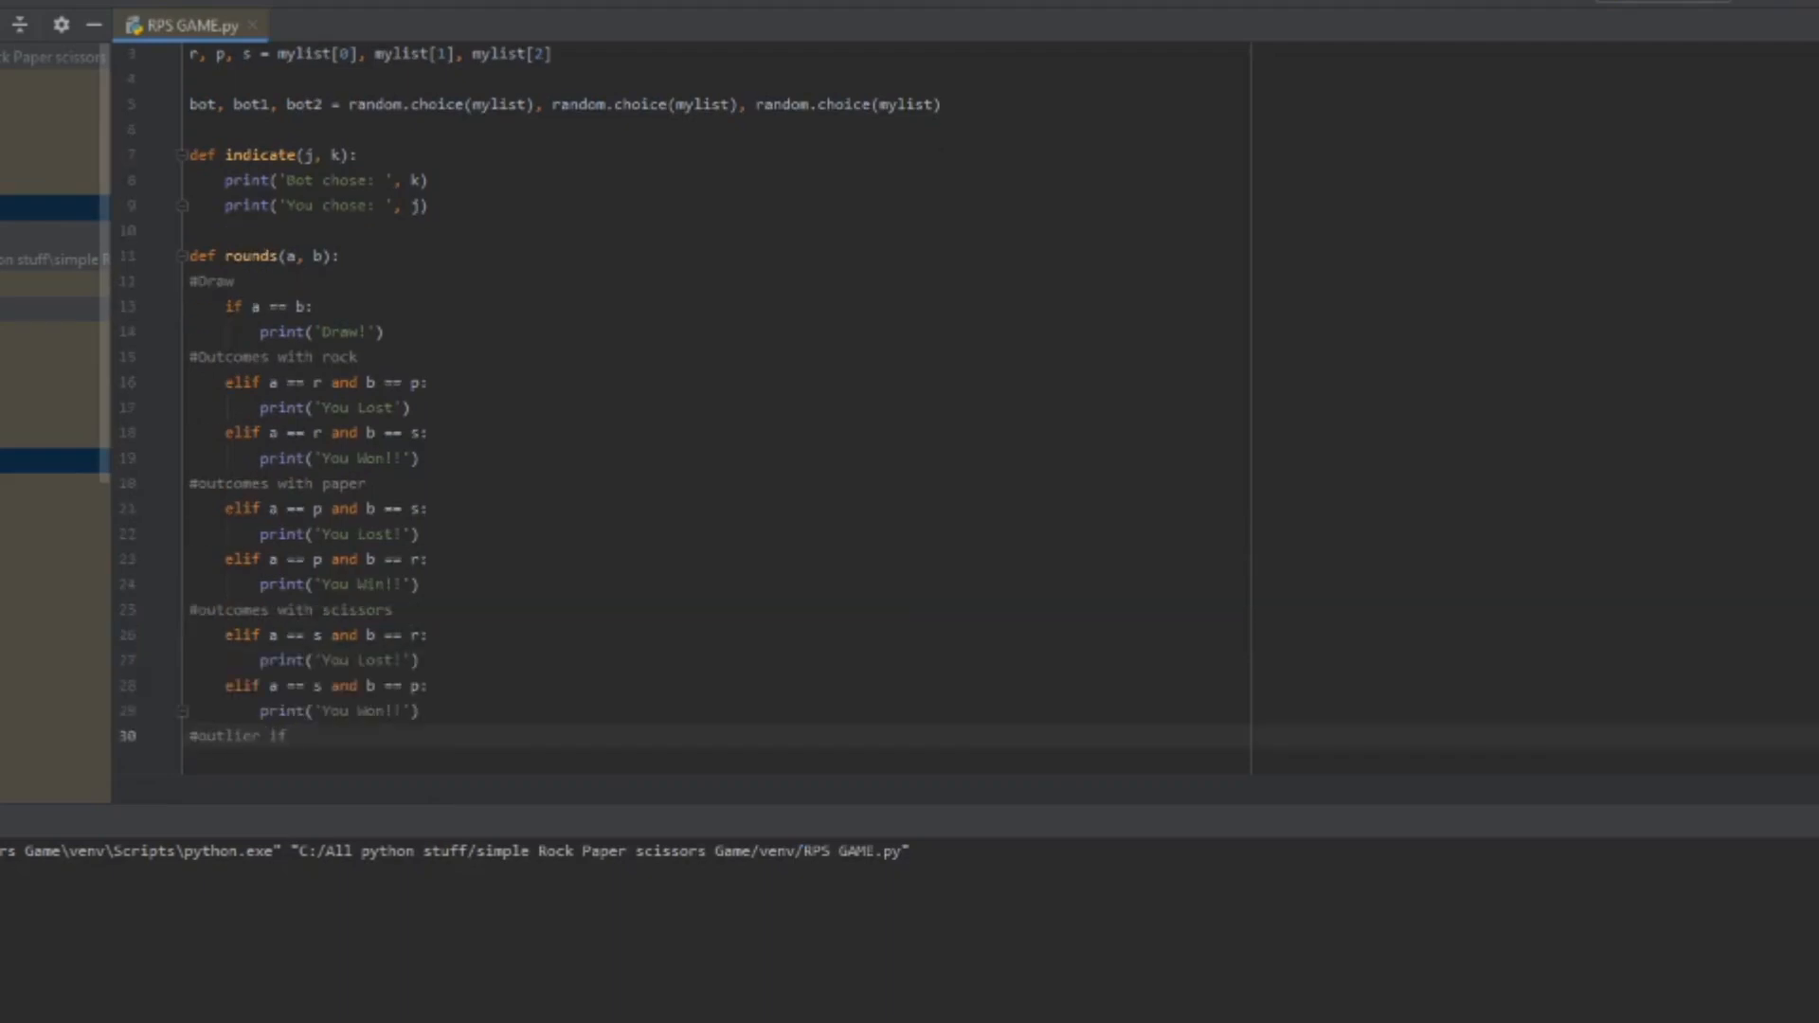
click(294, 734)
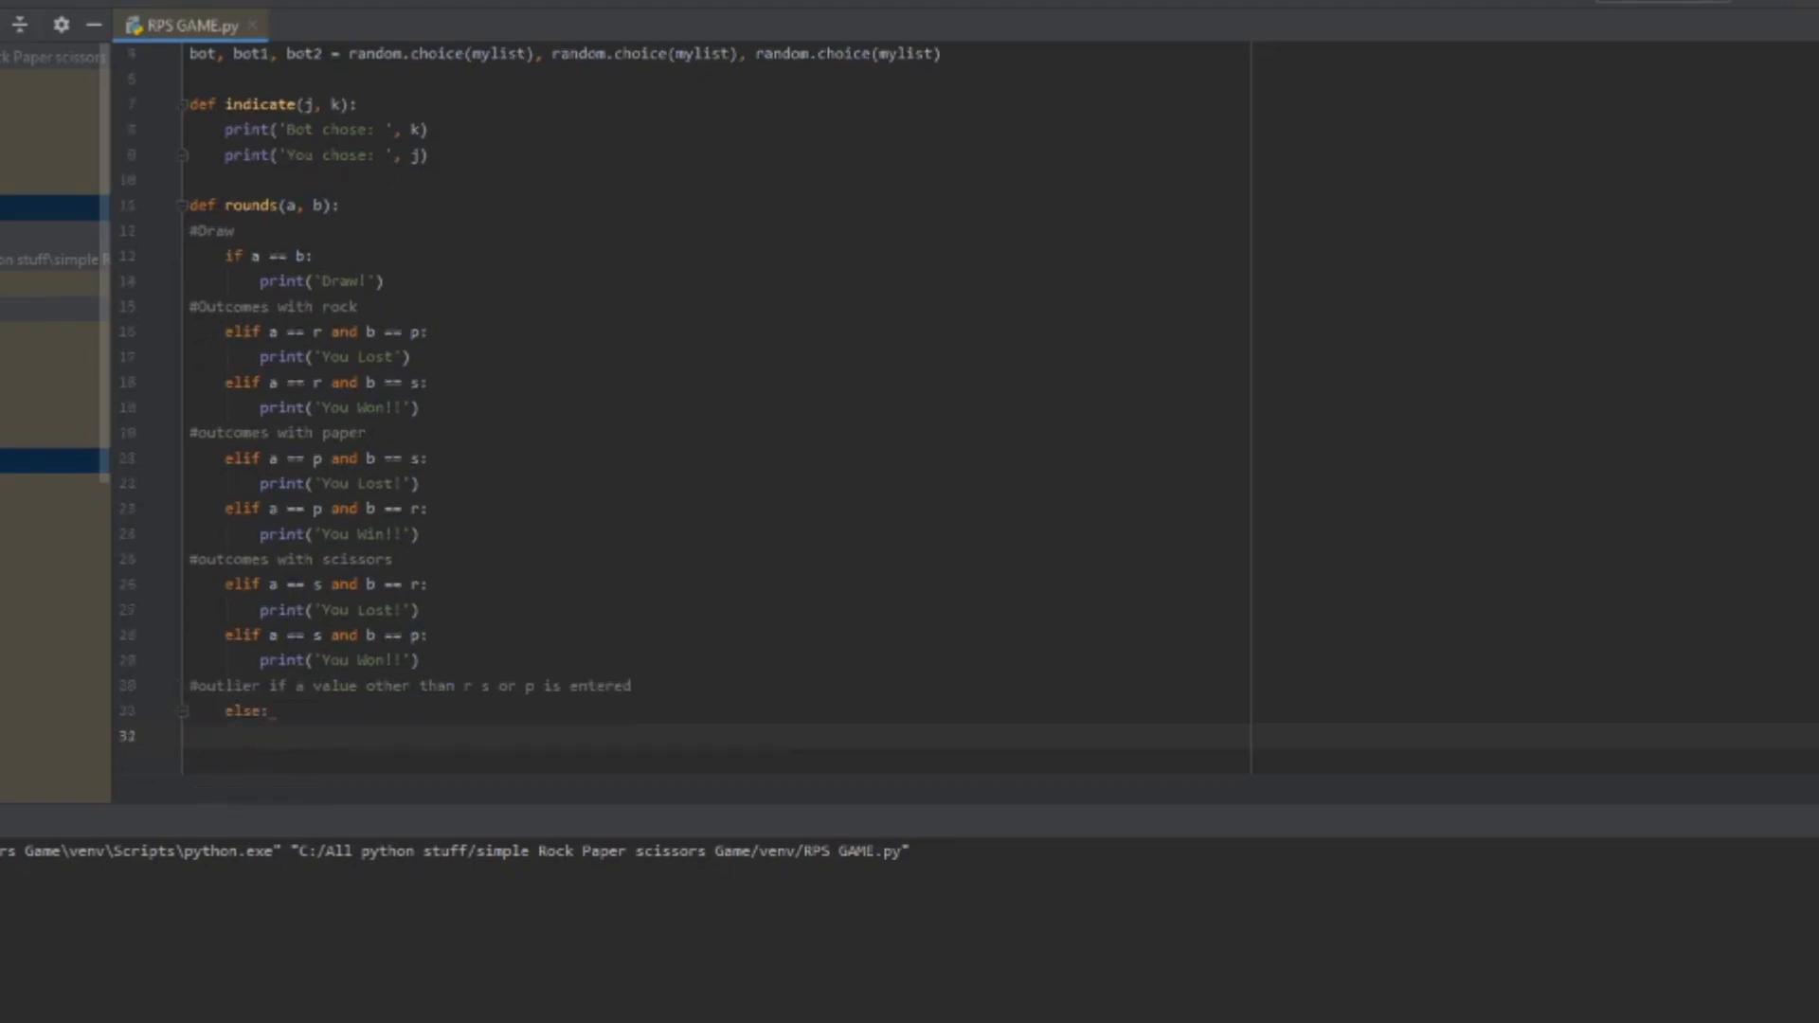
text(print('Wro)
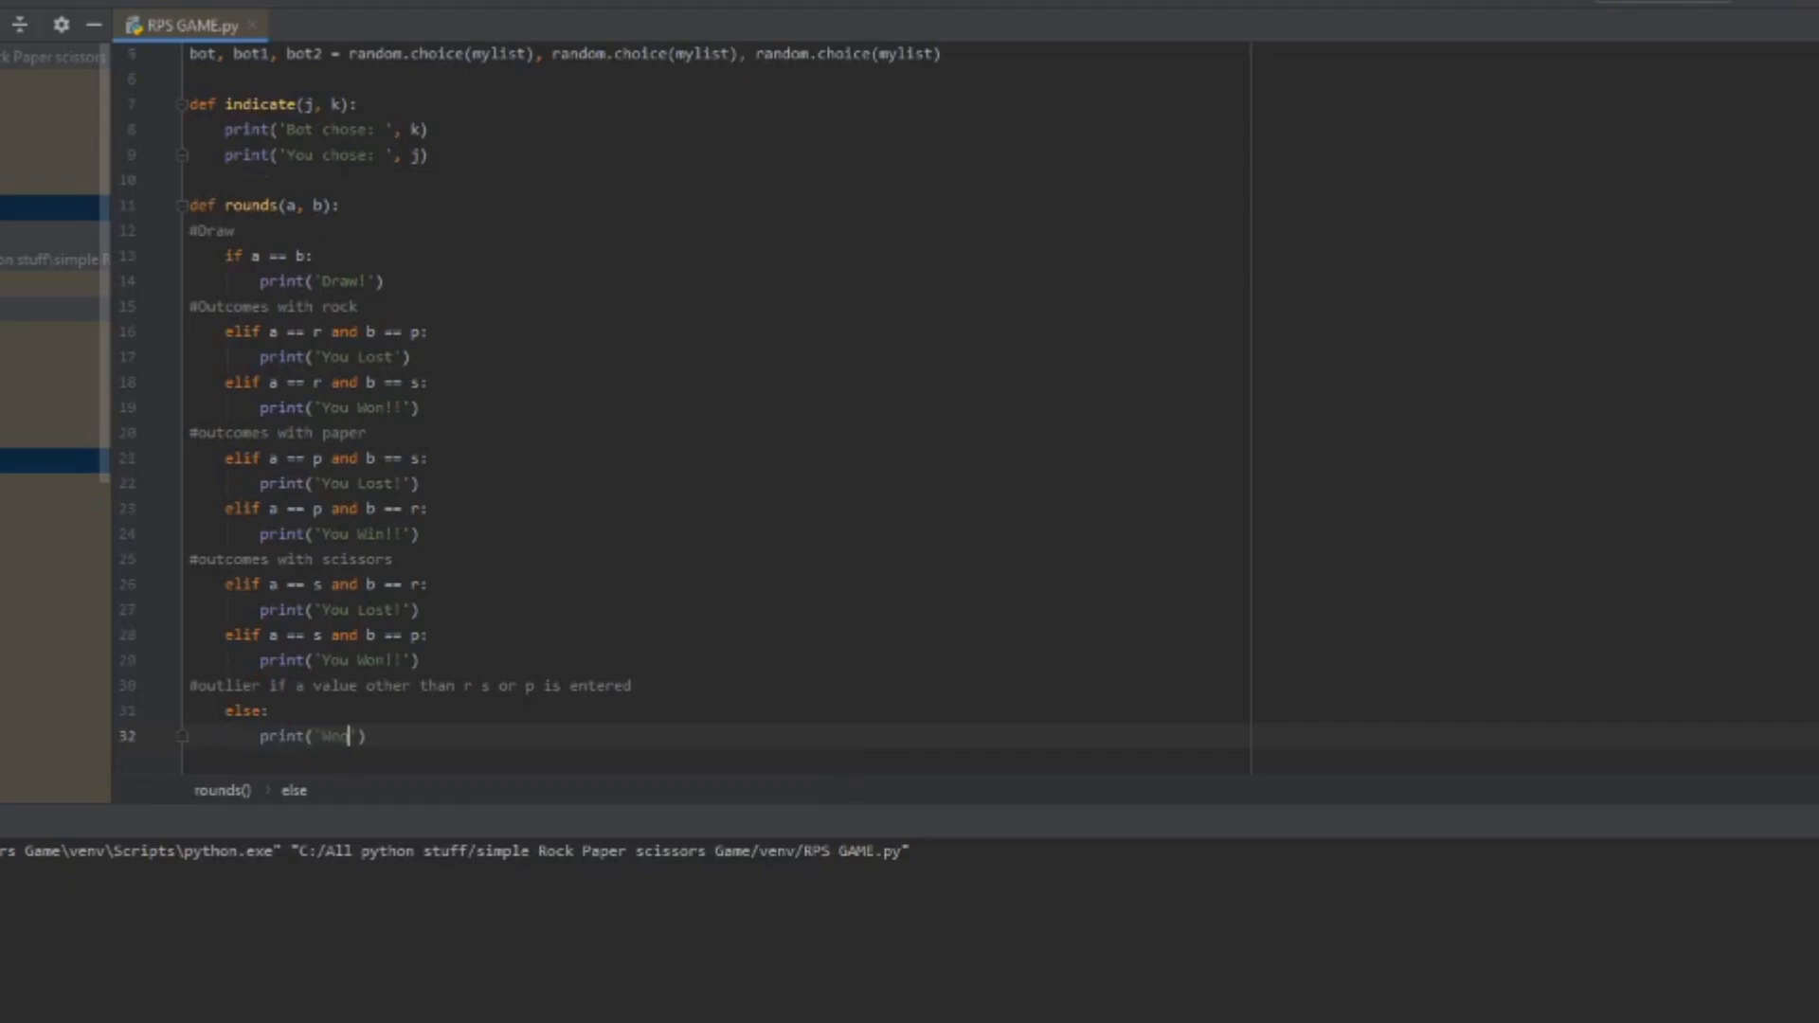
text(rong)
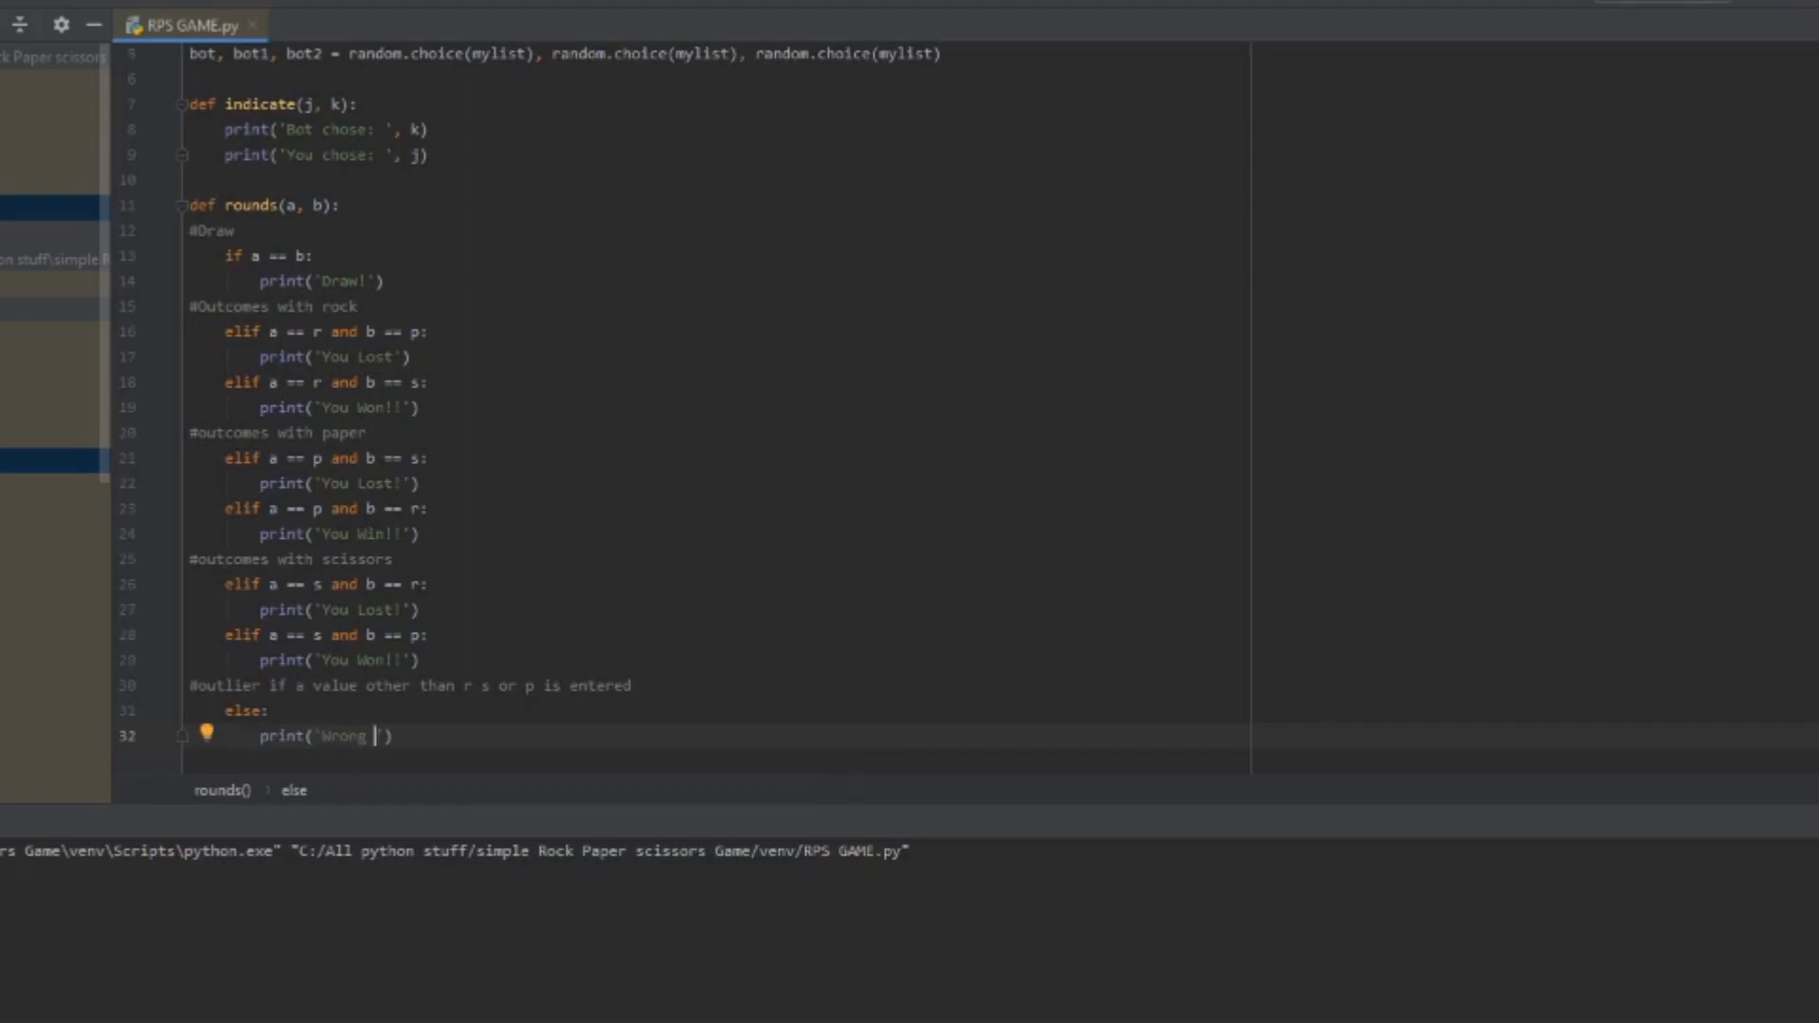
text(input,)
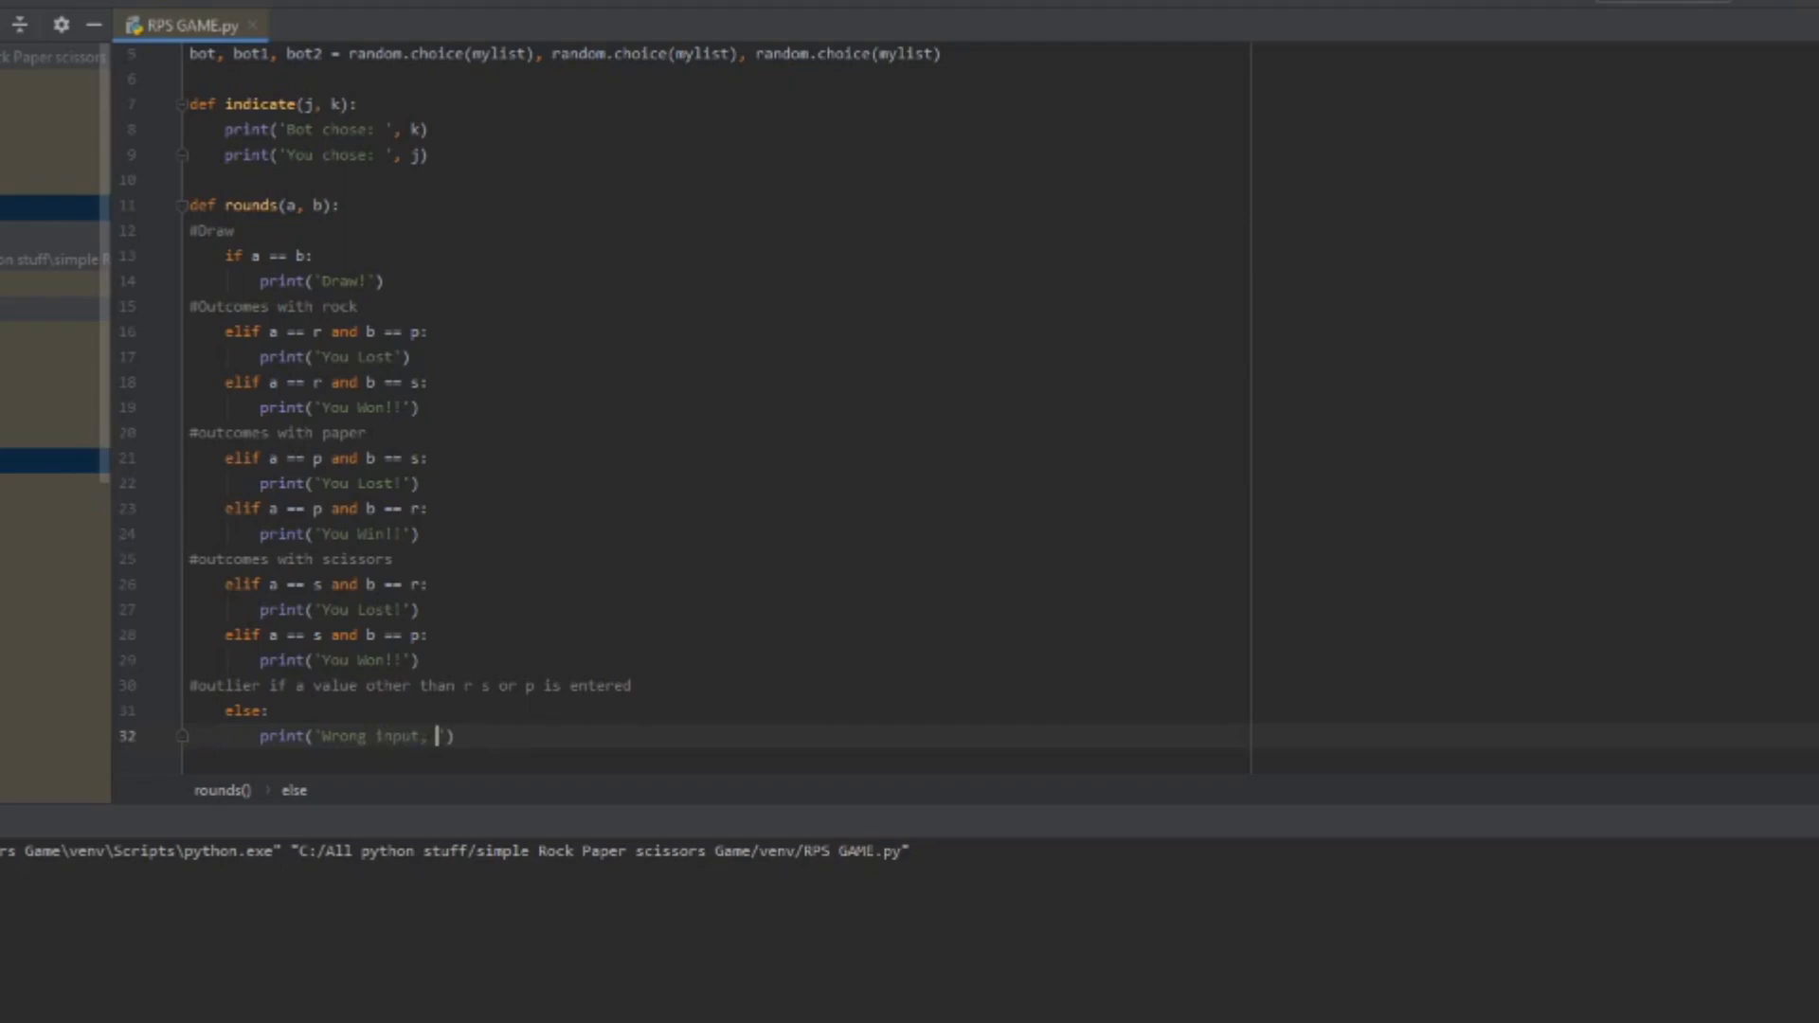
text(:()
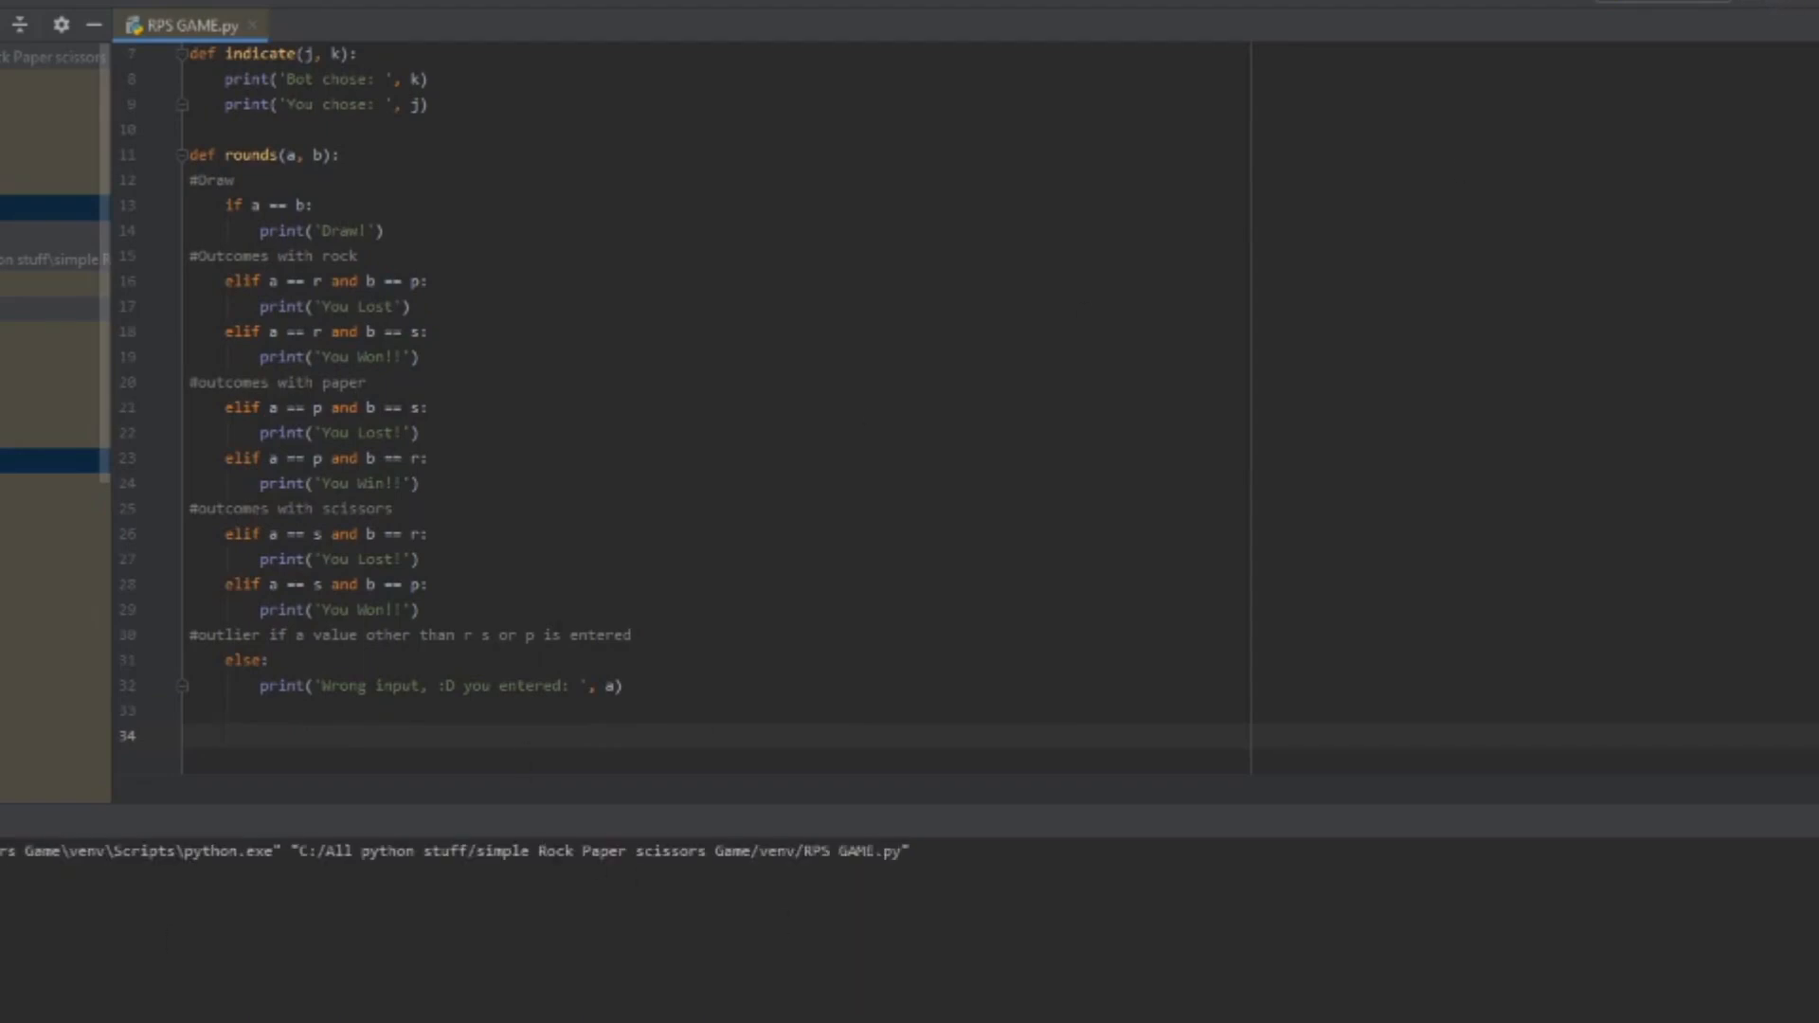
Step: Write #round 1, print('\nROUND 1:') and user = input(...) asking to choose r, p or s
click(191, 736)
text(user =)
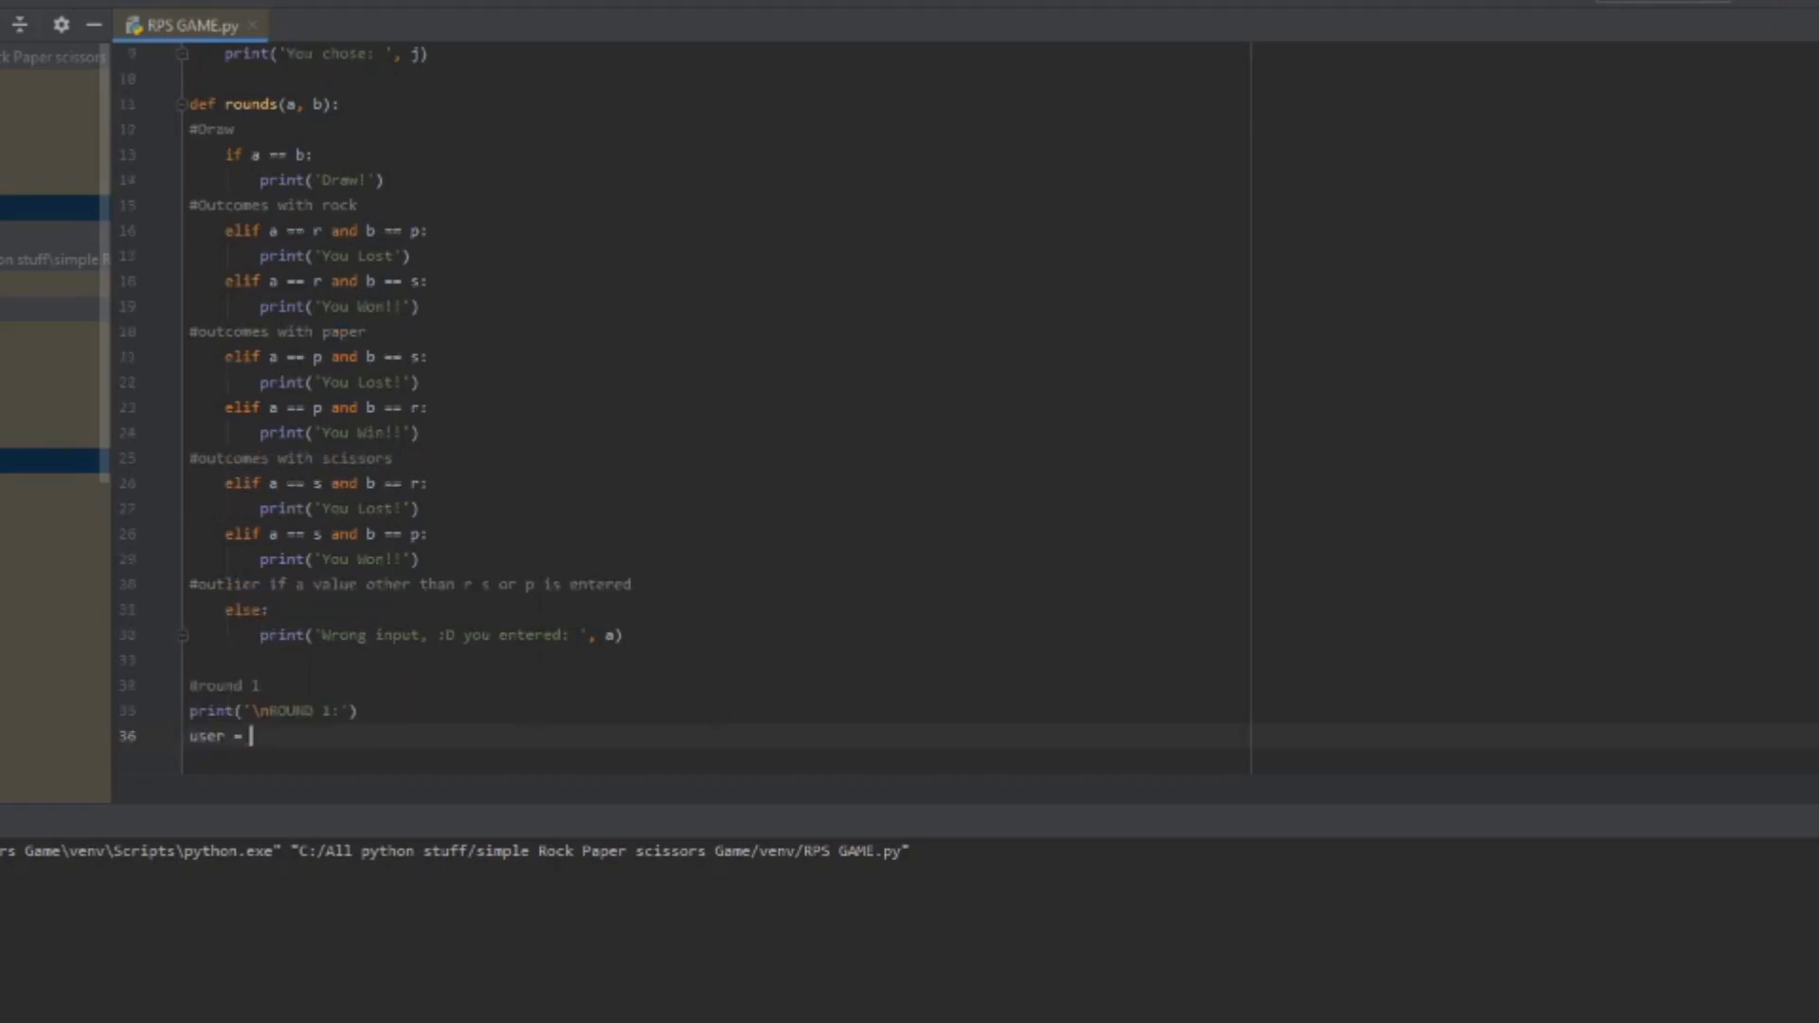
text(input(')
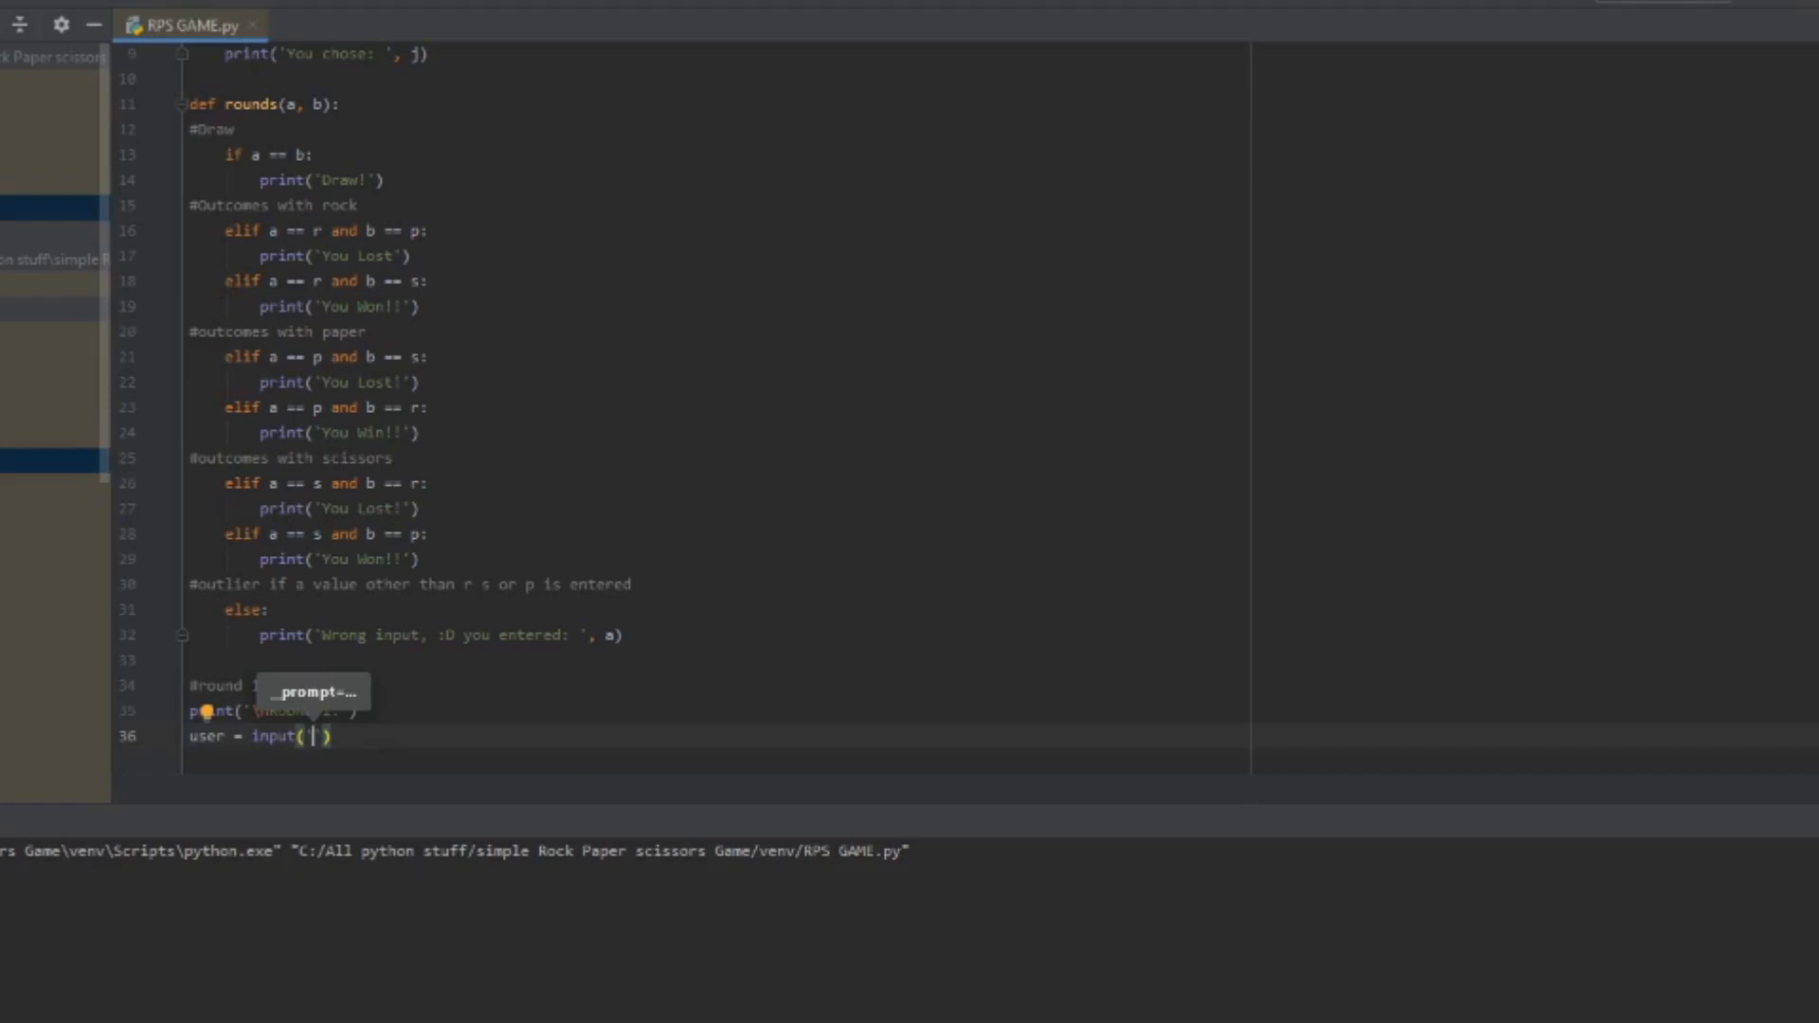
text(Choos)
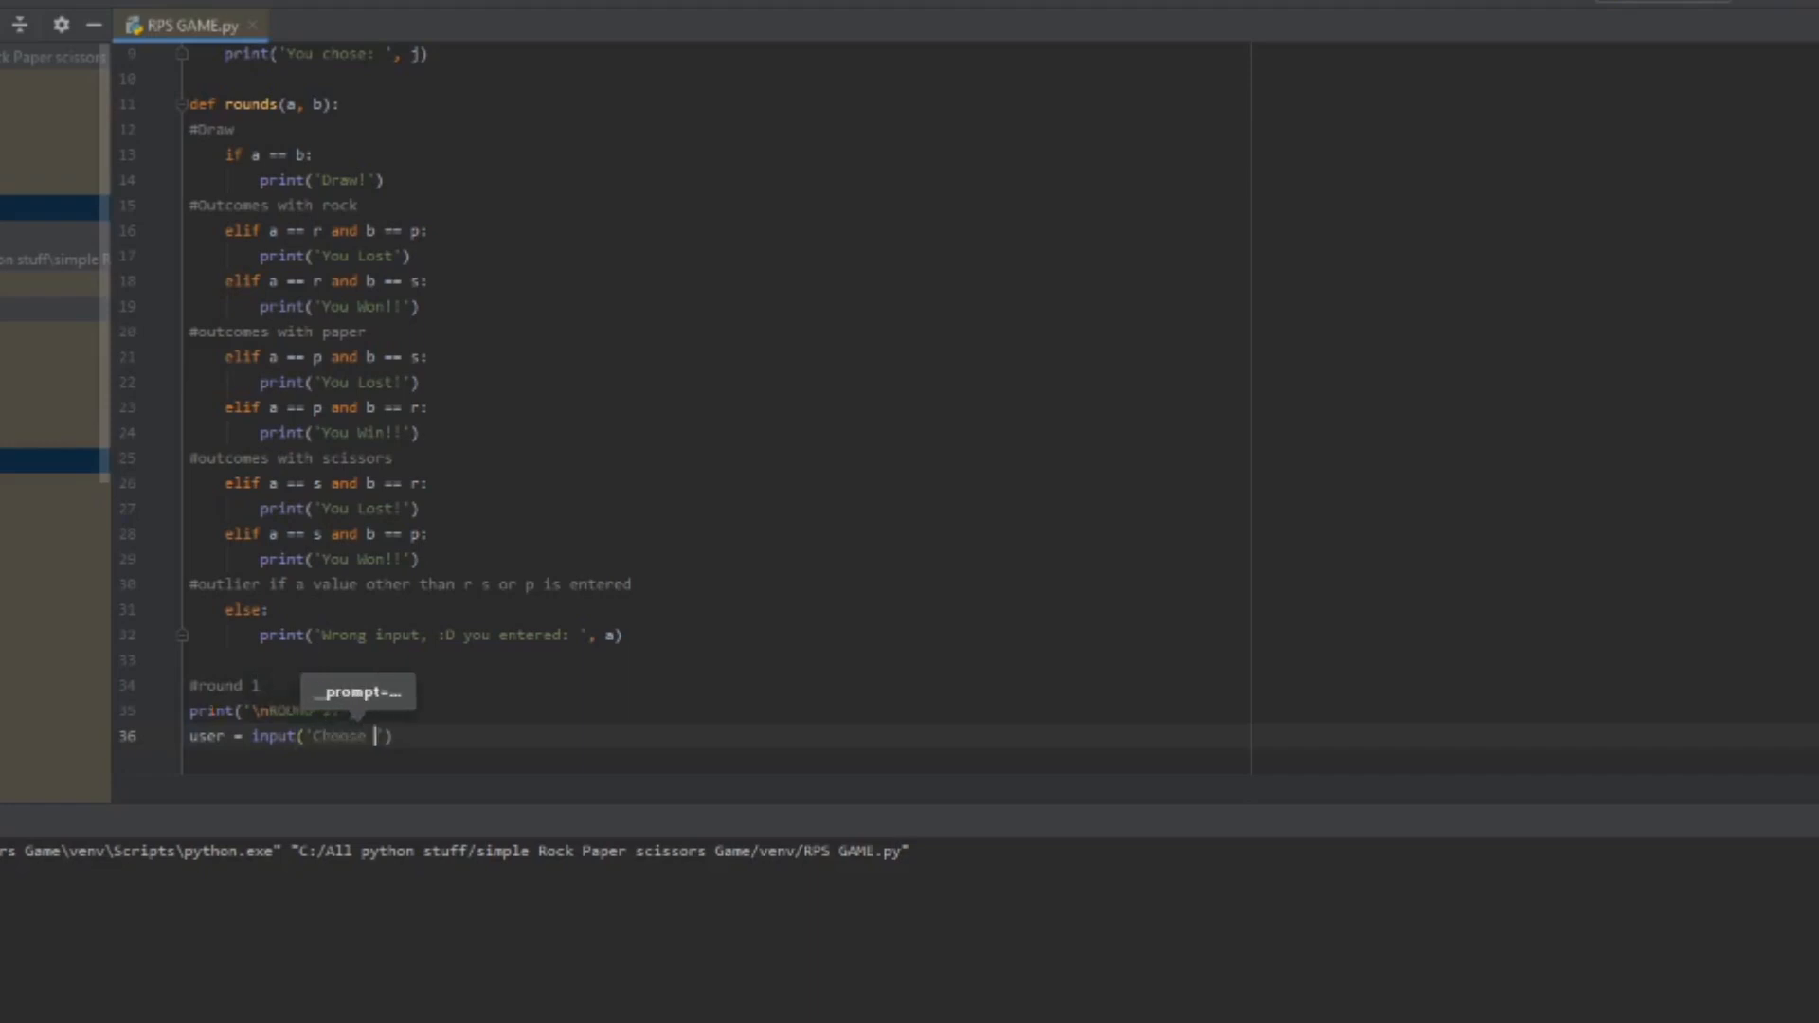
text(either r, p or scissors:)
text(indicate(us)
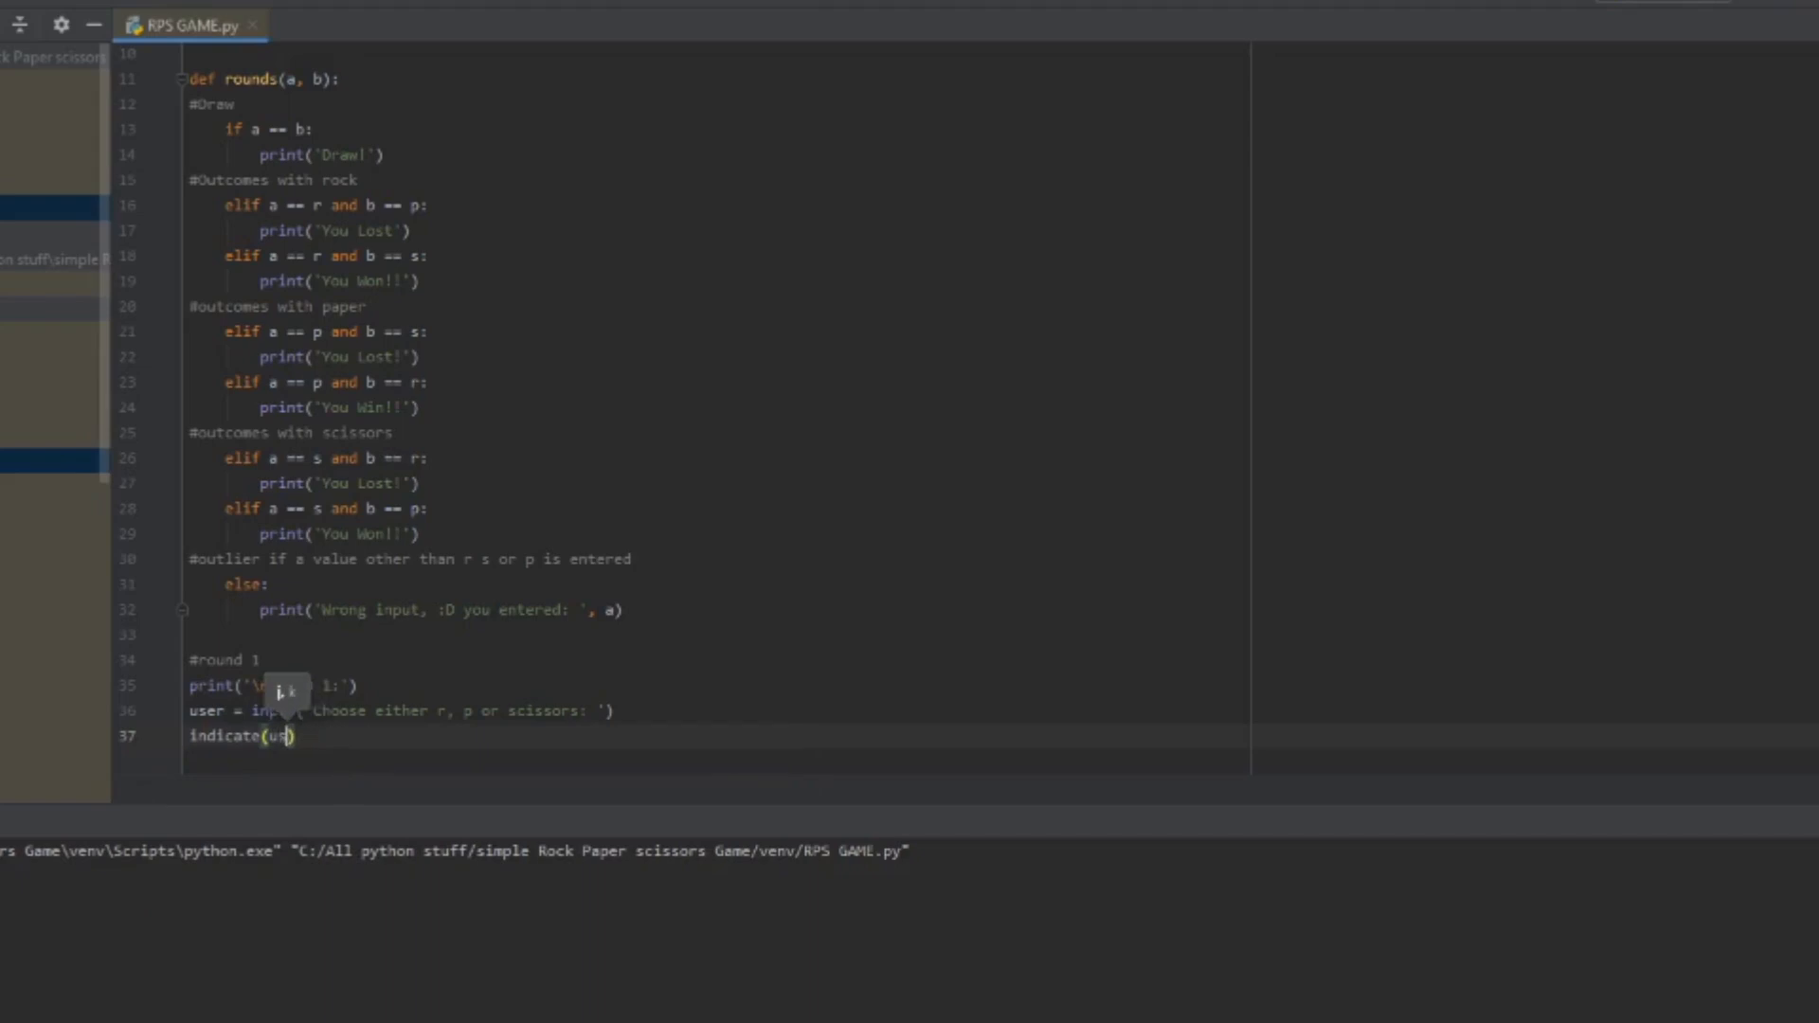
Step: Call indicate(user, bot) and rounds(user, bot), leaving a blank line before round 2
text(, bot)
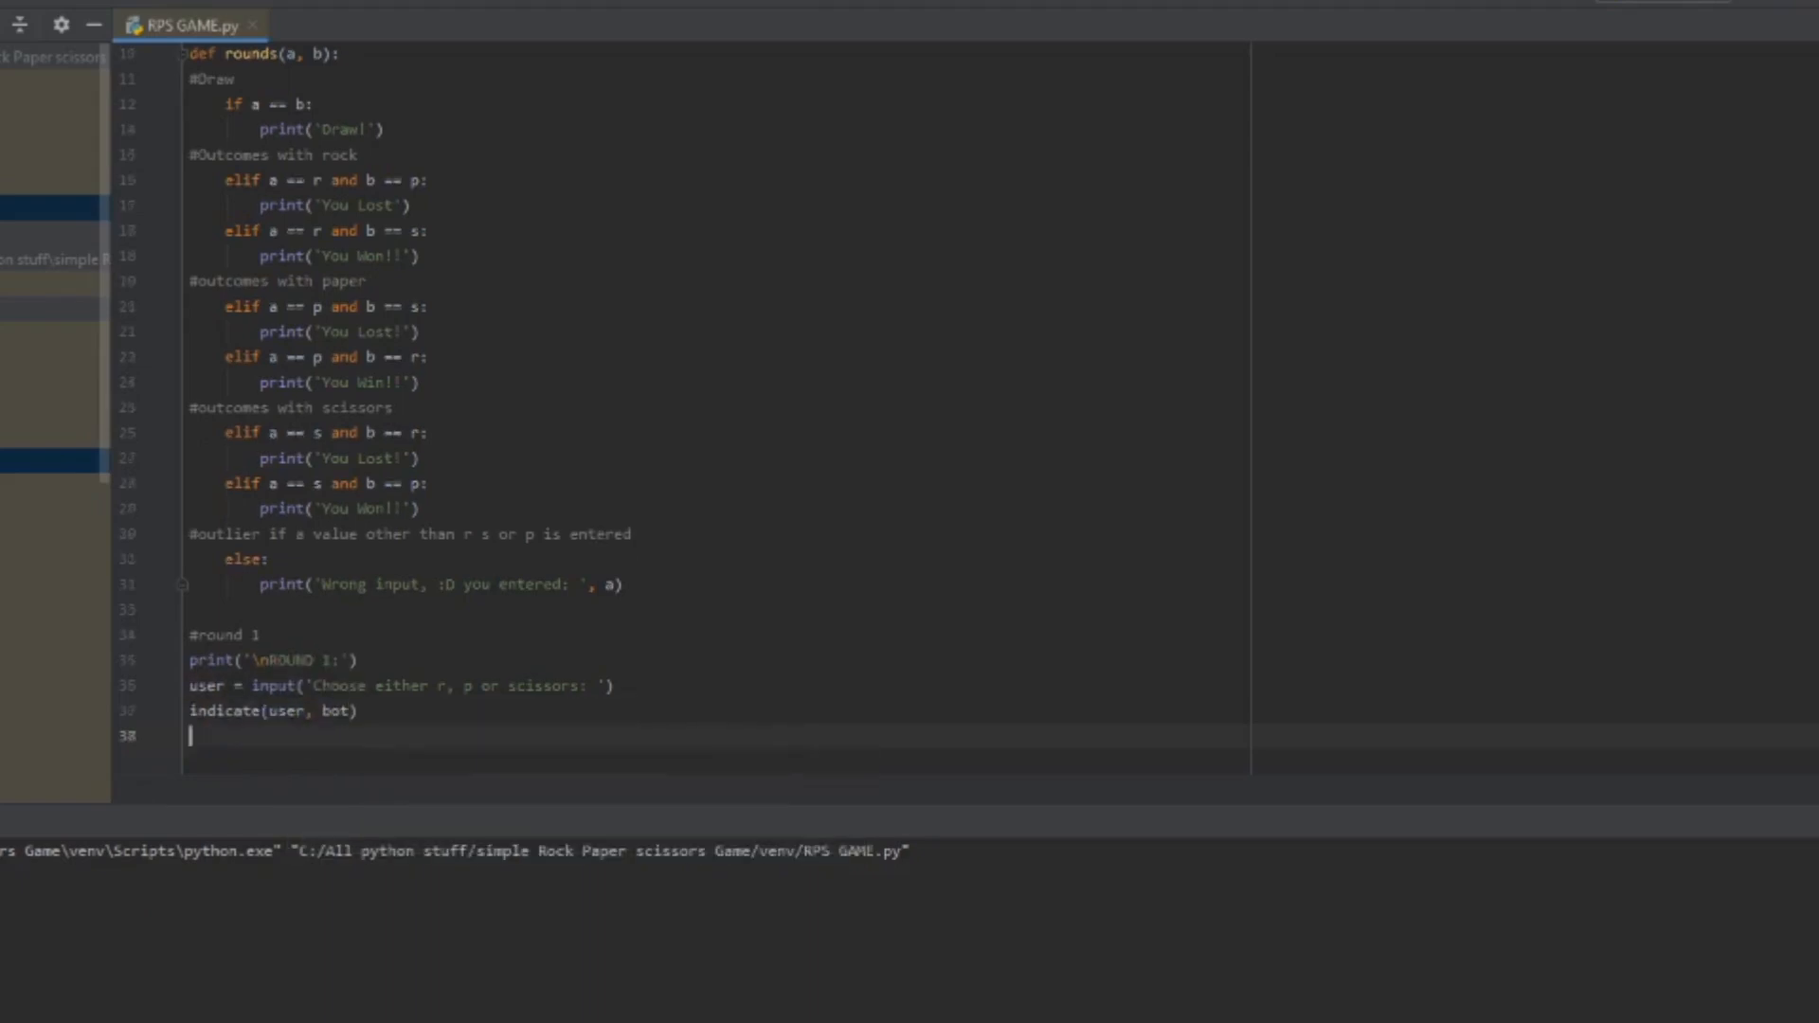
text(rounds(user, bot)
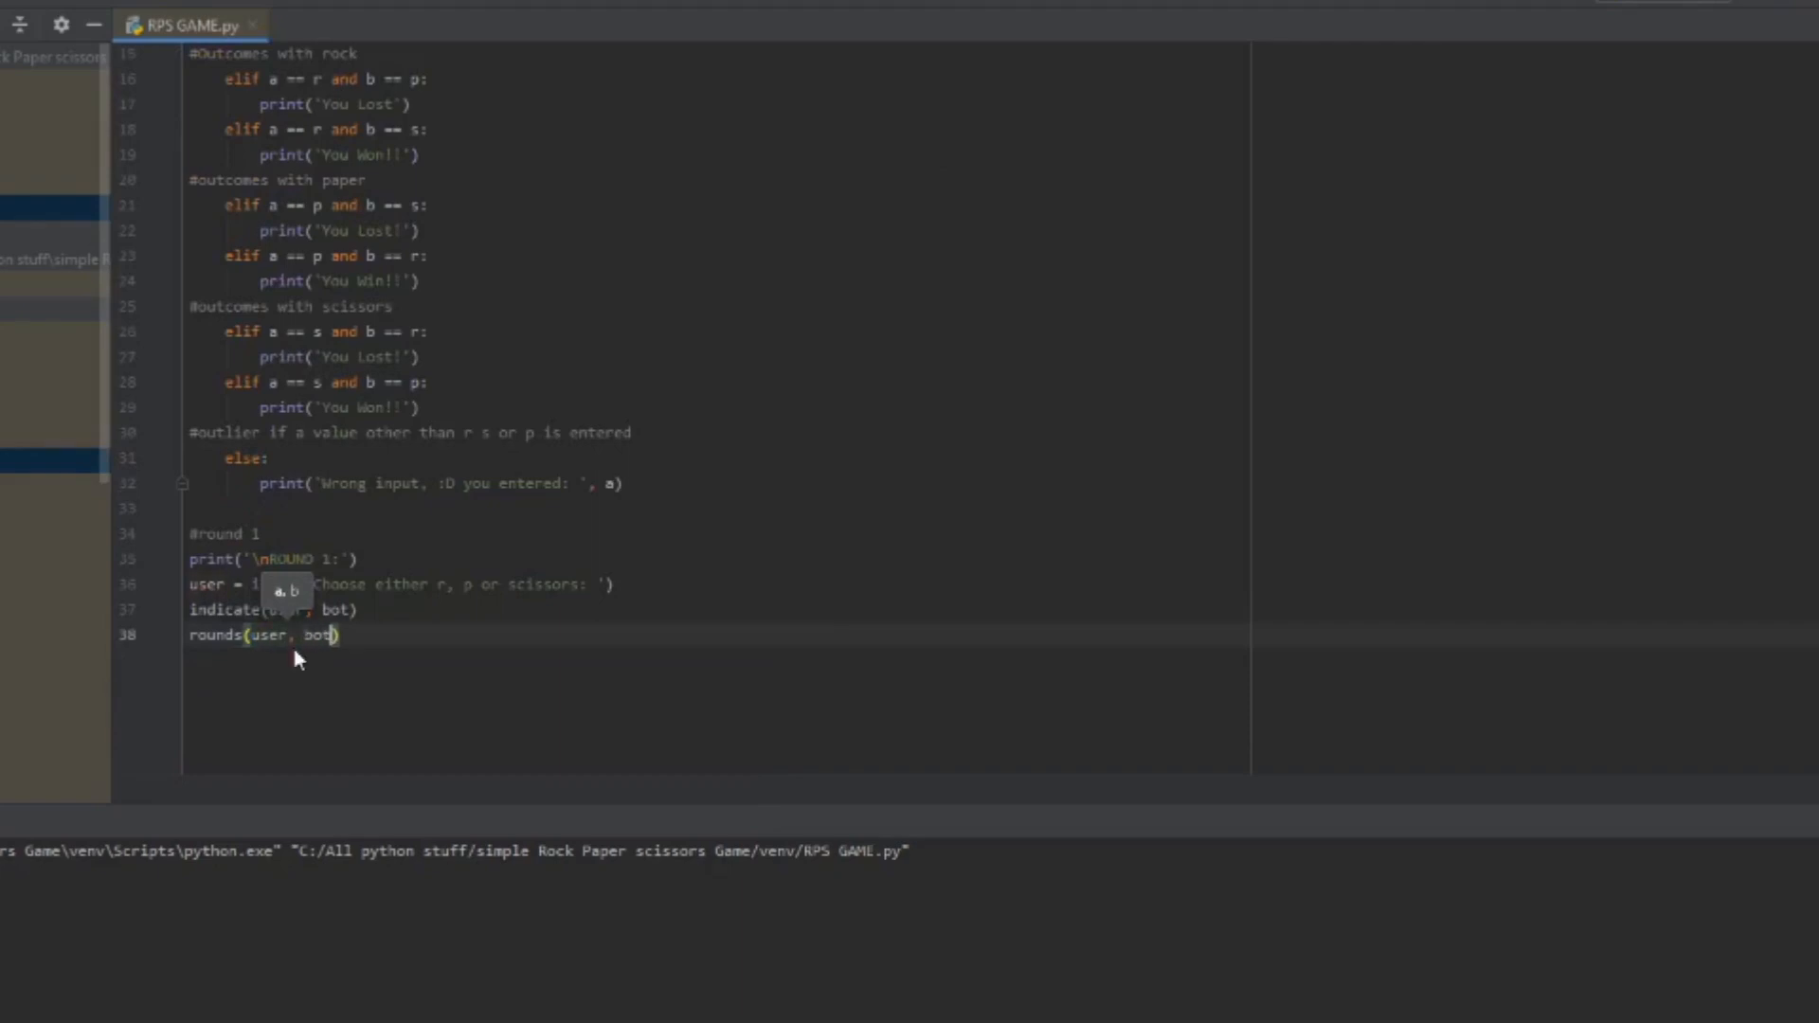
key(enter)
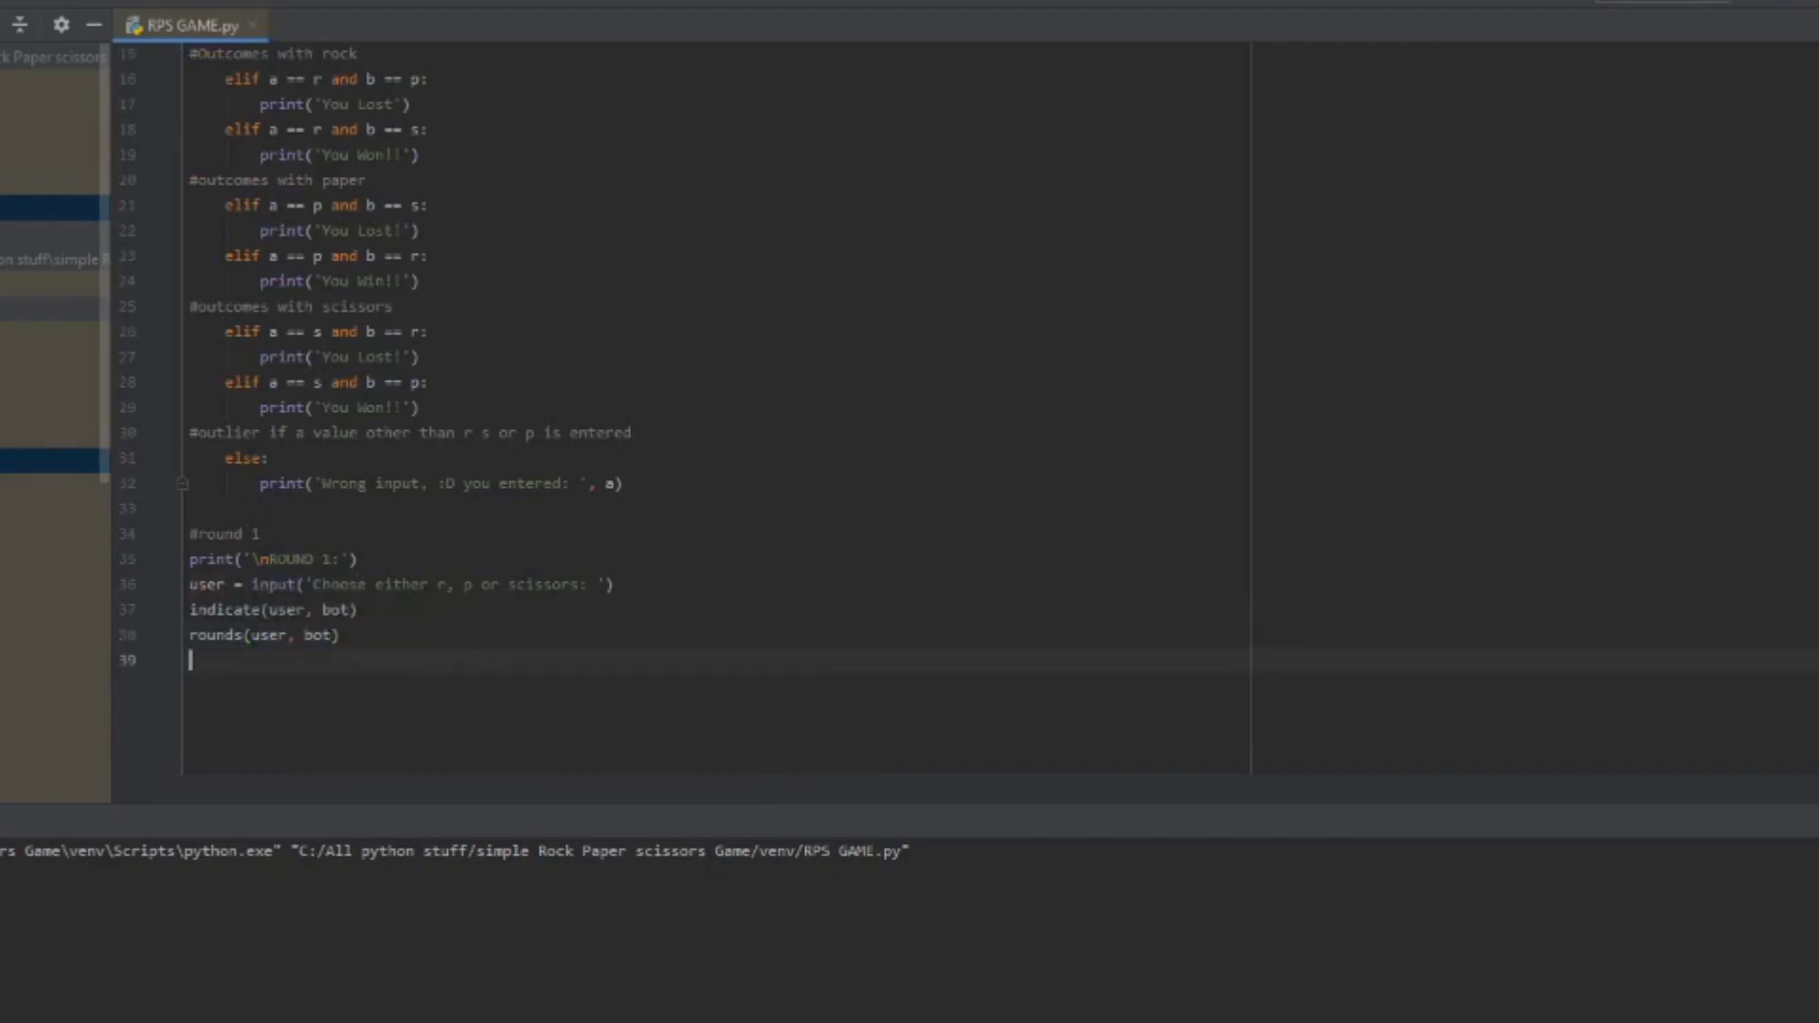
key(enter)
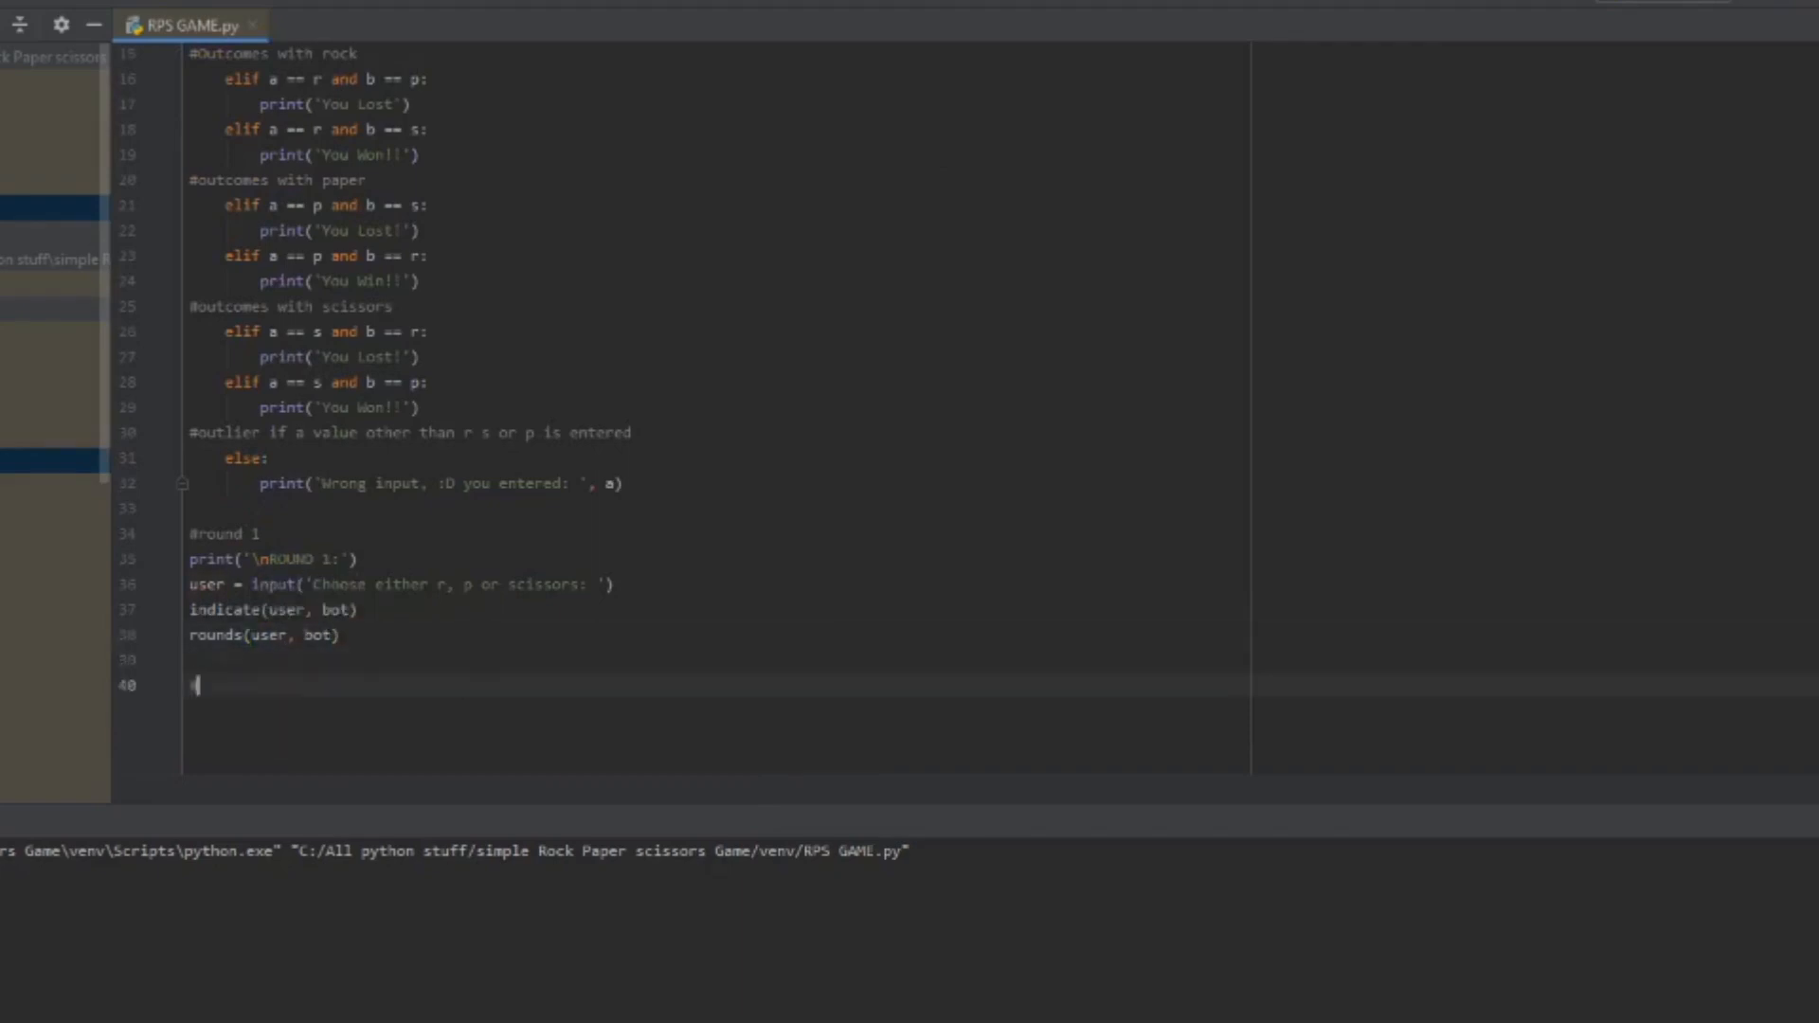
Step: Add round 2 and 3 blocks using user1/bot1 and user2/bot2, then run RPS GAME.py
text(#ROUND 2)
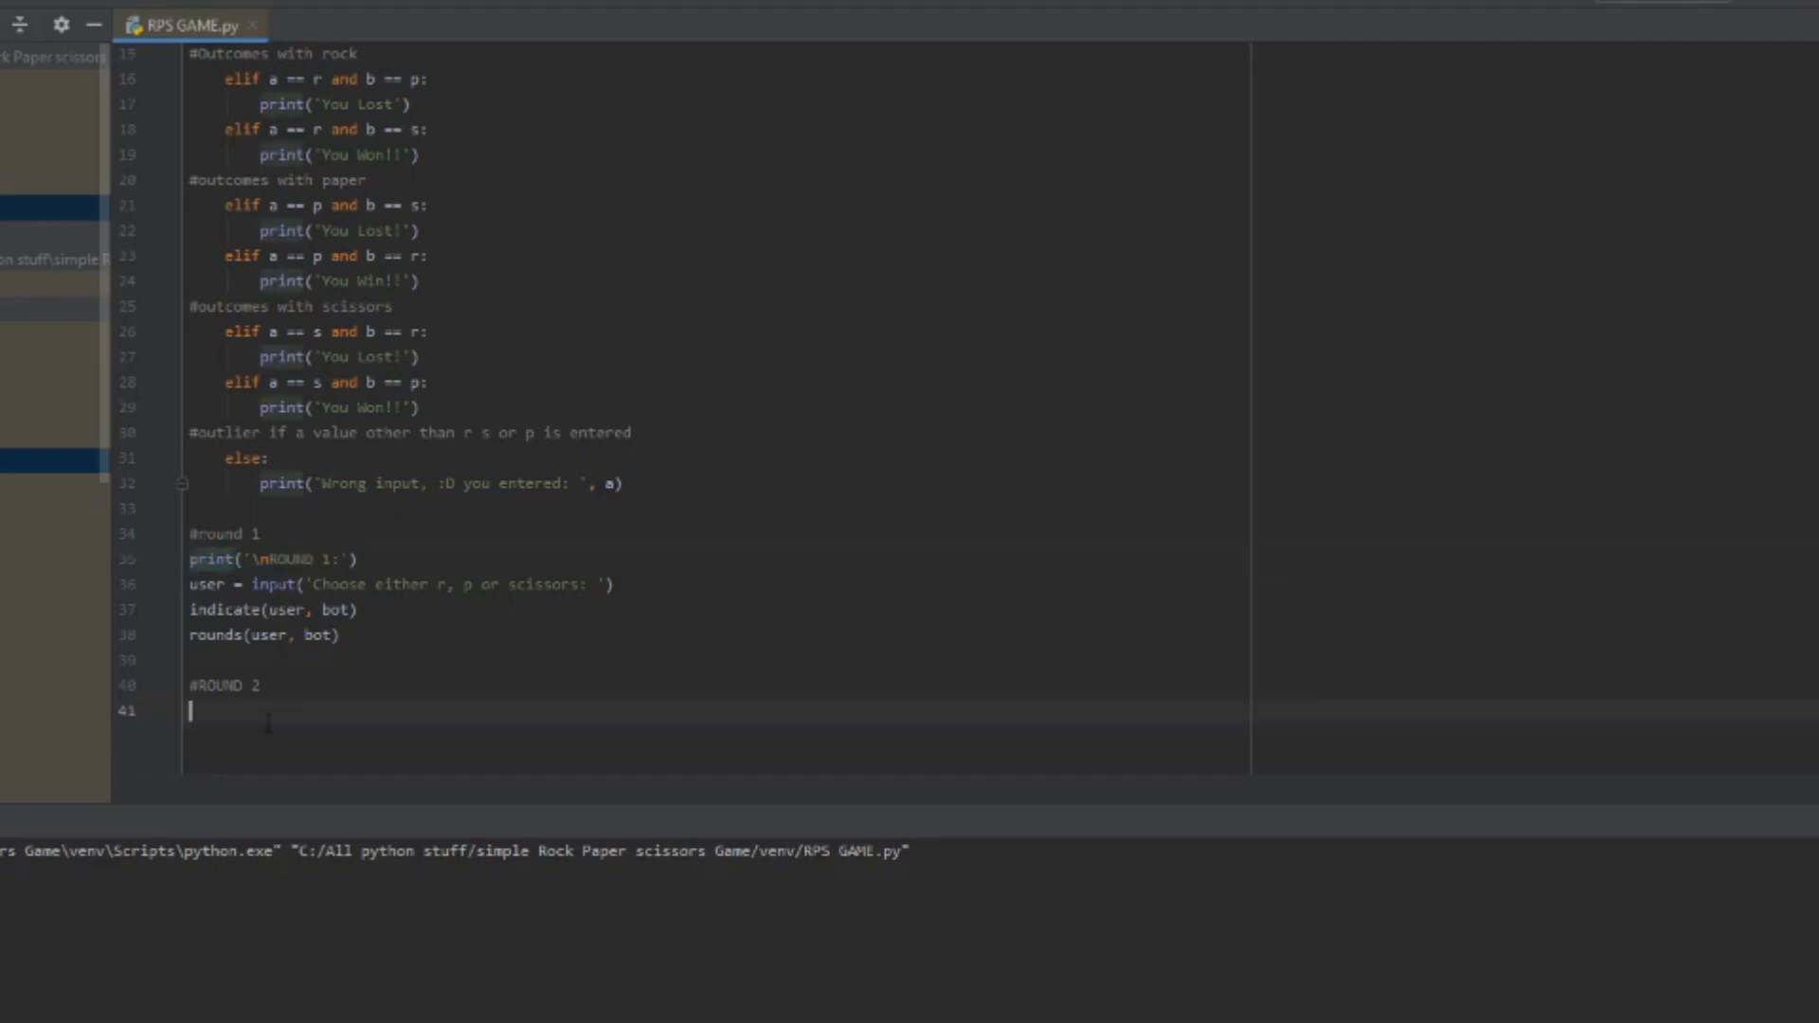
text(print('\nROUND 1:'))
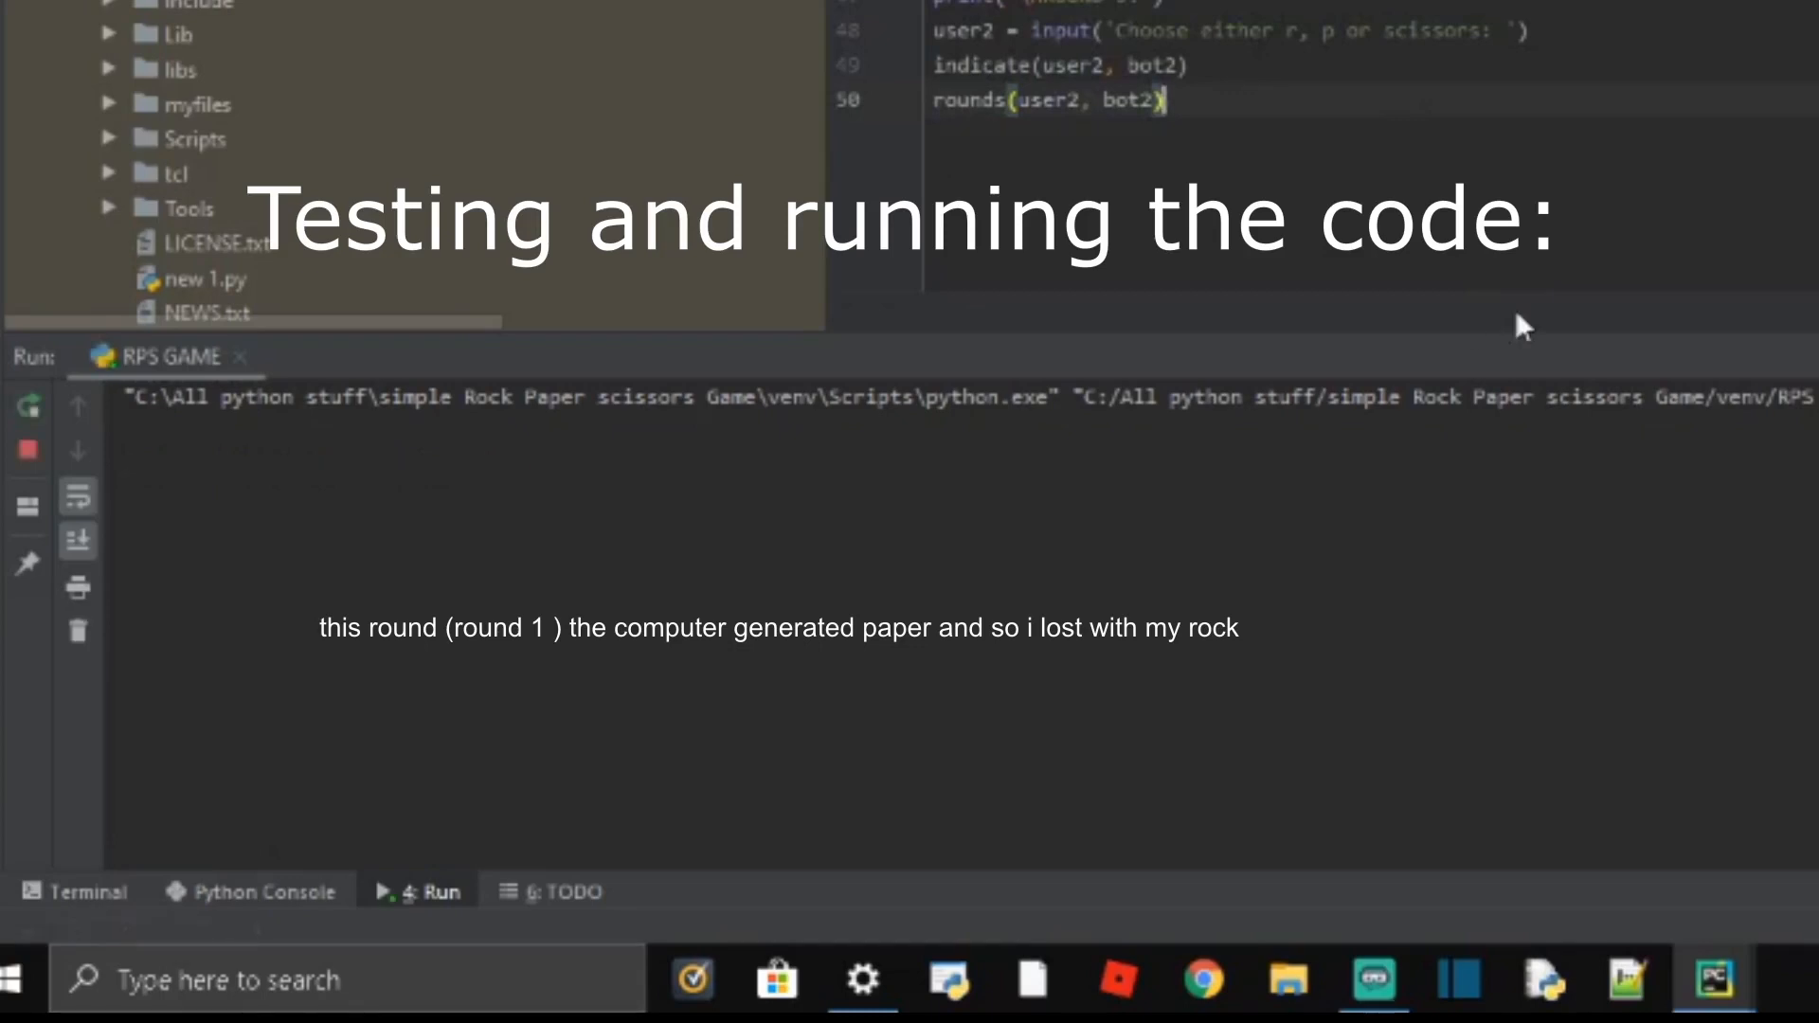
Step: Enter choices in the Run console, including invalid 'g', then rerun to the ROUND 1 prompt
click(405, 891)
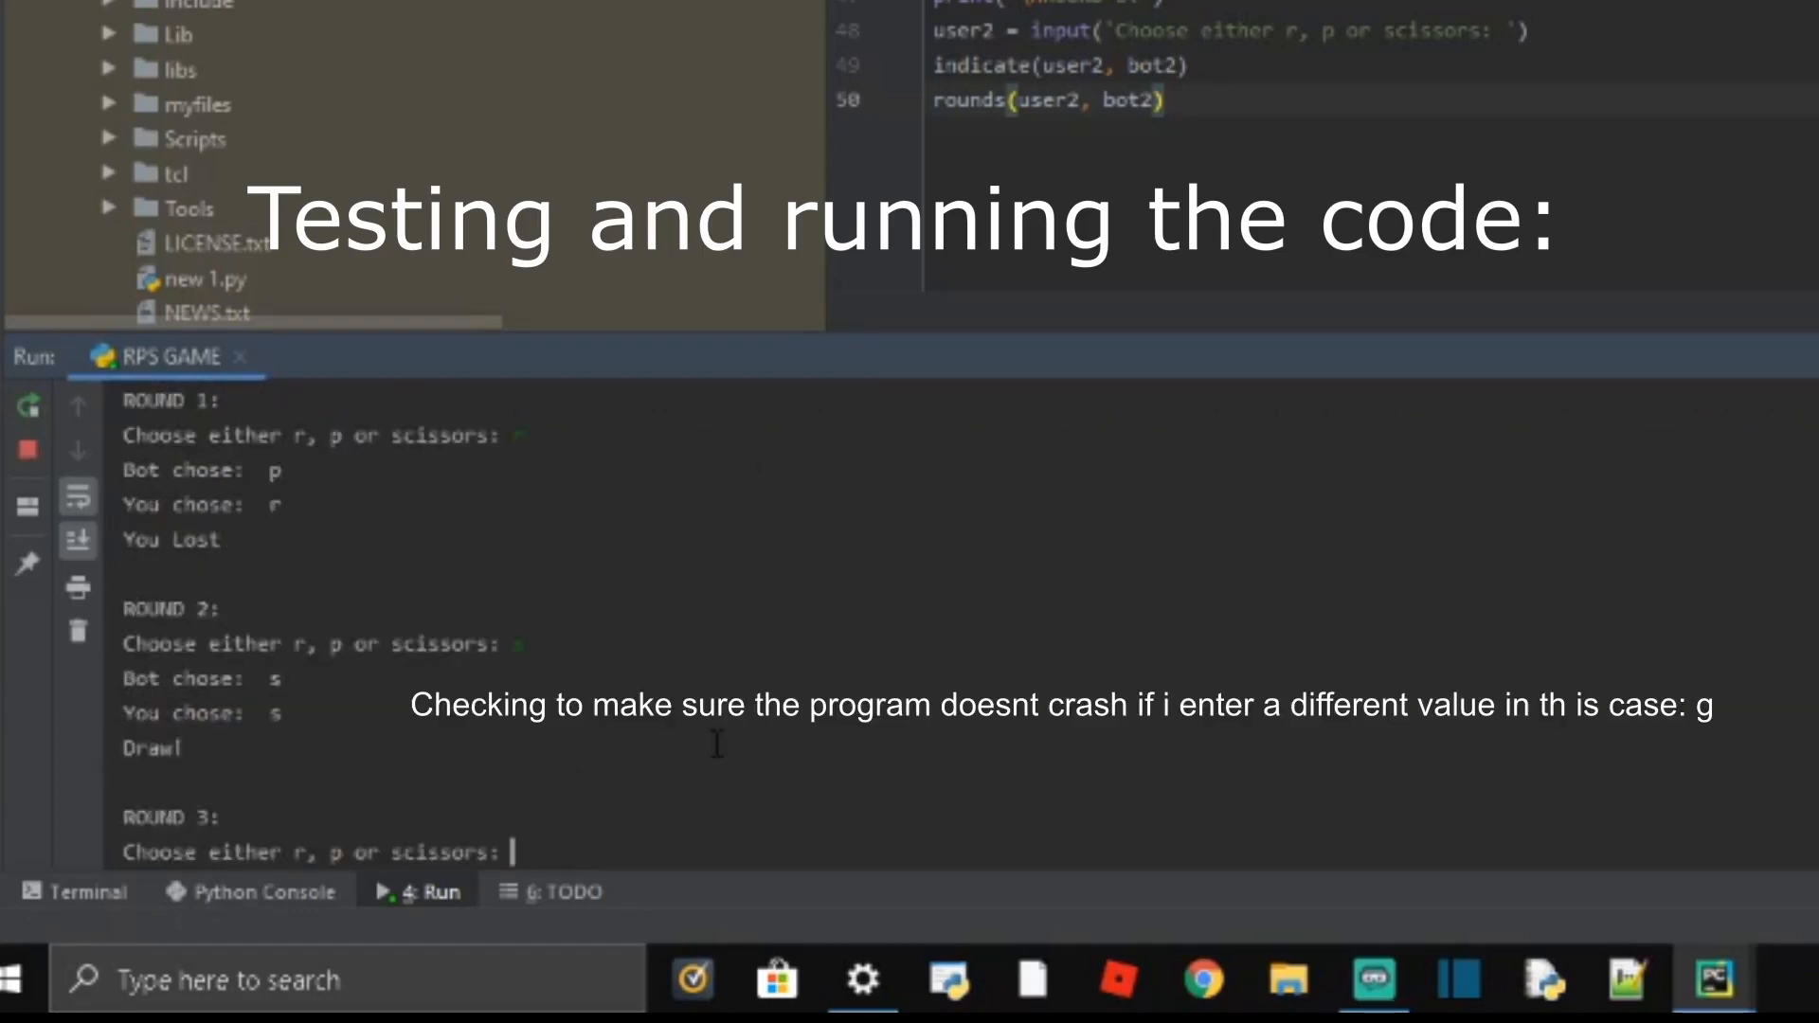
text(g)
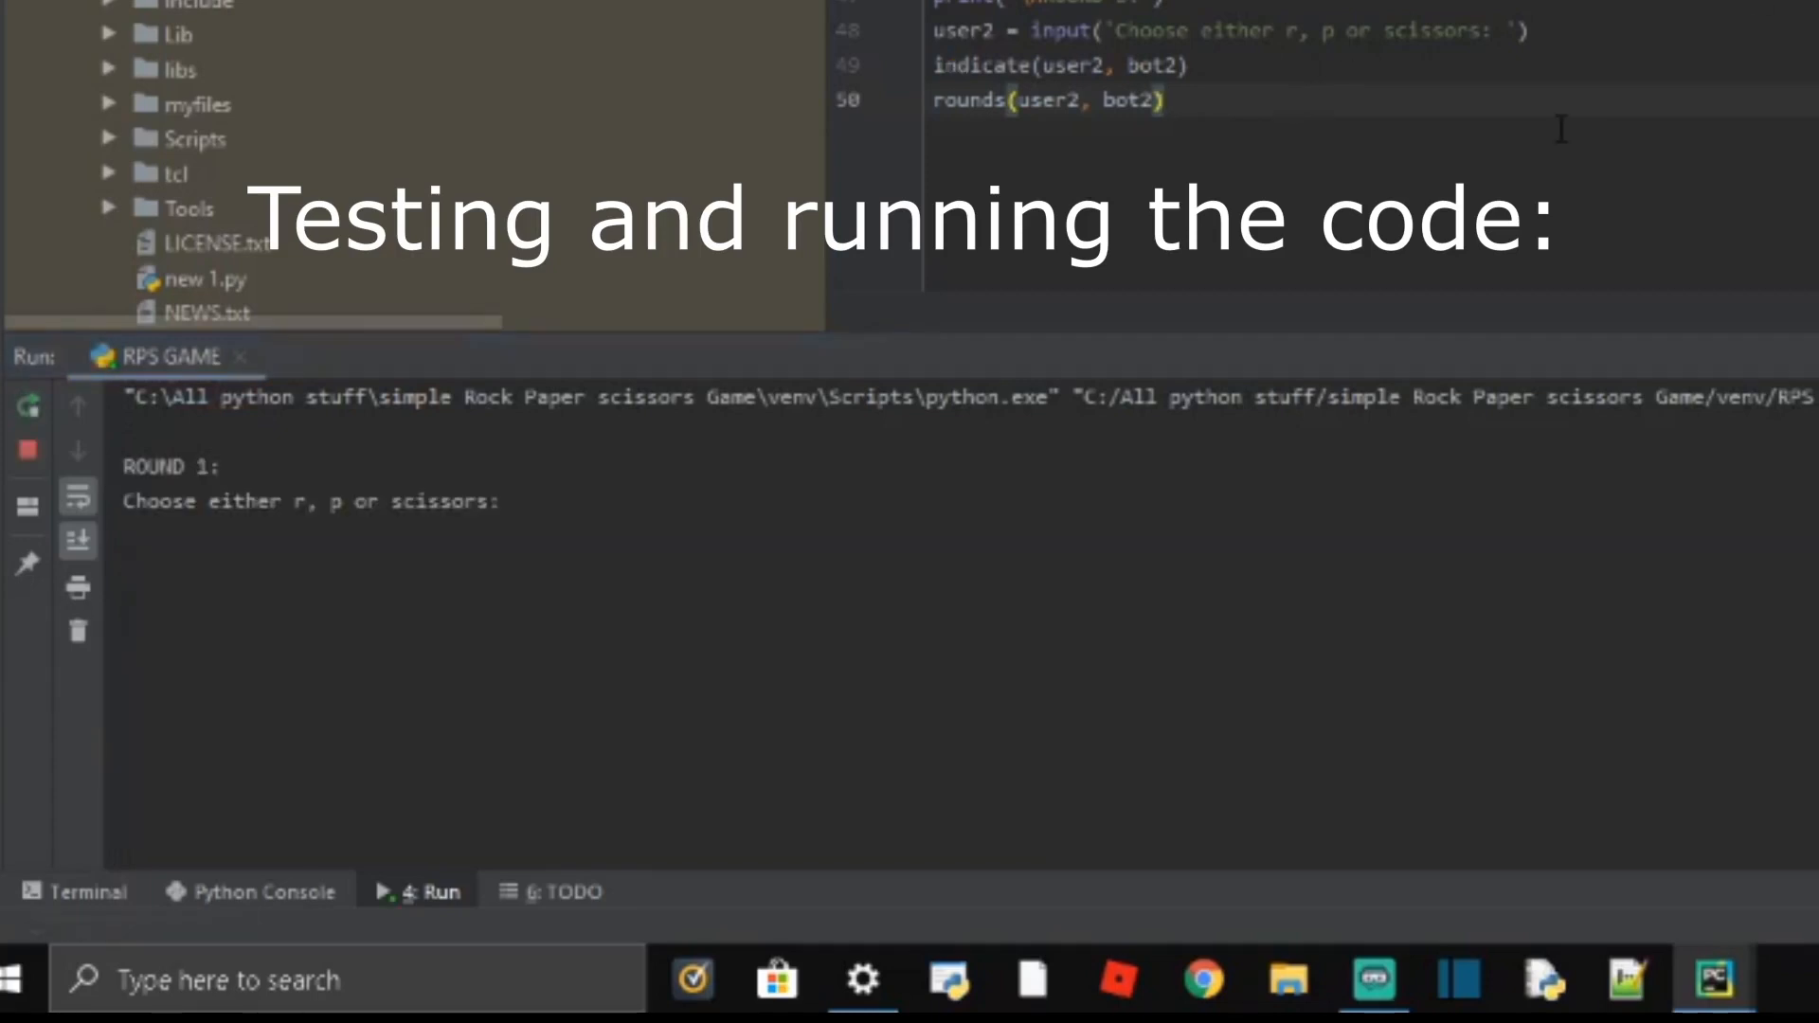
text(r)
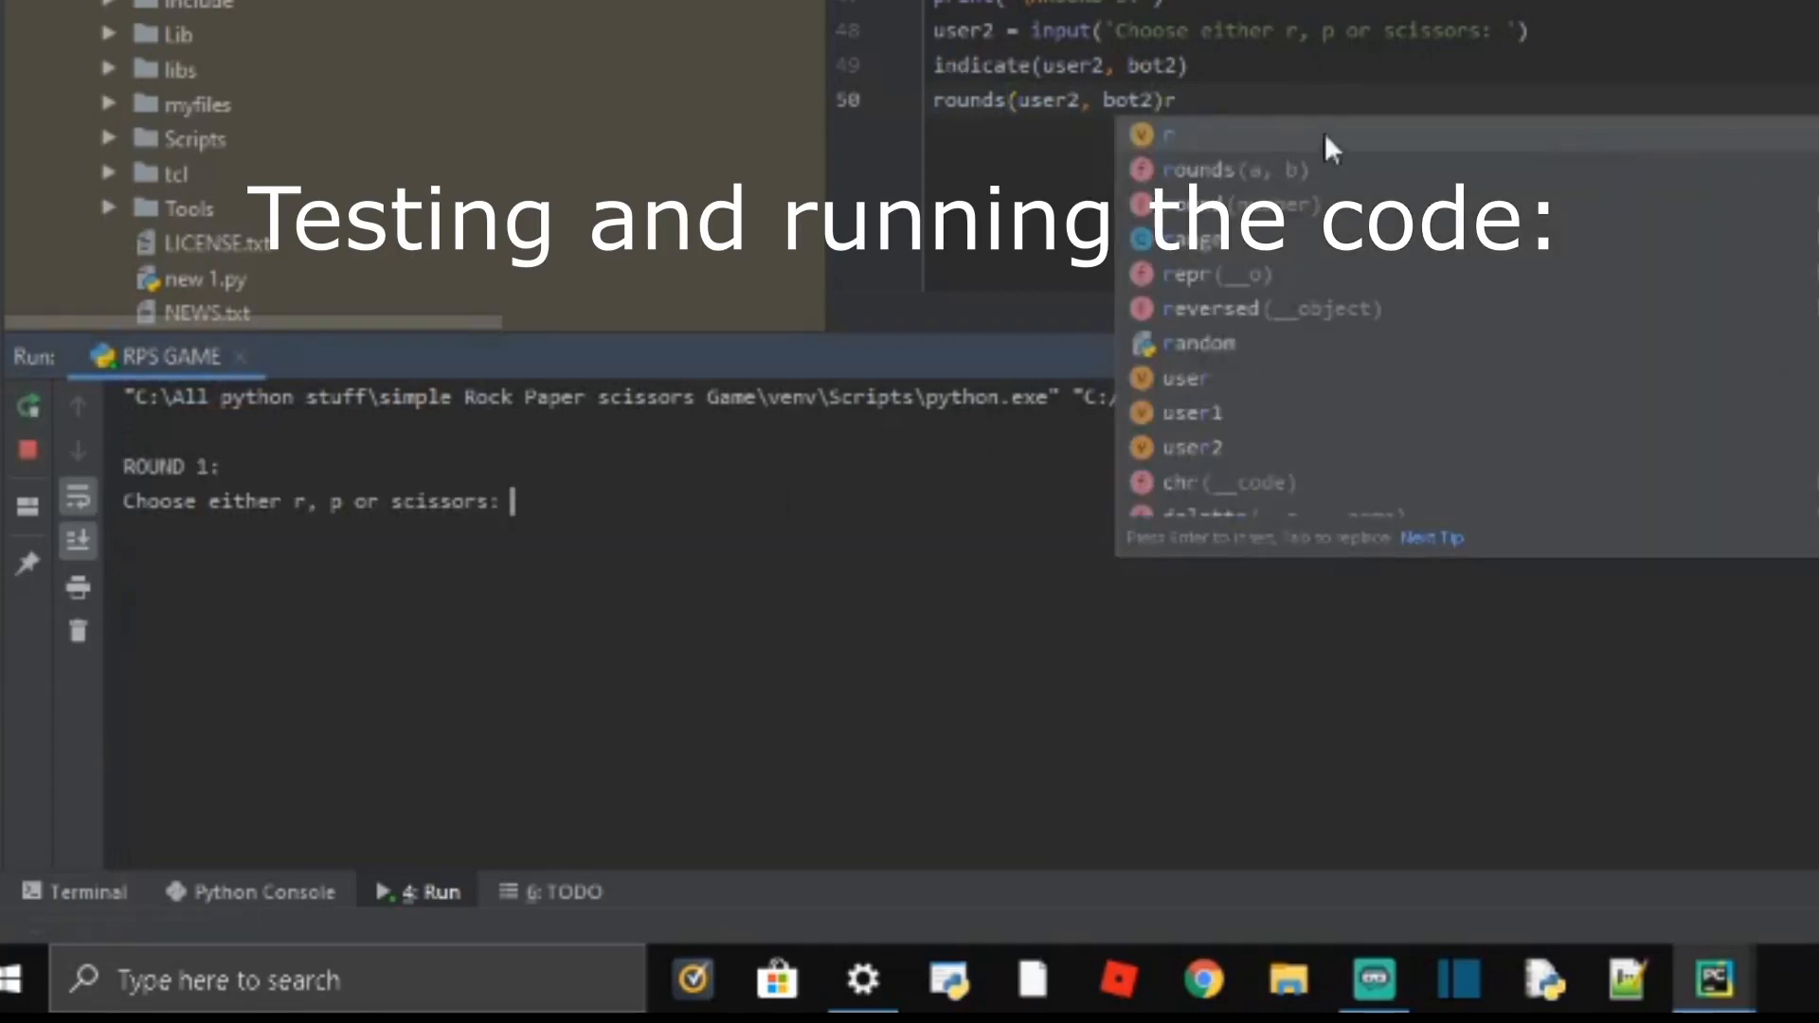